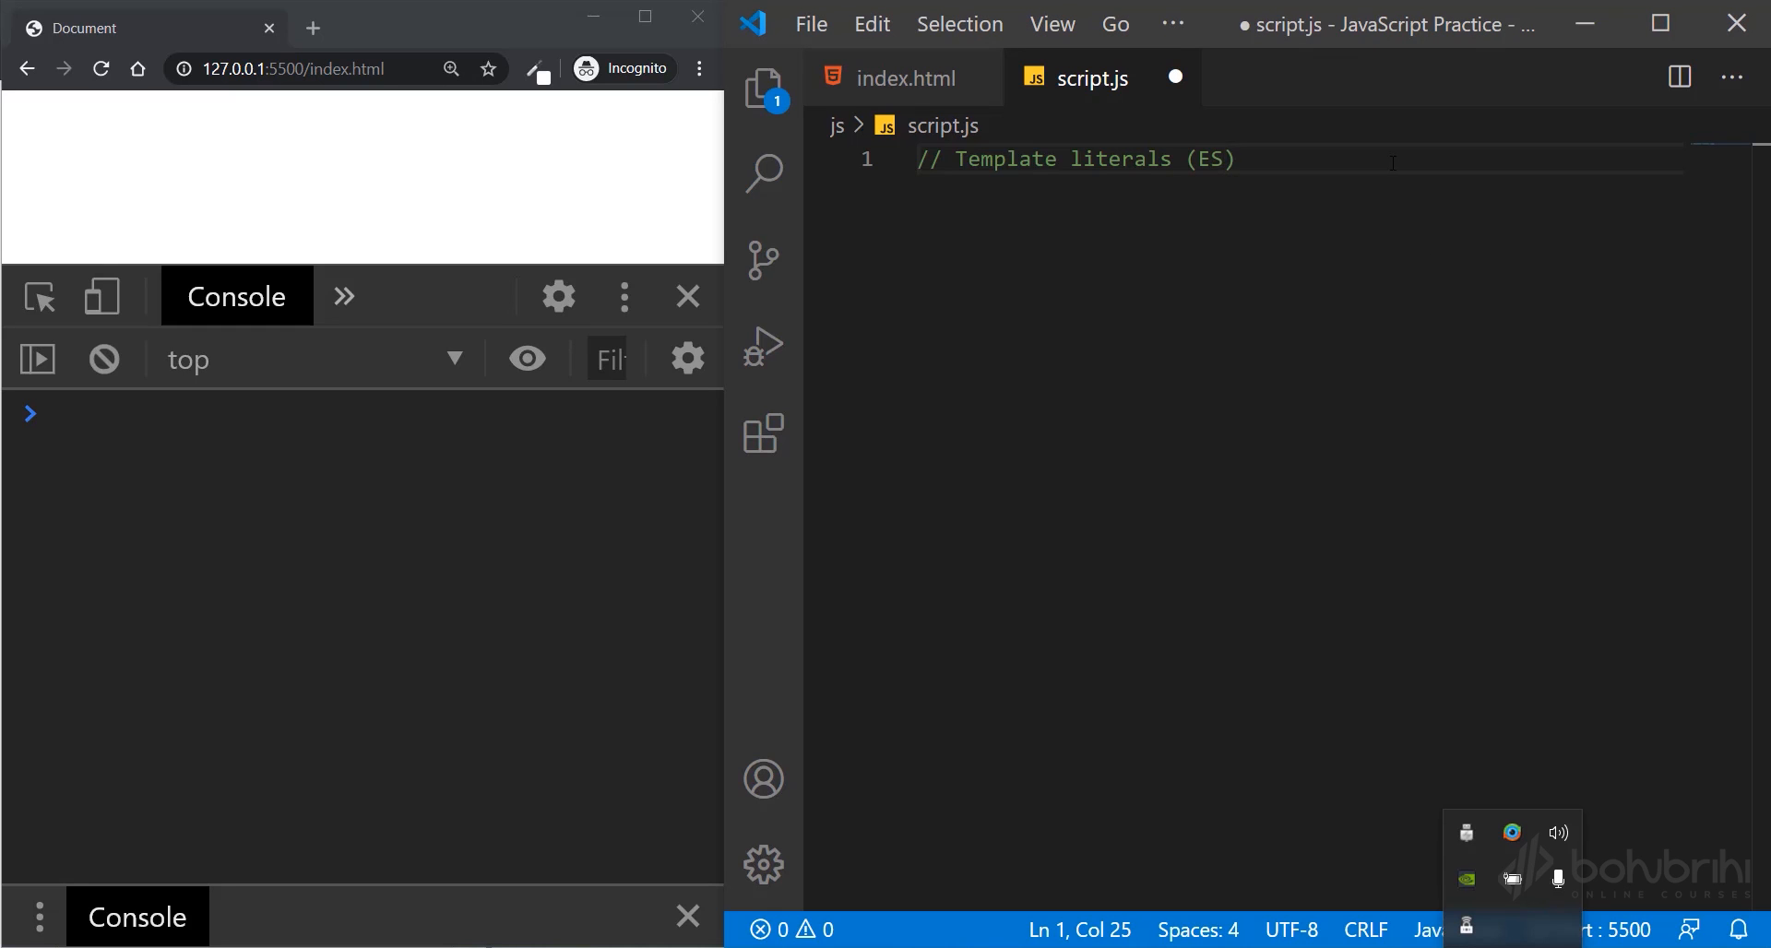
# - Finish the ES6 comment and add console.log("First Line");
pyautogui.write('6')
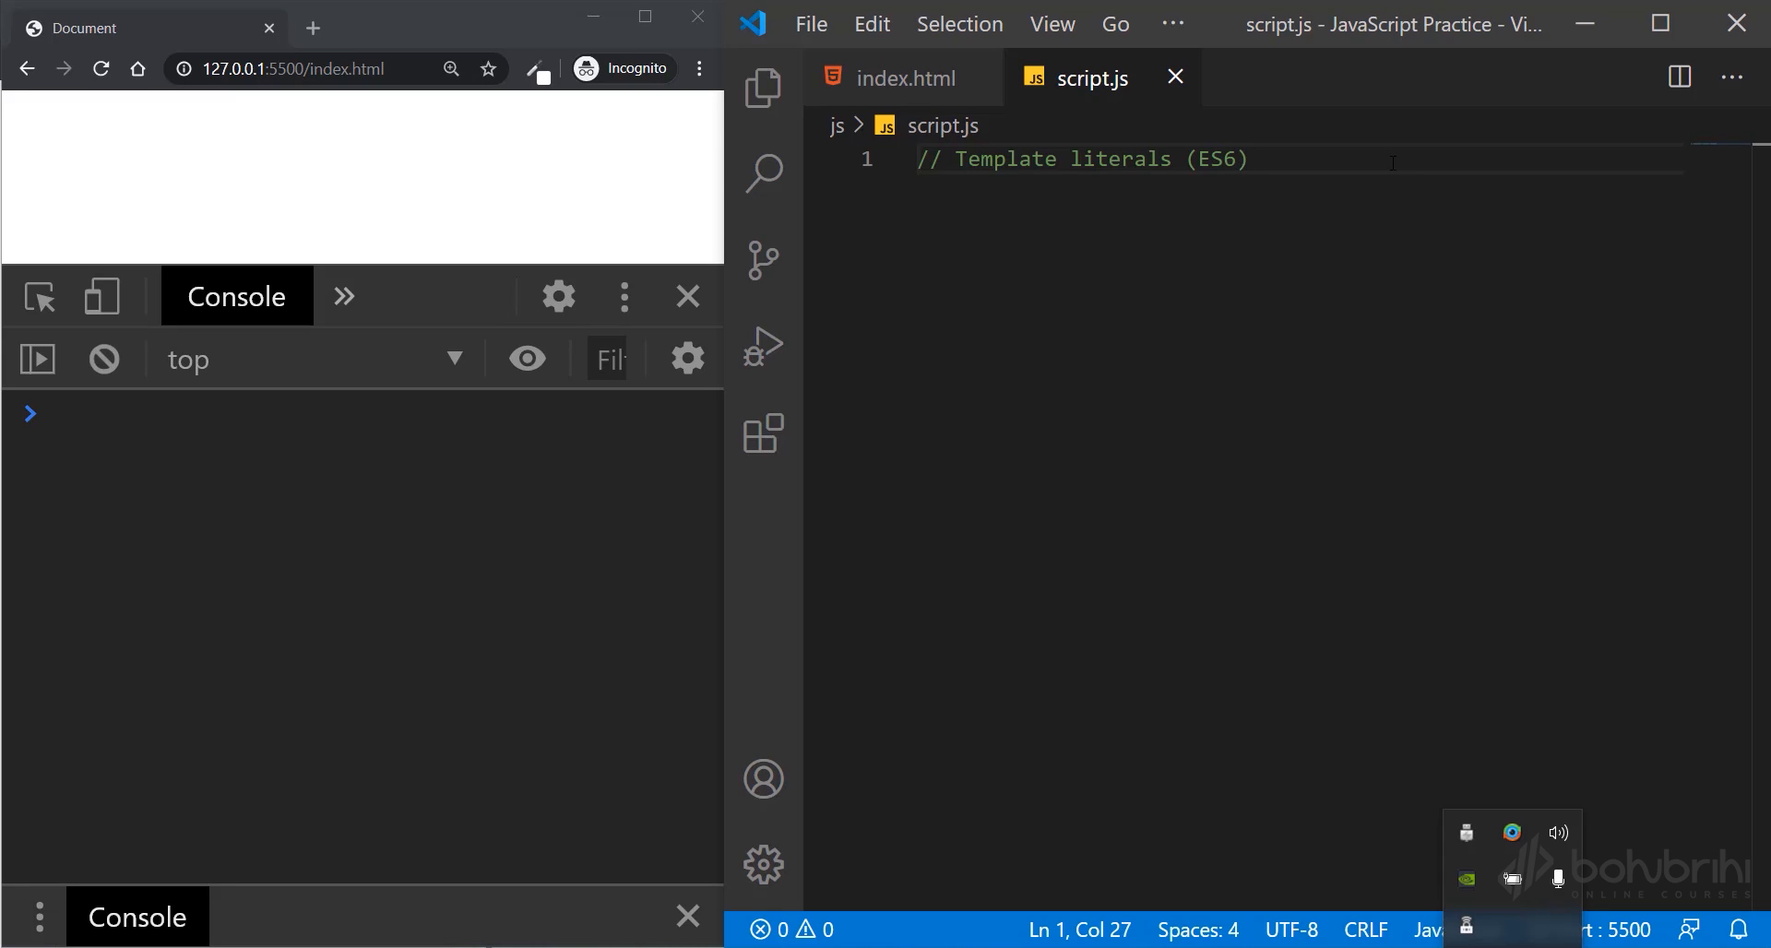
pyautogui.write('cono')
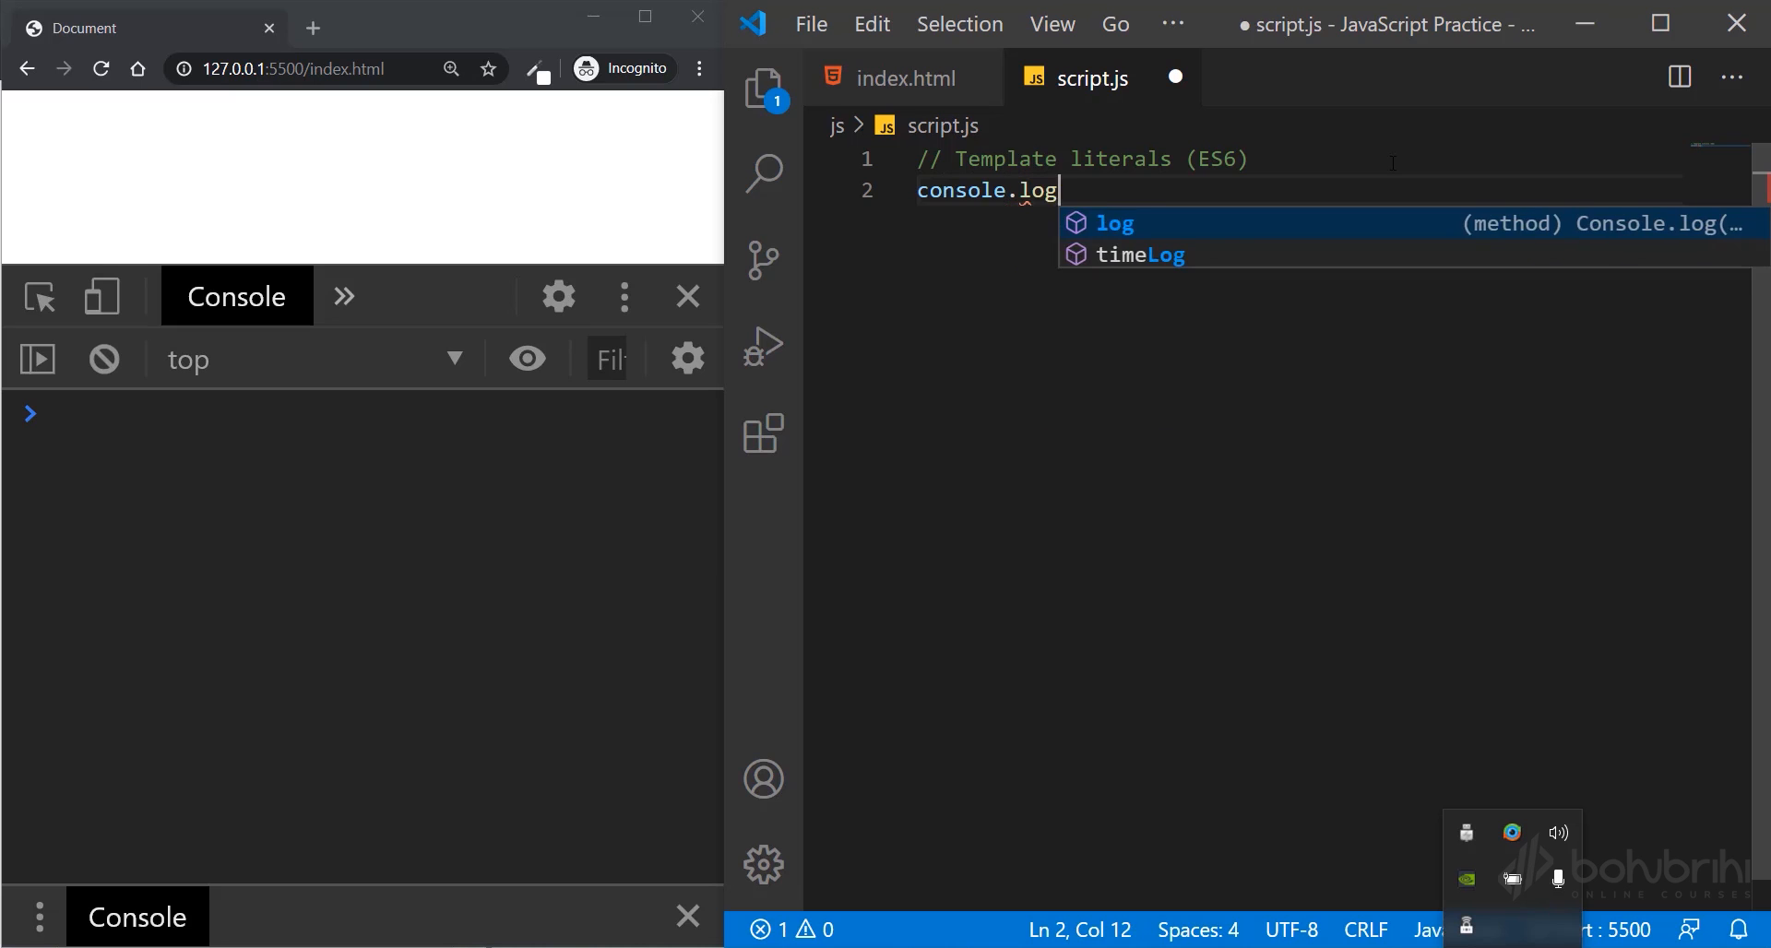
pyautogui.write('("")')
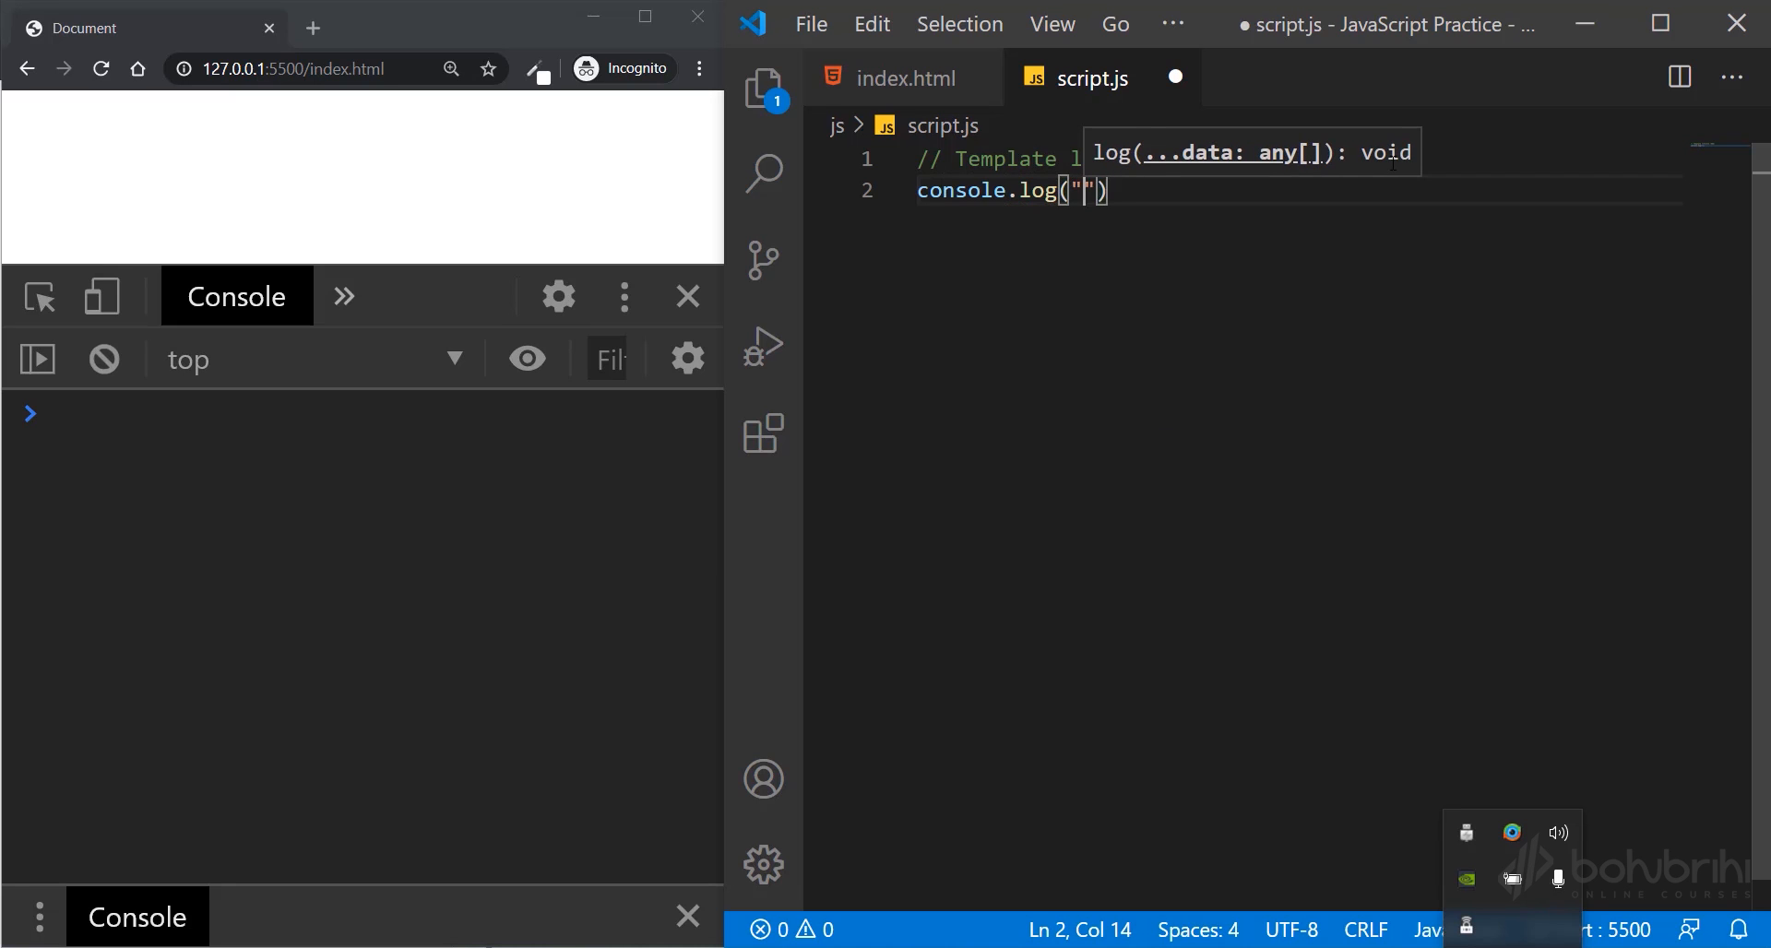
pyautogui.write('First Li')
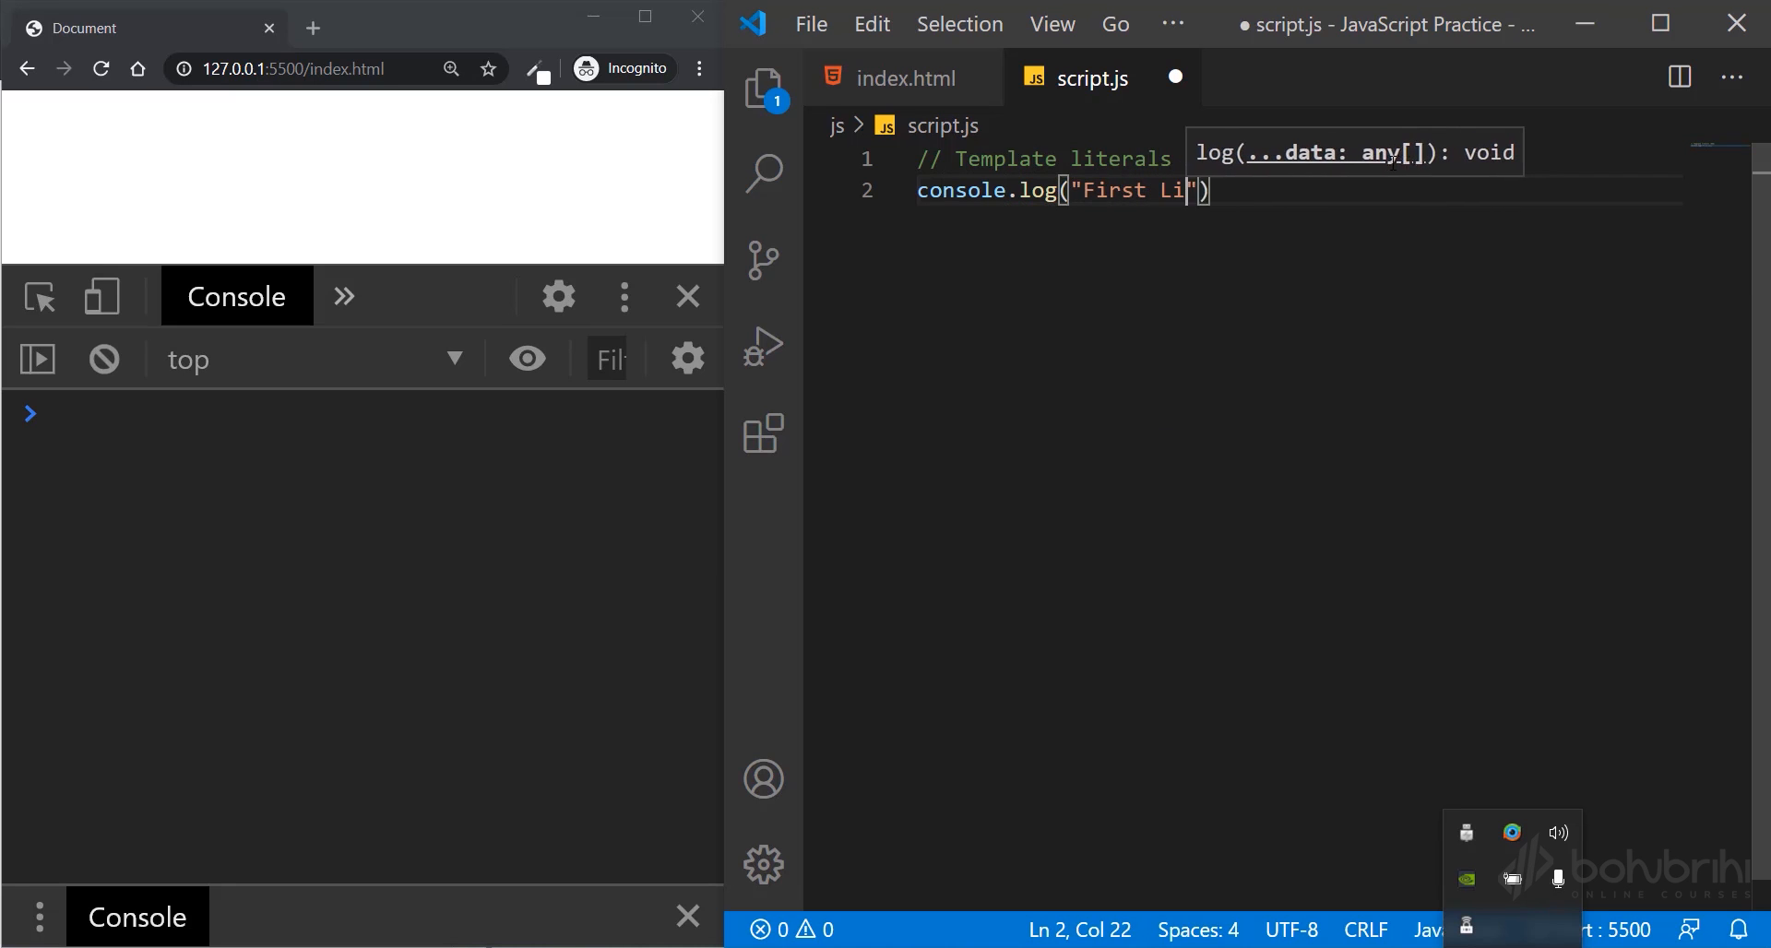
pyautogui.write('ne')
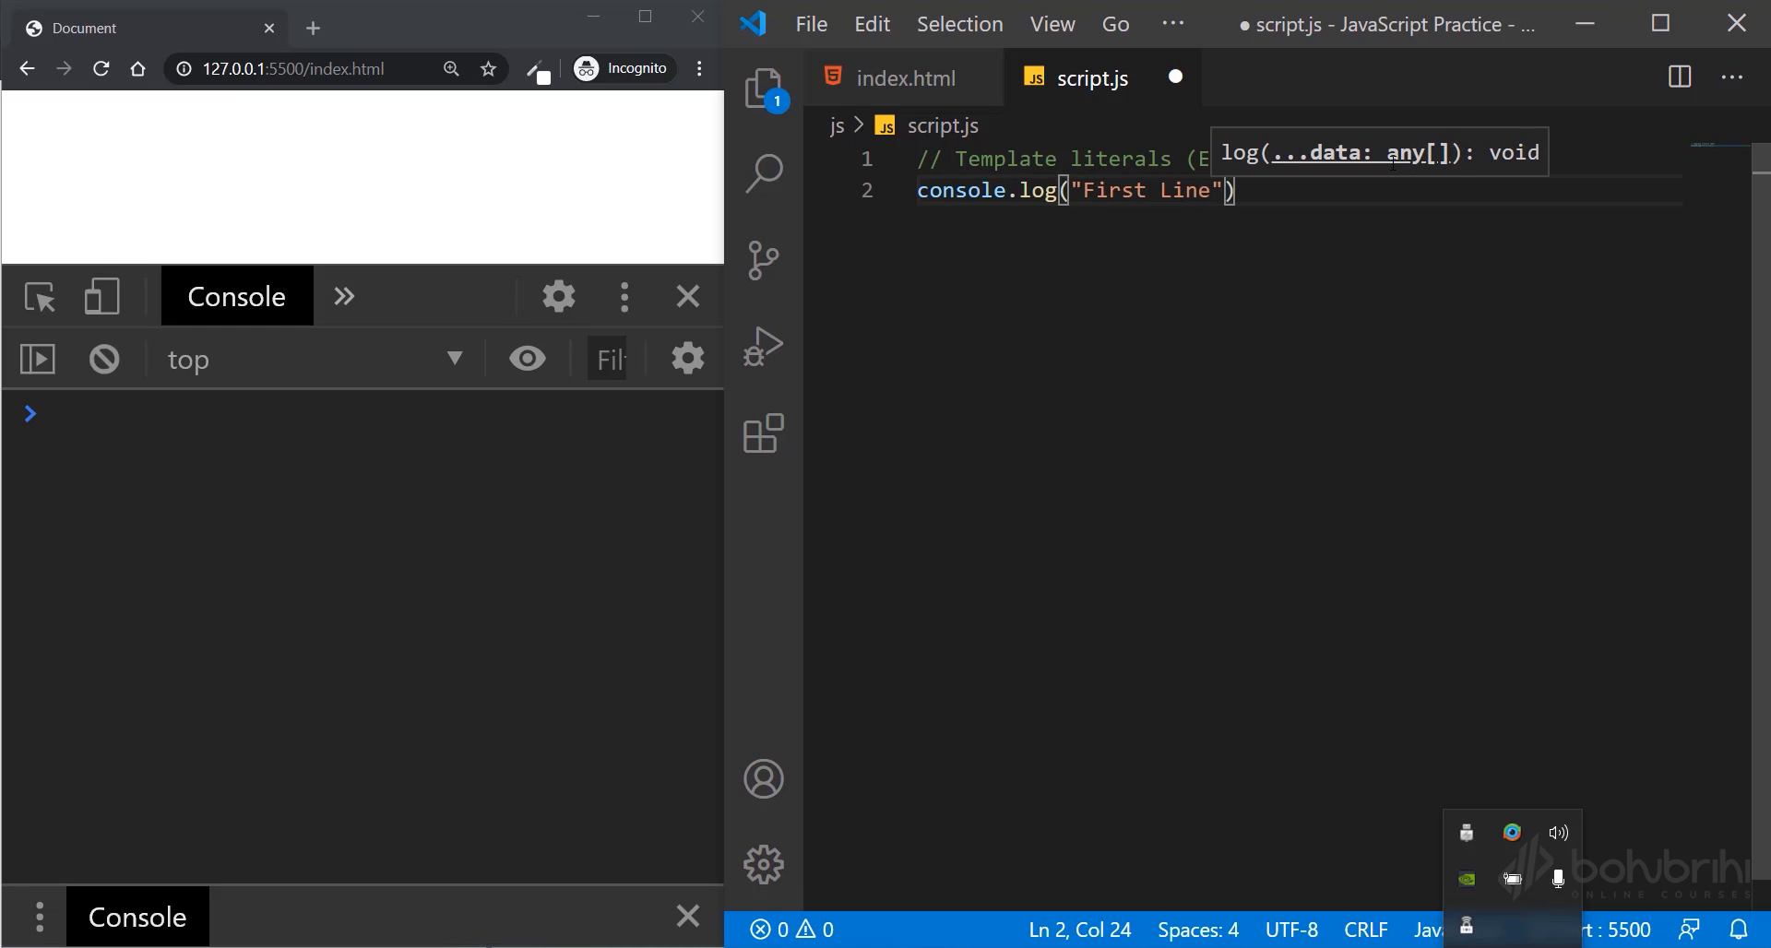
# - Add a second statement console.log("Second Line"); below it
pyautogui.write('console.log("')
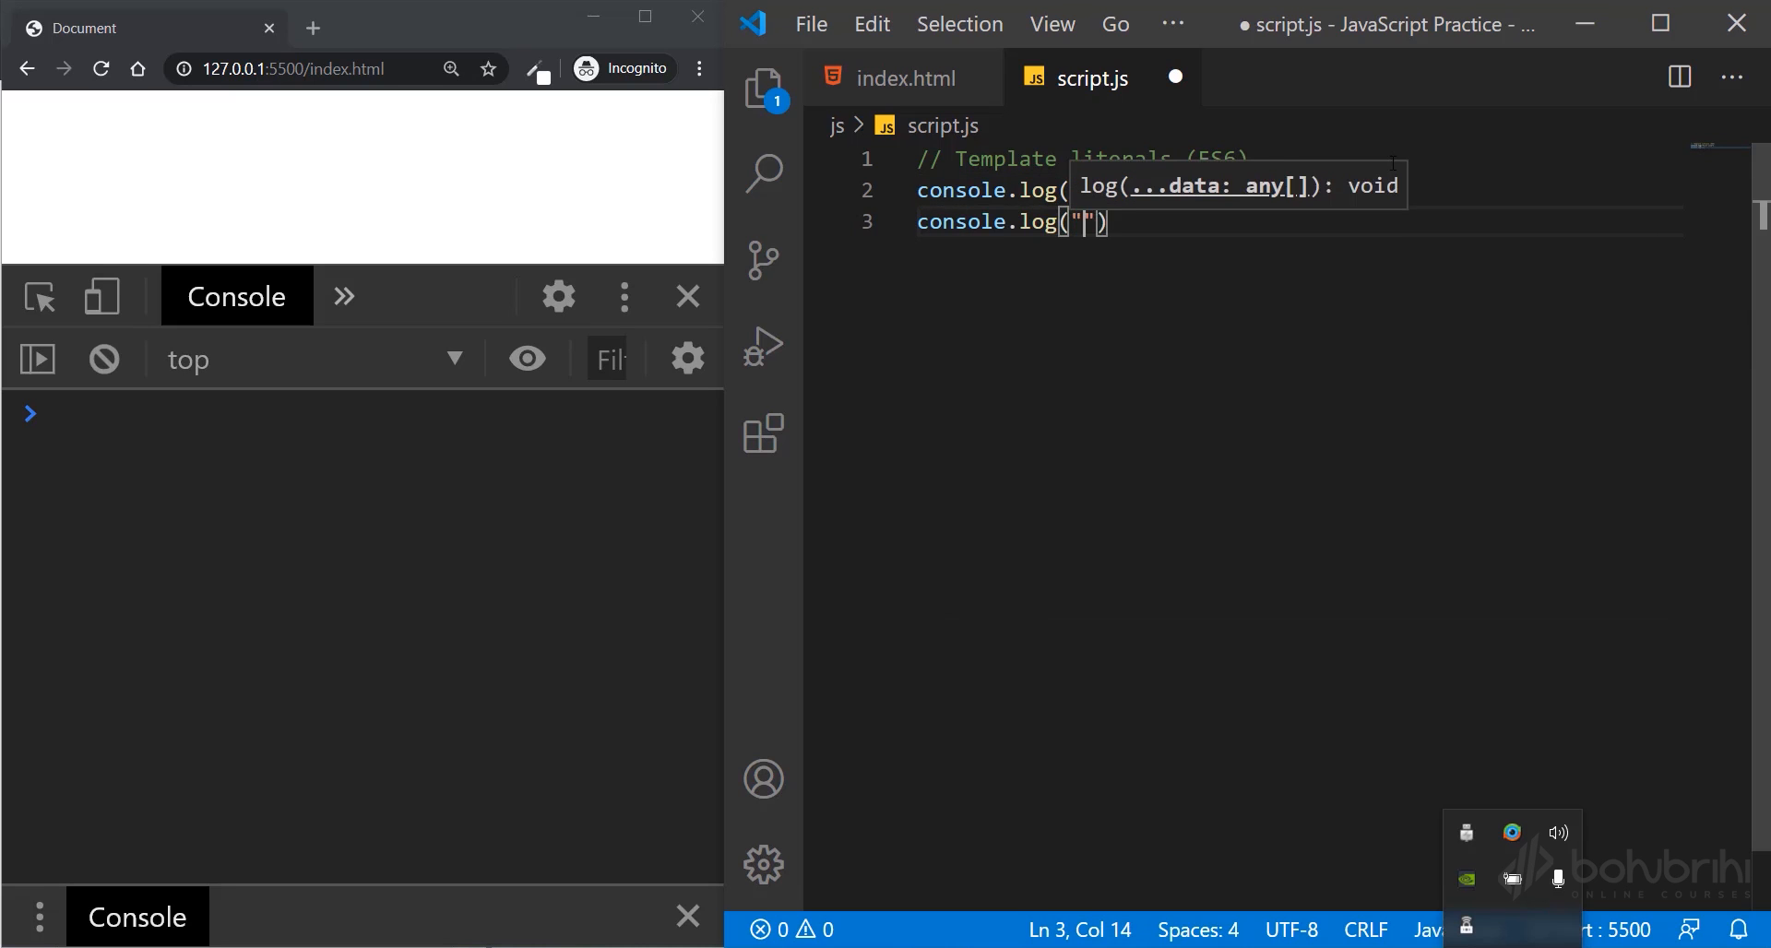
pyautogui.write('Second')
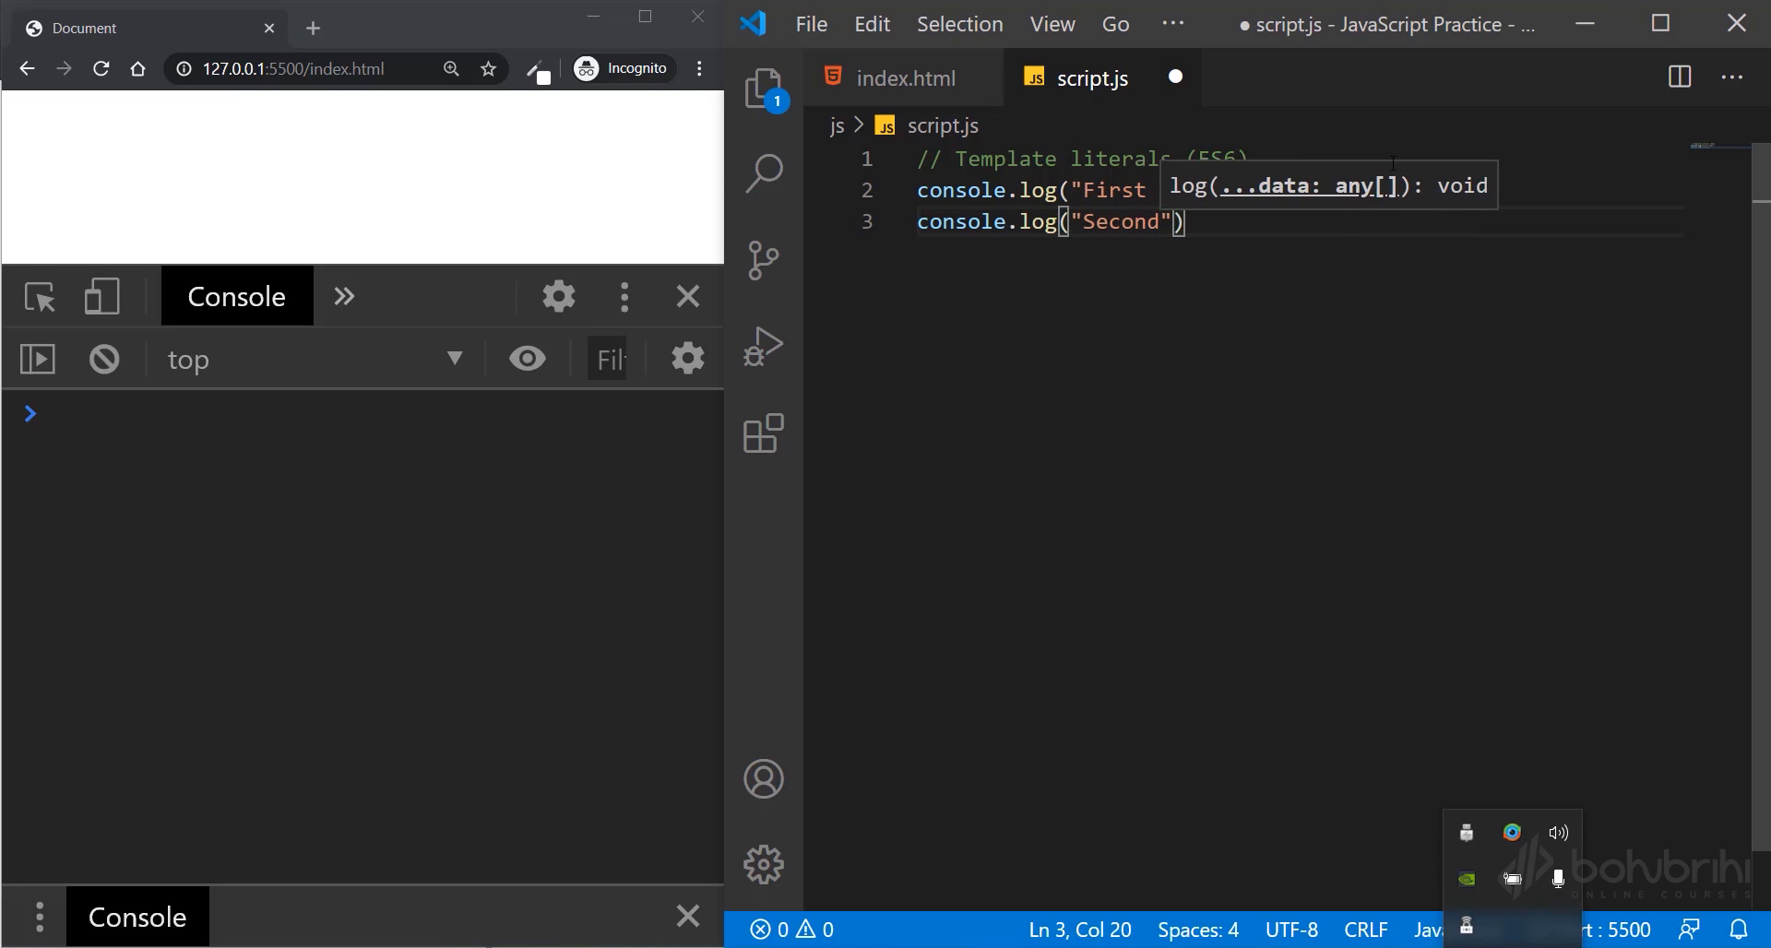
pyautogui.write('Line')
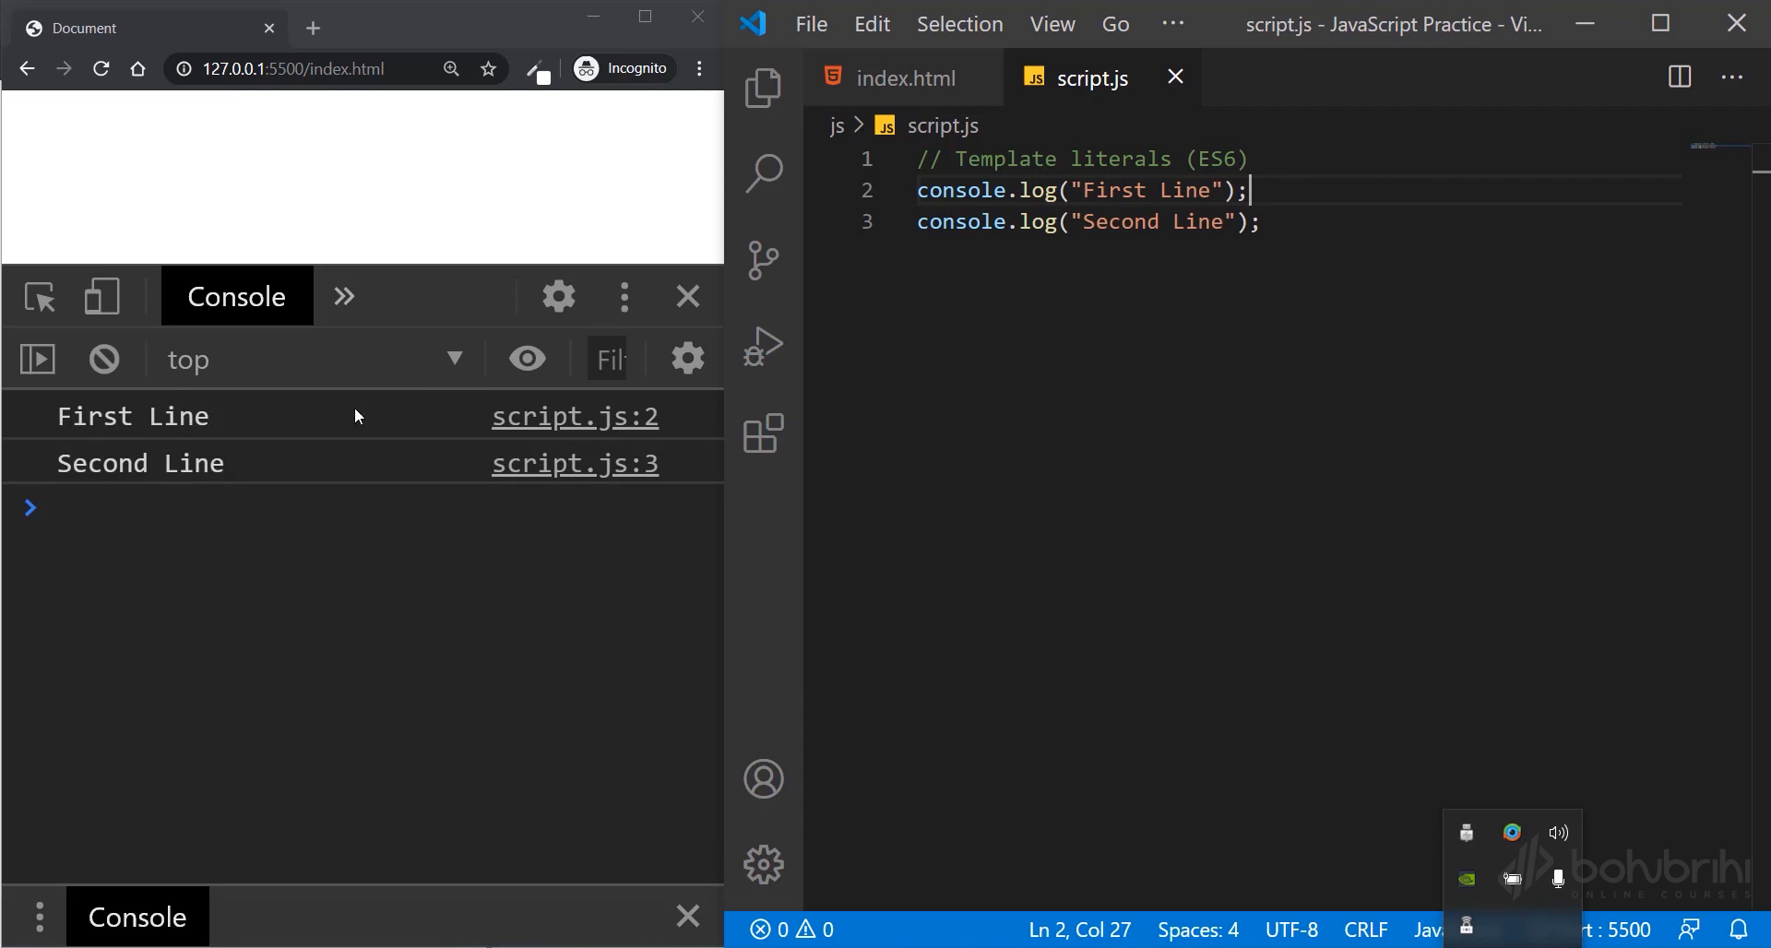
pyautogui.moveTo(734, 570)
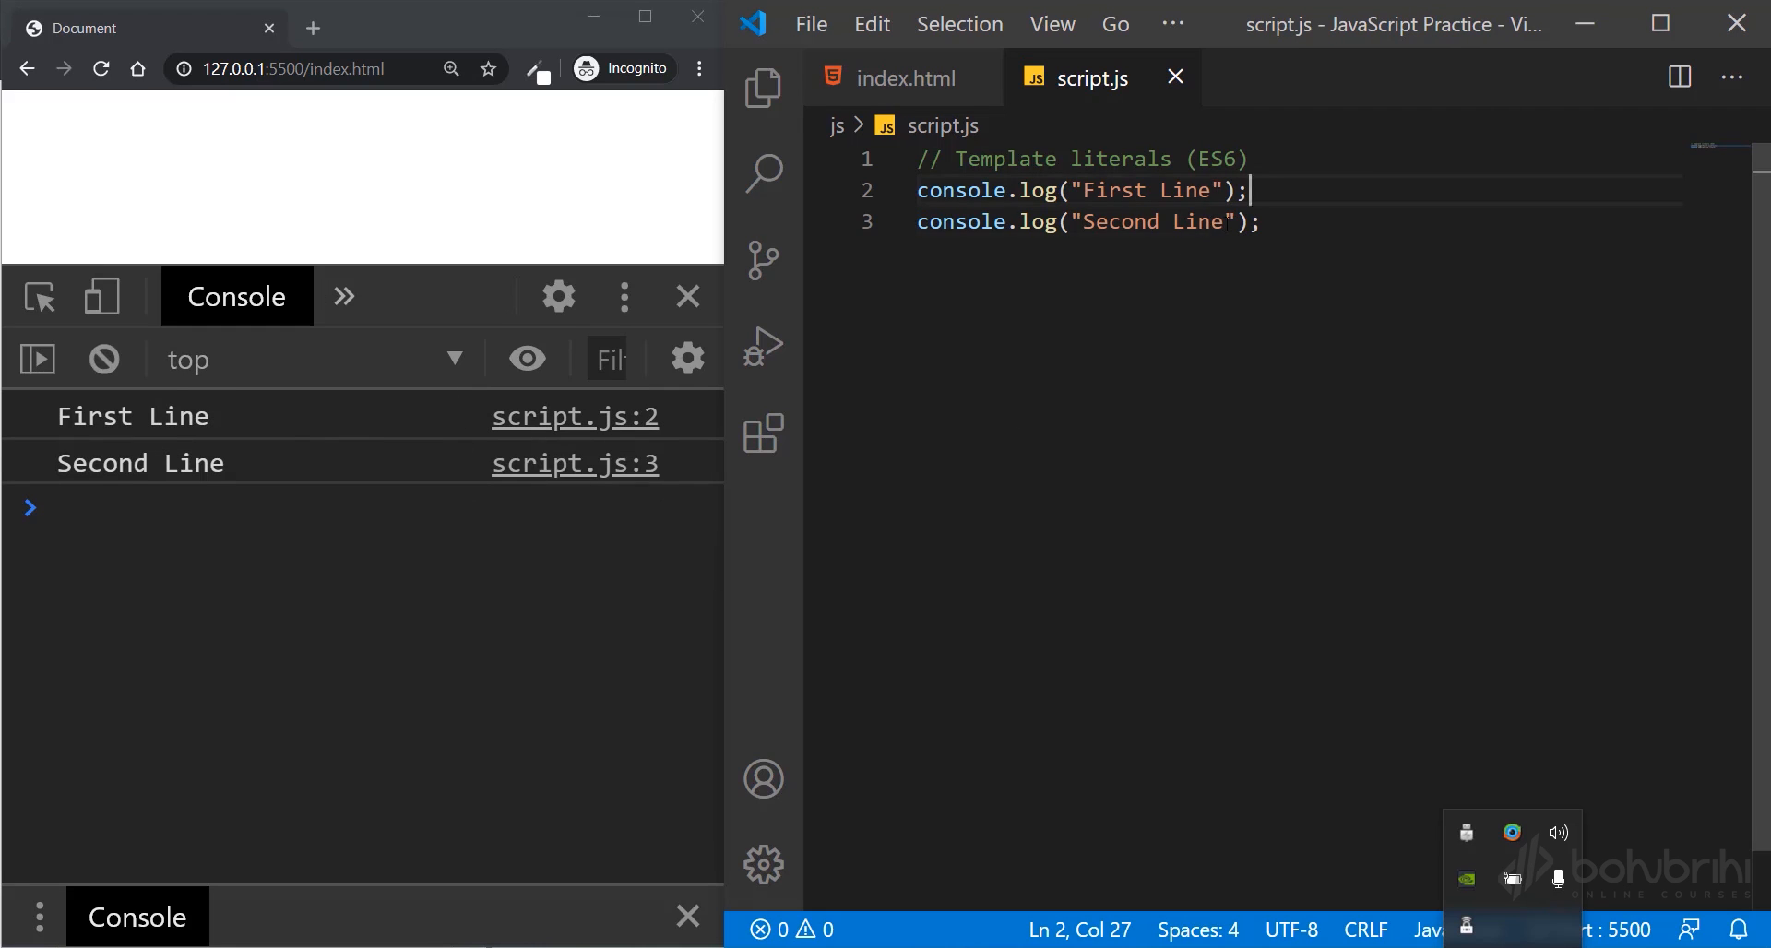
# - Merge both lines into one log string "First Line\nSecond Line" and return to rewrite it
pyautogui.doubleClick(1151, 221)
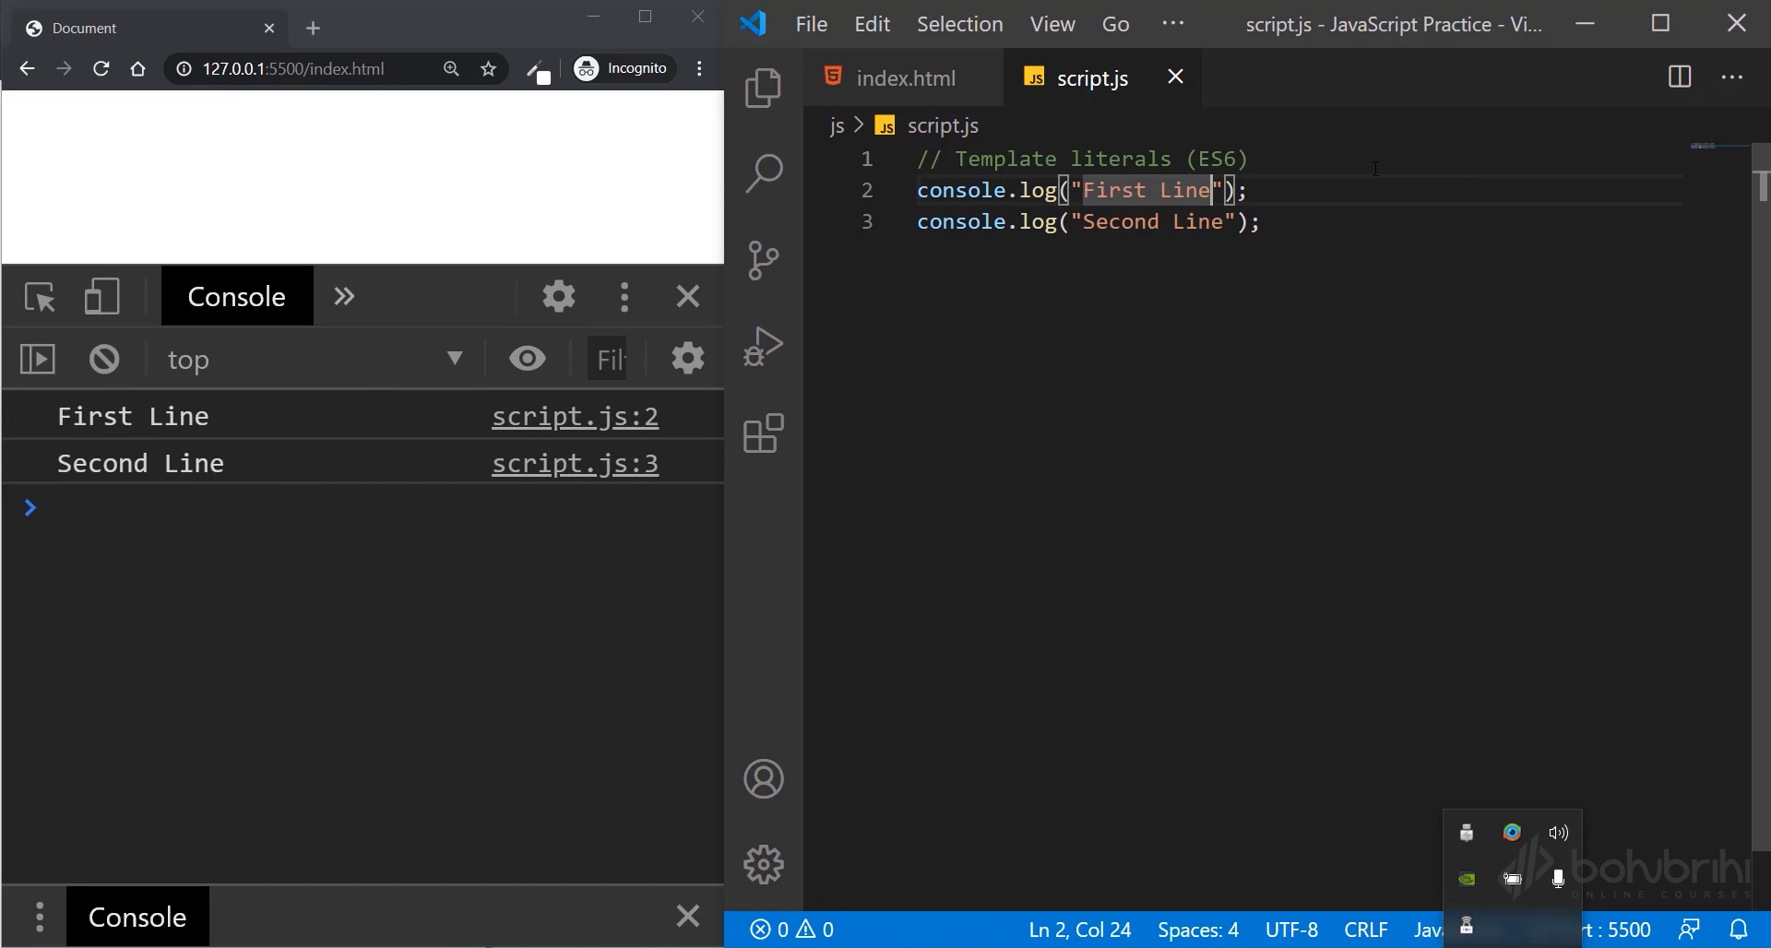
pyautogui.write('\\n')
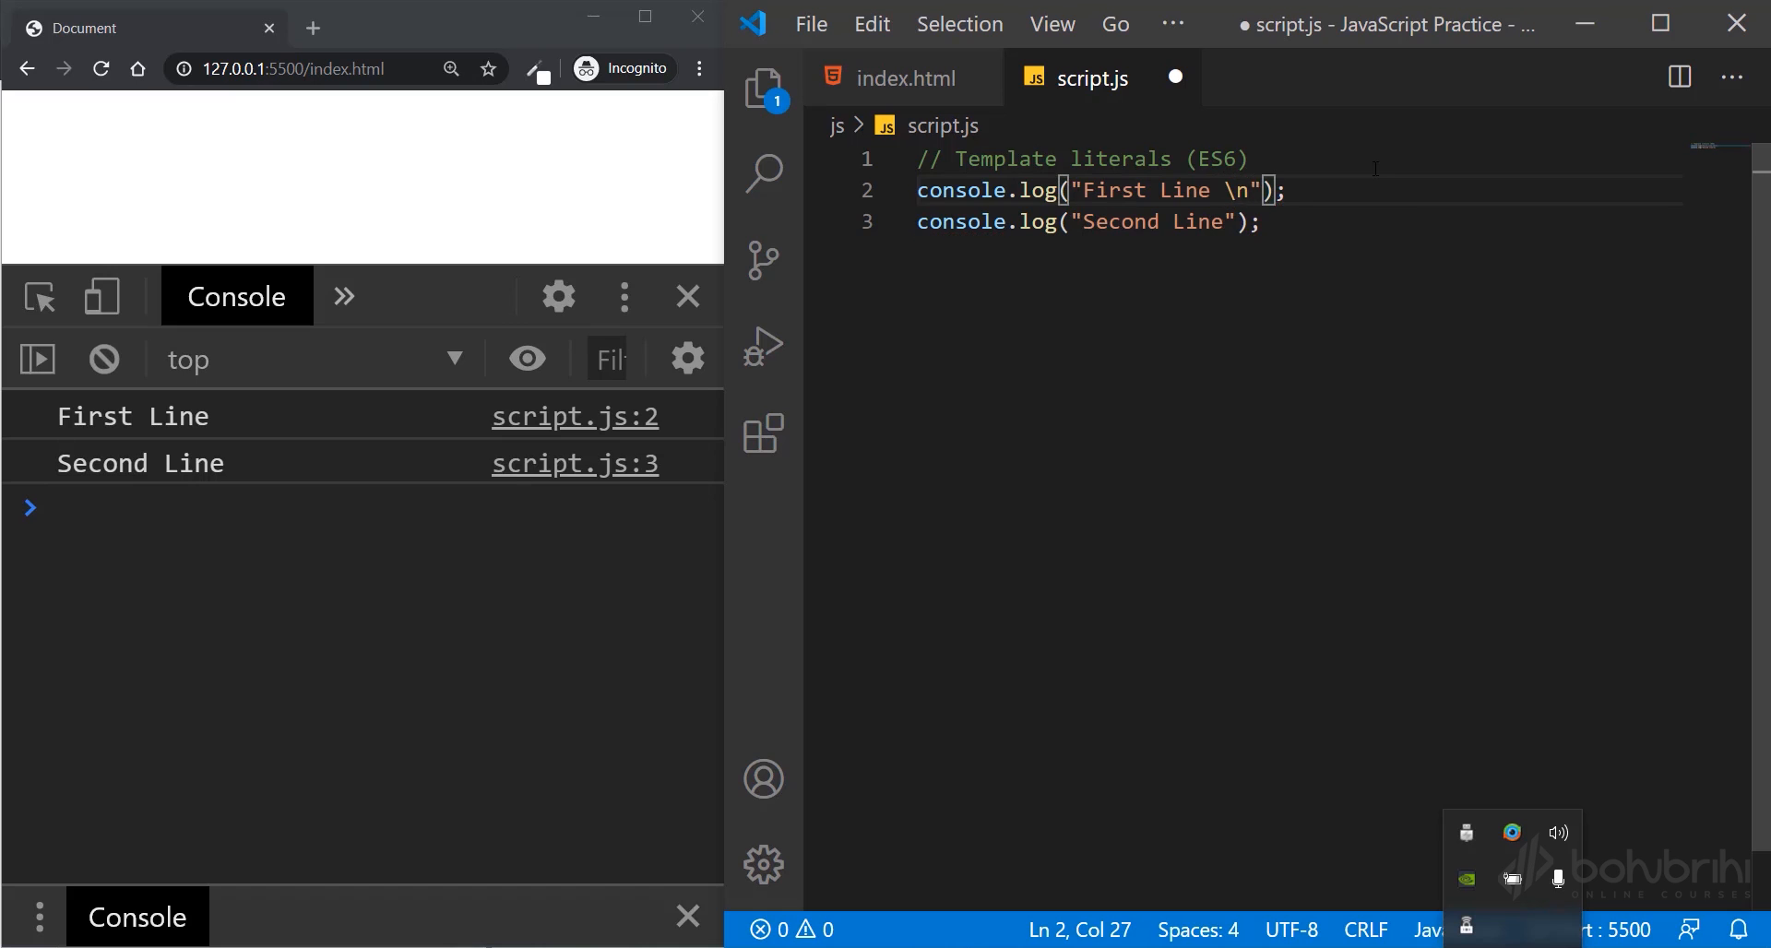
pyautogui.write('Second Line')
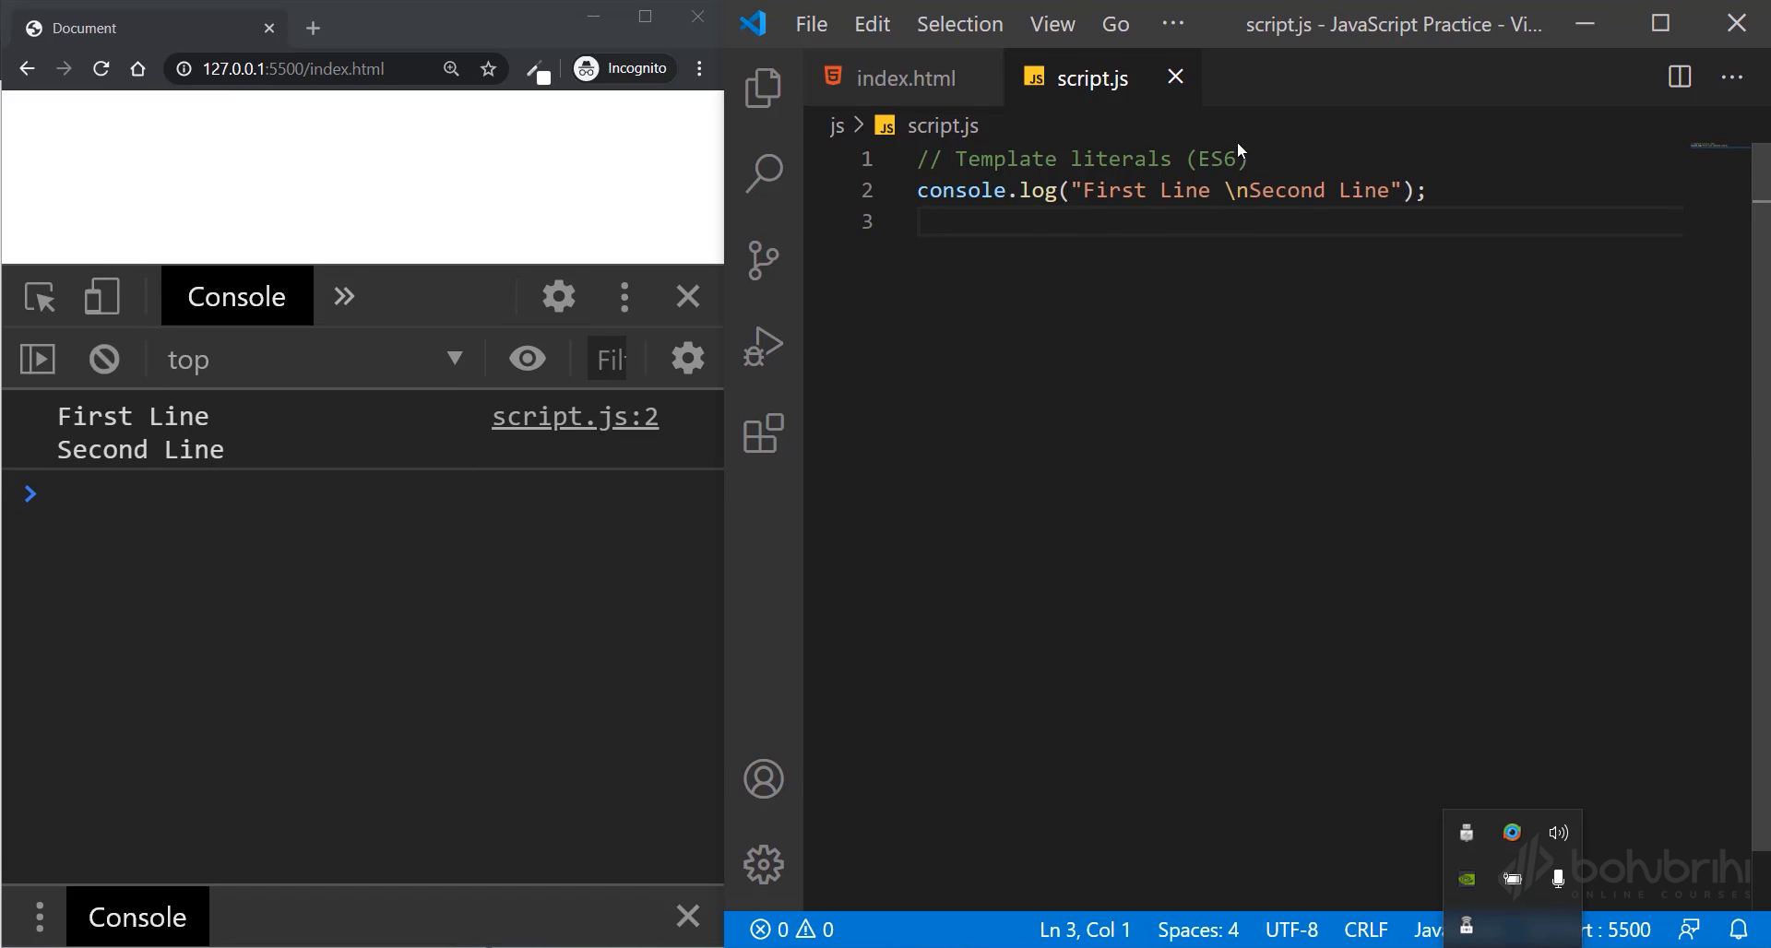
pyautogui.moveTo(1124, 347)
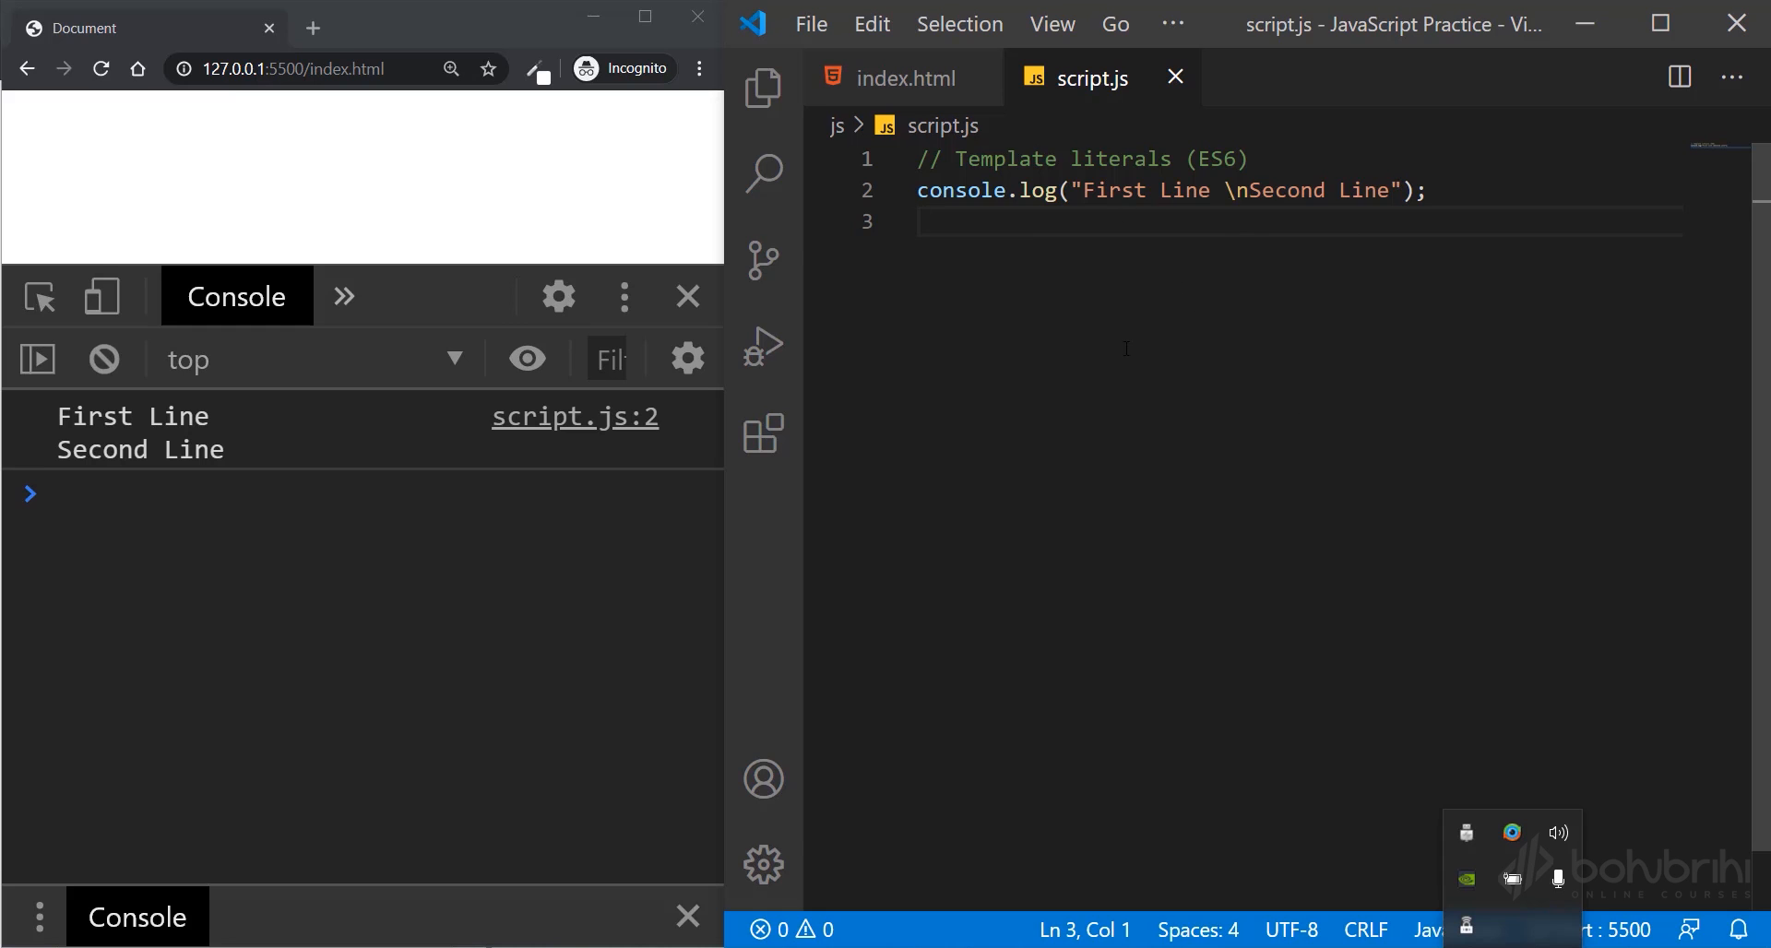
pyautogui.click(1435, 190)
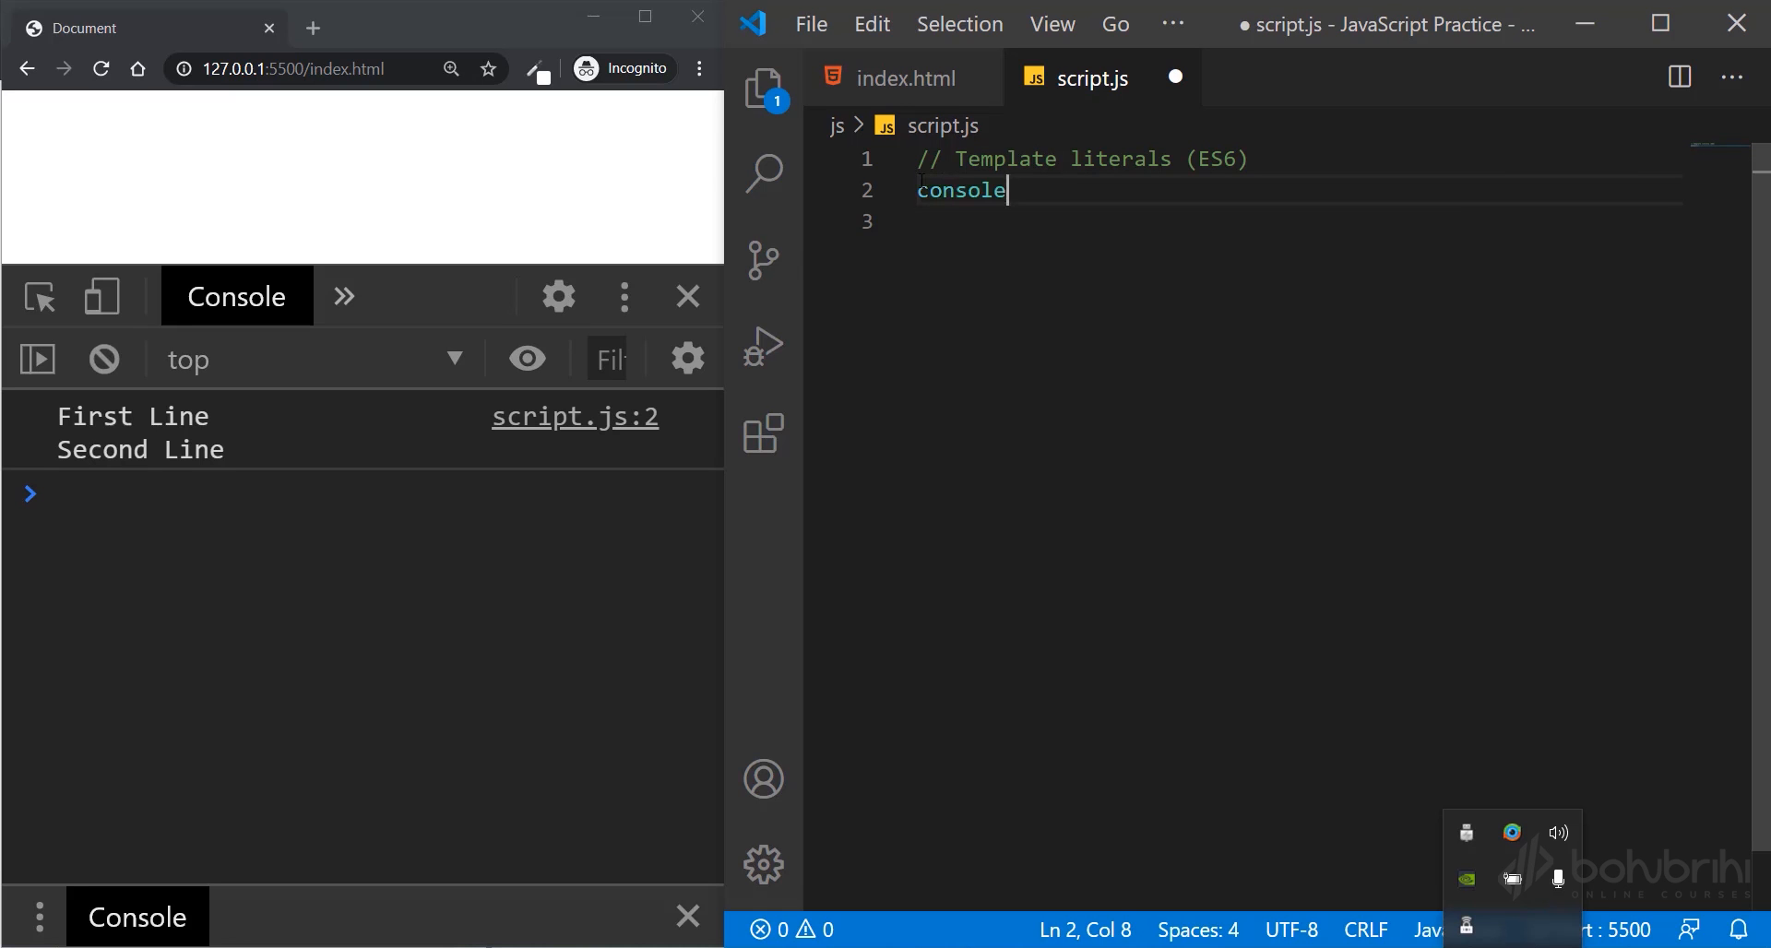
# - Start a console.log with empty backticks and add the comment // Backtick ``
pyautogui.write('.log(')
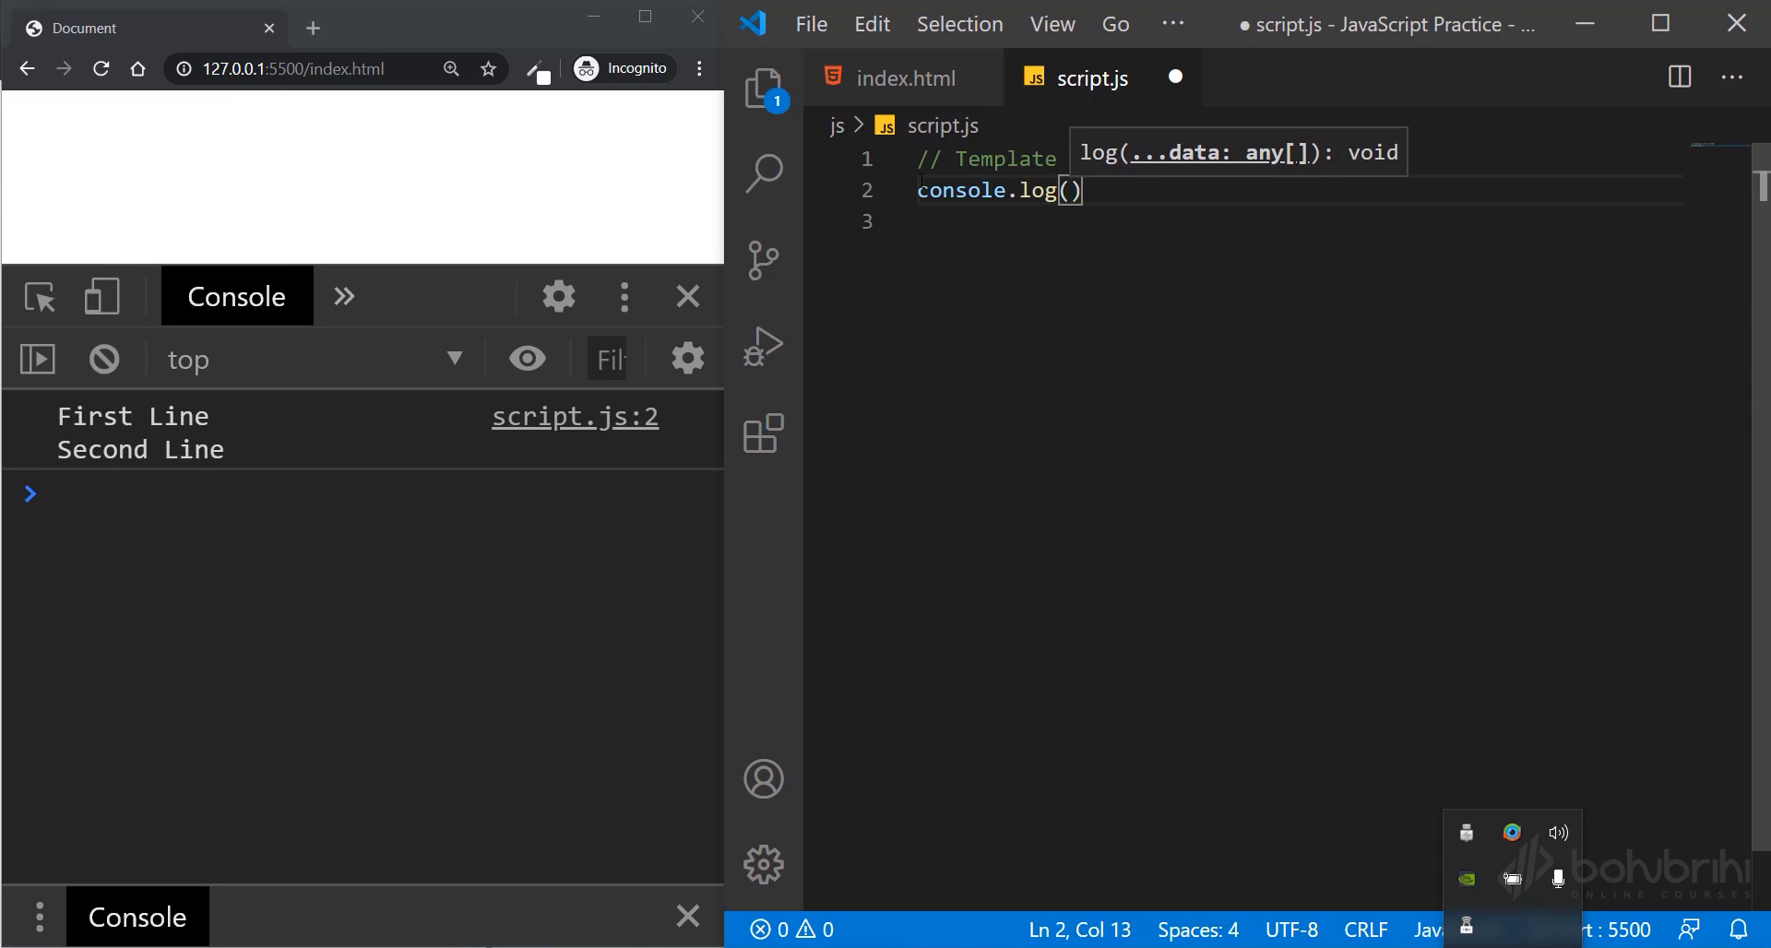
pyautogui.write('``')
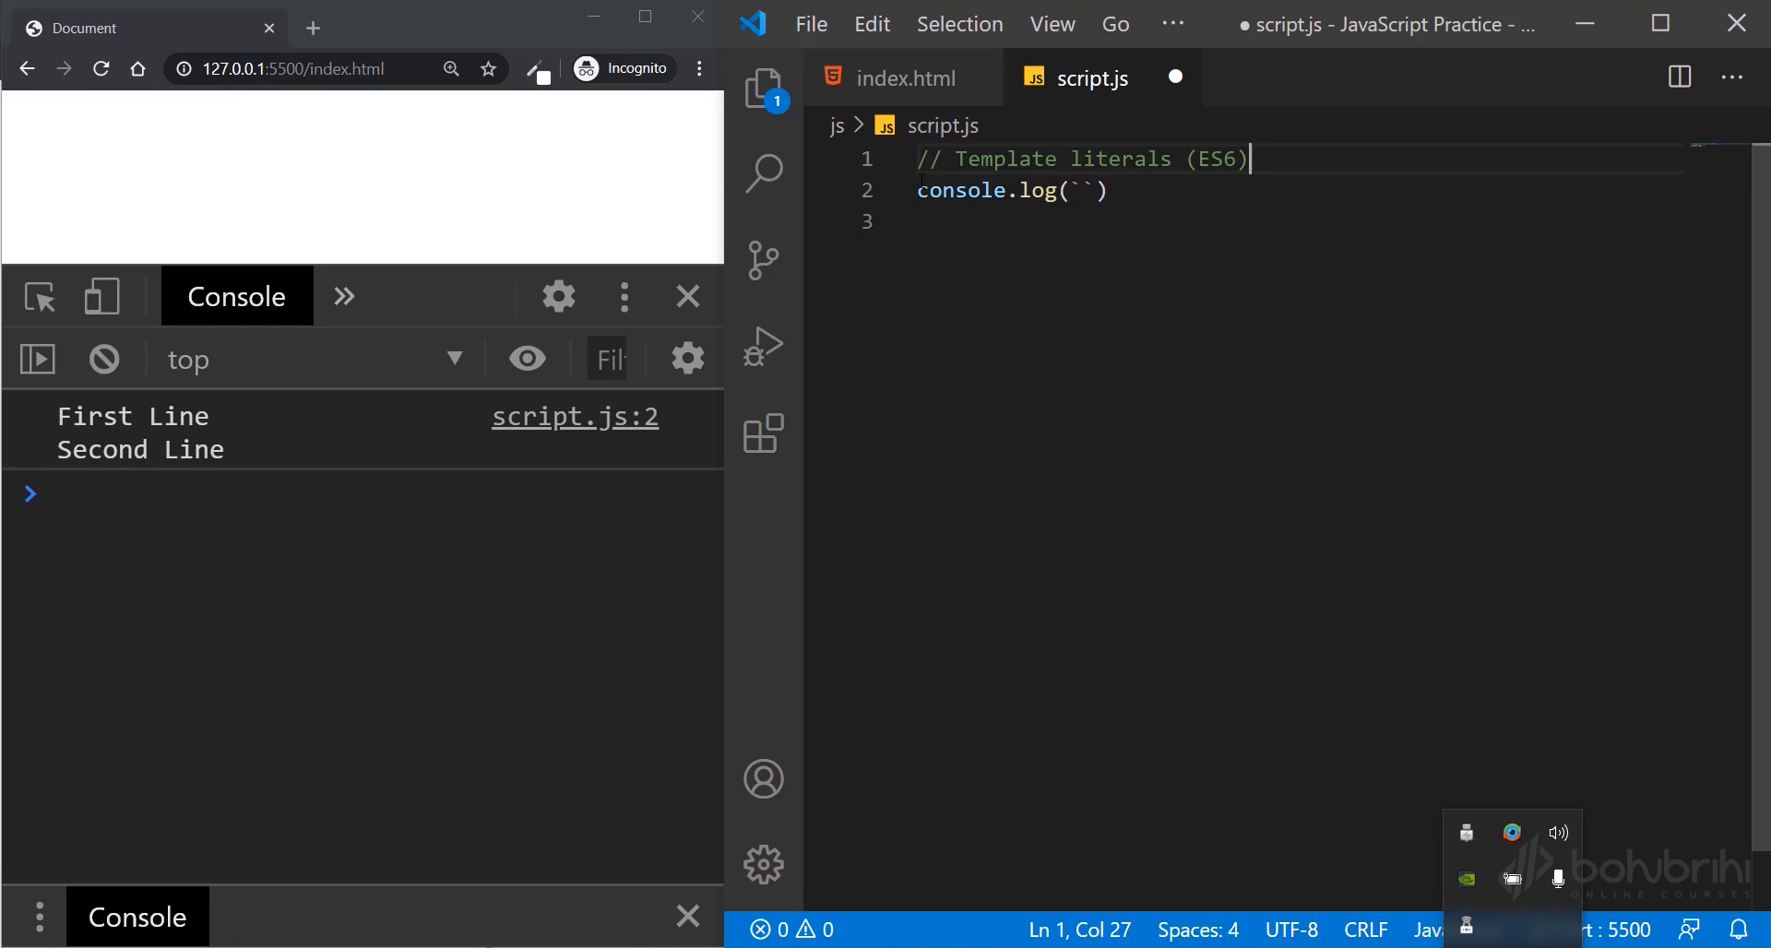
pyautogui.write('// Ba')
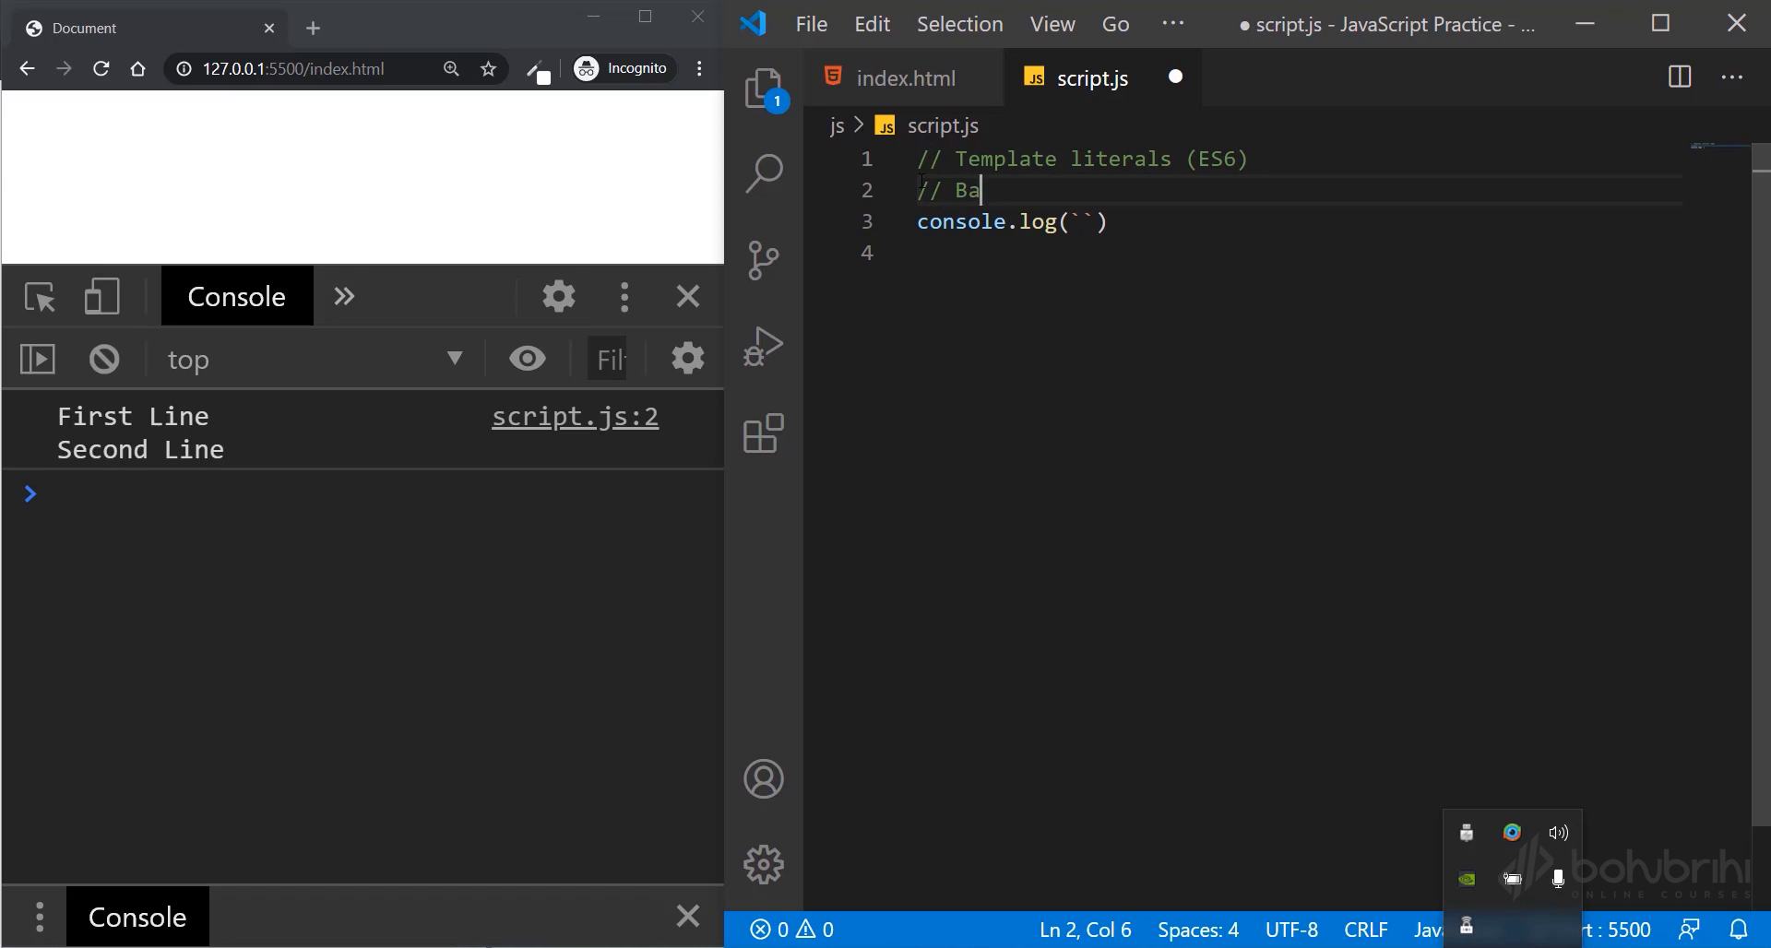
pyautogui.write('cktic')
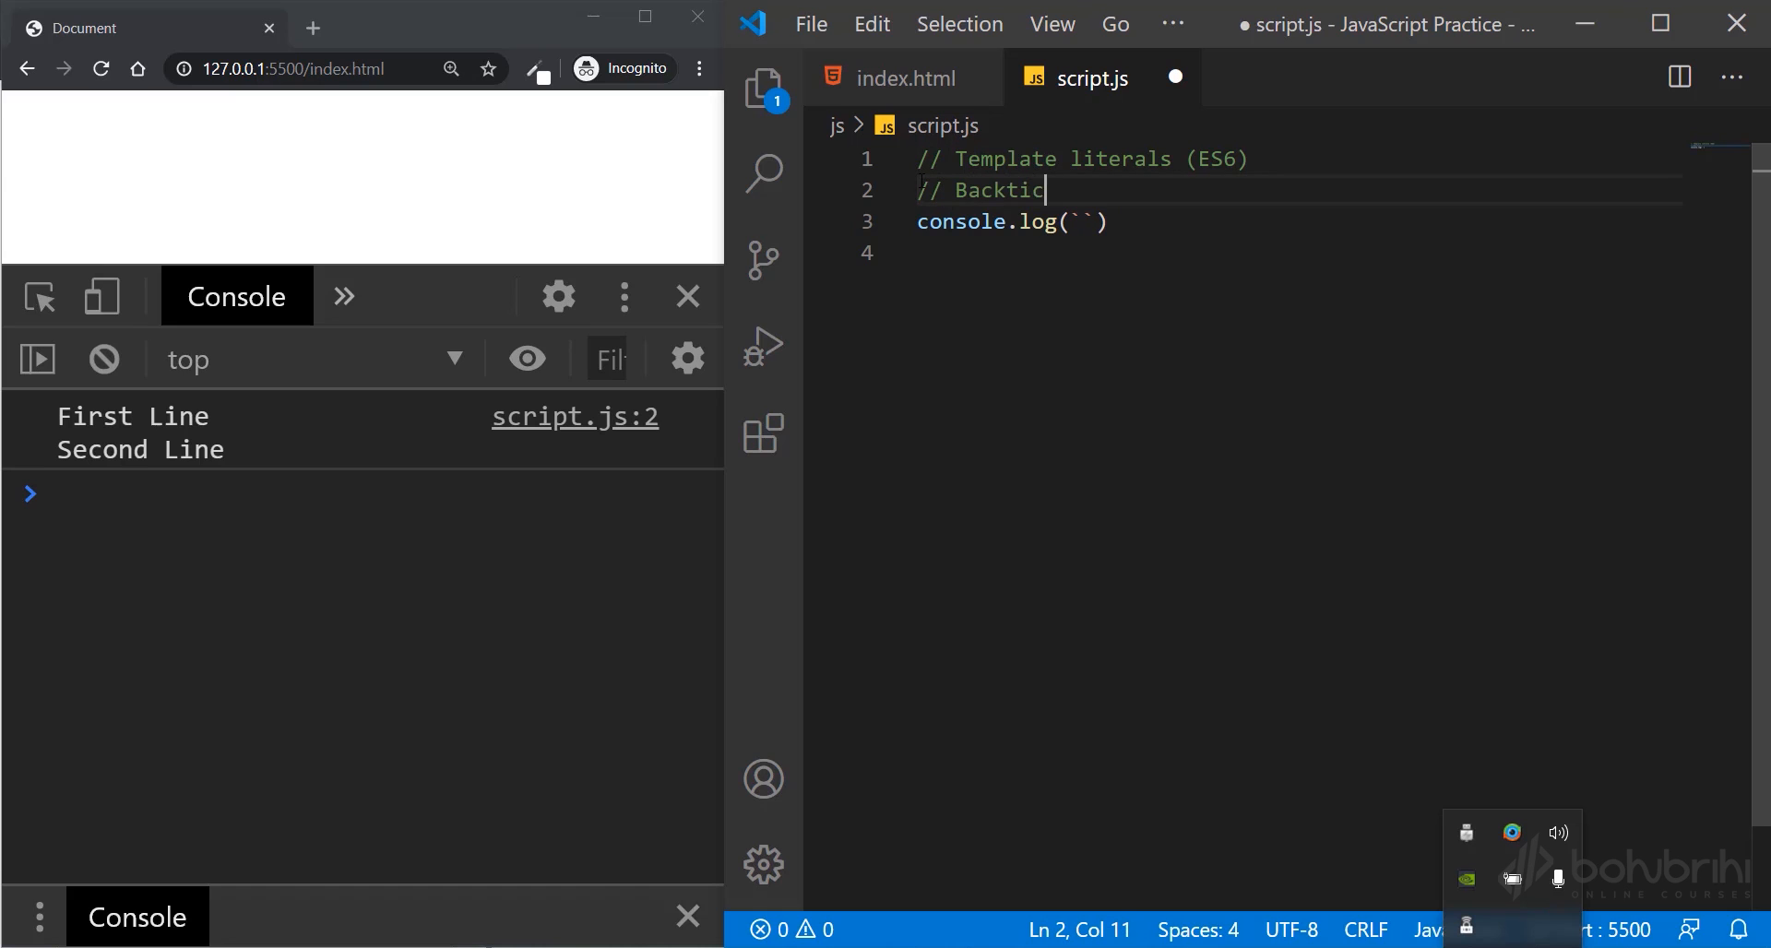
pyautogui.write('k `')
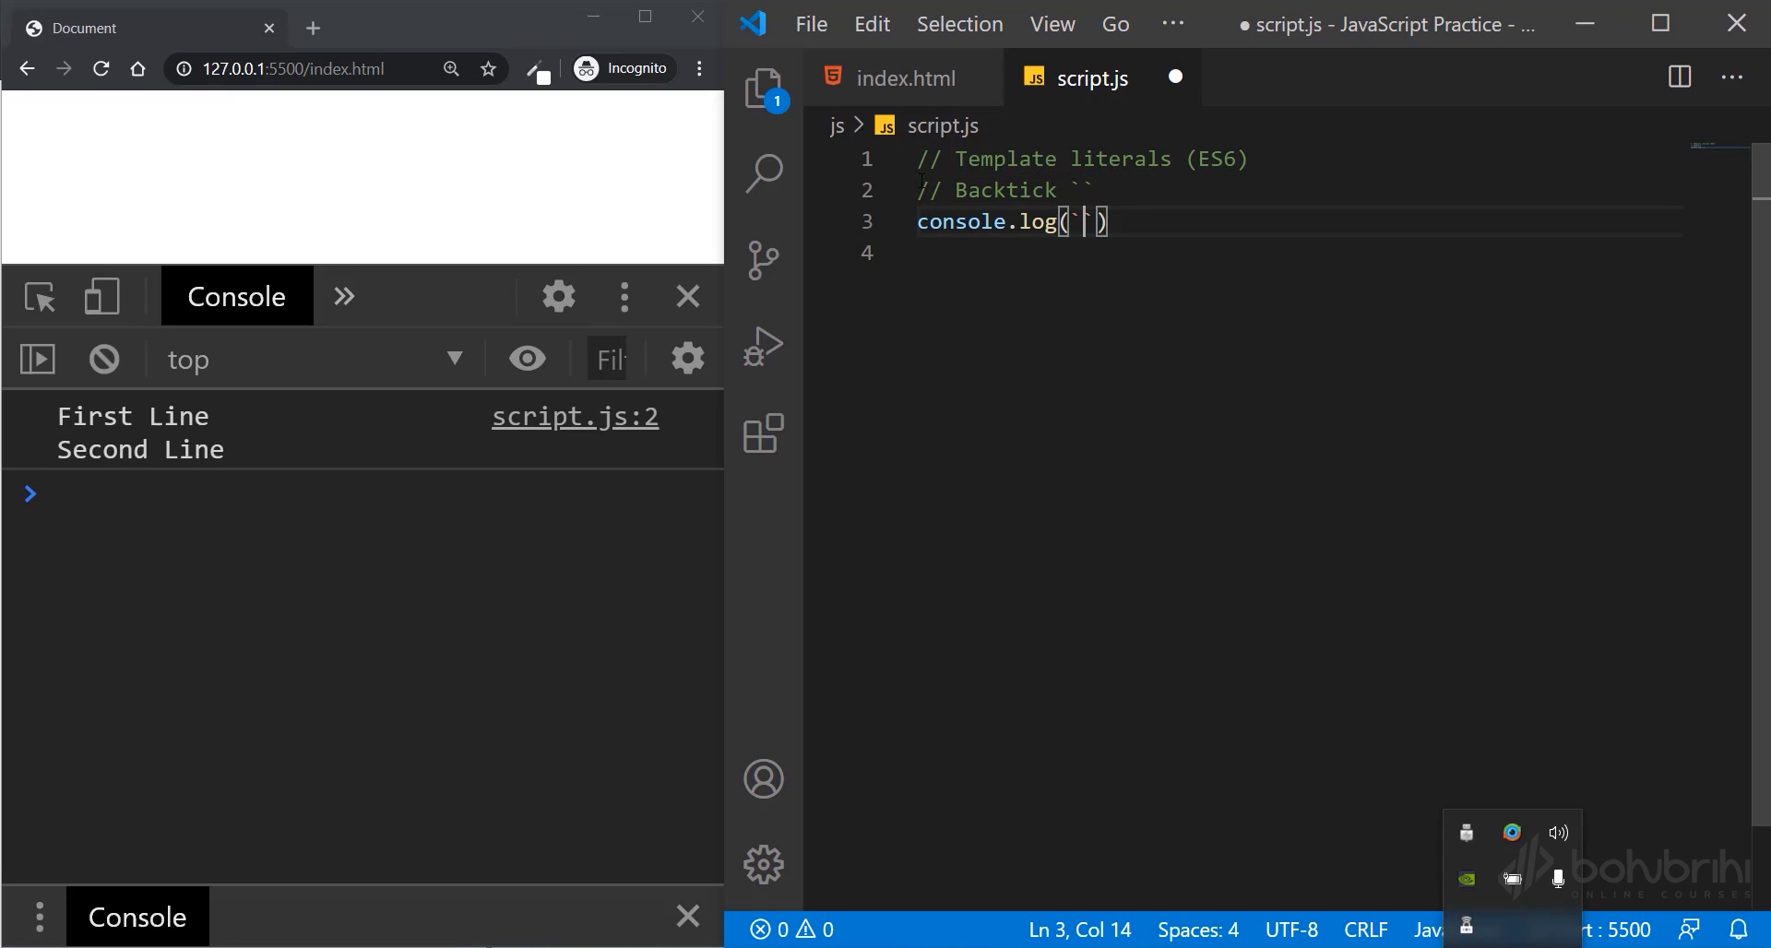
# - Fill the backtick string with First Line and Second Line on two separate lines
pyautogui.write('First Line')
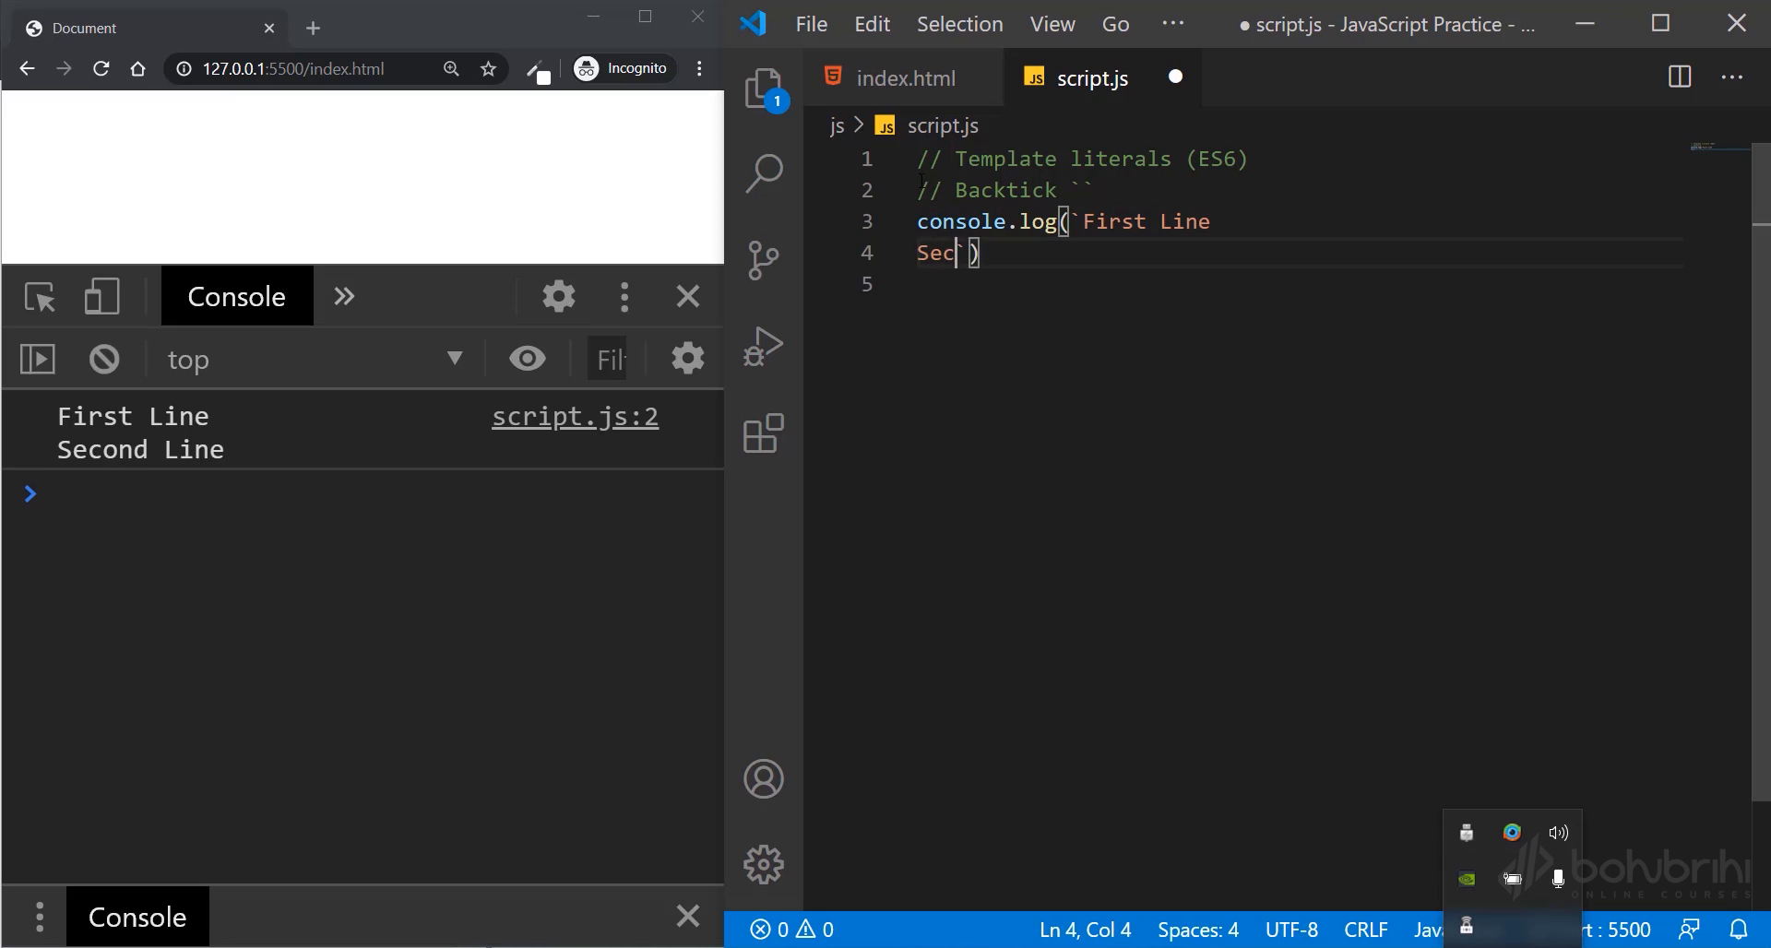
pyautogui.write('ond')
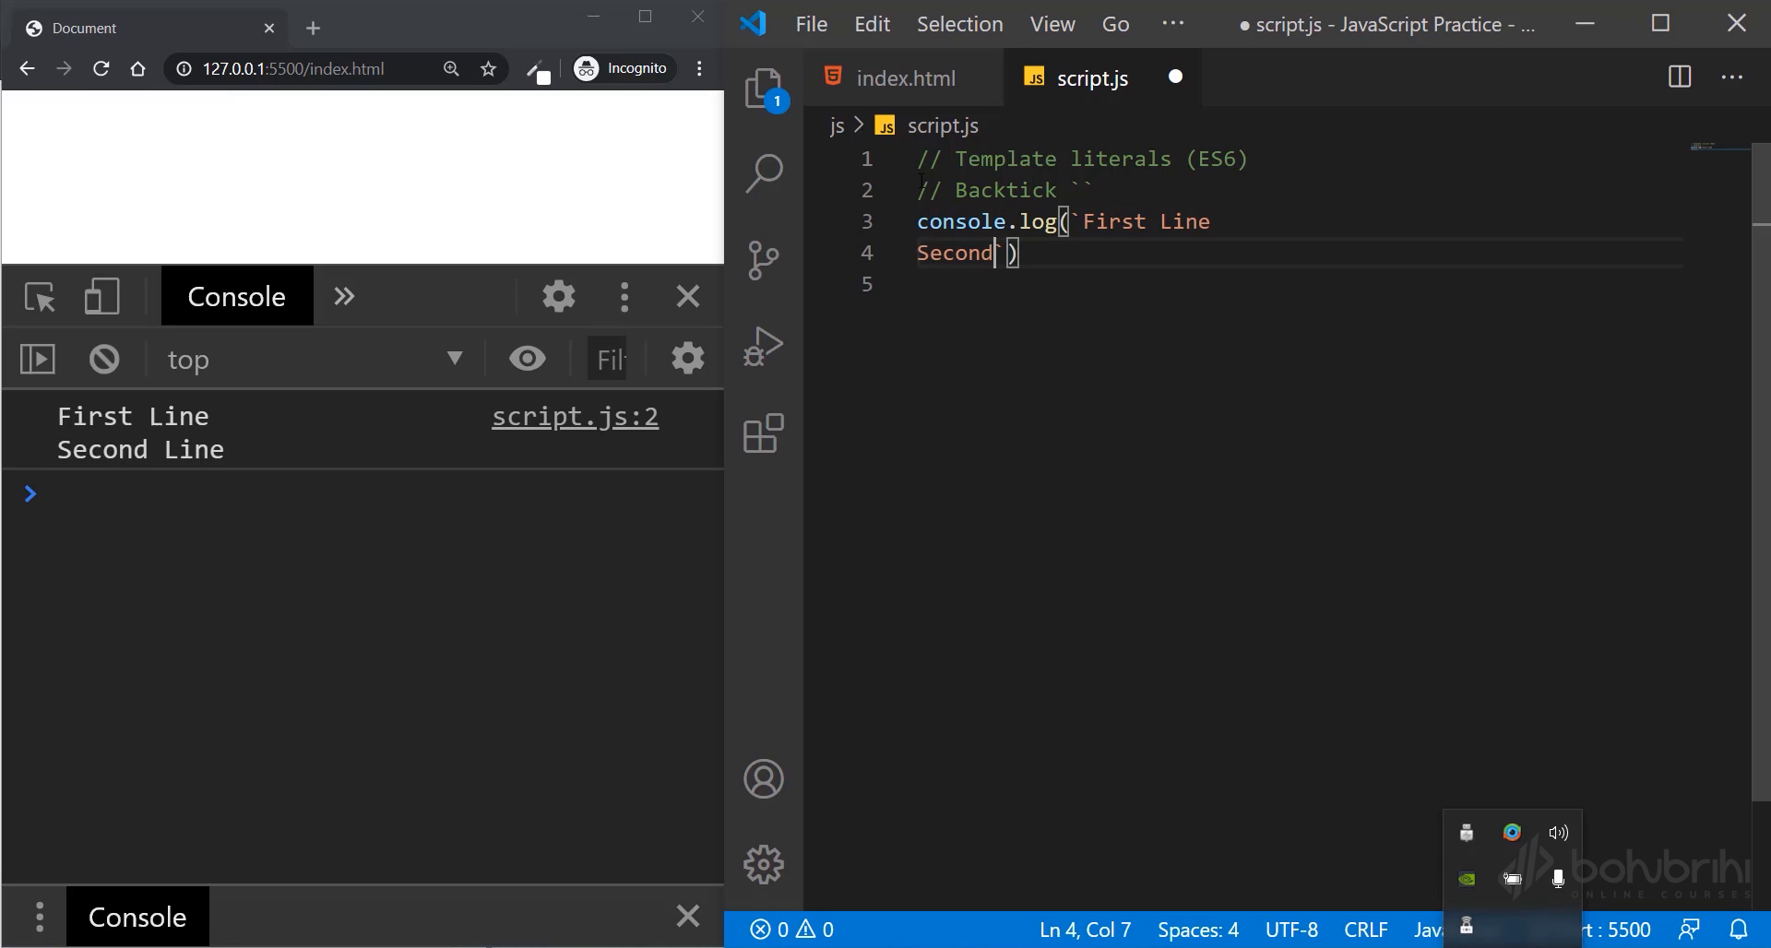
pyautogui.write('Line`')
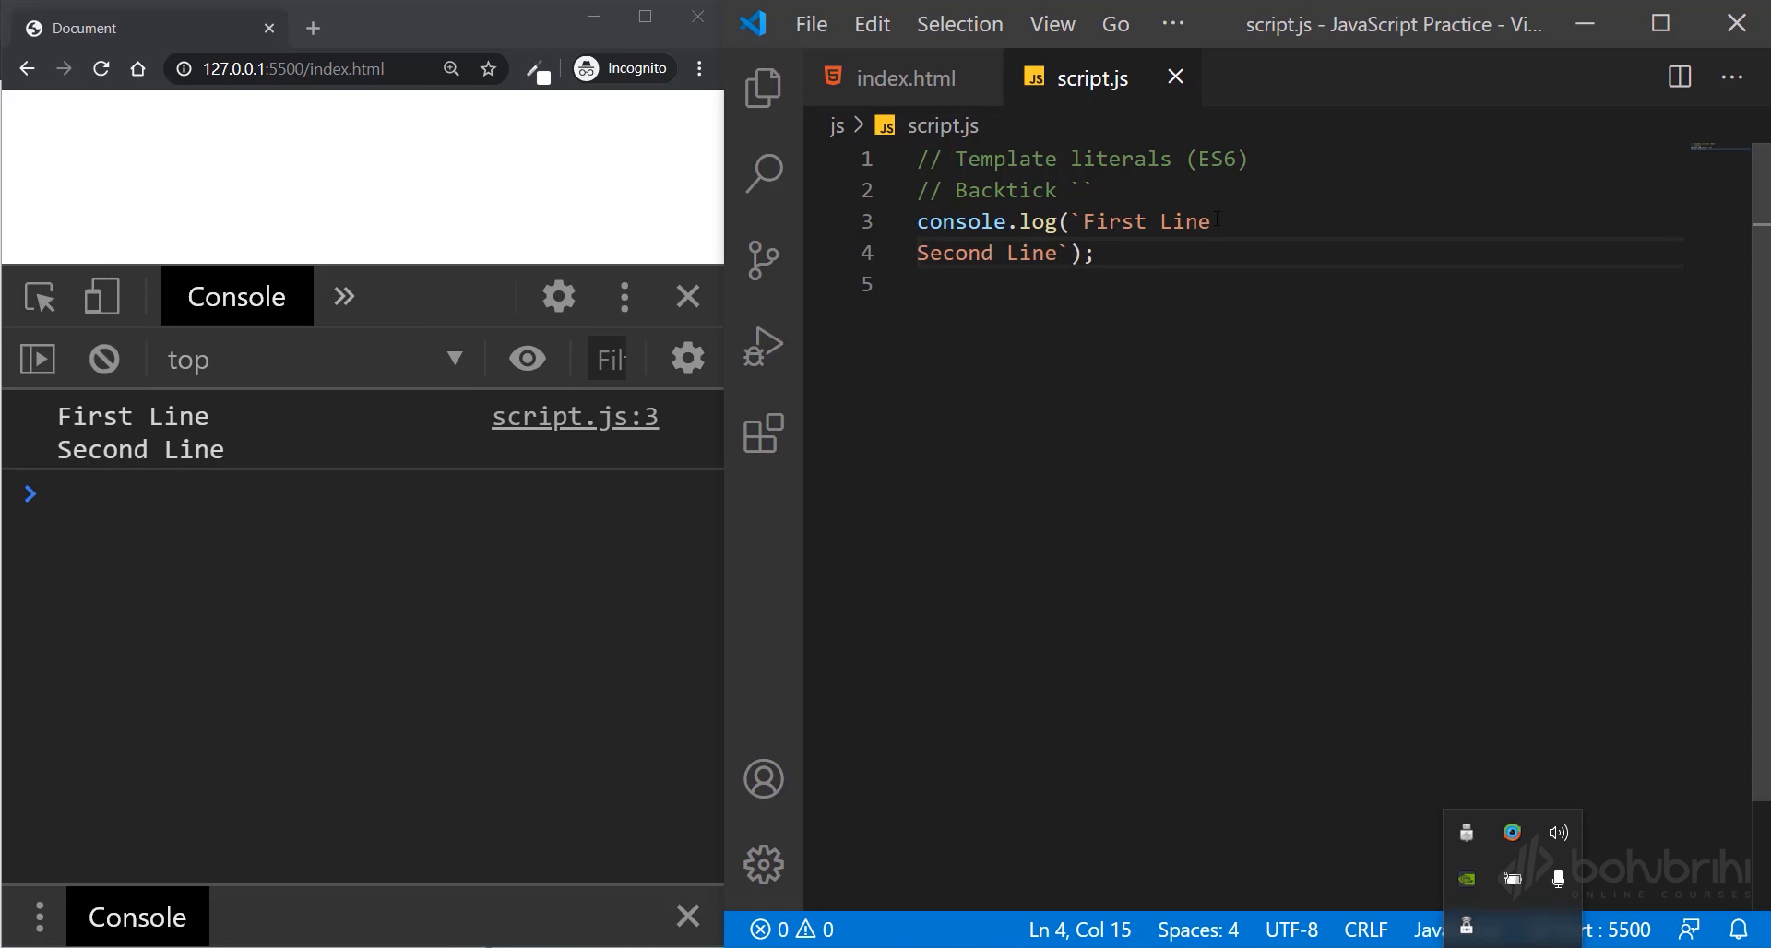
# - Remove the two-line backtick string from the log call
pyautogui.click(1068, 222)
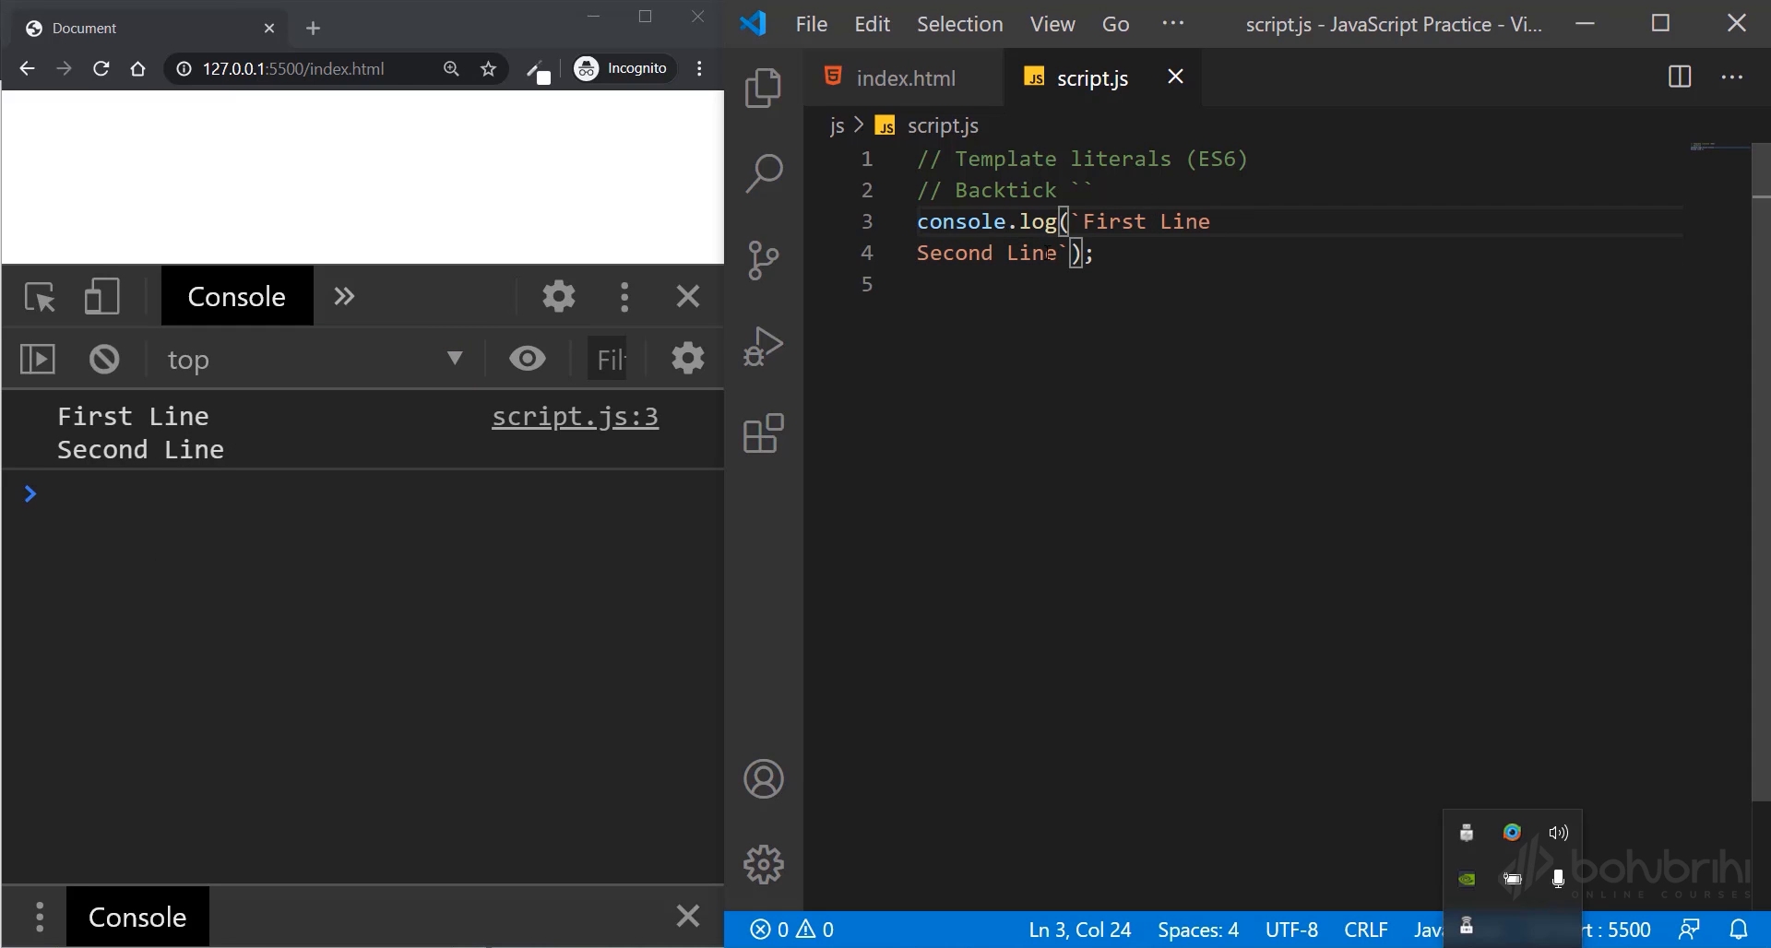
pyautogui.moveTo(1070, 222); pyautogui.dragTo(1063, 253)
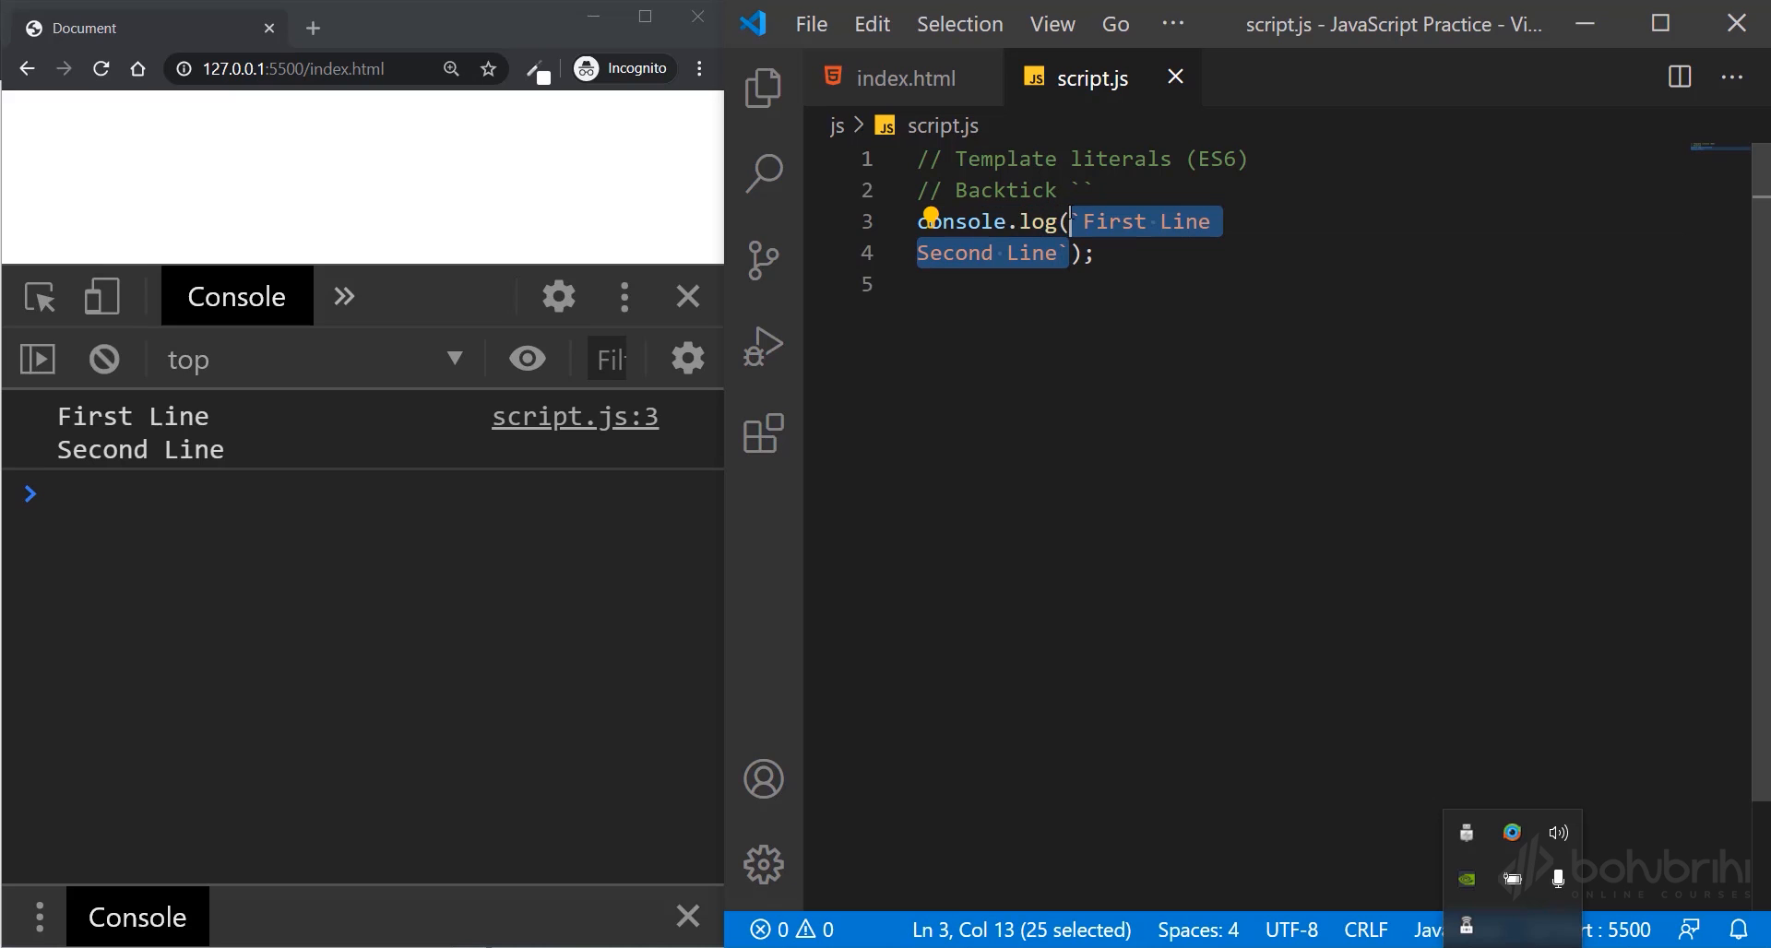
pyautogui.press('Delete')
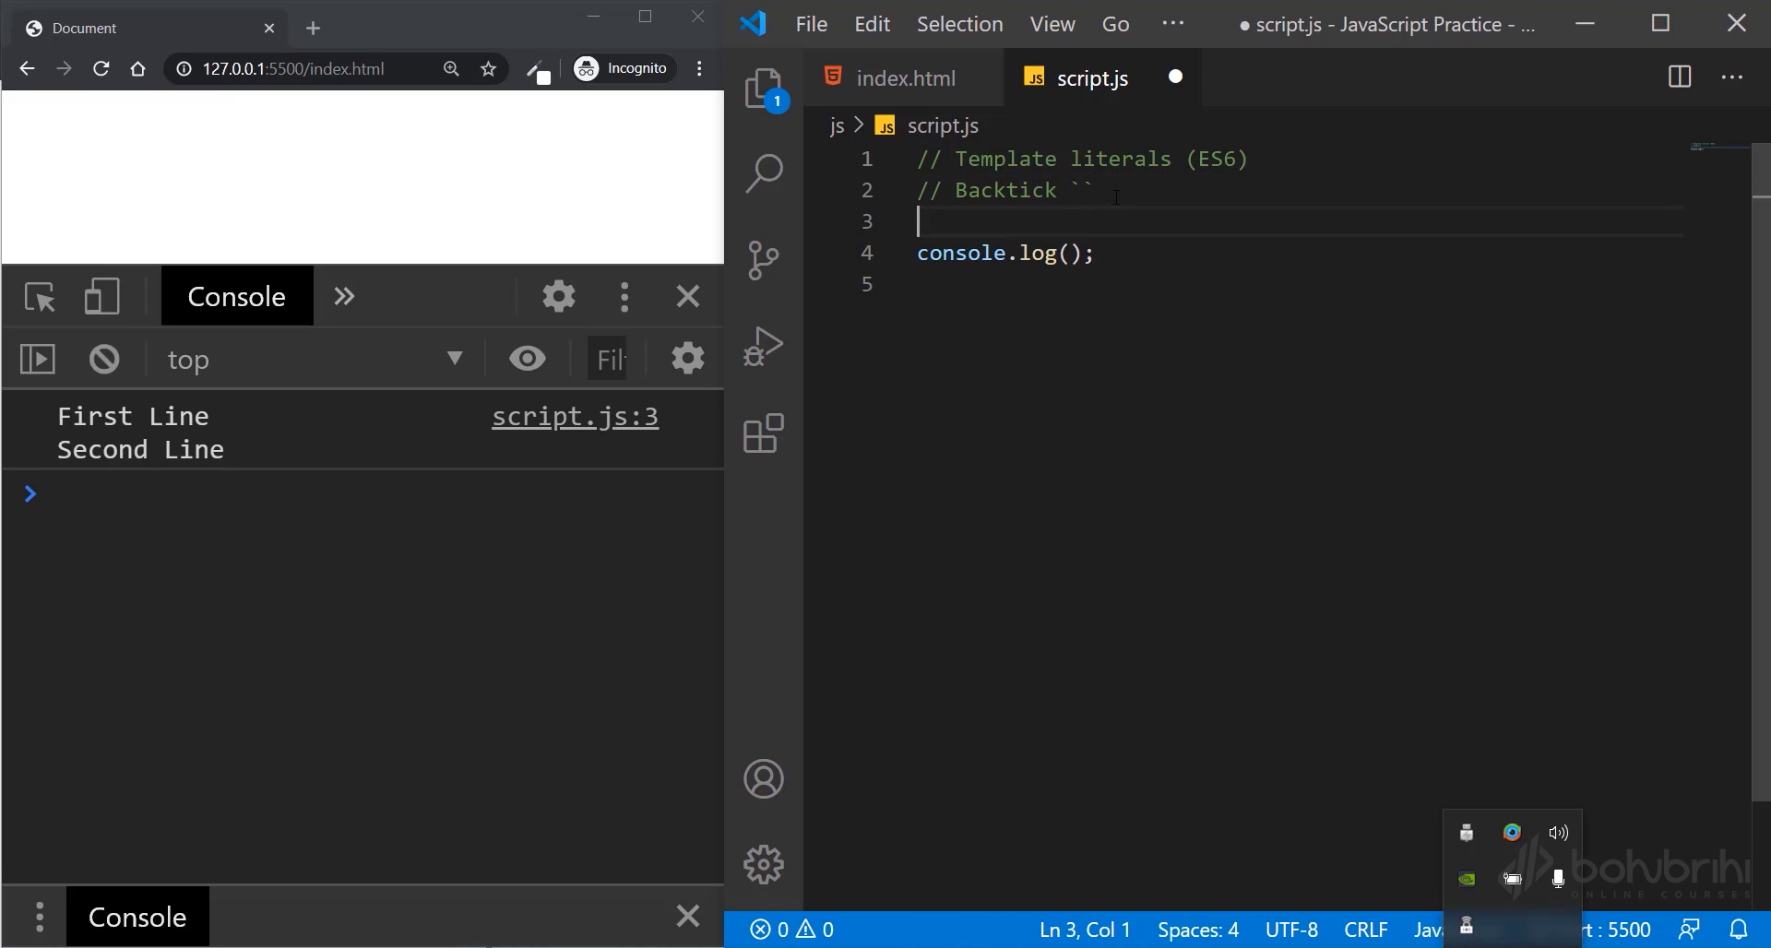
# - Declare let a = `First Line Second Line`; and log the variable a
pyautogui.write('let a')
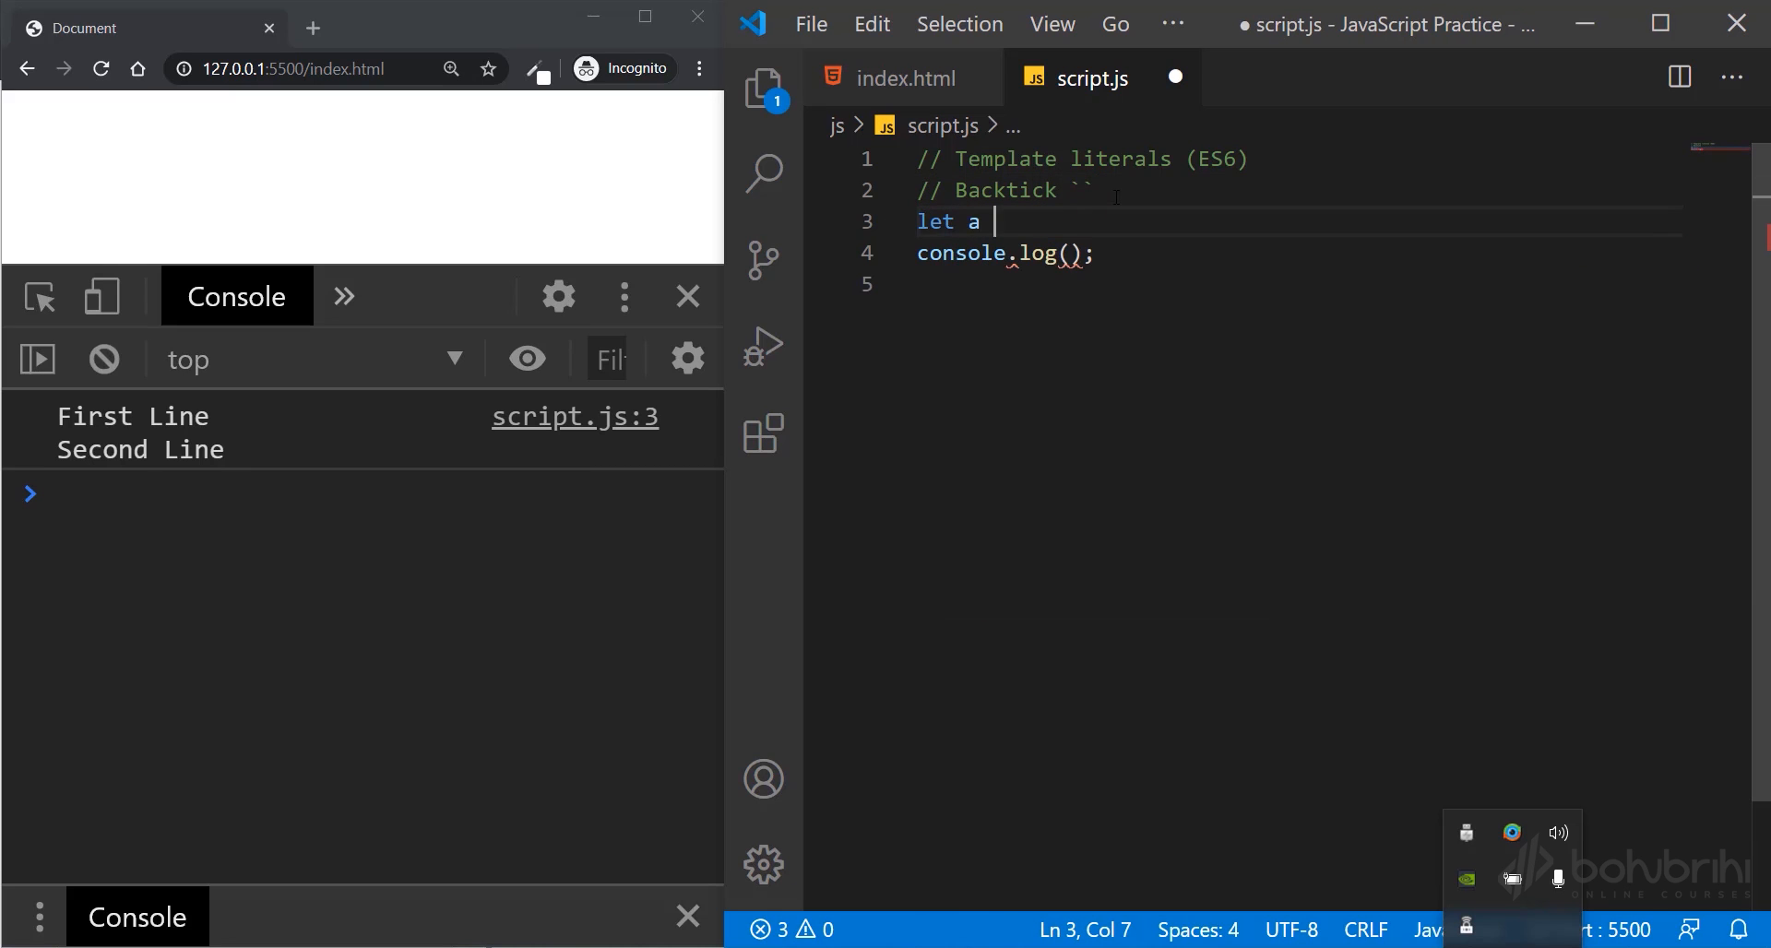
pyautogui.write('= `First Line')
pyautogui.write('Second Line`;')
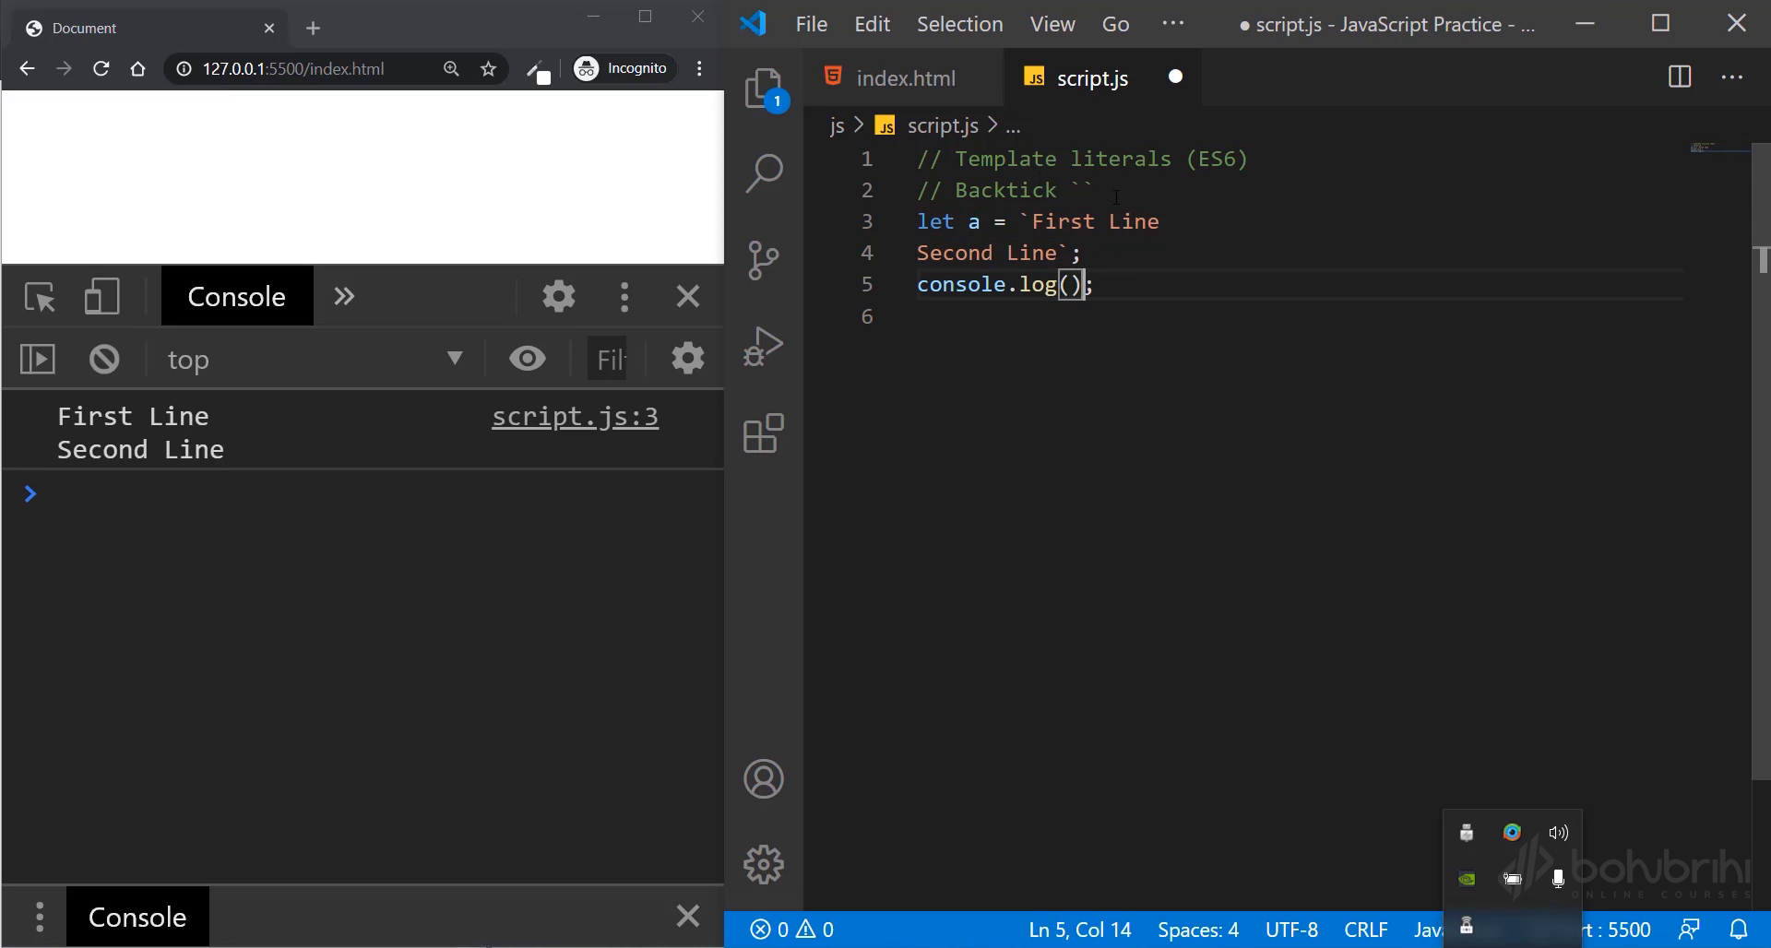
pyautogui.write('a')
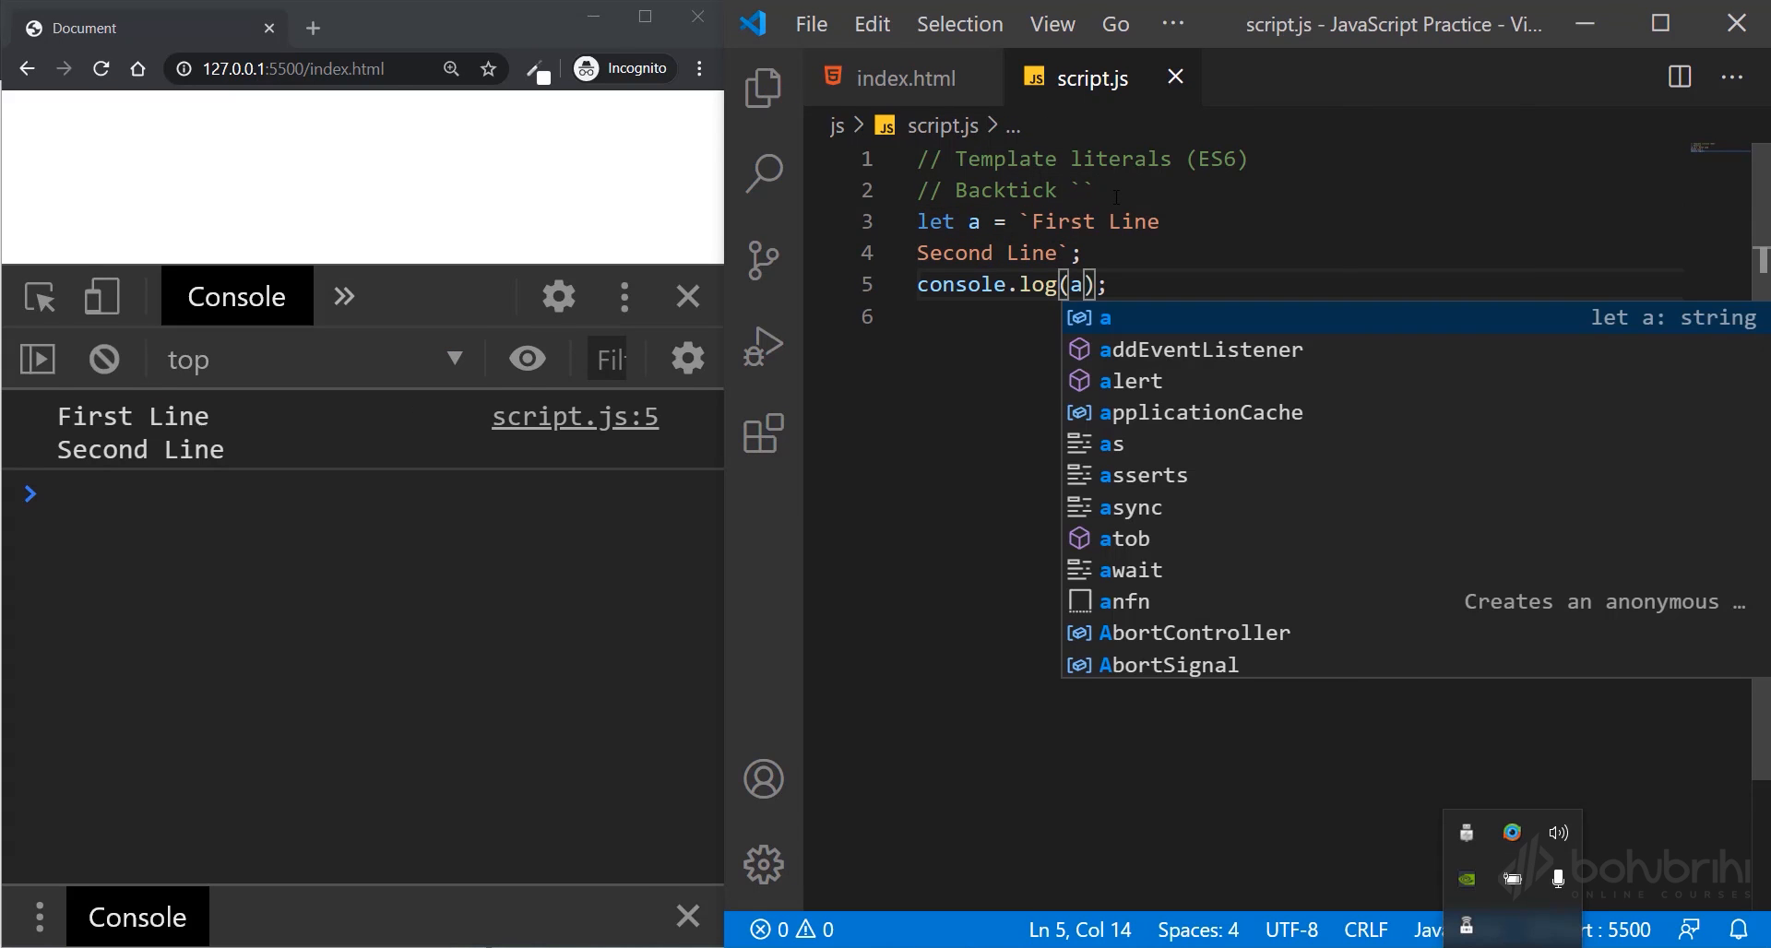
pyautogui.press('Escape')
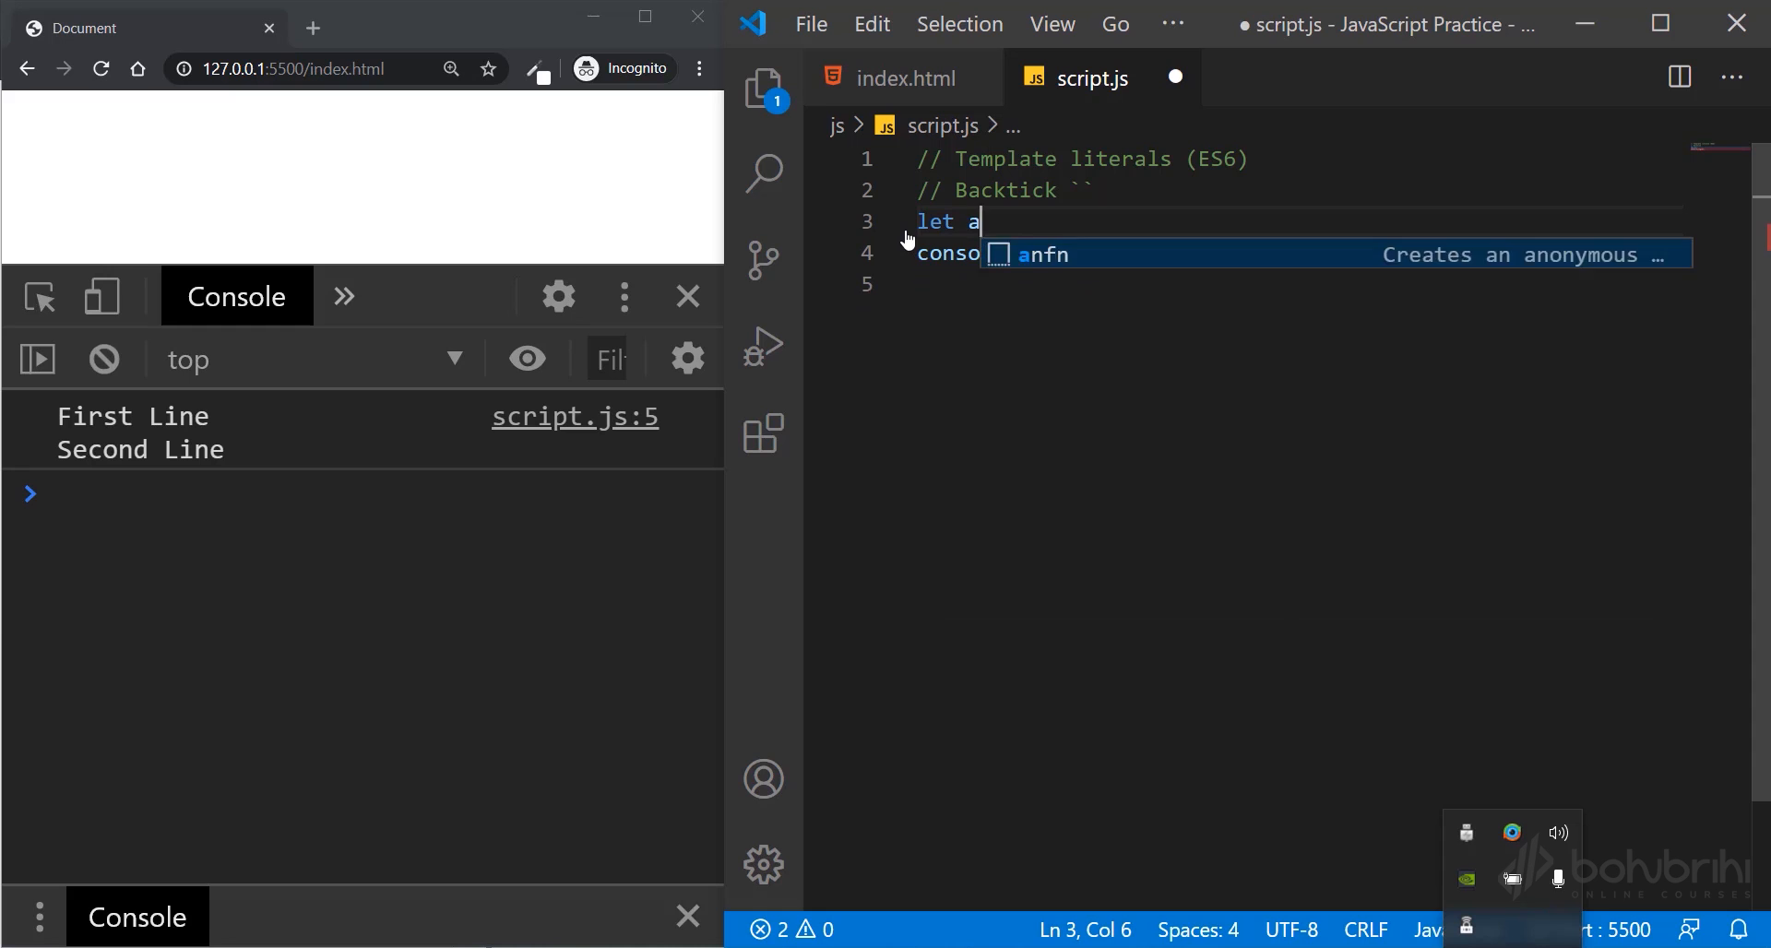
# - Declare age = 36; and clear the stray letter in the log call
pyautogui.write('ge =')
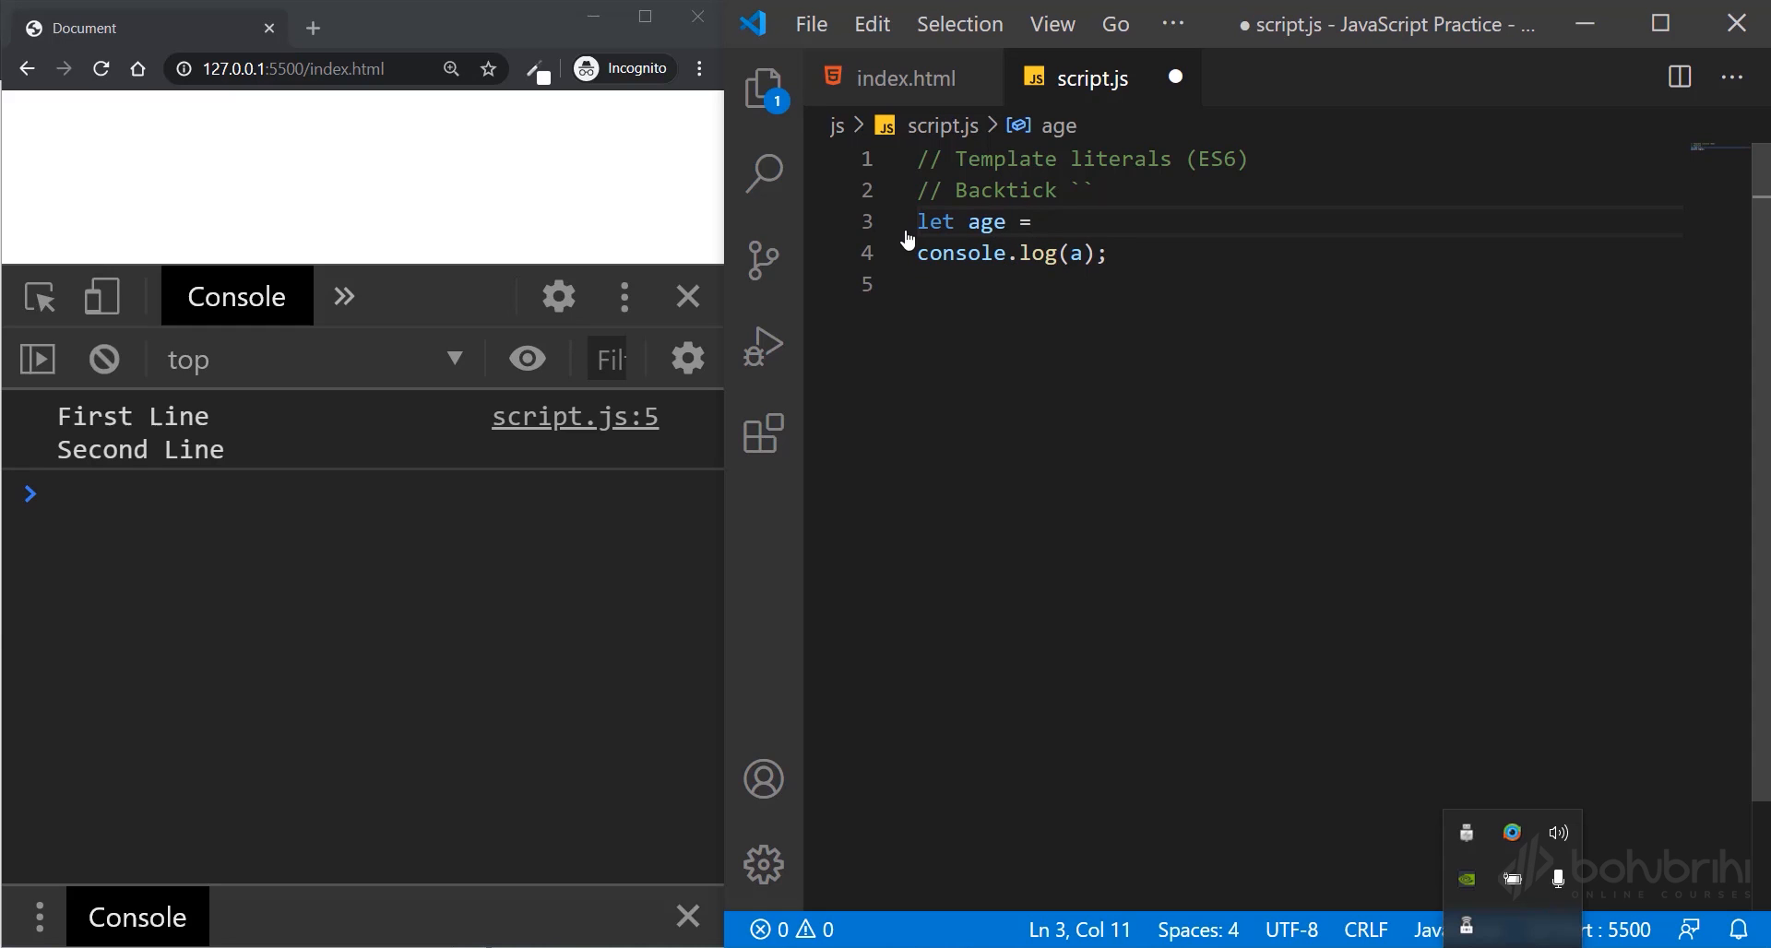
pyautogui.write('3')
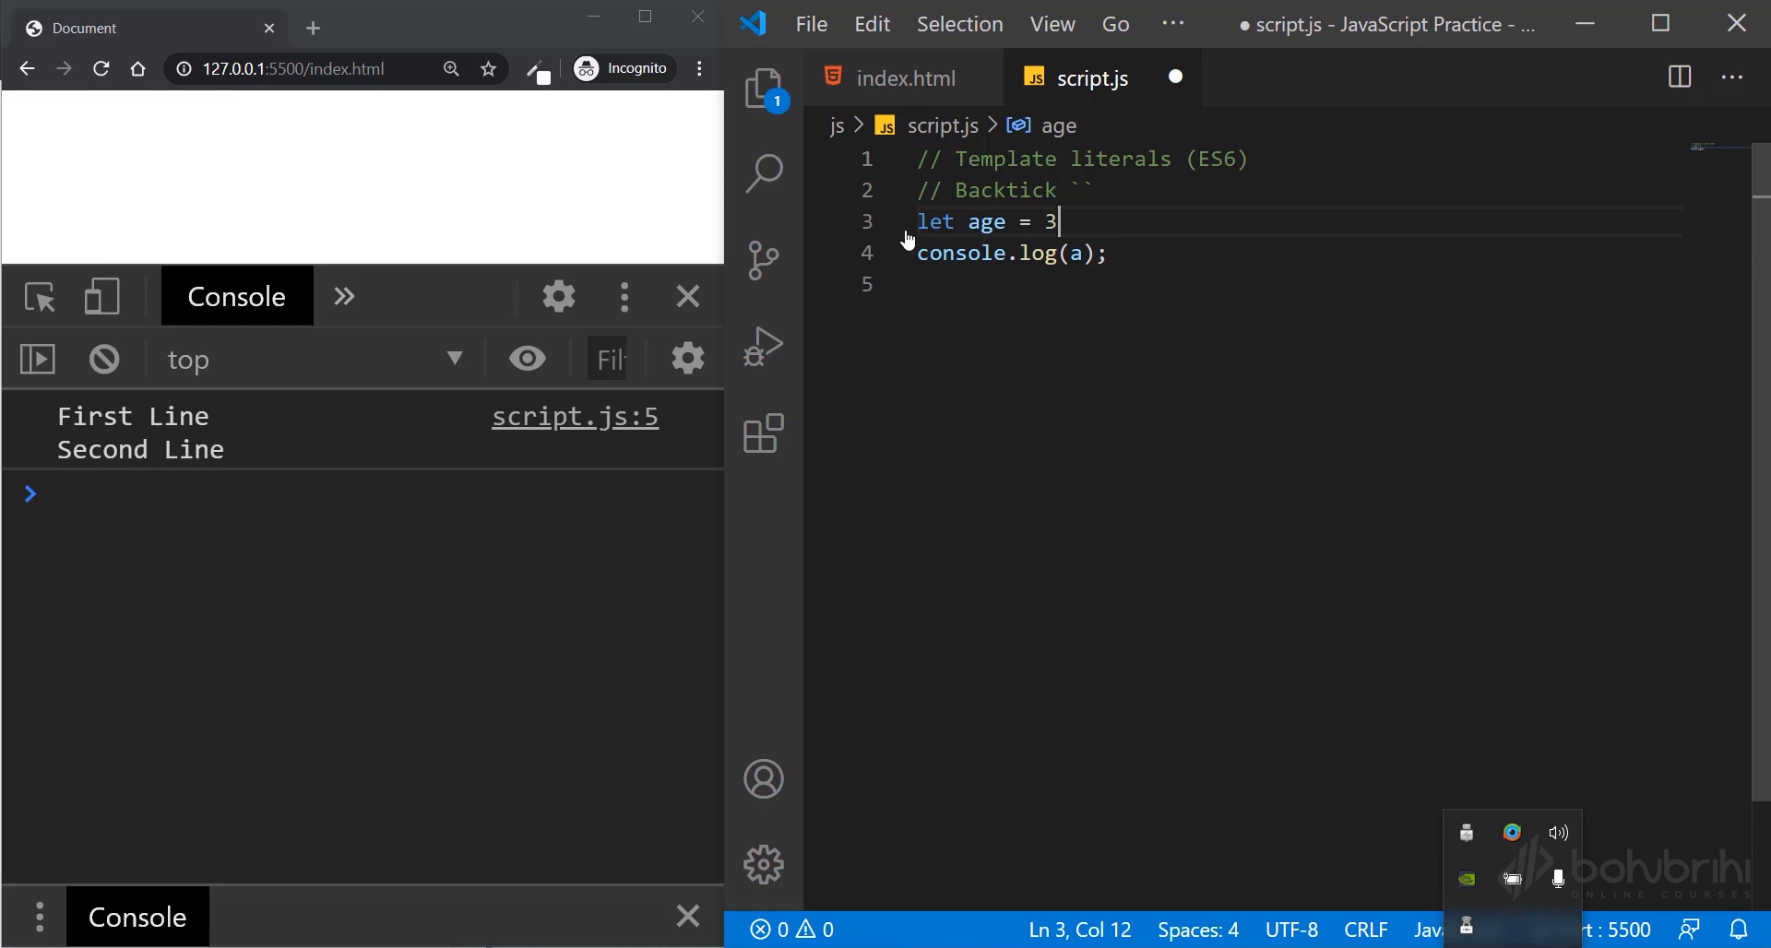
pyautogui.write('6;')
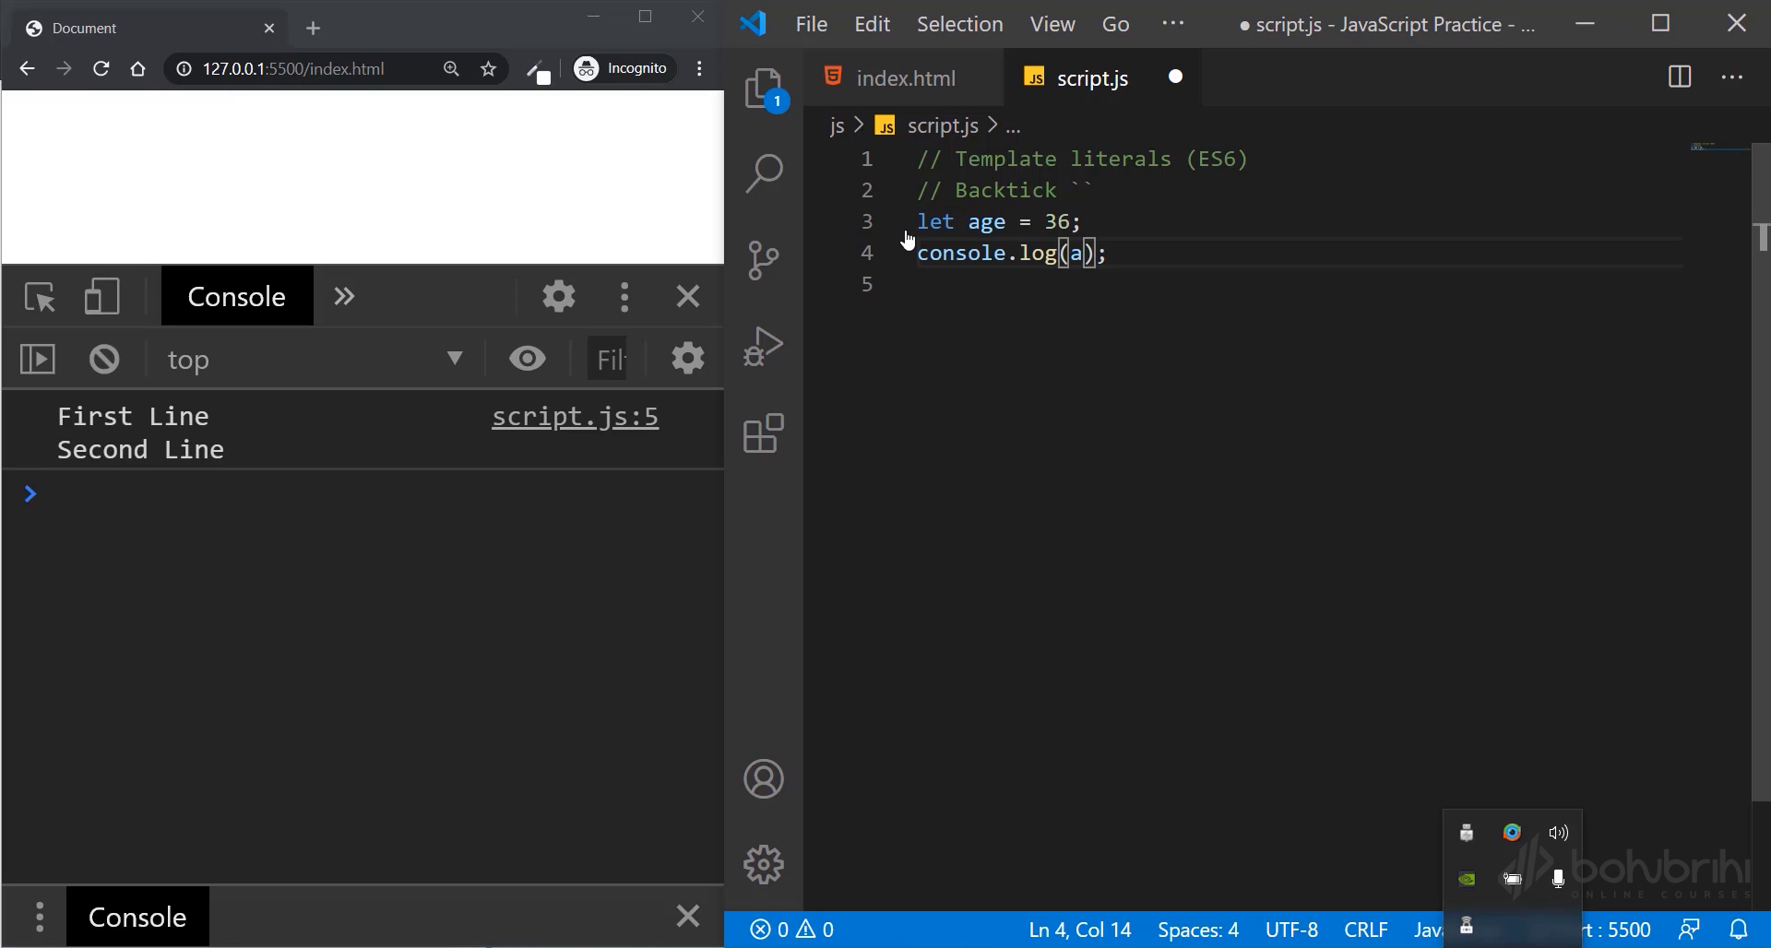
pyautogui.press('Backspace')
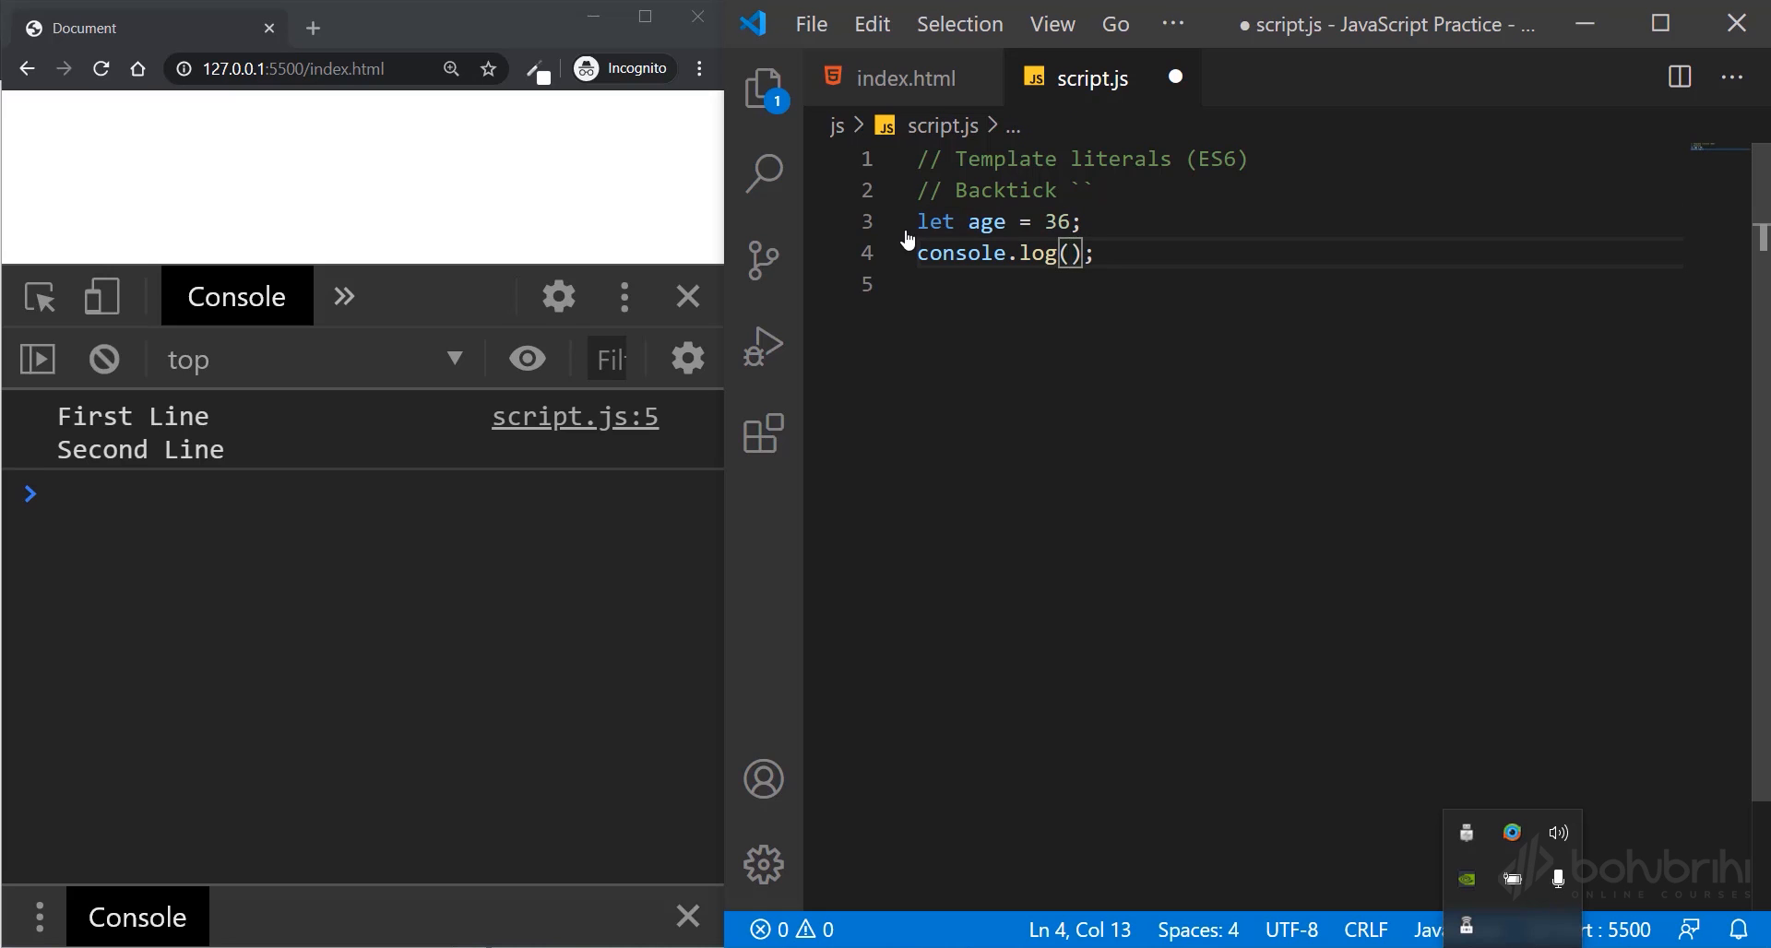
# - Log "His age is " + age by string concatenation, then select age to replace it
pyautogui.write('"')
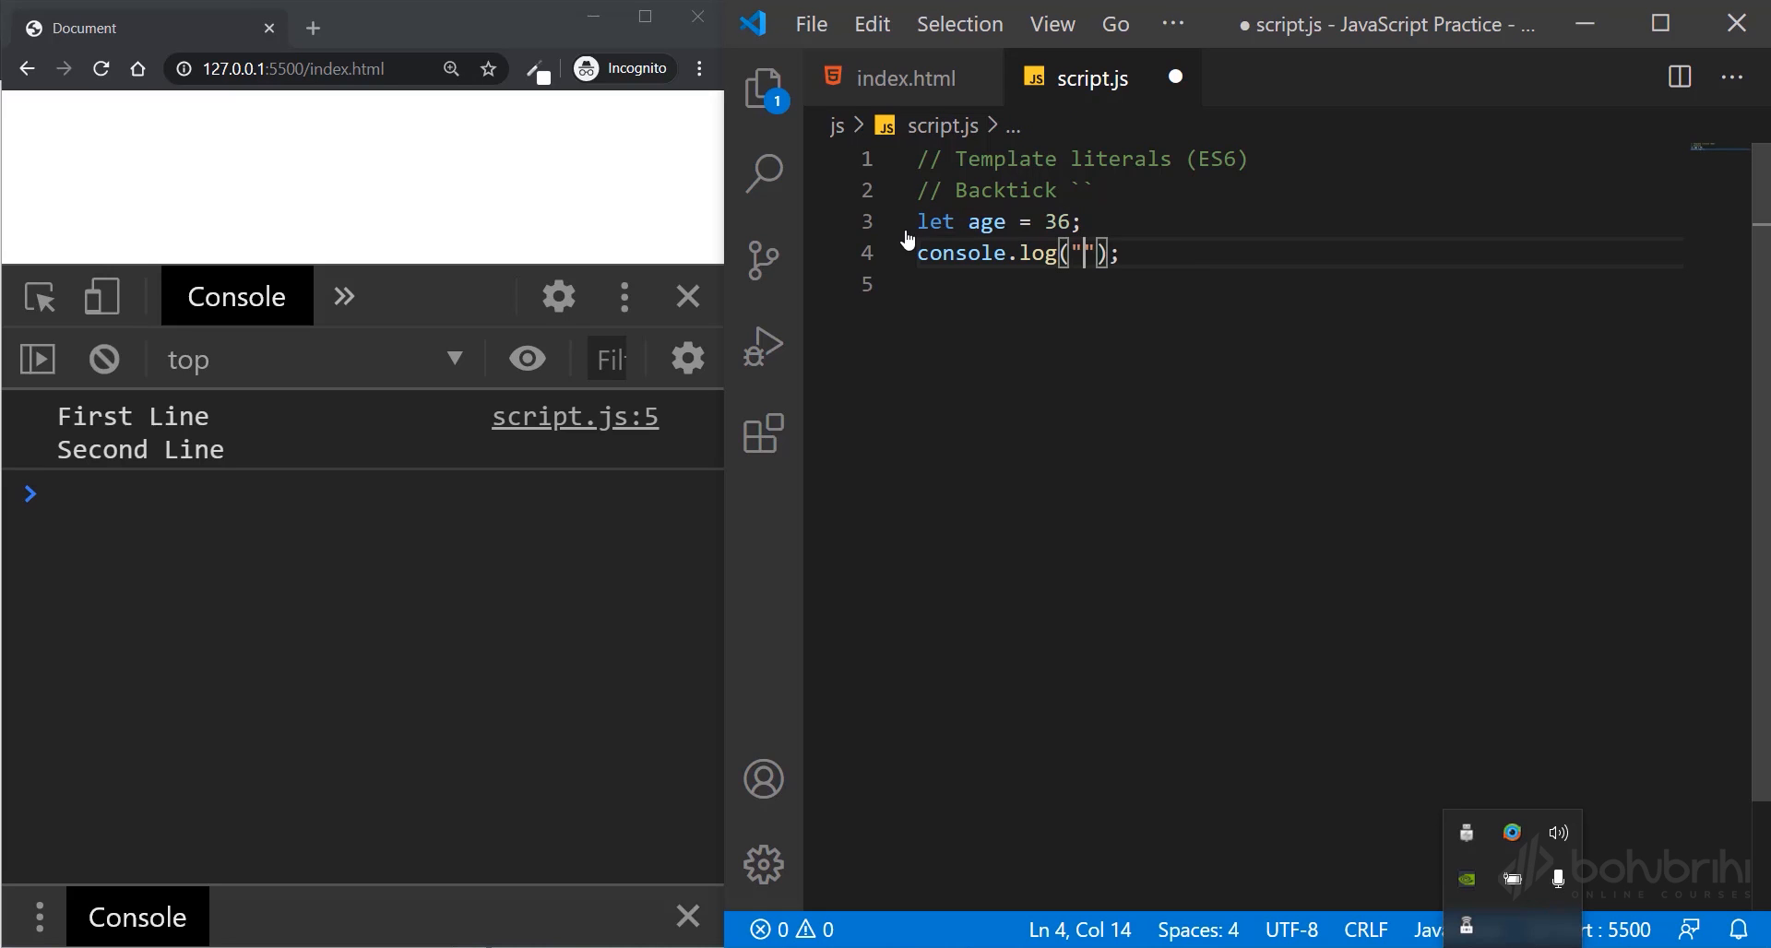
pyautogui.write('His age is')
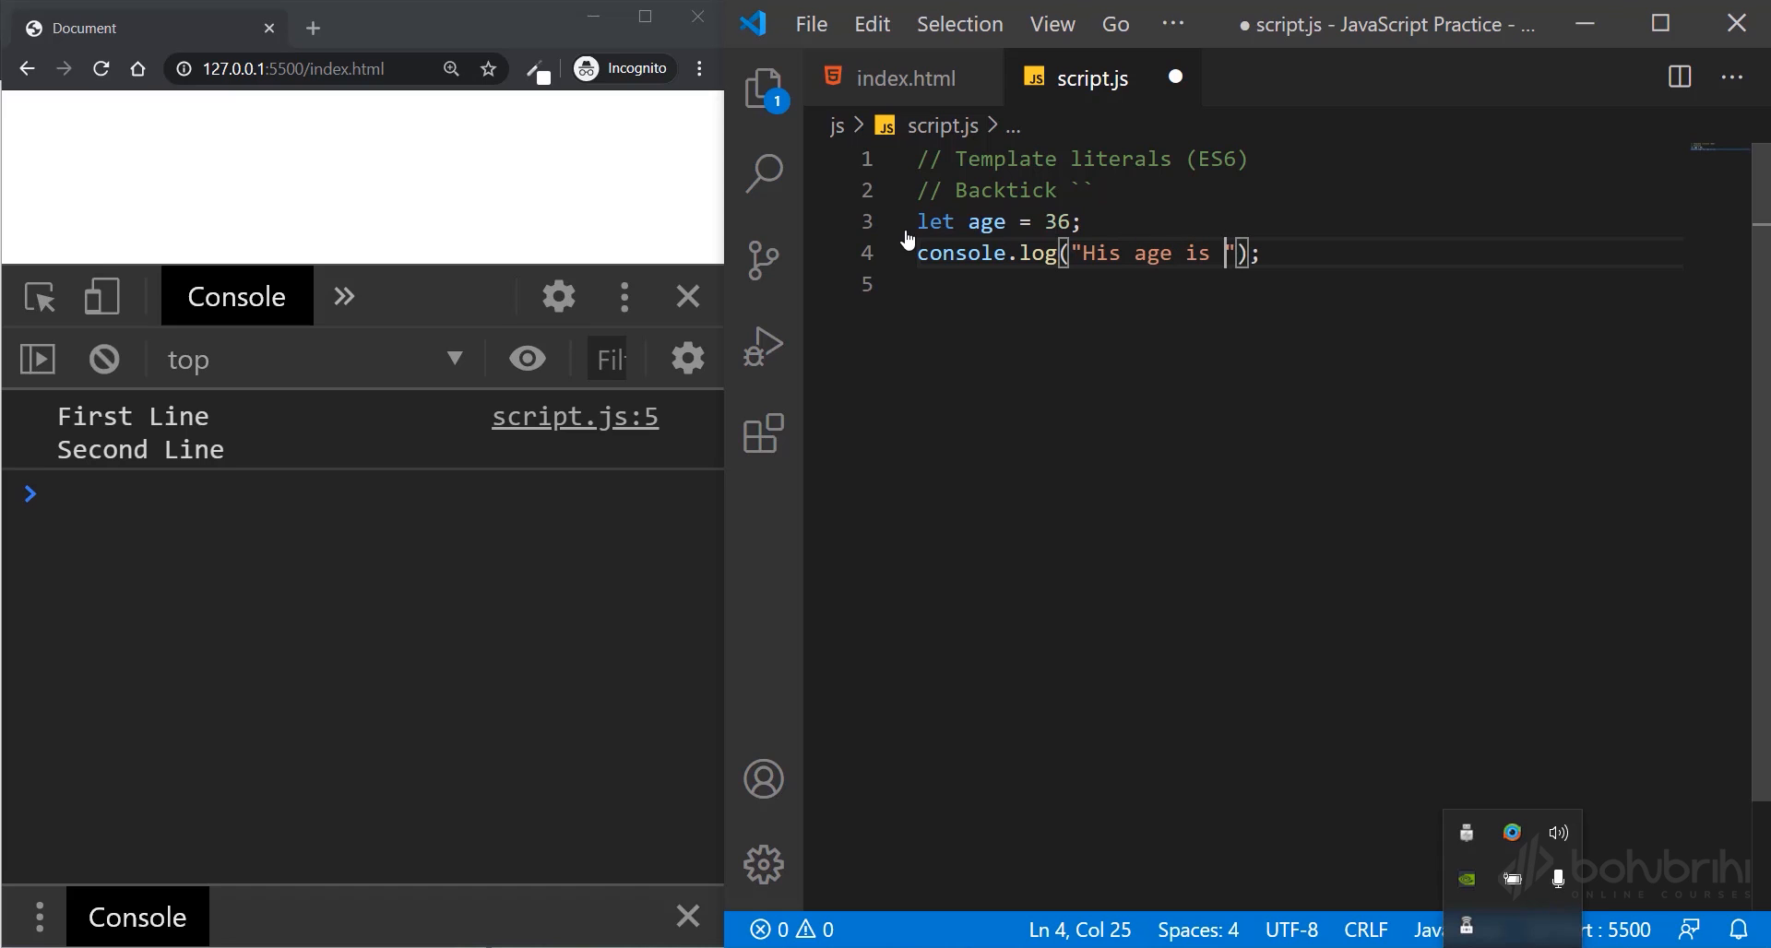
pyautogui.write('" + "')
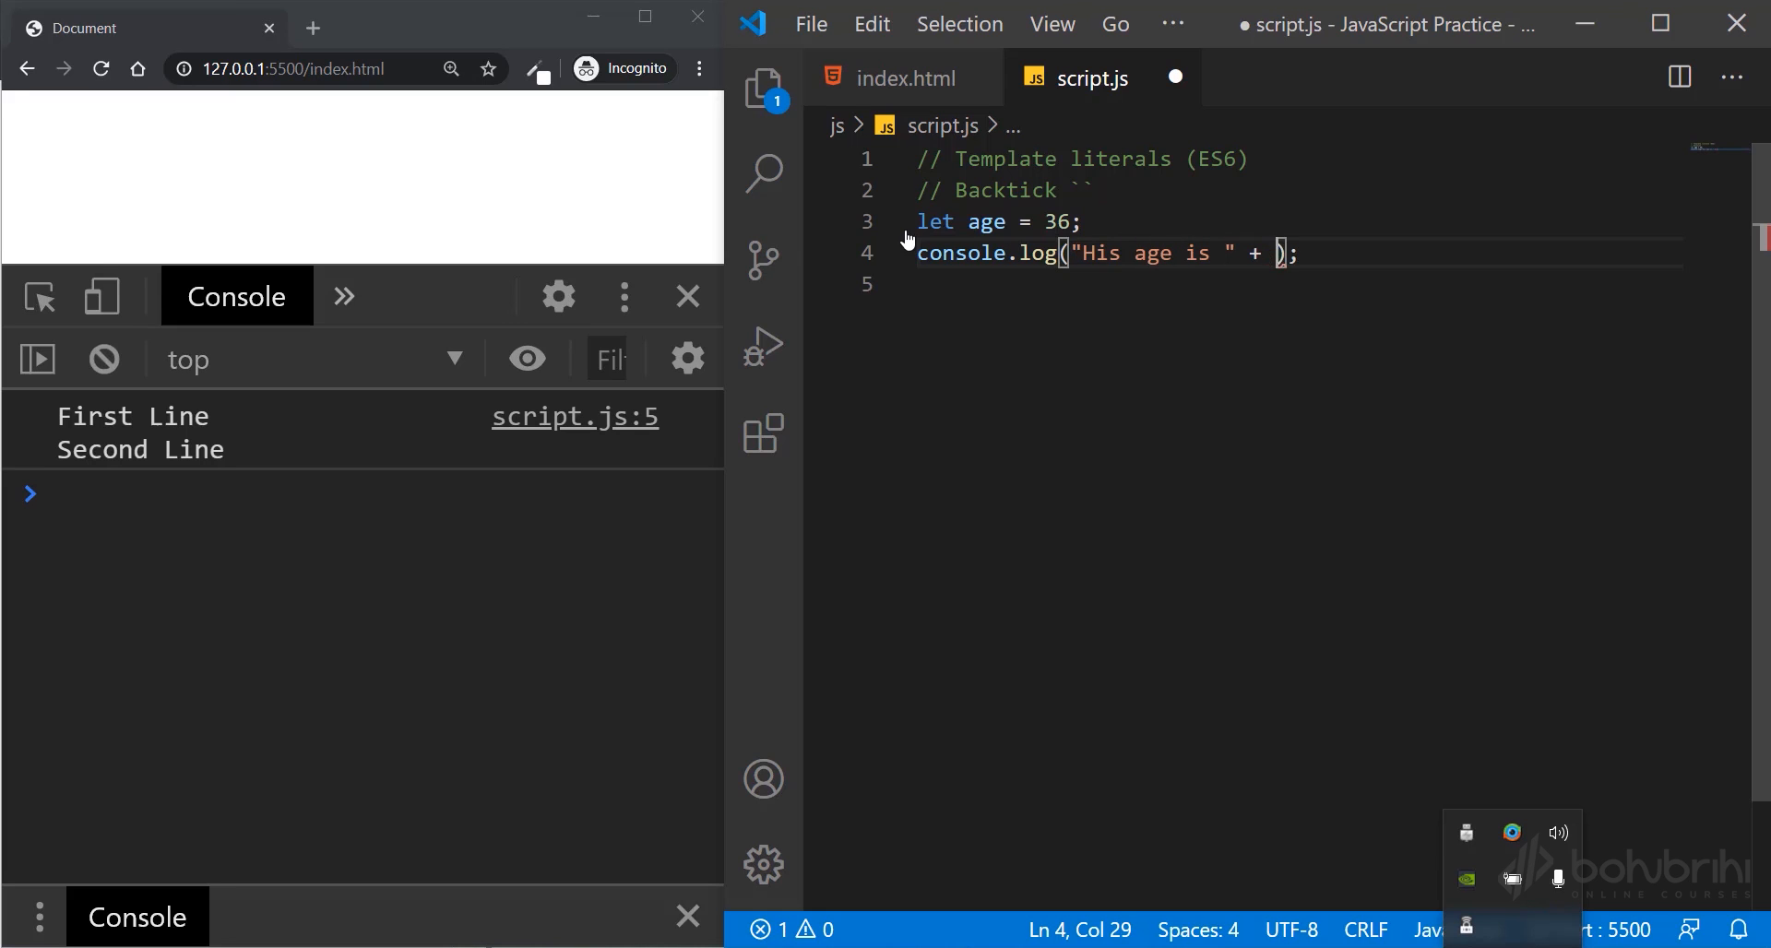
pyautogui.write('36')
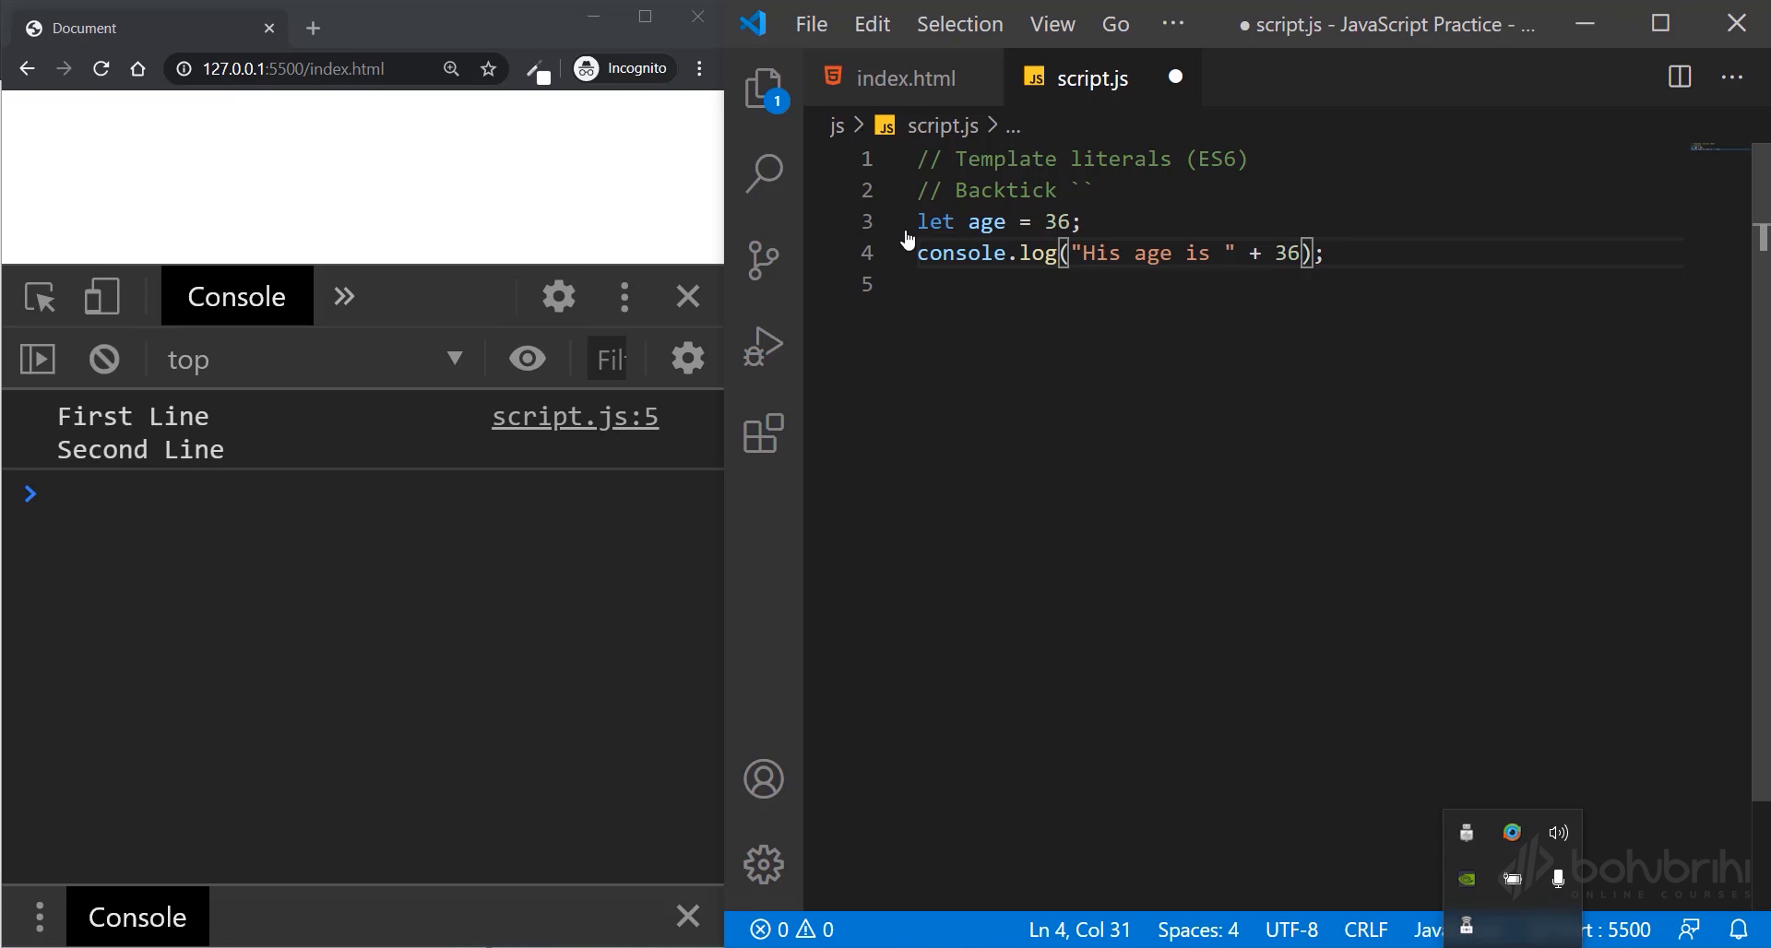
pyautogui.write('age')
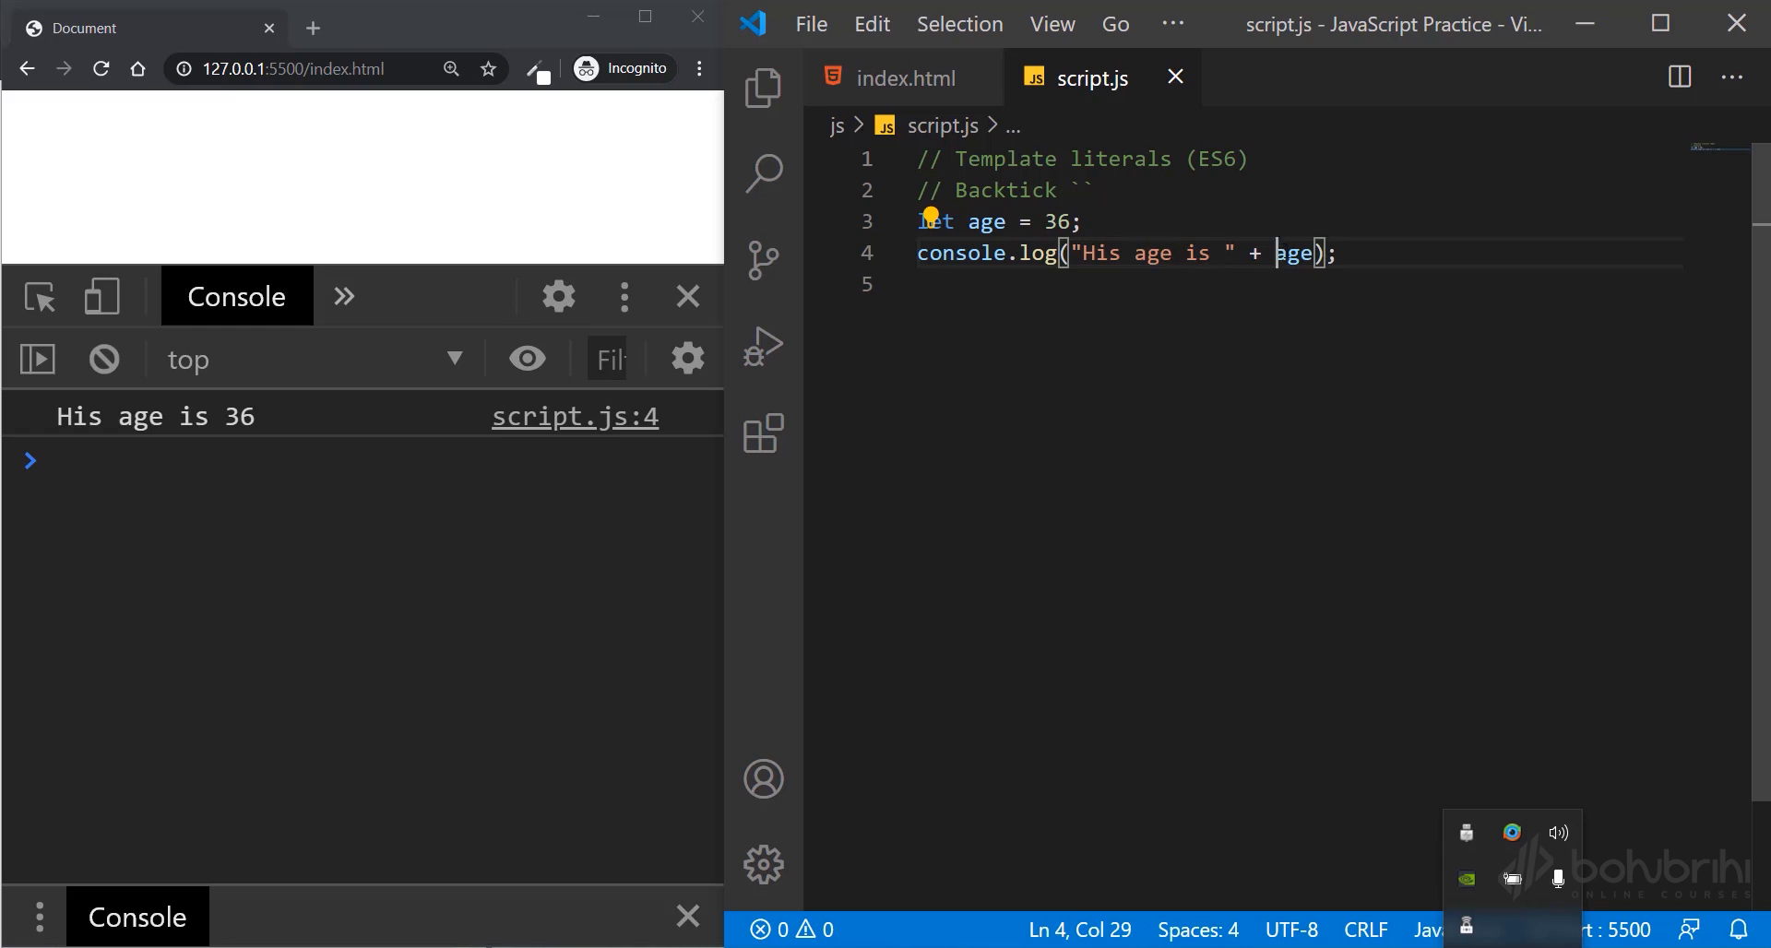
pyautogui.doubleClick(1293, 253)
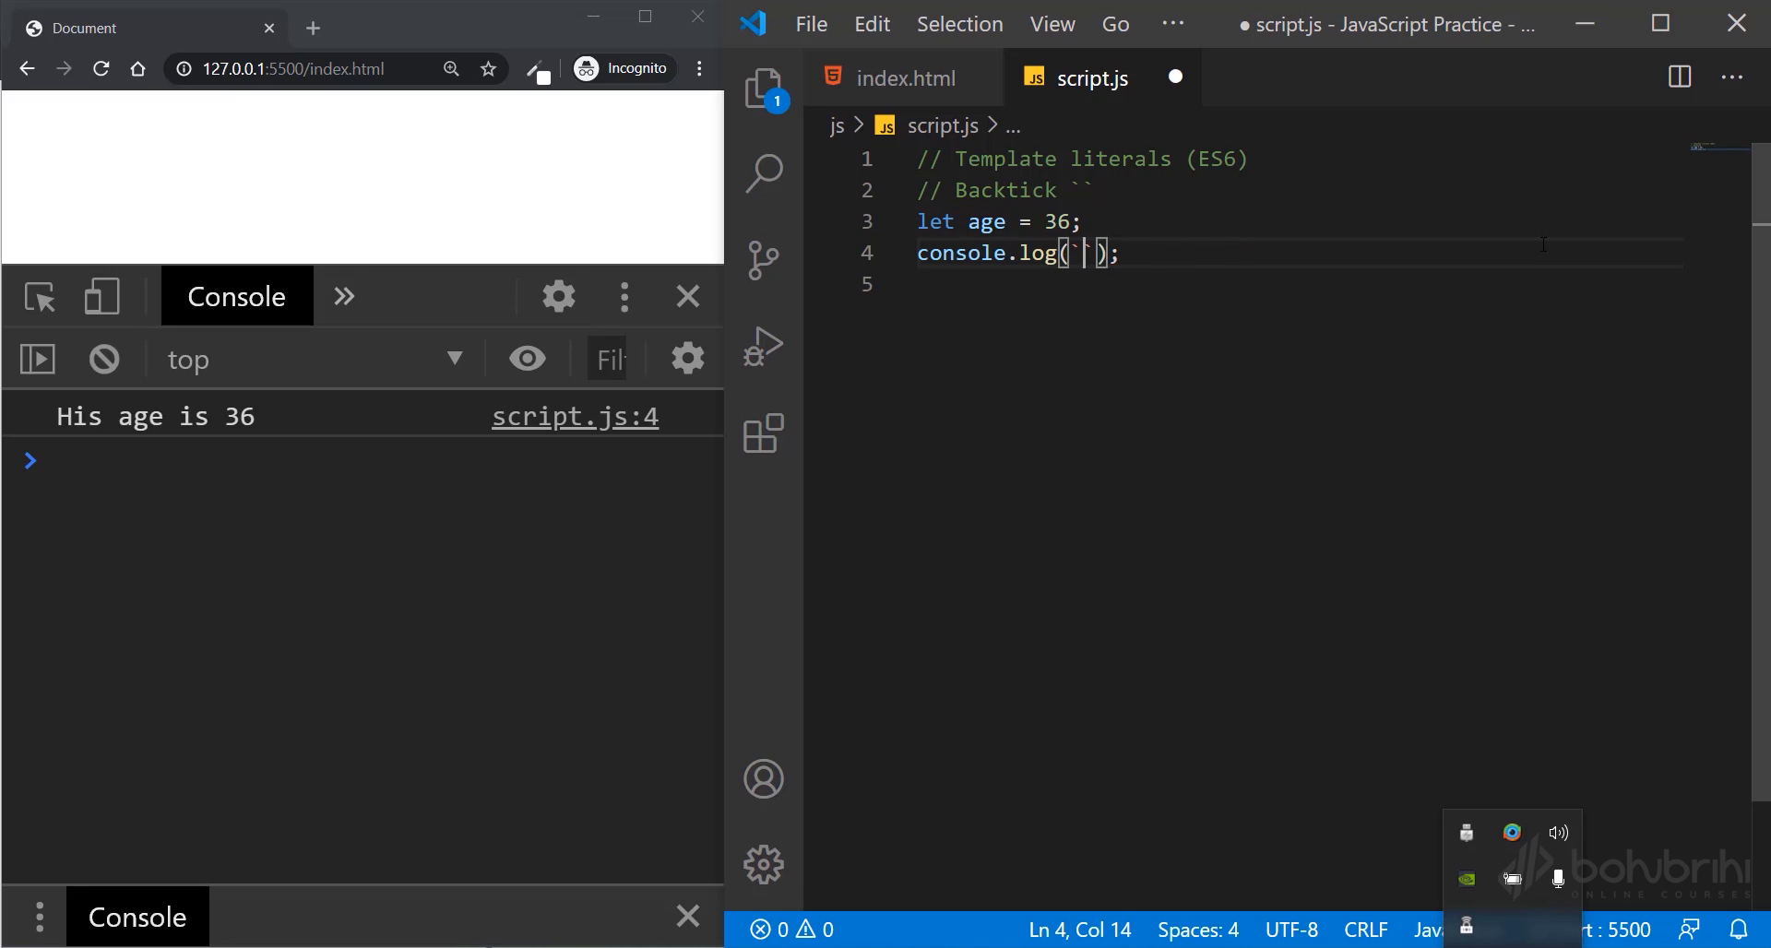
# - Write the backtick message His age is ${ age } inside the log call
pyautogui.write('His age is')
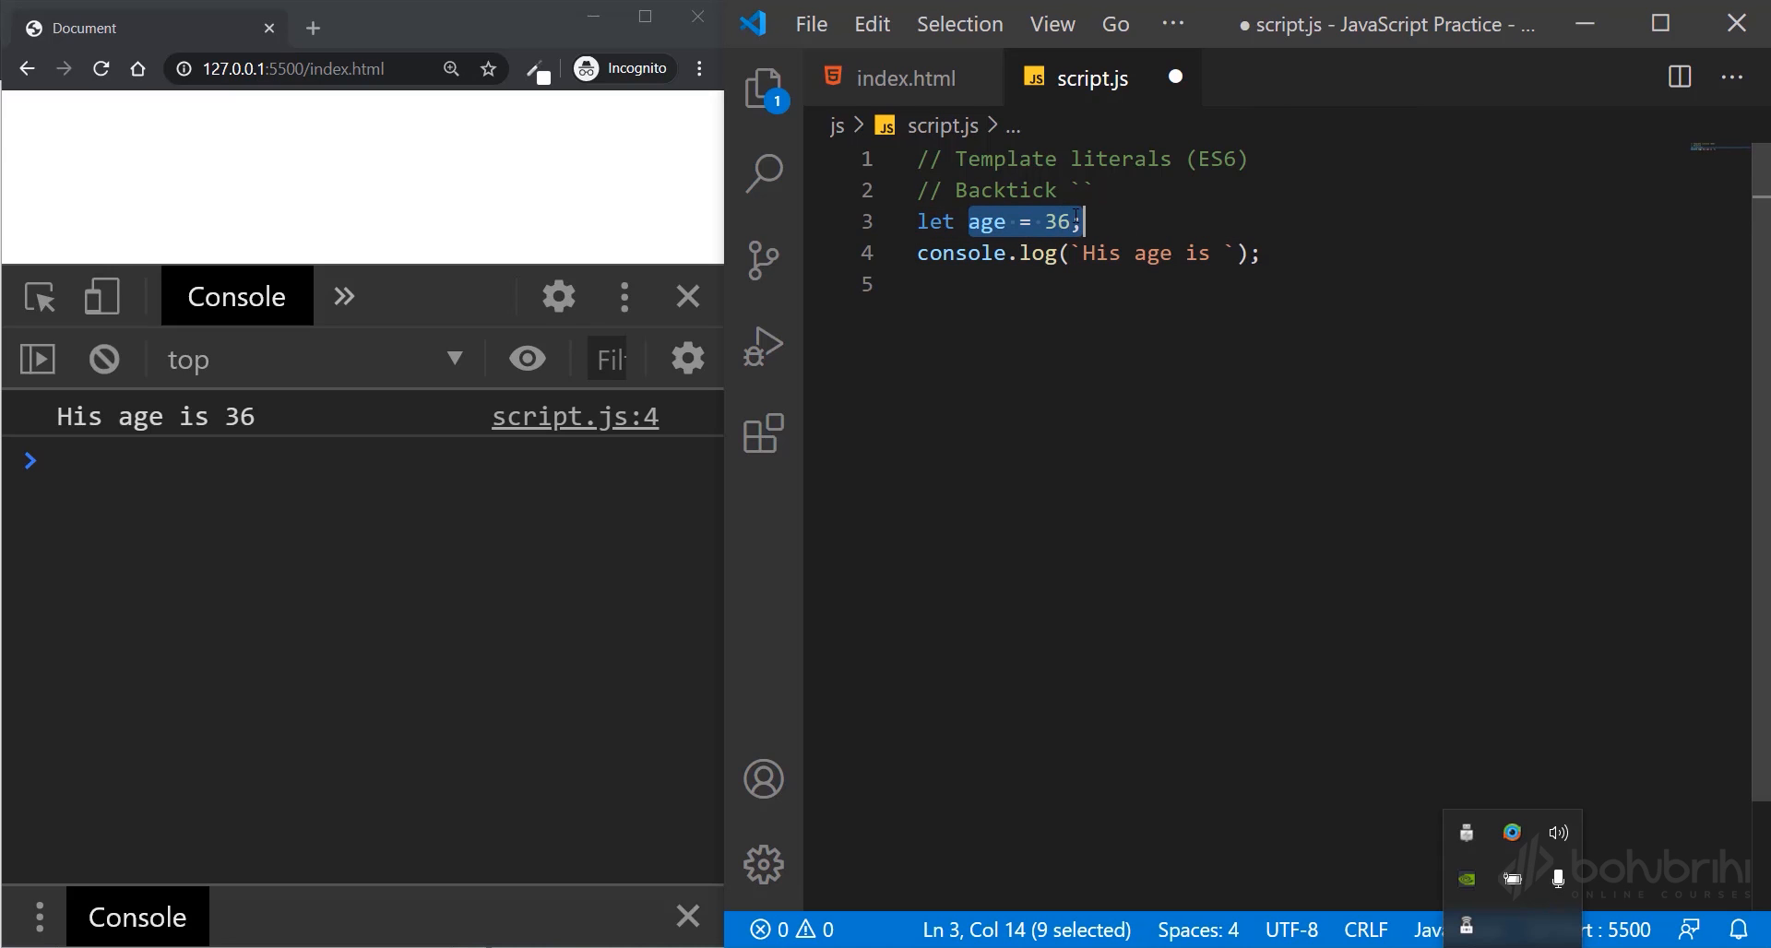
pyautogui.click(1223, 253)
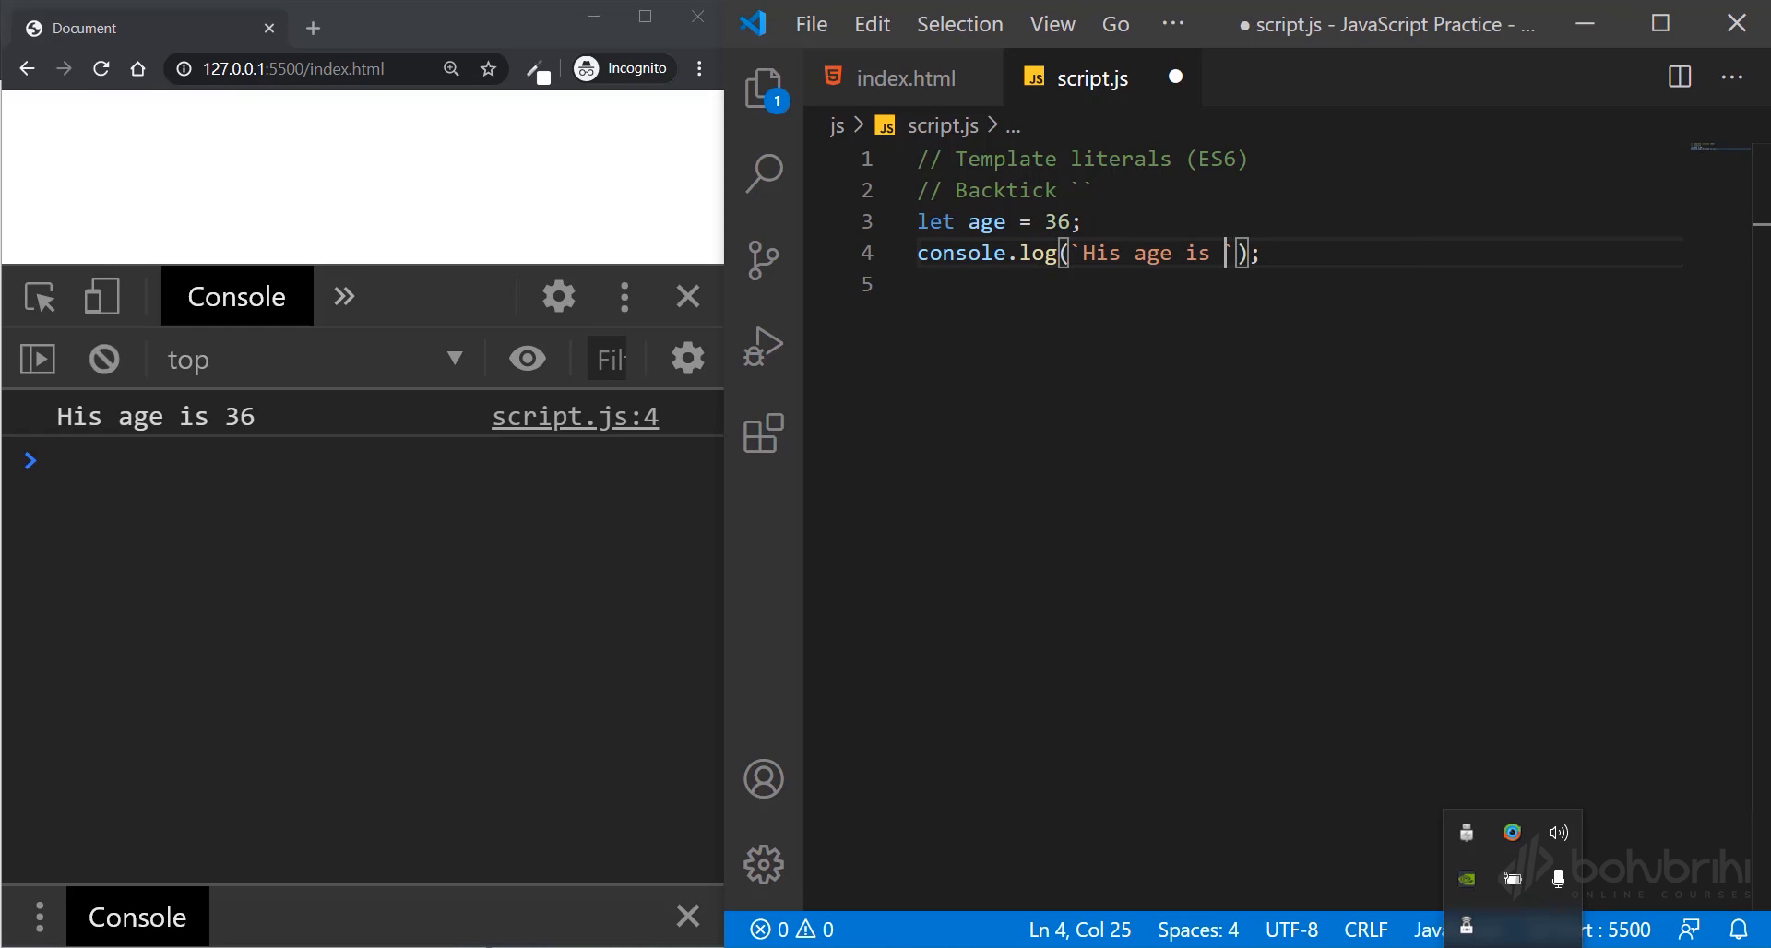
pyautogui.write('$')
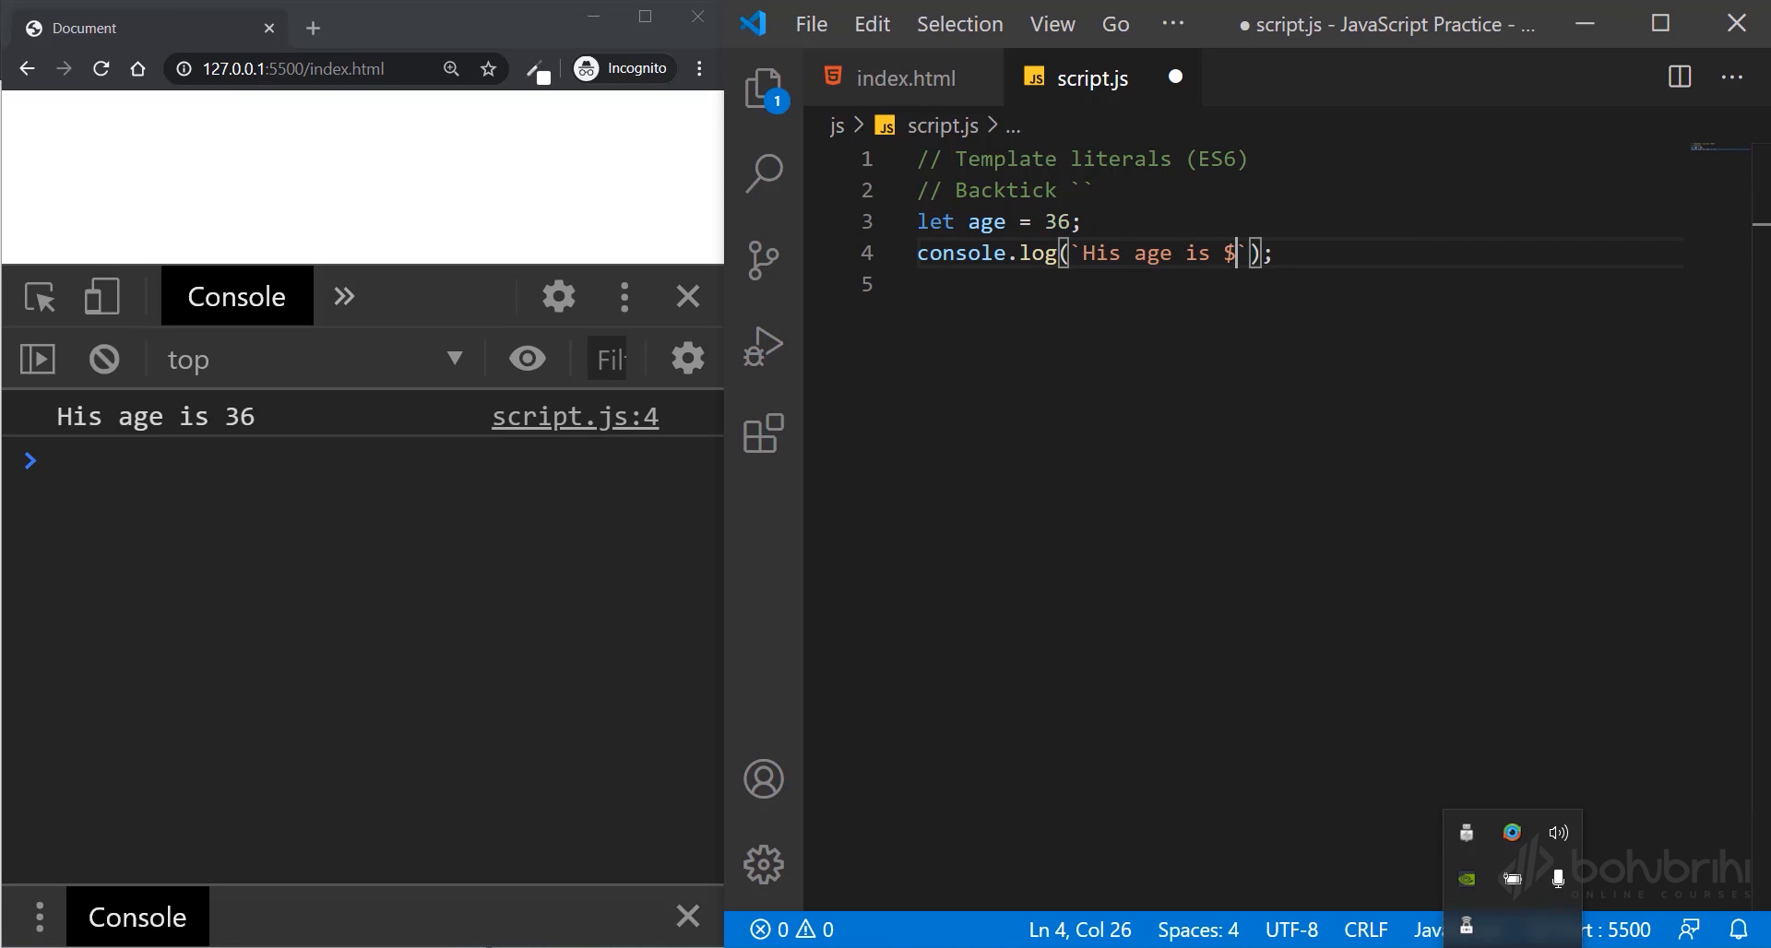
pyautogui.write('{')
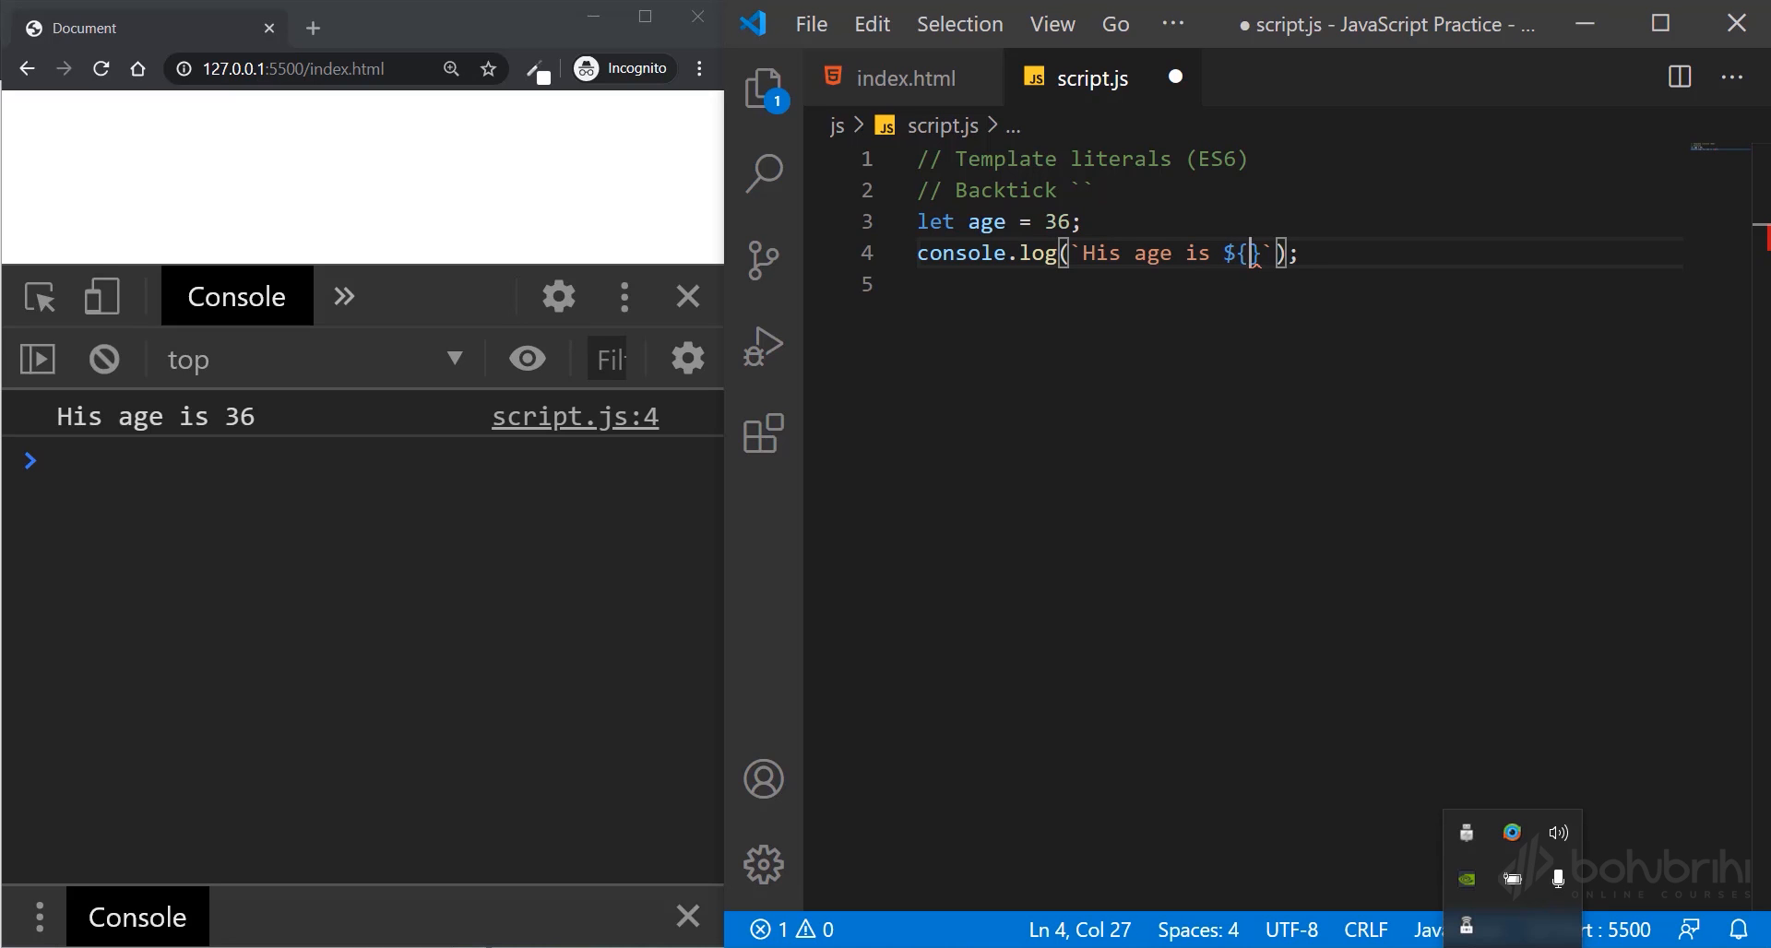
pyautogui.write('age')
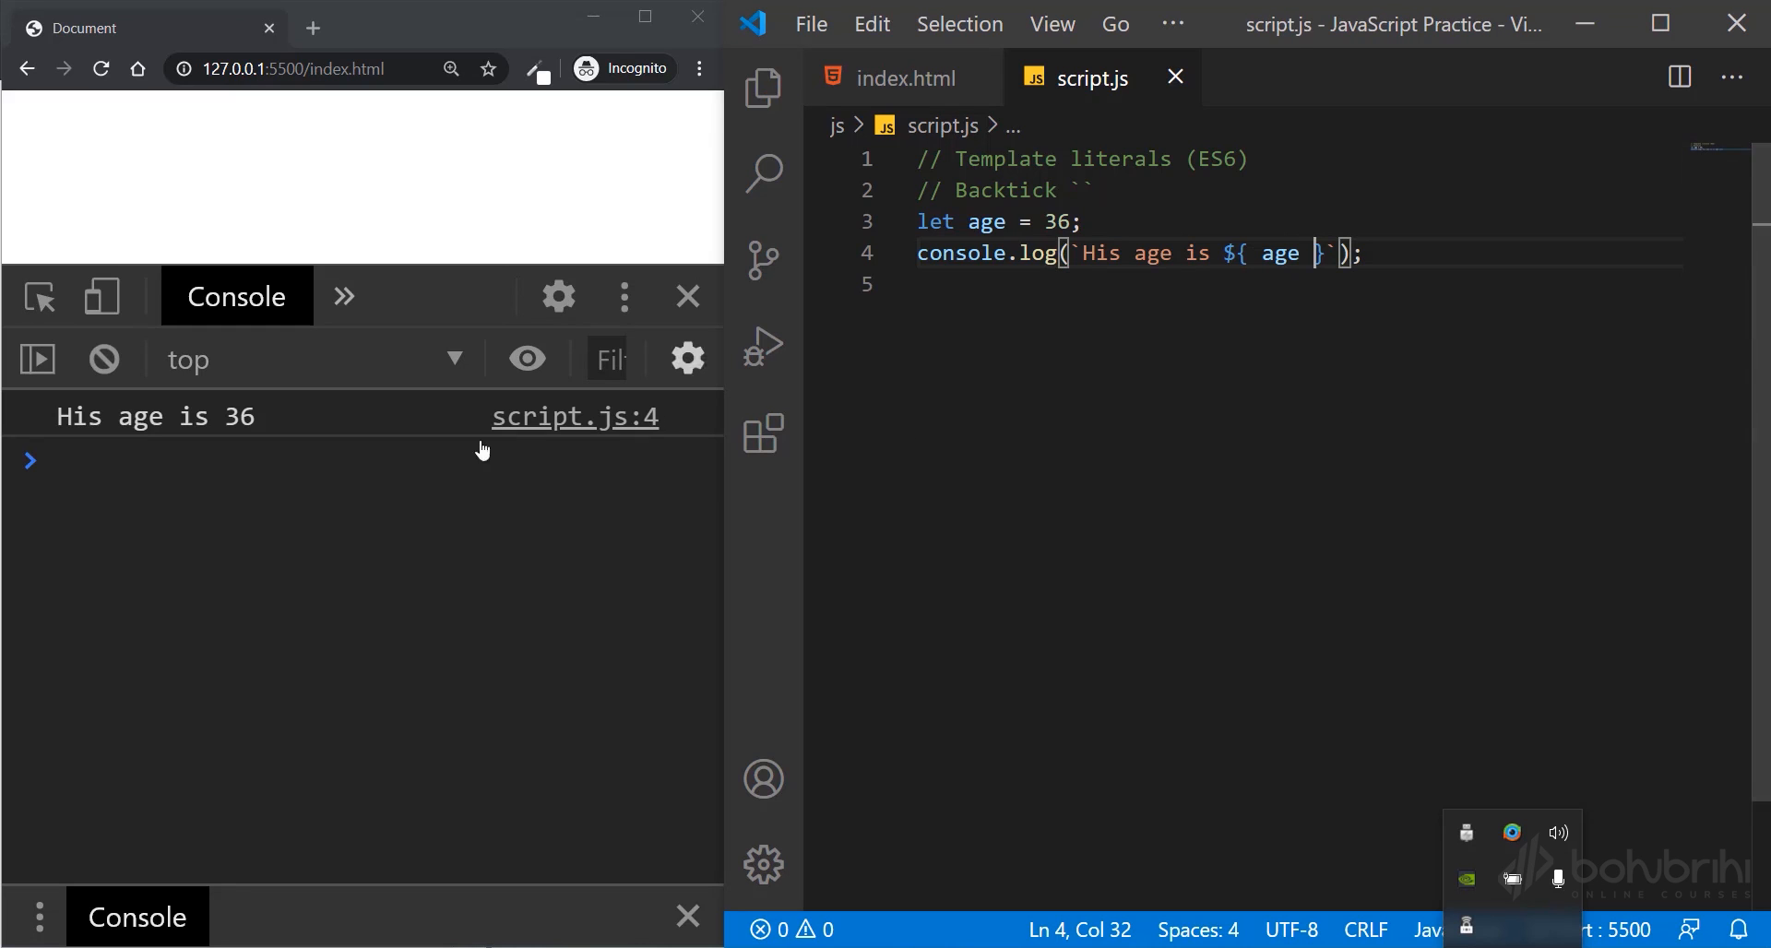
pyautogui.moveTo(865, 404)
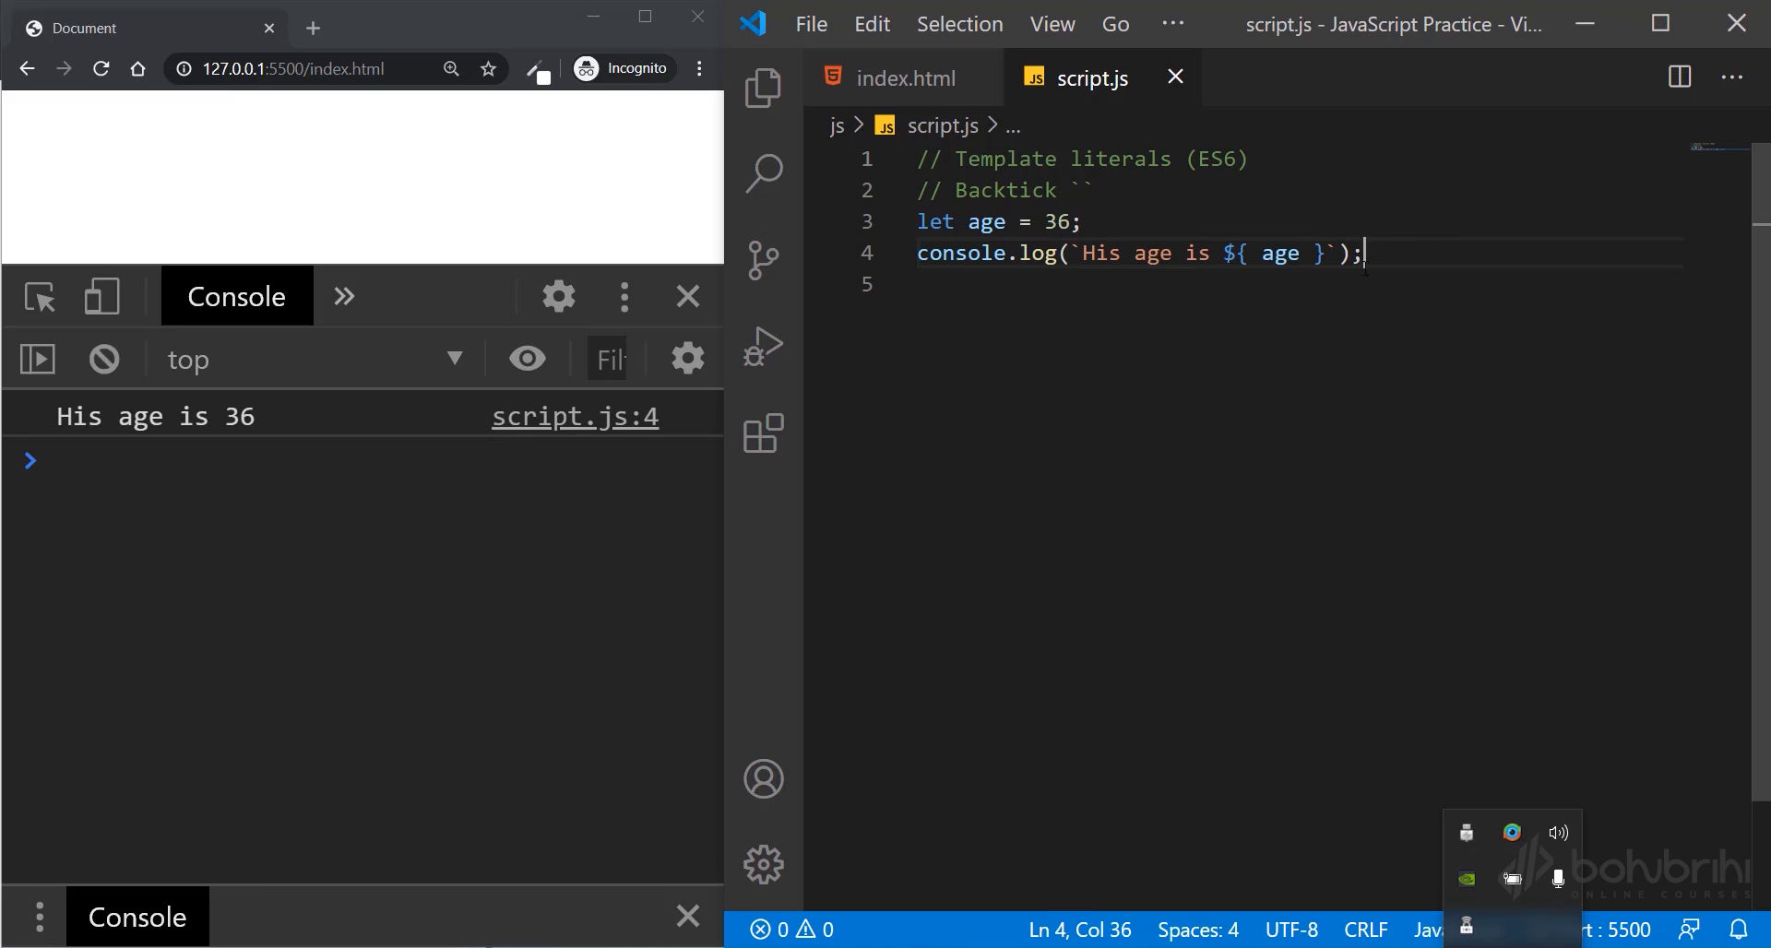
# - Replace the code with let name = "Rahim"; and let age = "38";
pyautogui.moveTo(1365, 253); pyautogui.dragTo(917, 221)
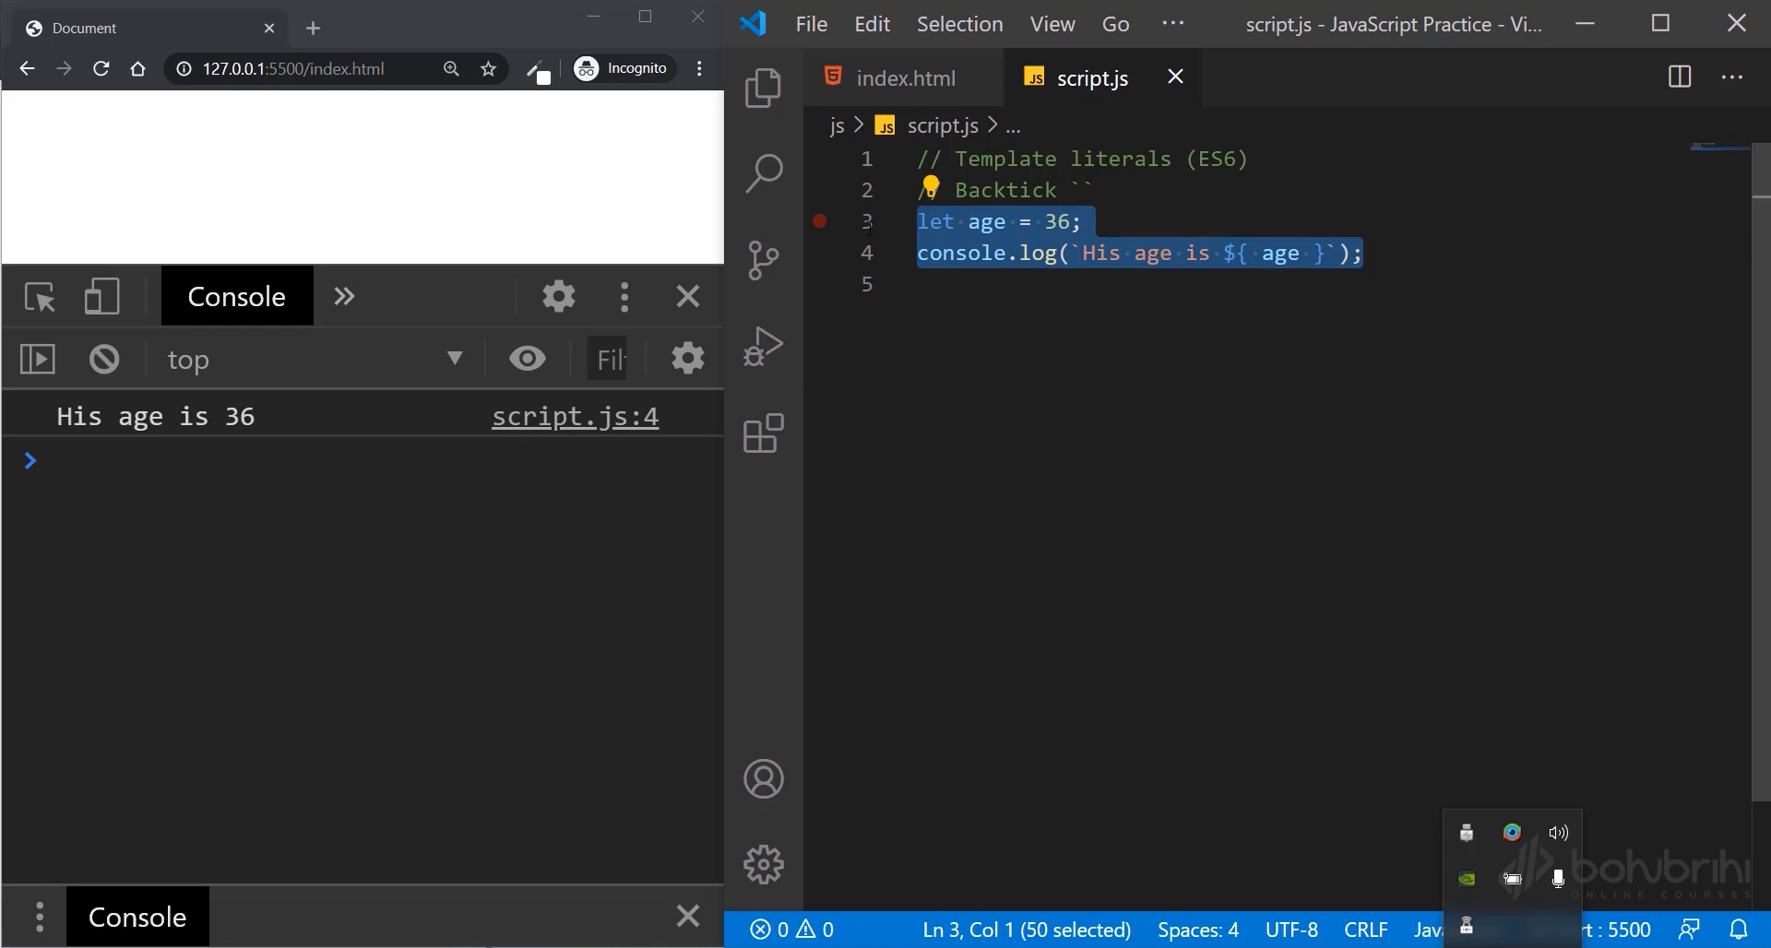
pyautogui.write('le')
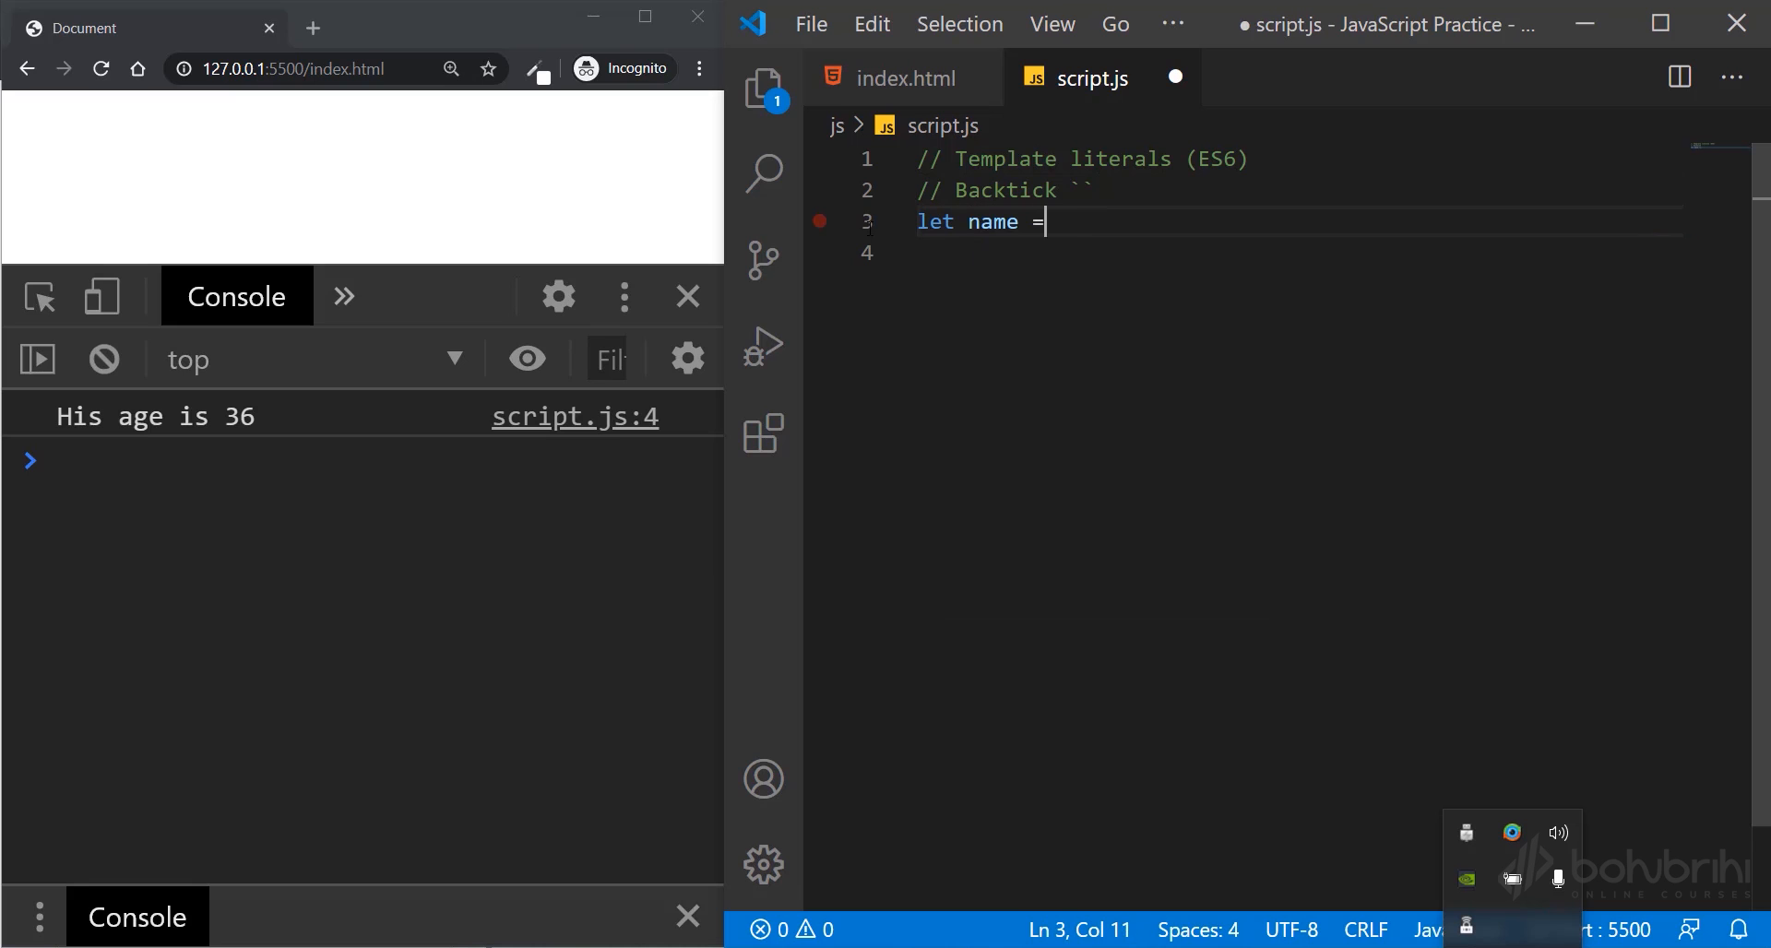
pyautogui.write('"Rahim";')
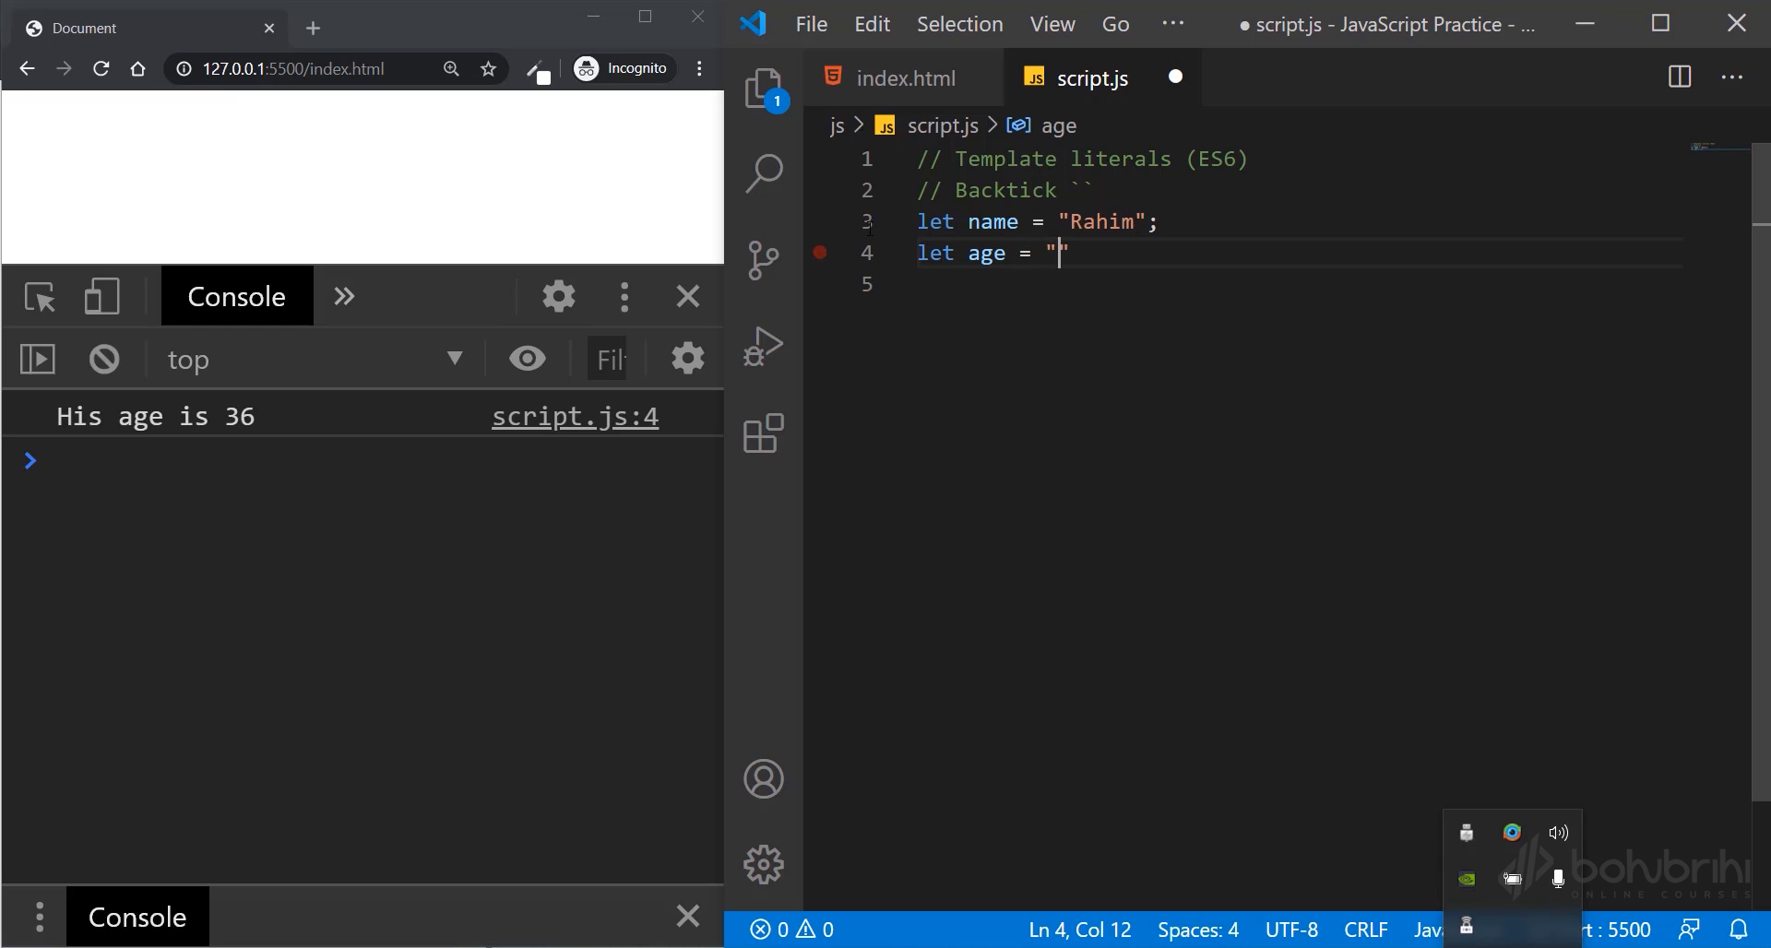
pyautogui.write('38')
pyautogui.click(1293, 284)
pyautogui.write('let')
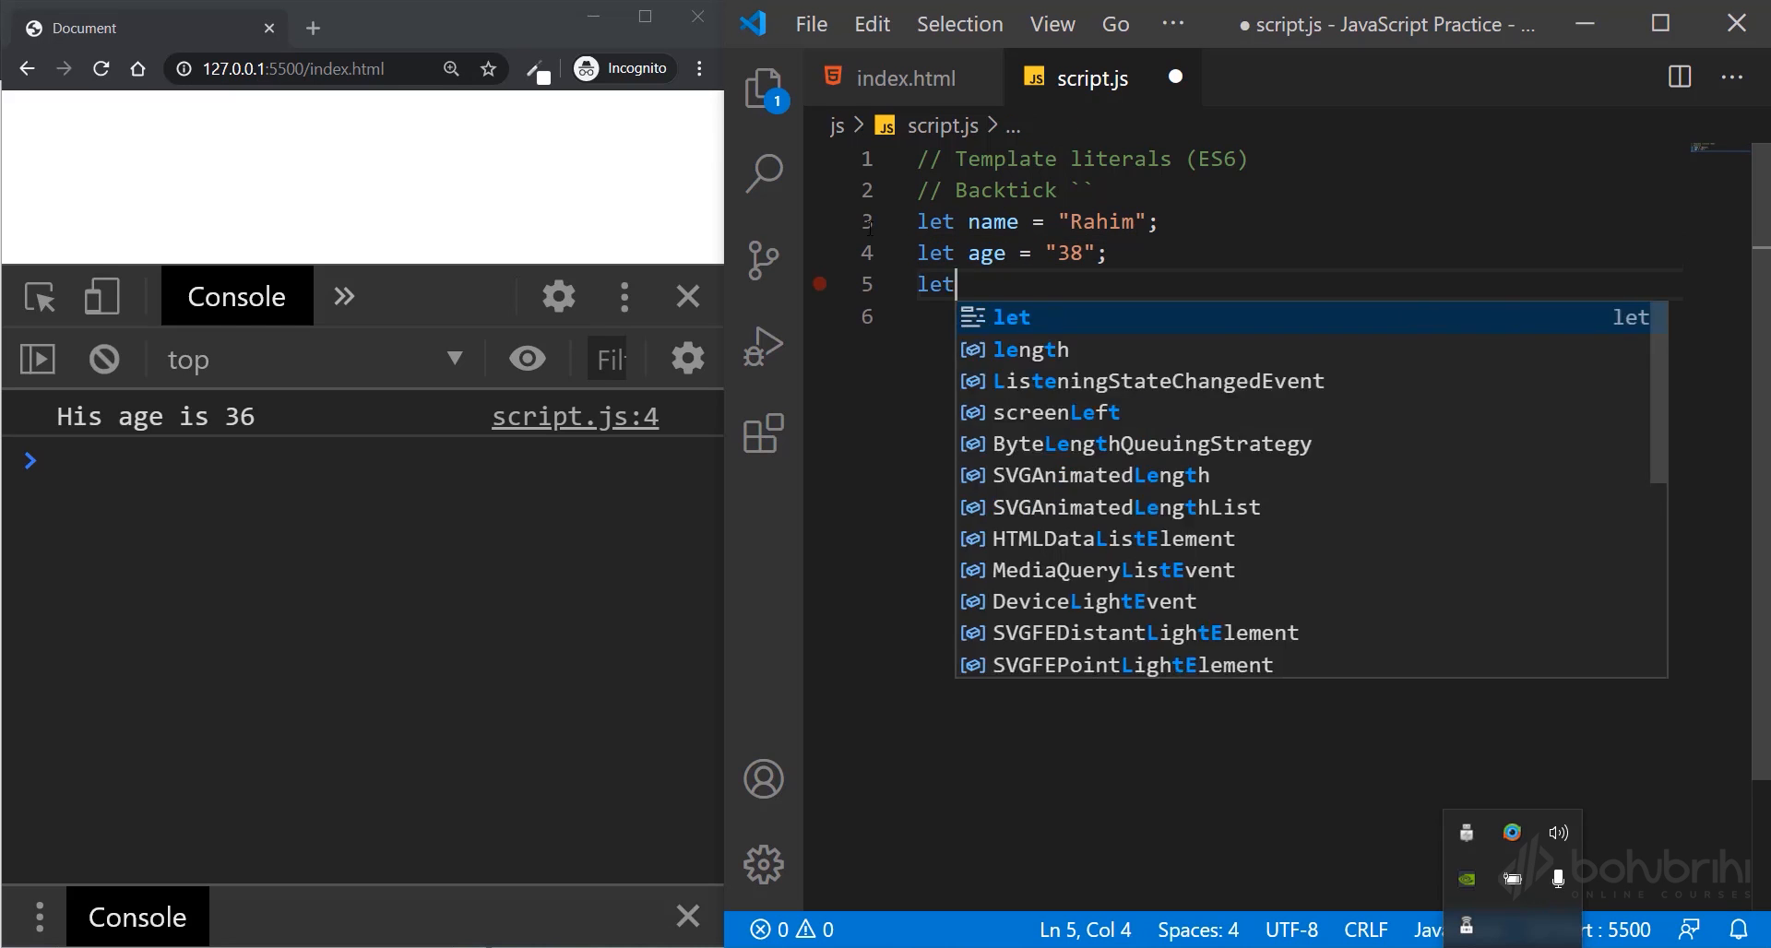
# - Declare let dob = "21 June, 1983";, correcting the mistyped year
pyautogui.write('dob')
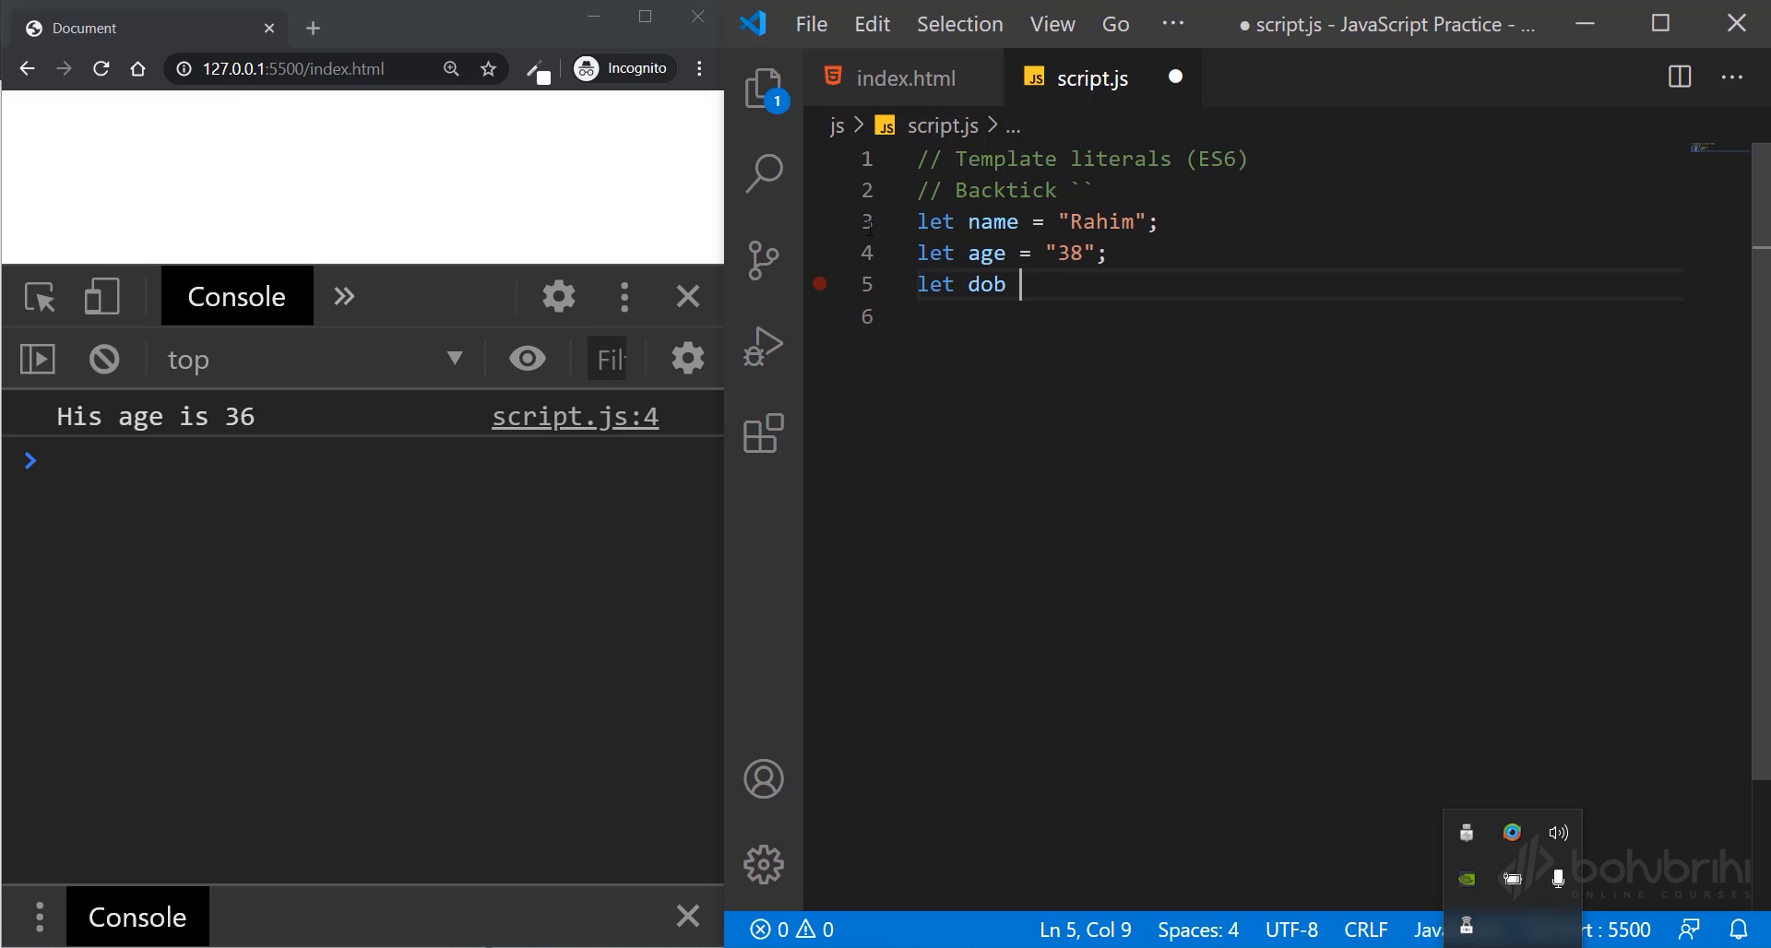
pyautogui.write('=')
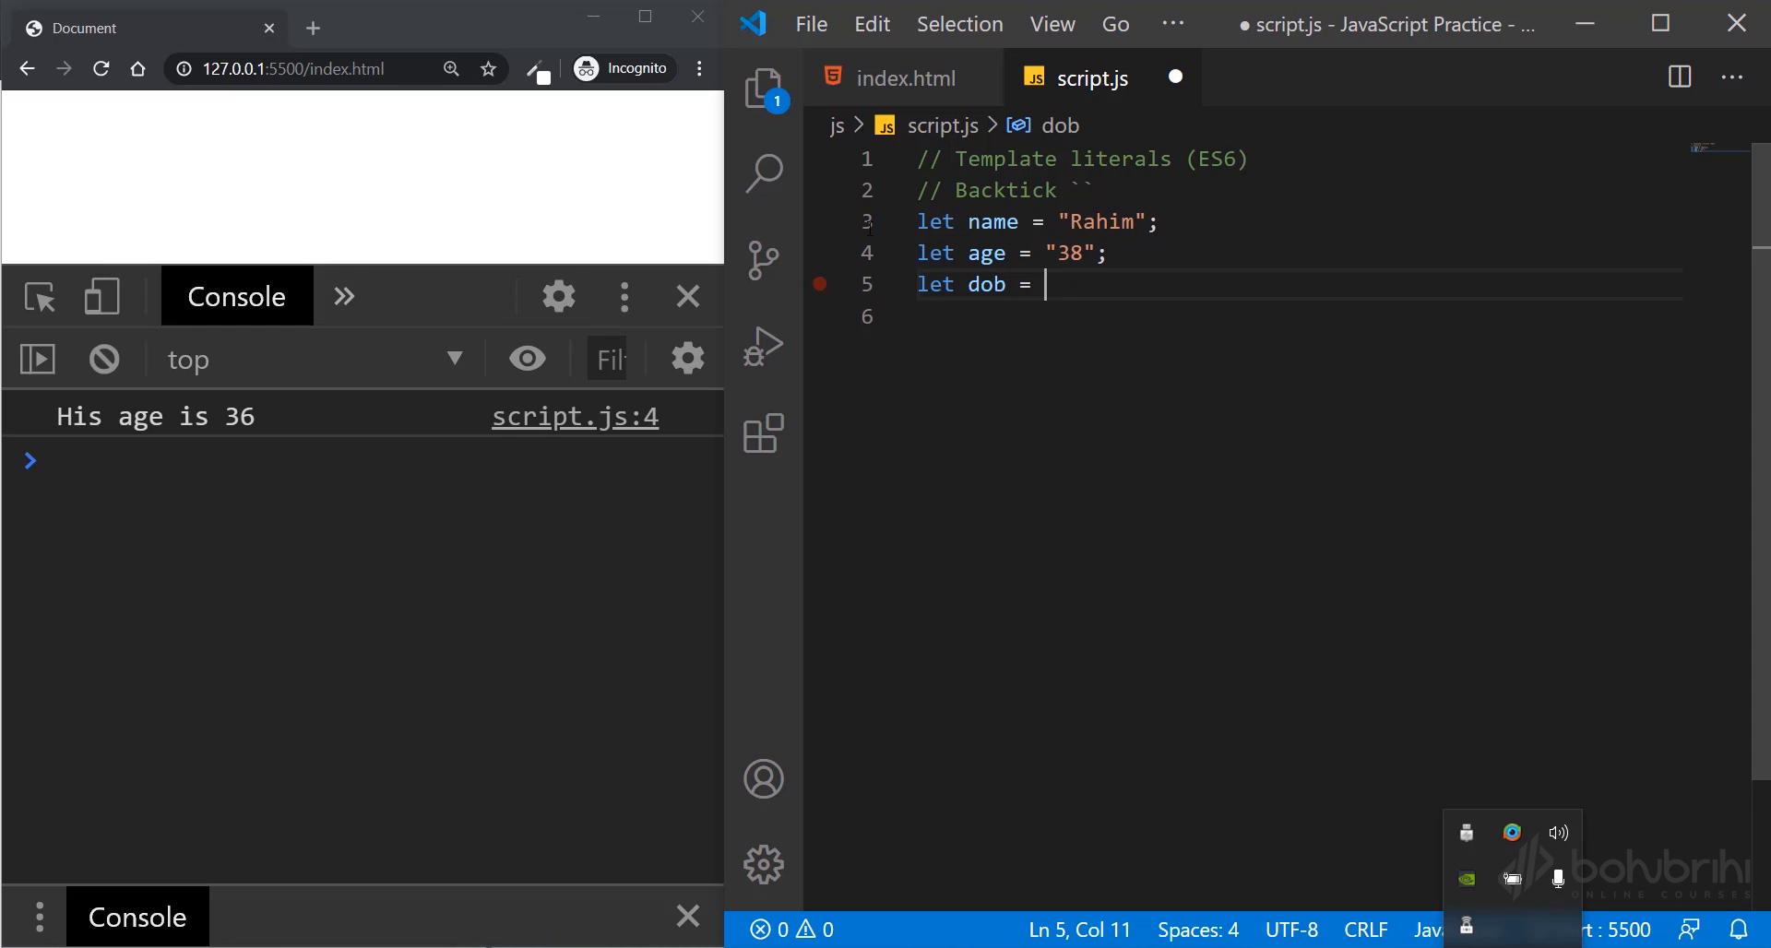
pyautogui.write('"21"')
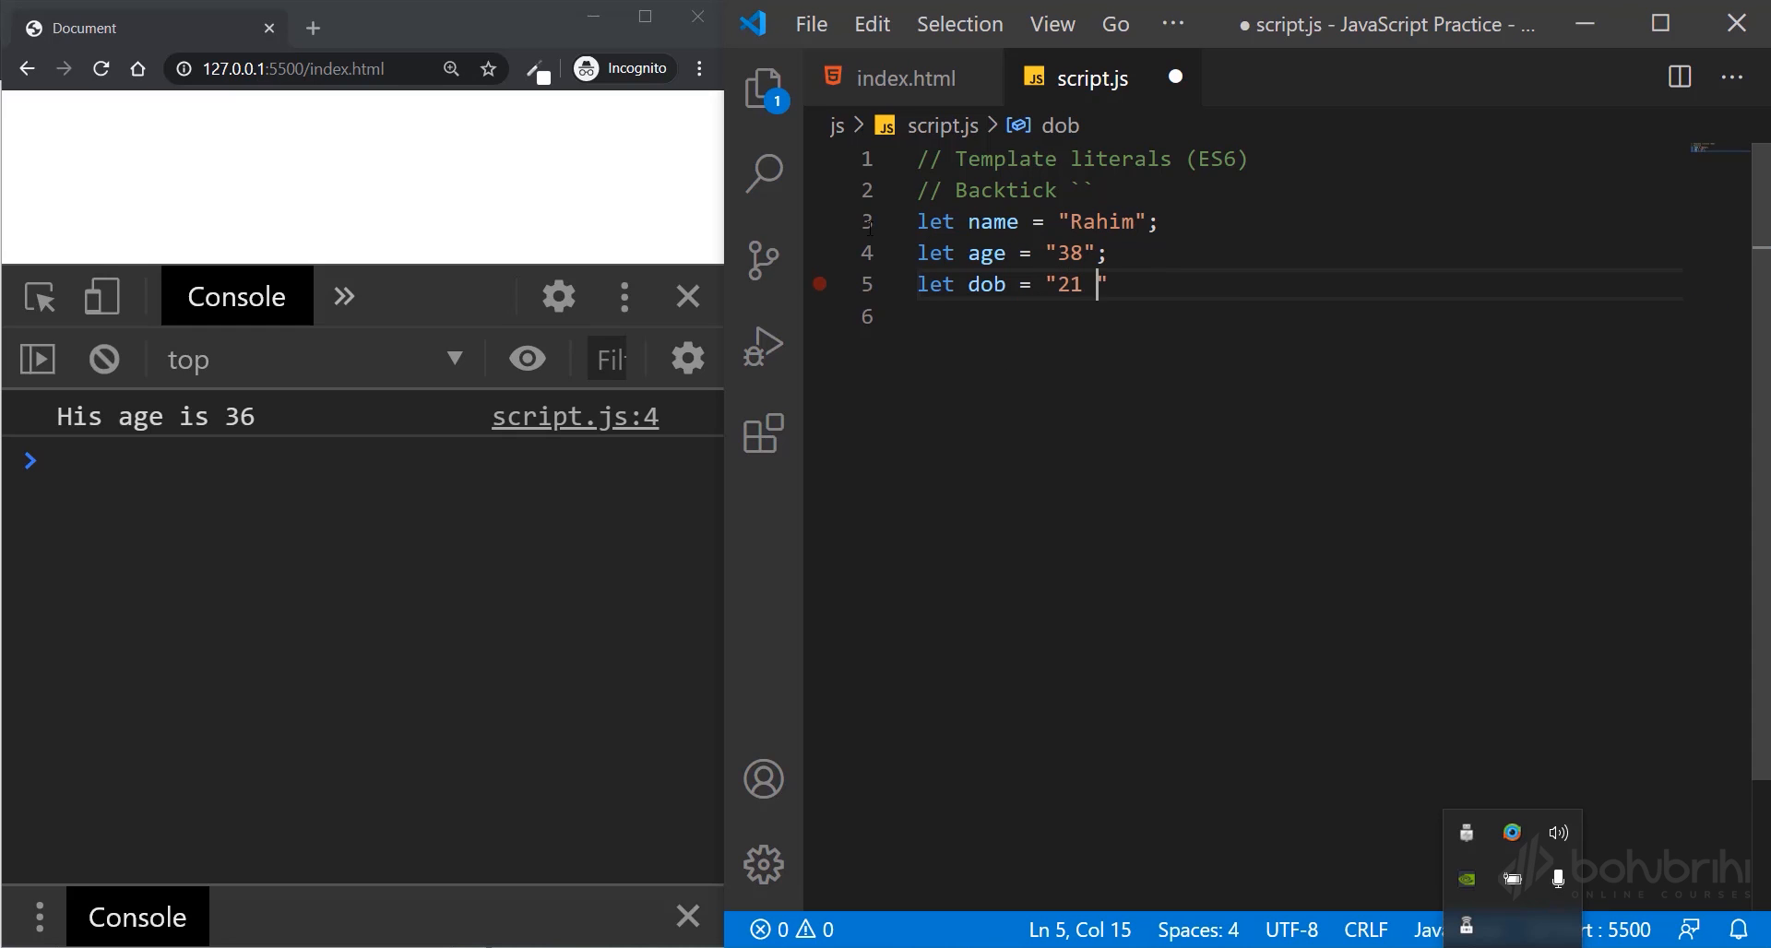
pyautogui.write('Jun')
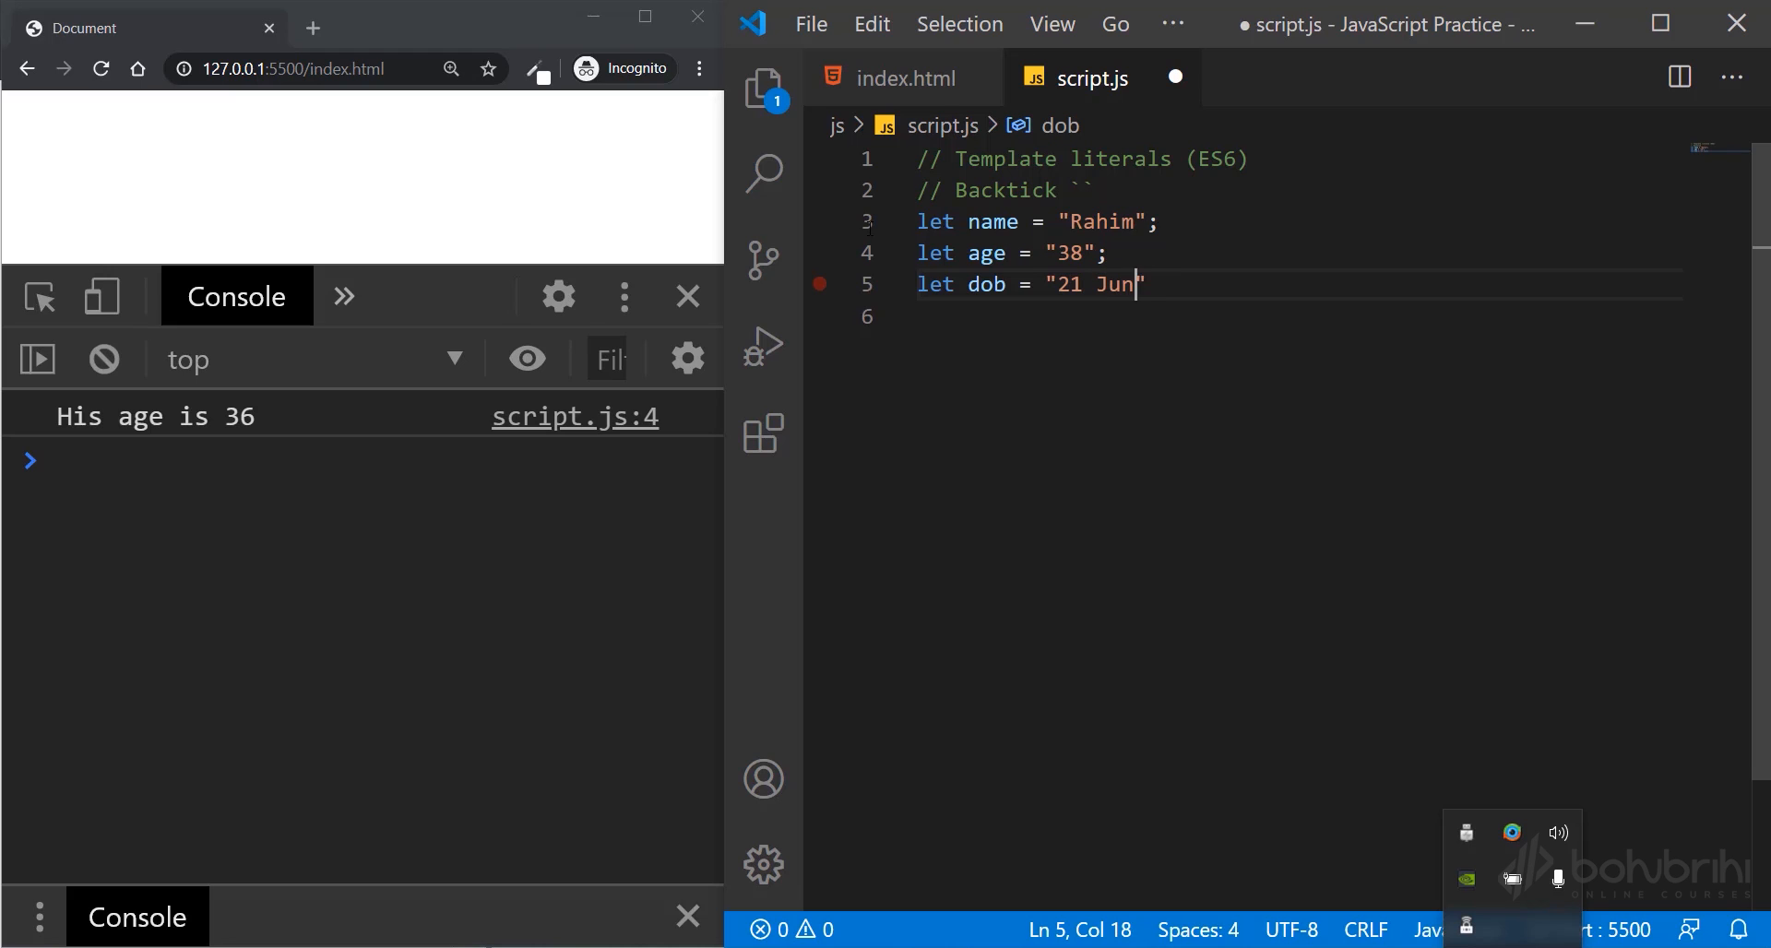
pyautogui.write('e, 1')
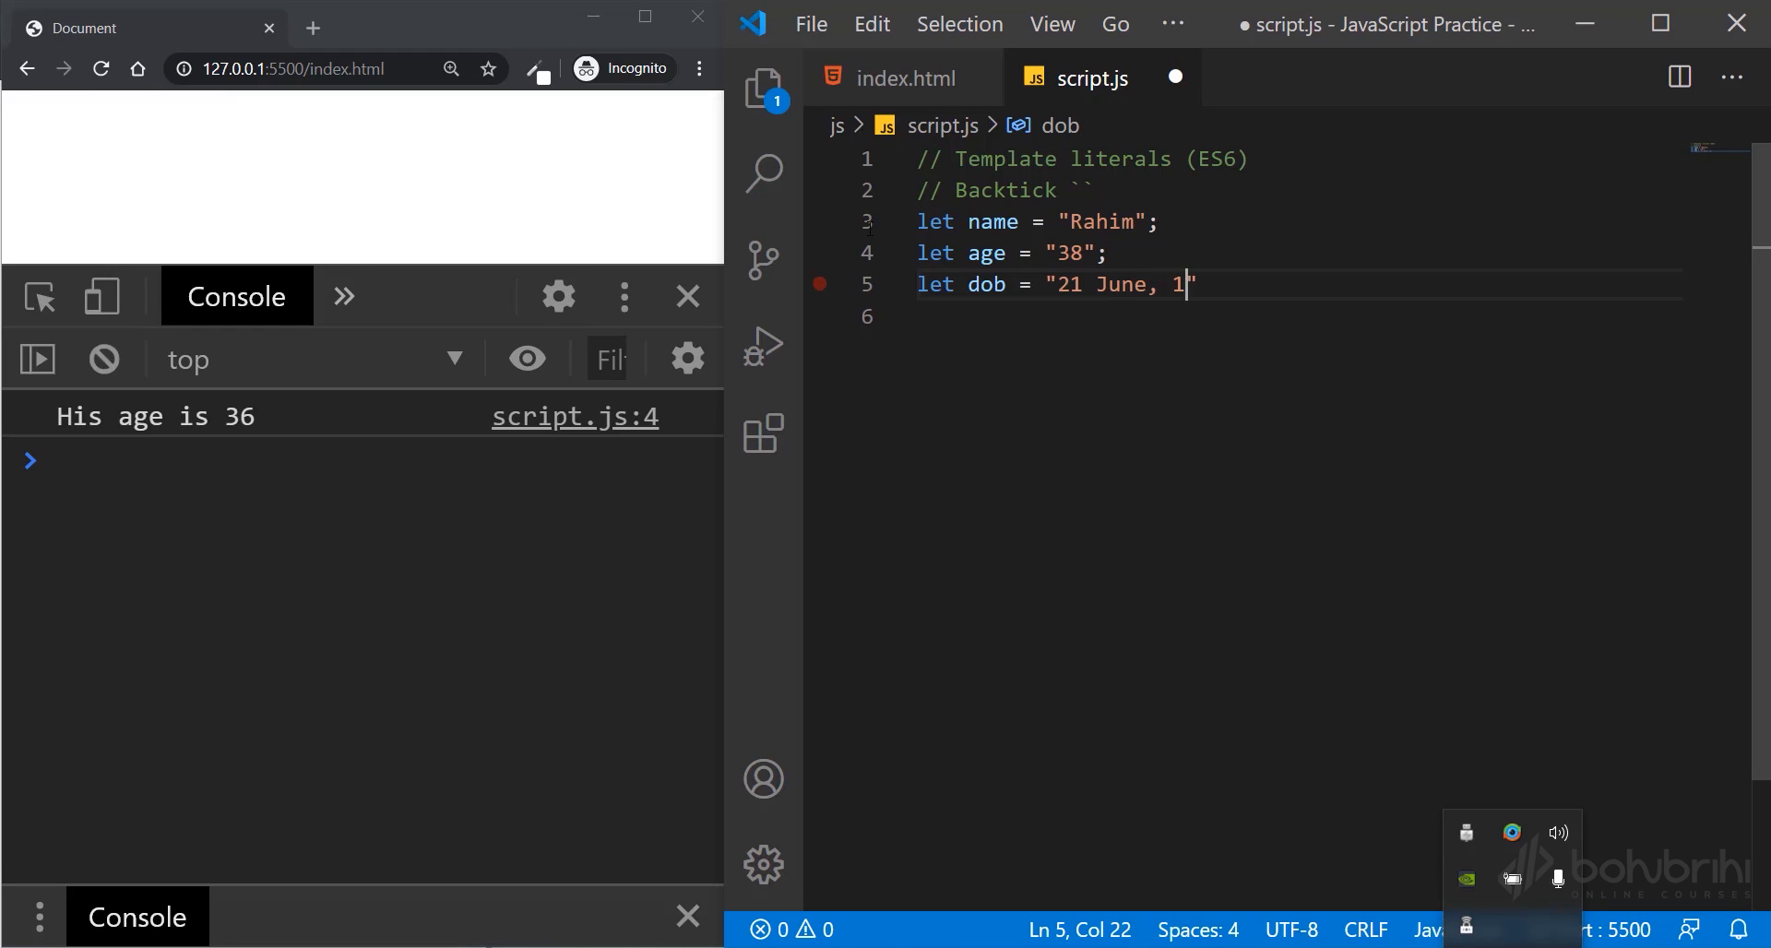
pyautogui.write('995')
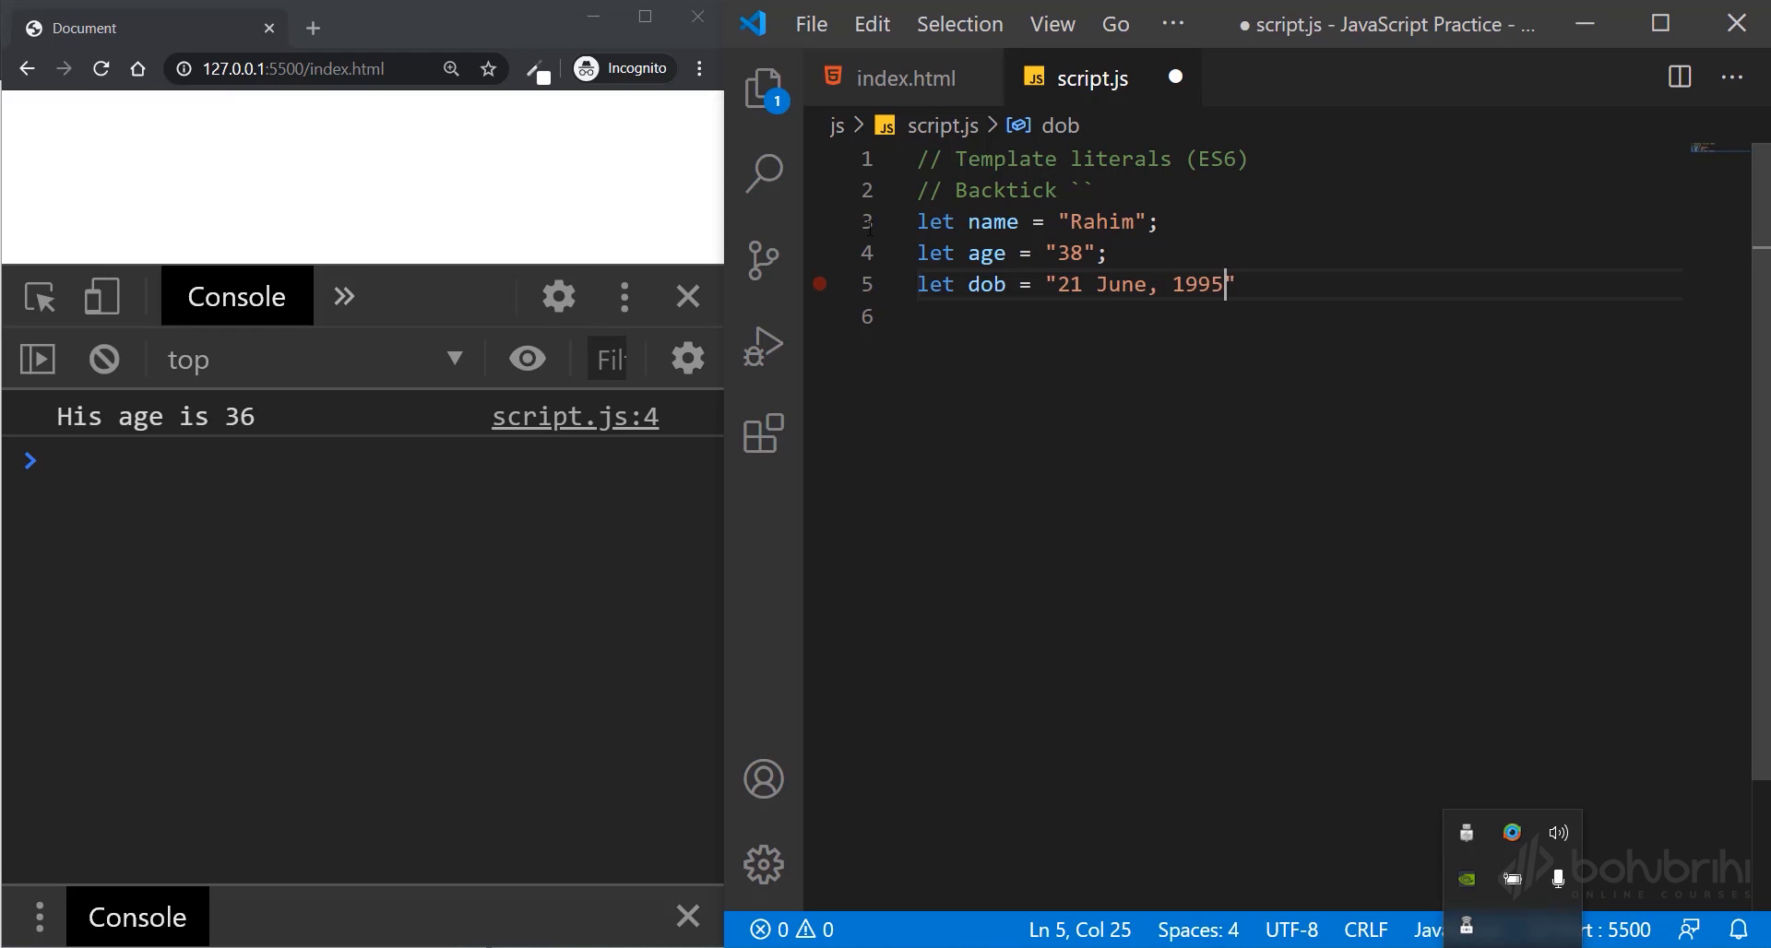
pyautogui.press('BackSpace')
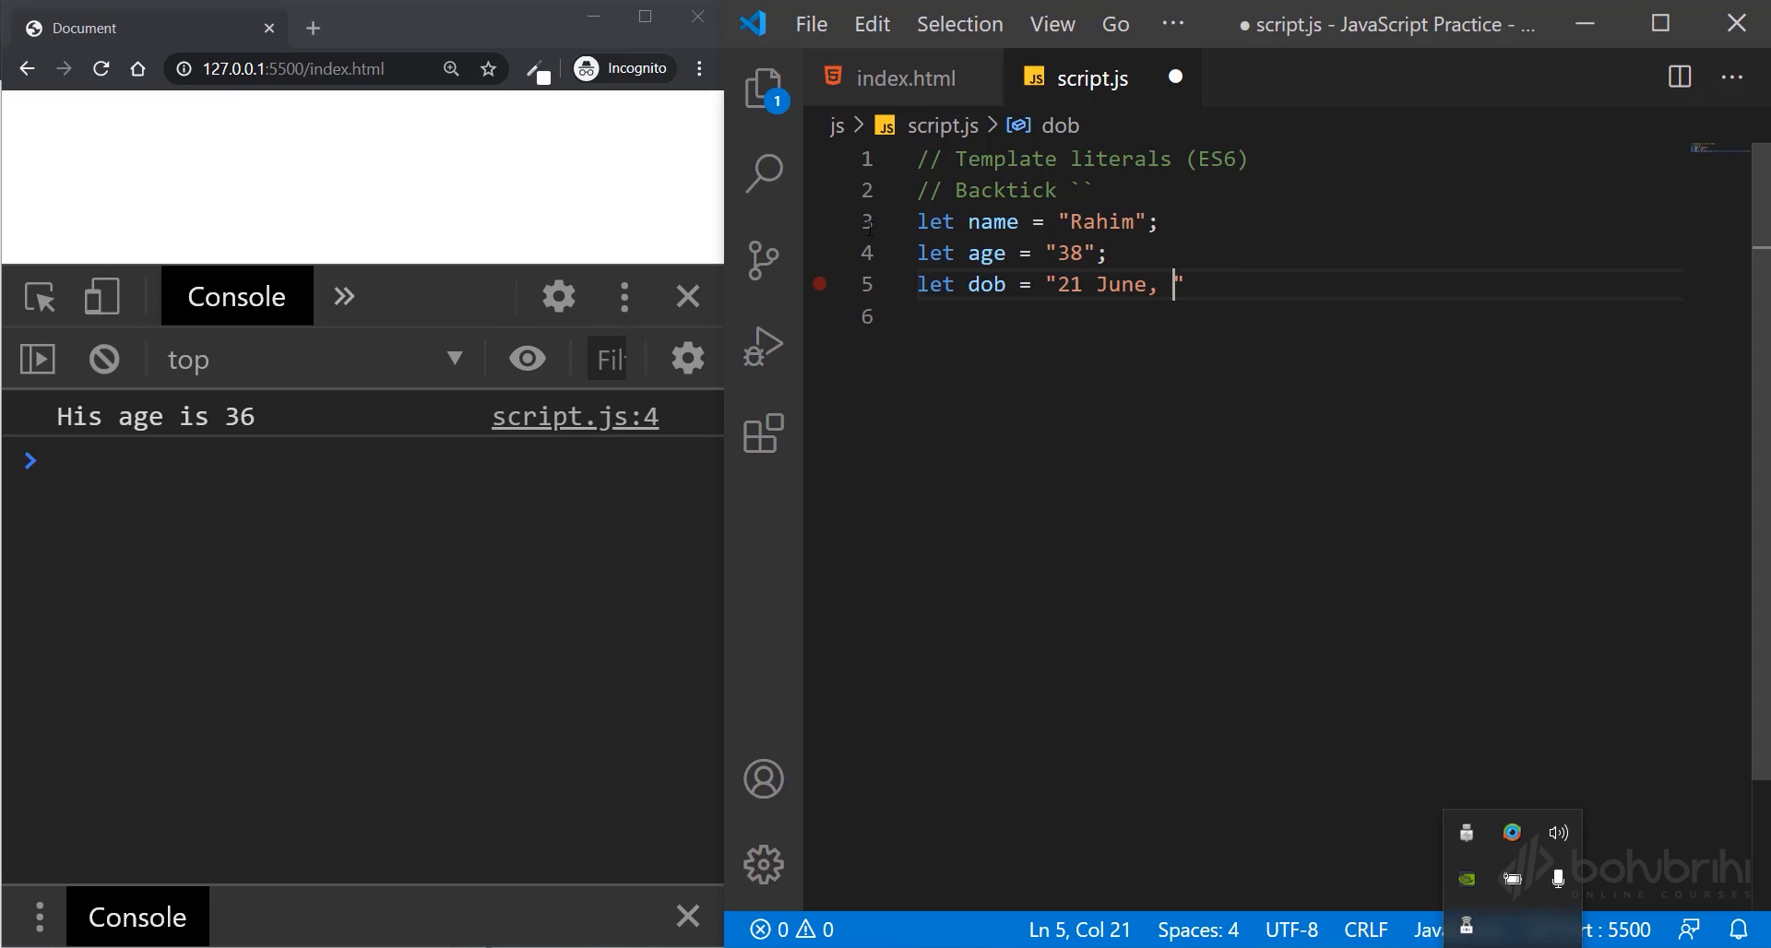
pyautogui.write('1')
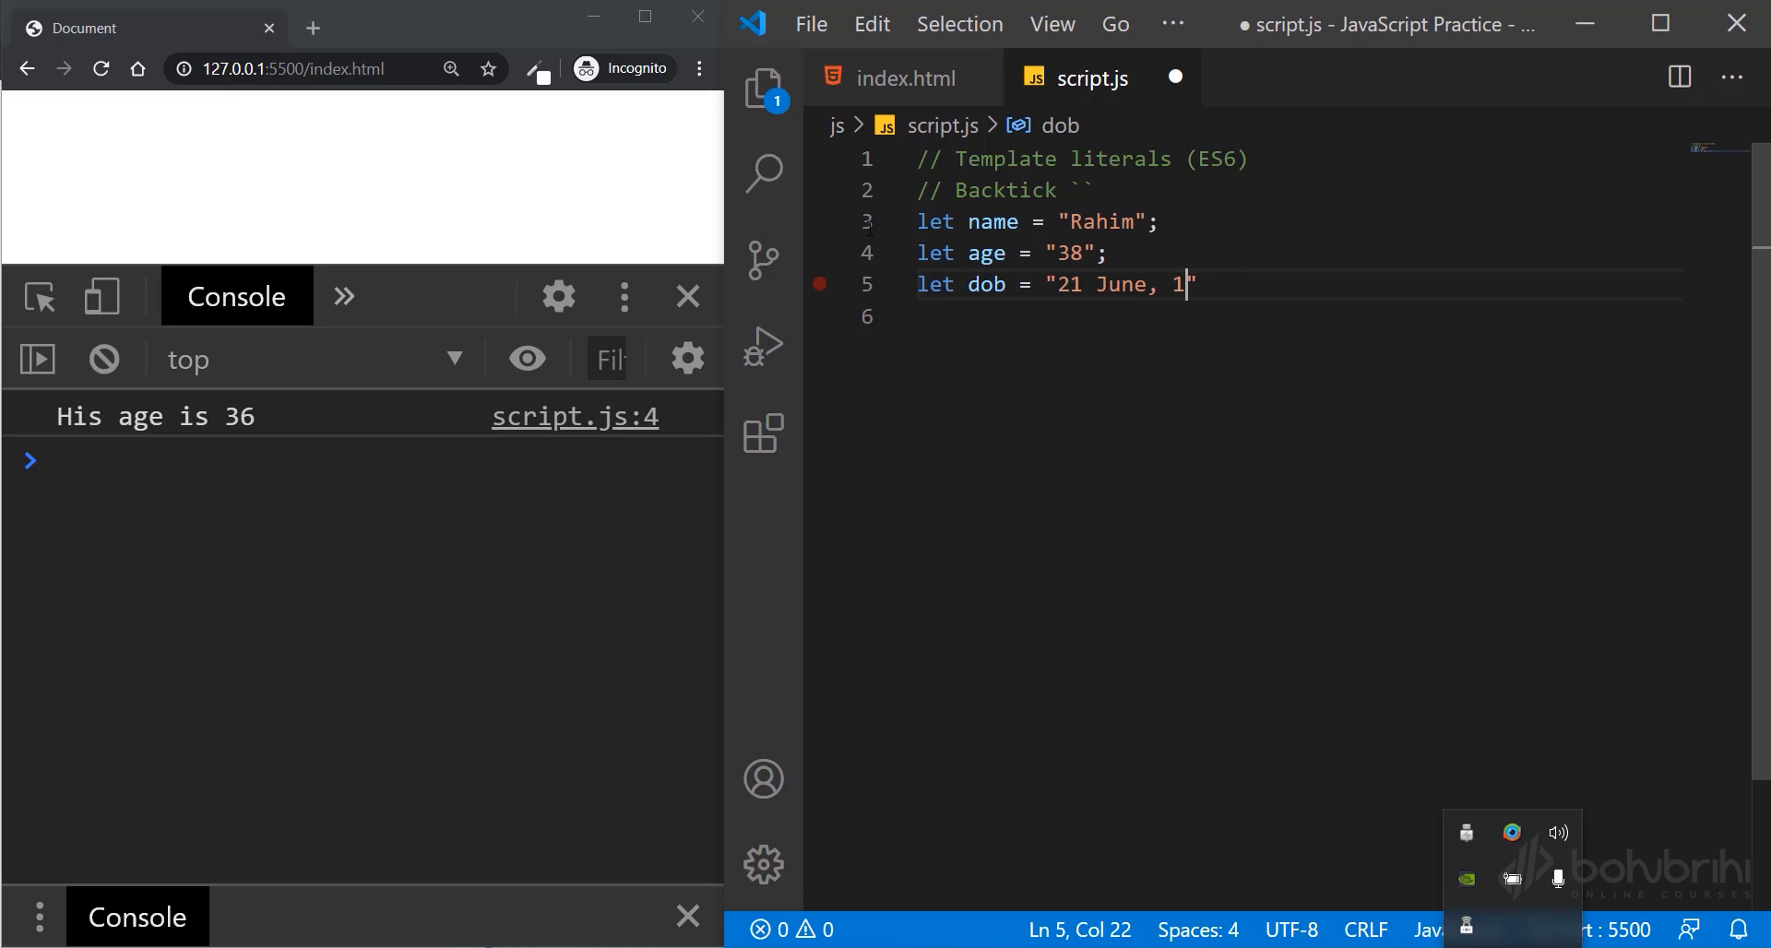
pyautogui.write('99')
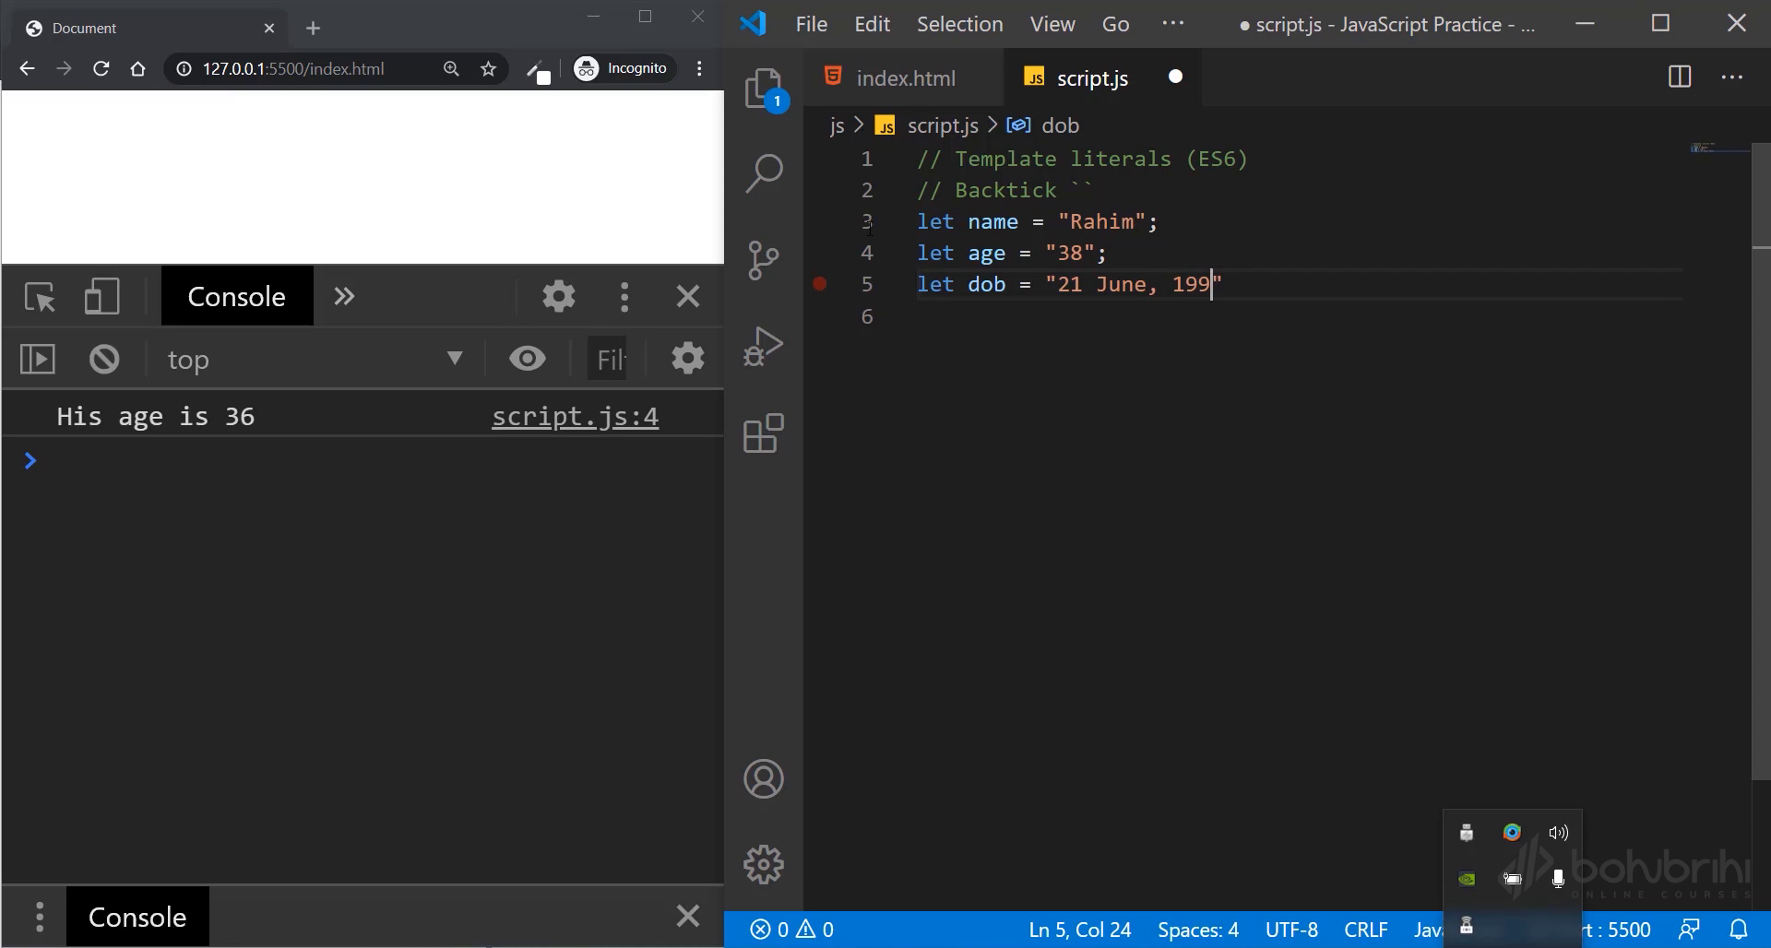
pyautogui.write('8')
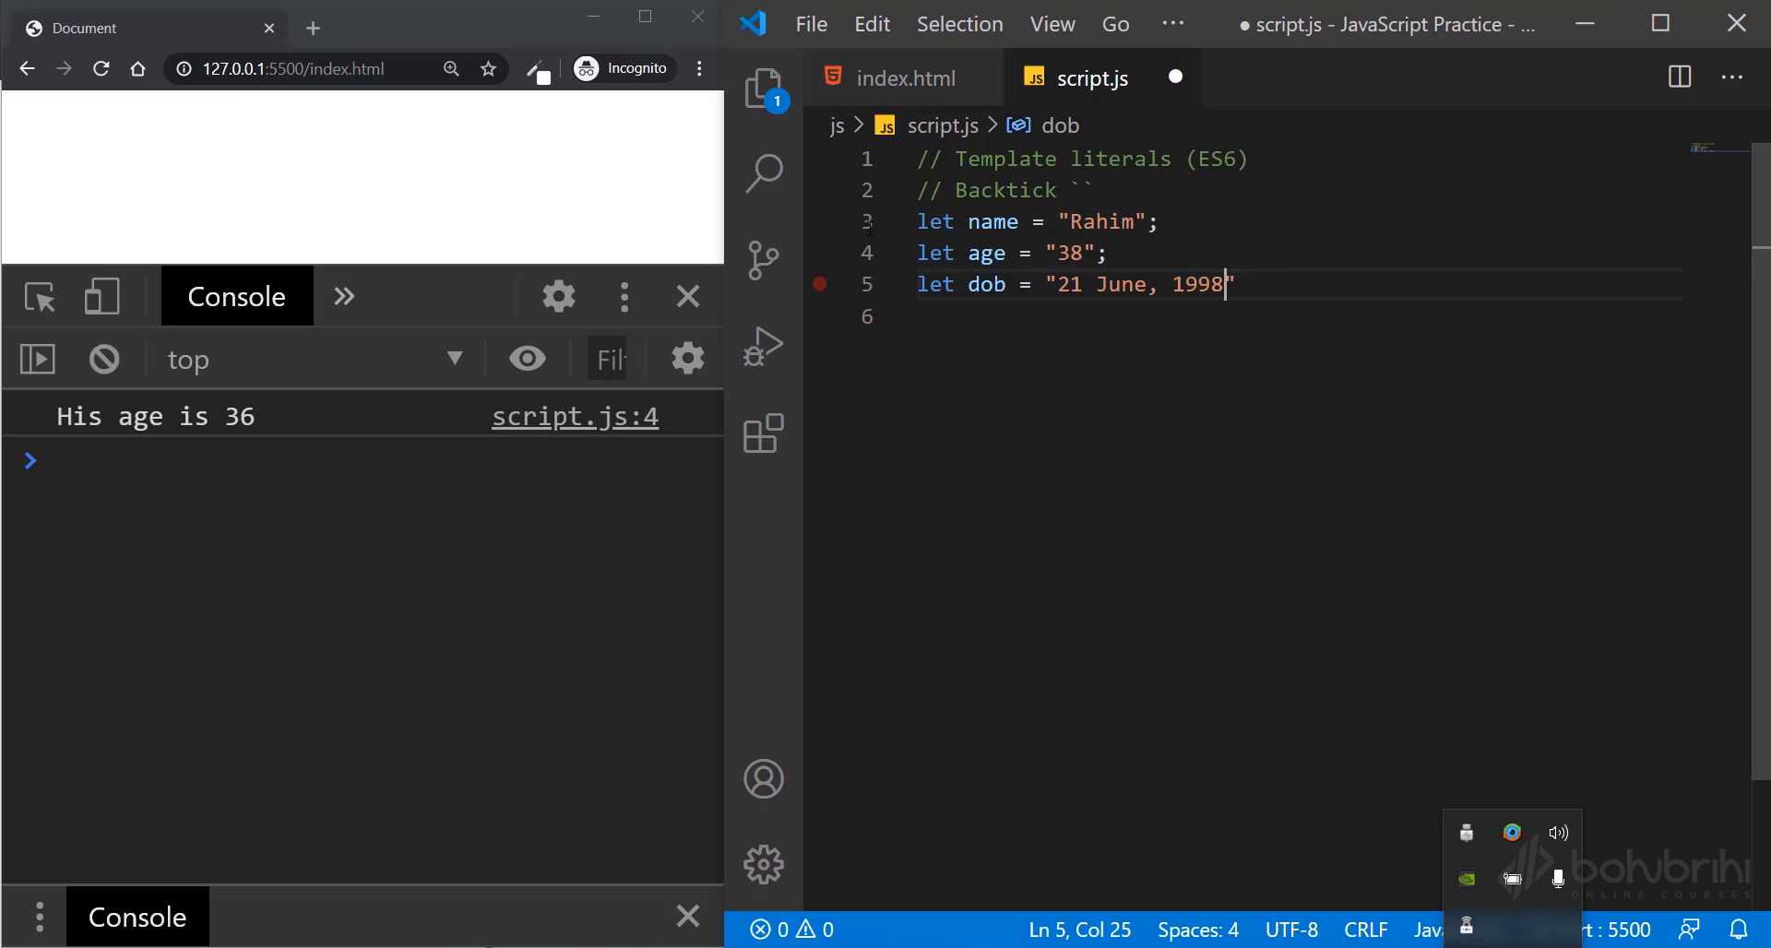
pyautogui.write('1983')
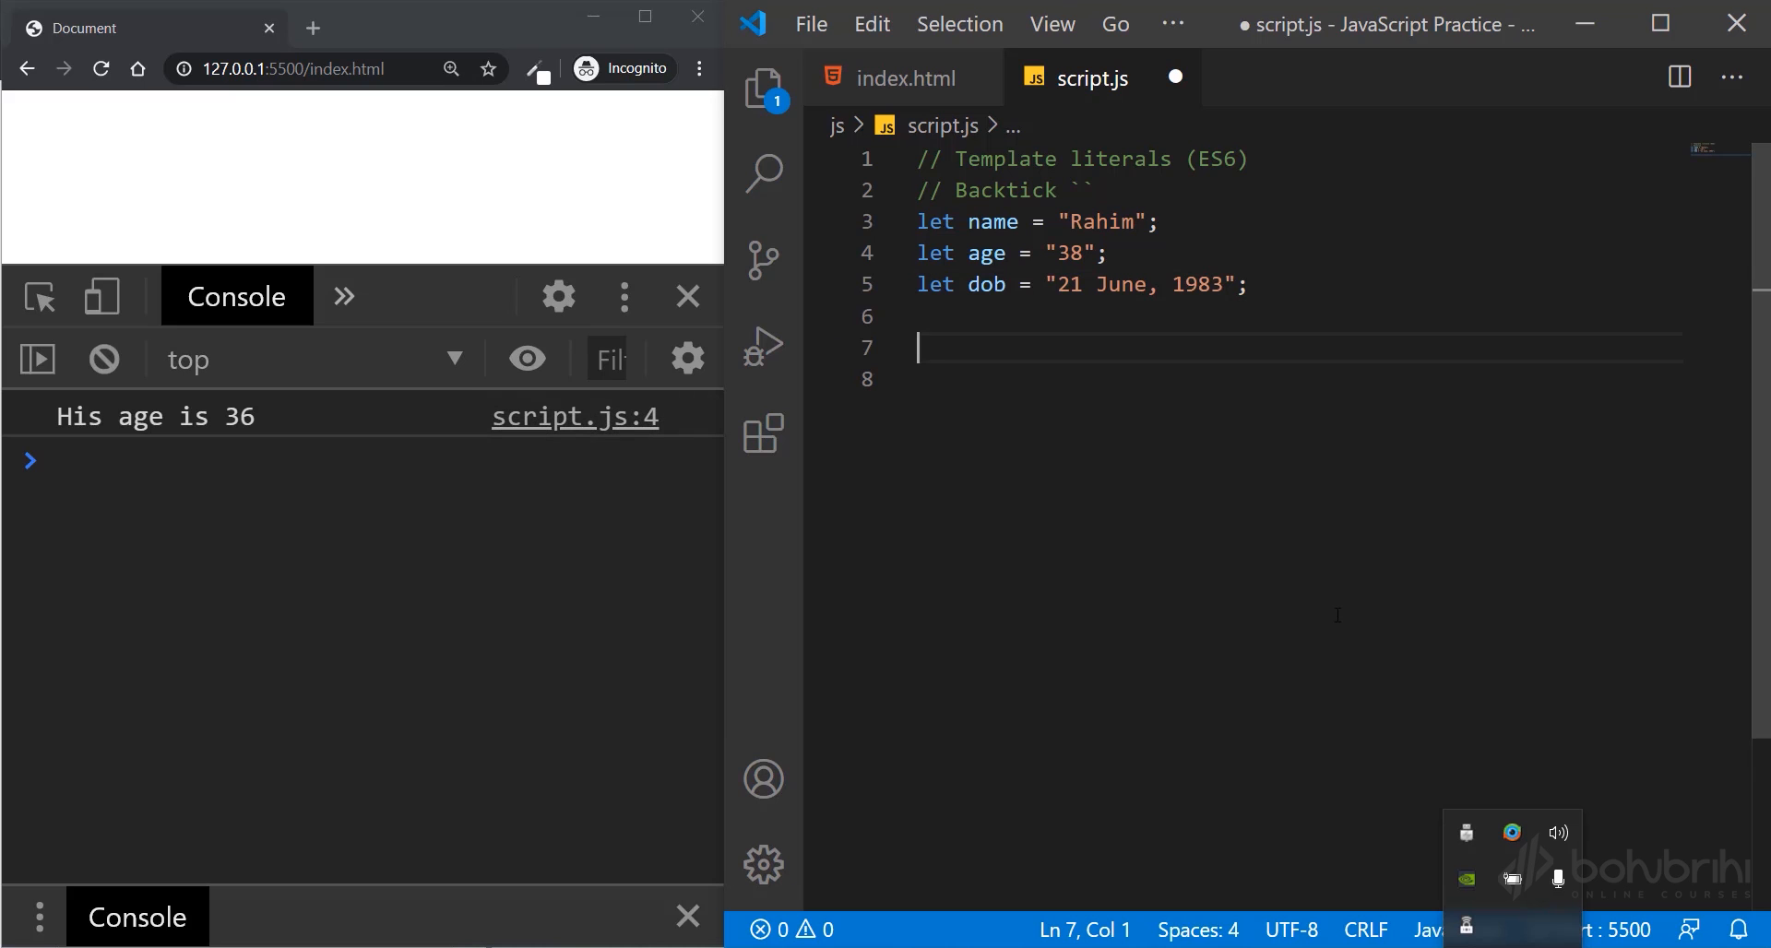
# - Start a console.log template literal with the line His name is ${name}
pyautogui.write('console')
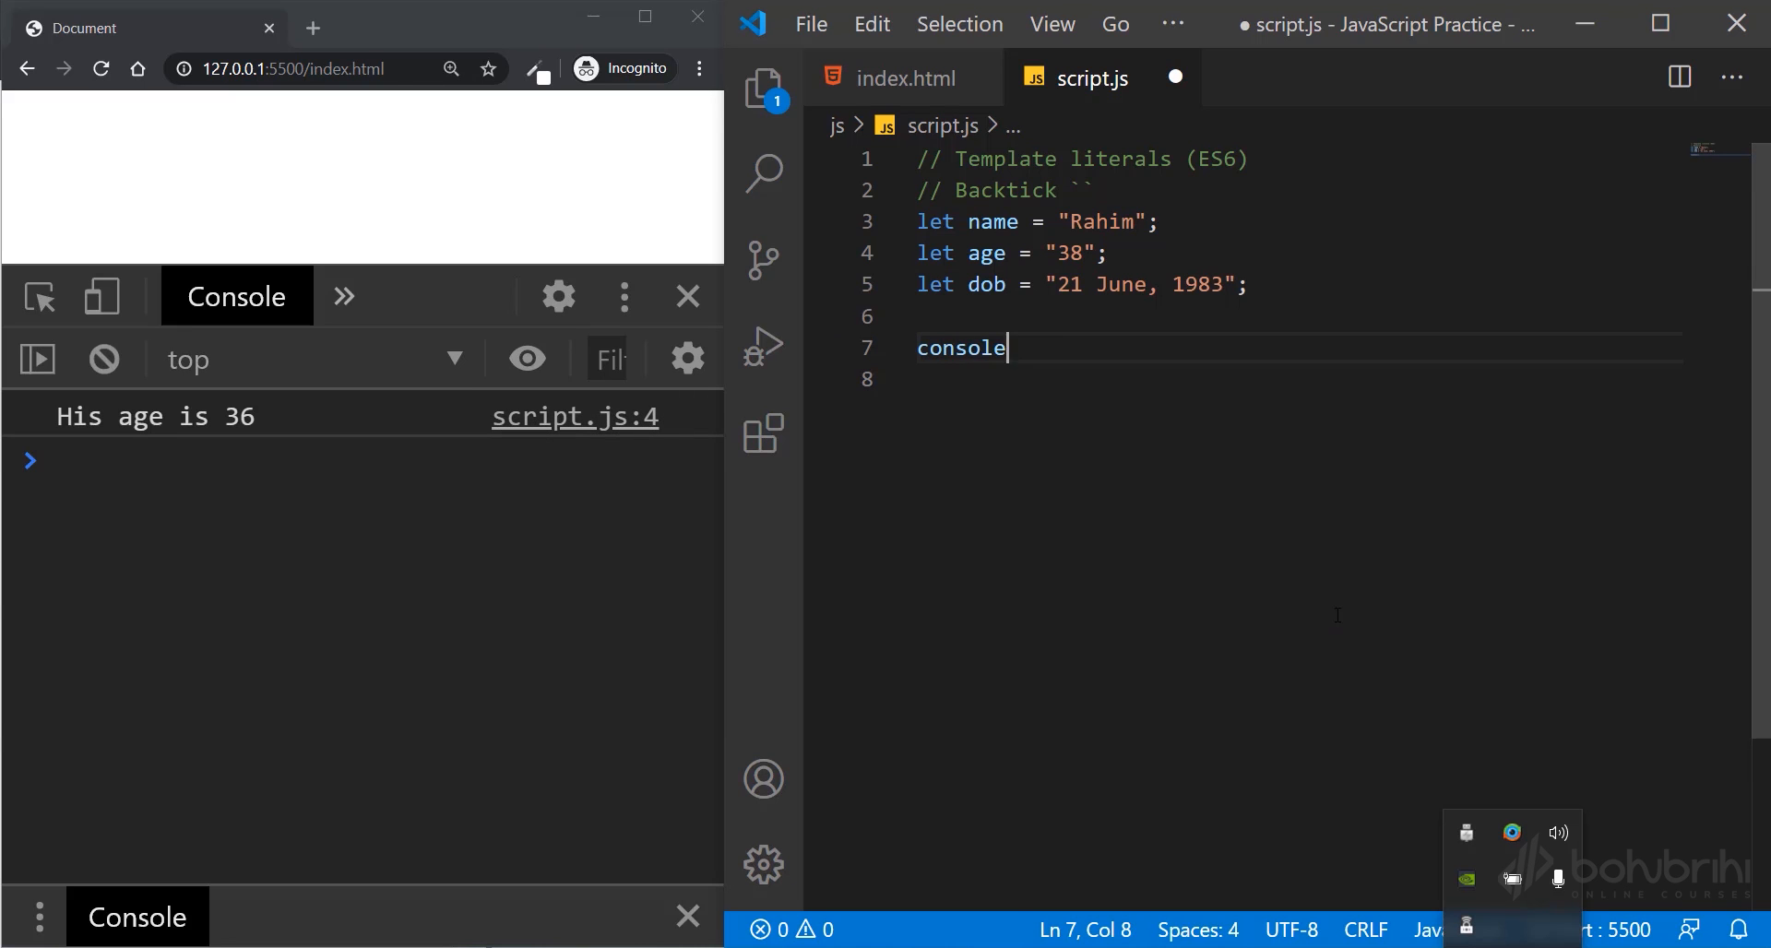
pyautogui.write('.log()')
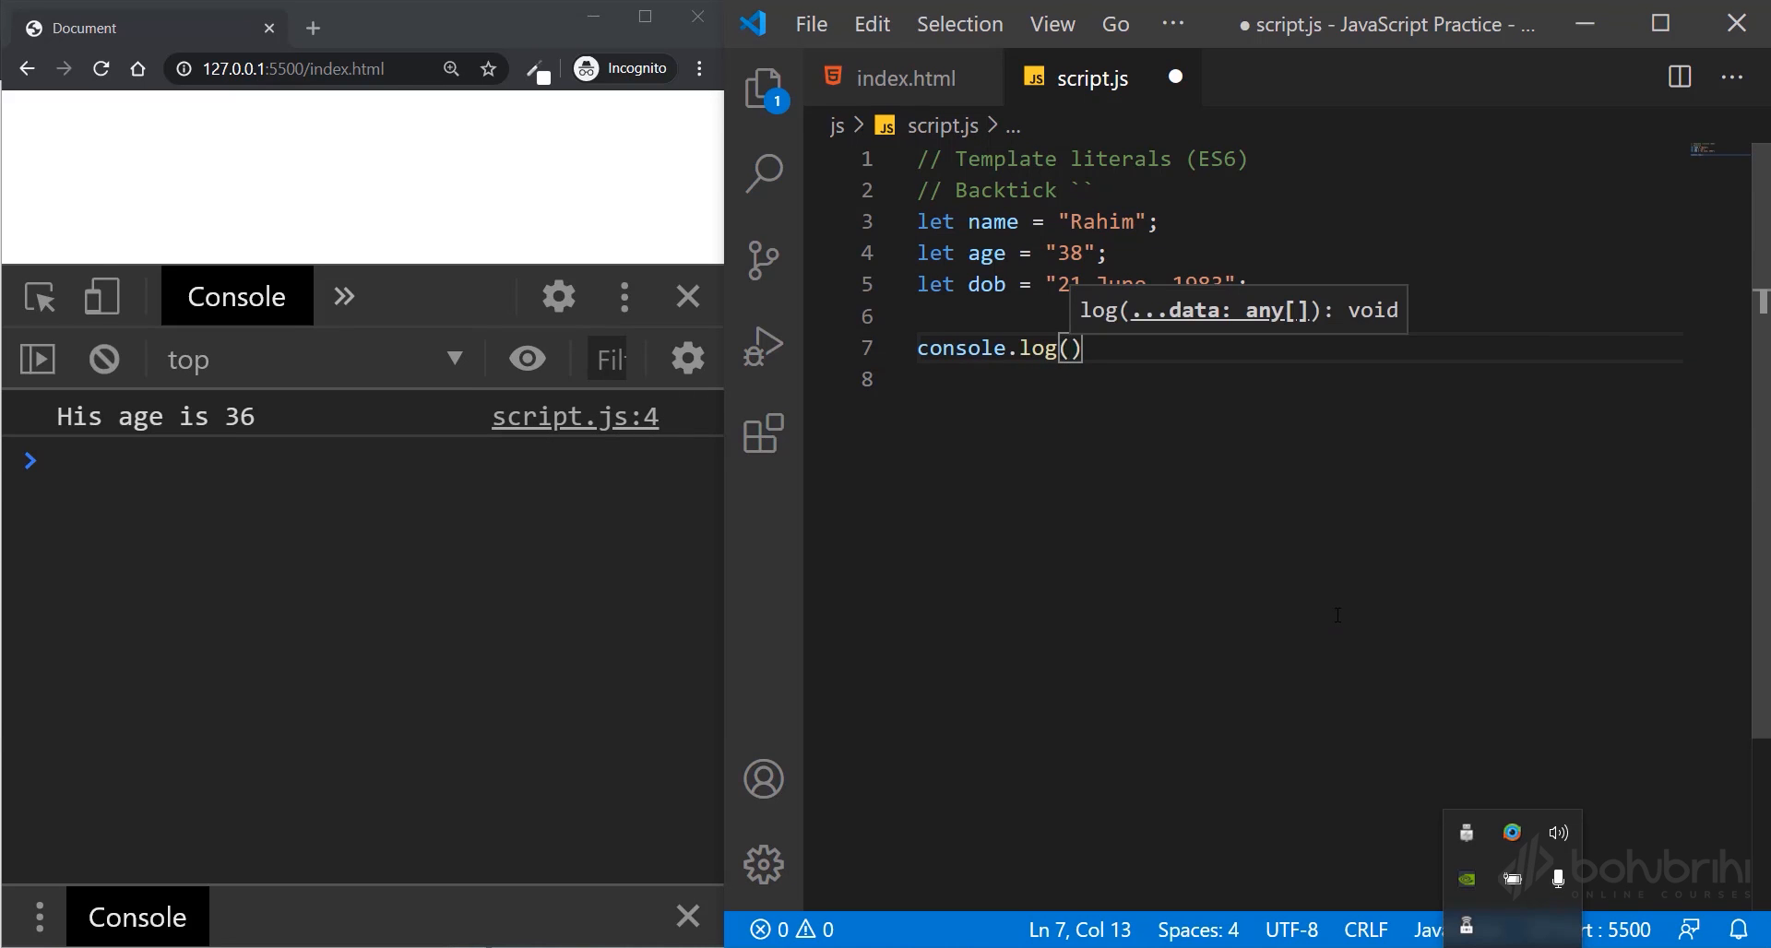
pyautogui.write('`His `')
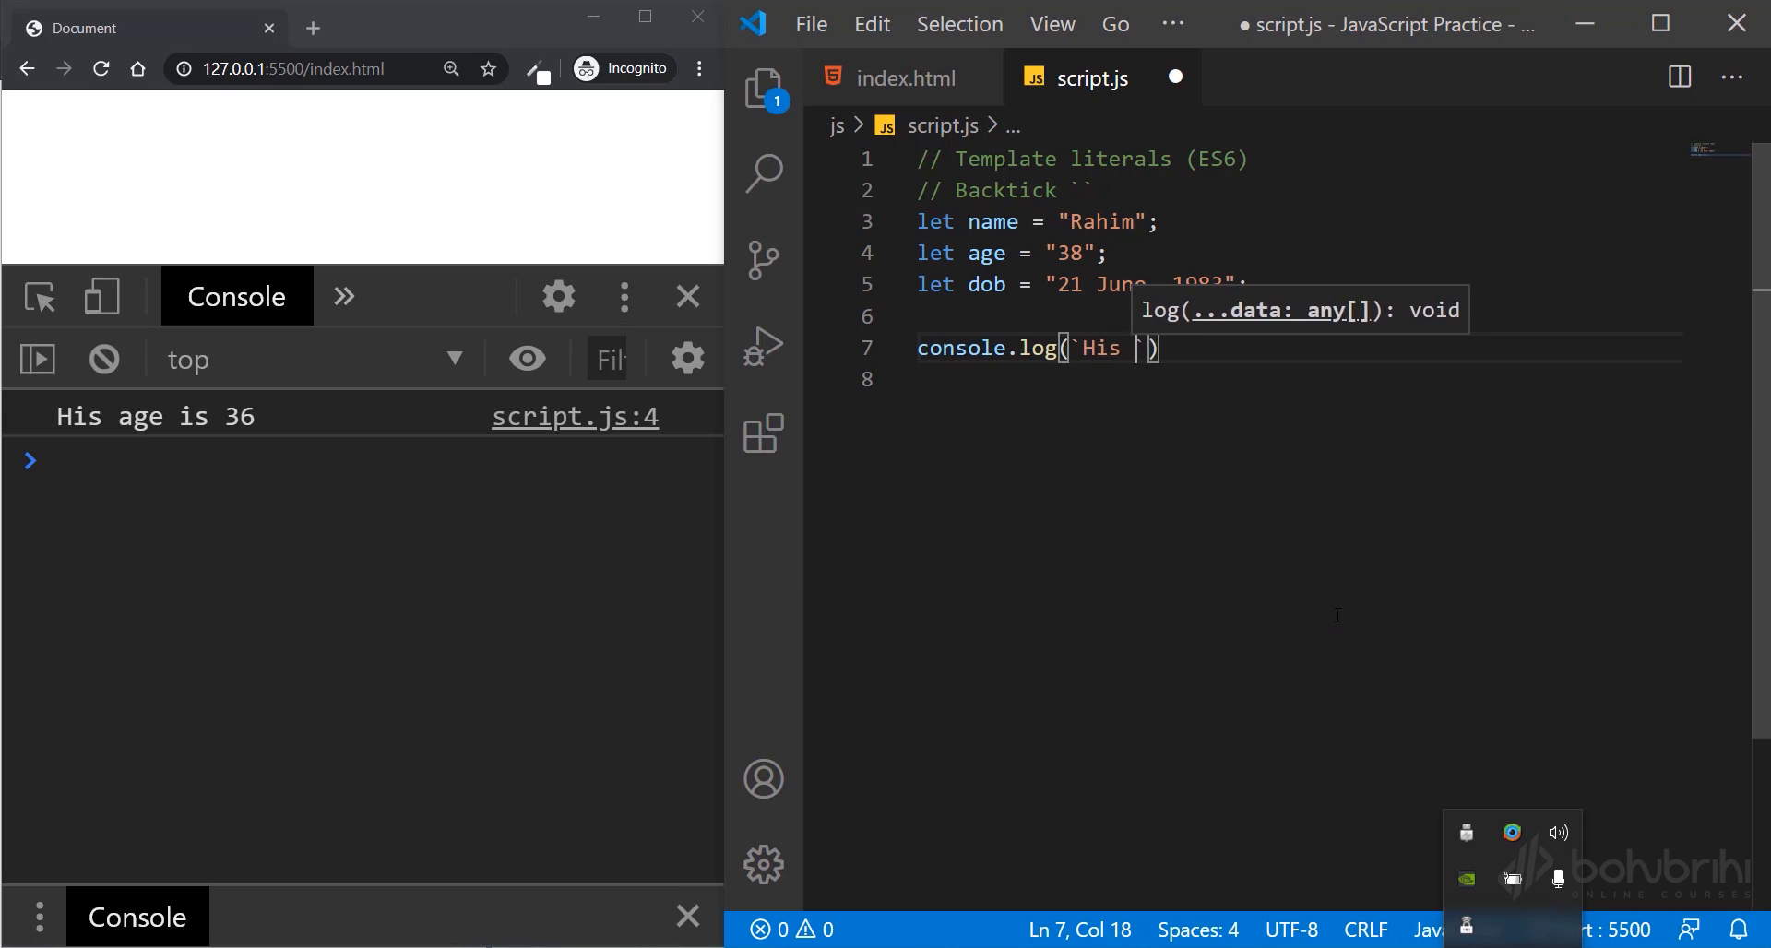
pyautogui.write('name is')
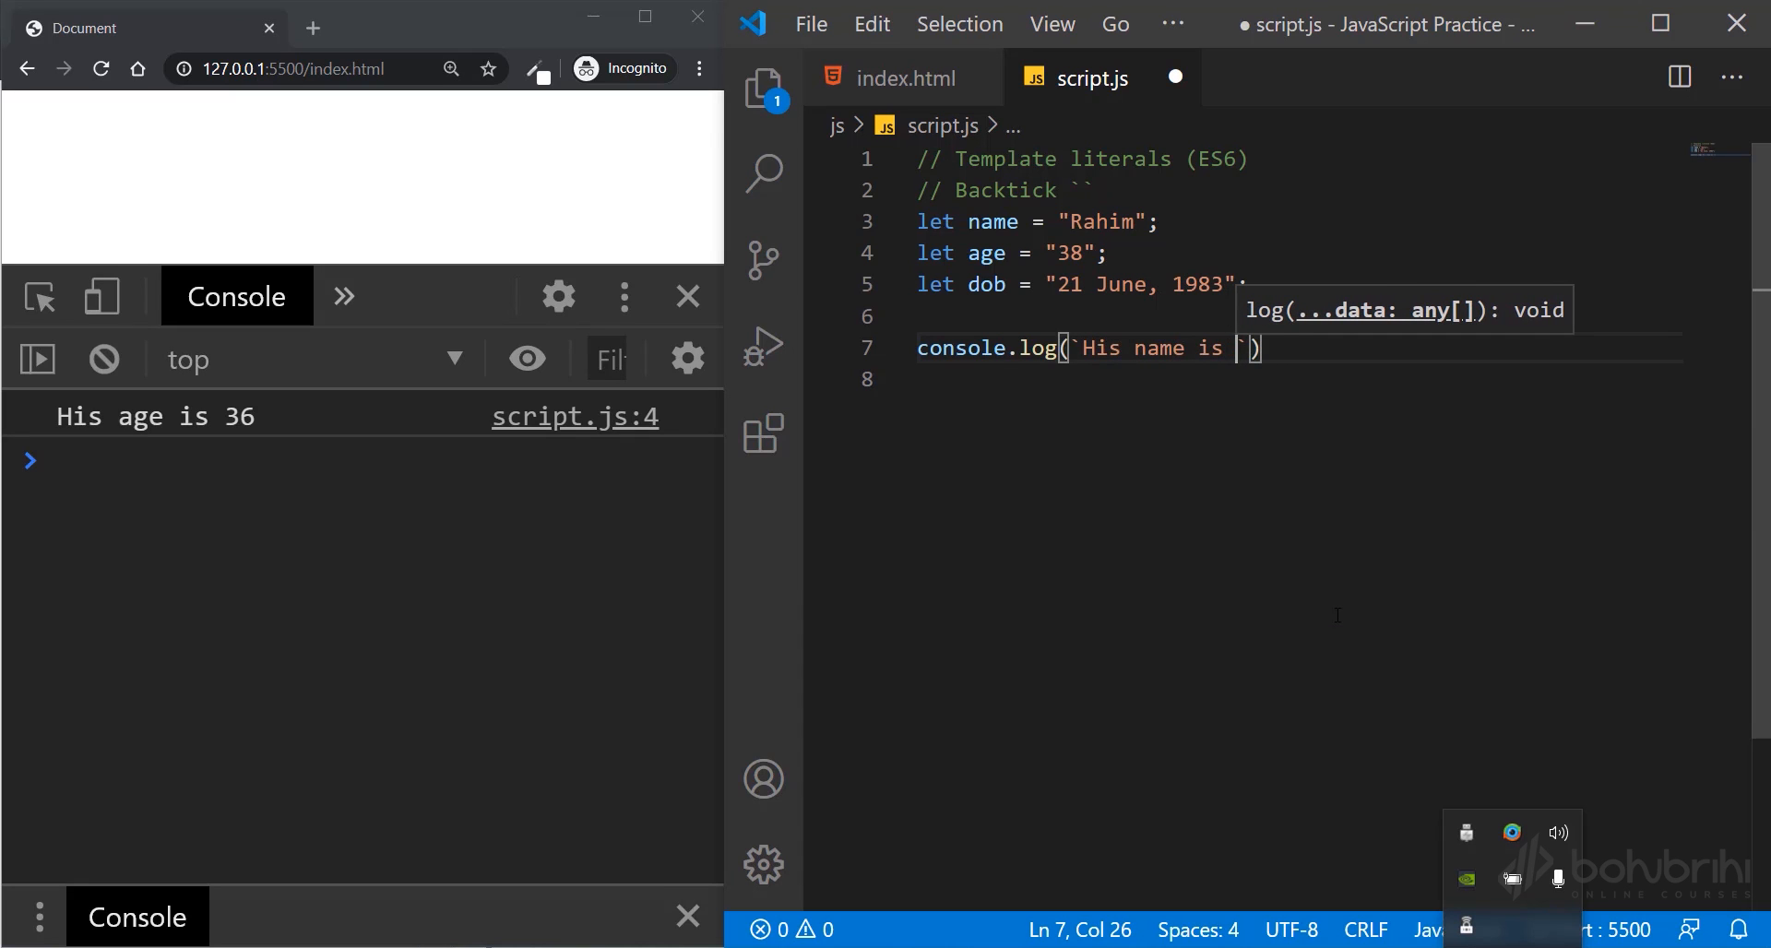
pyautogui.write('$')
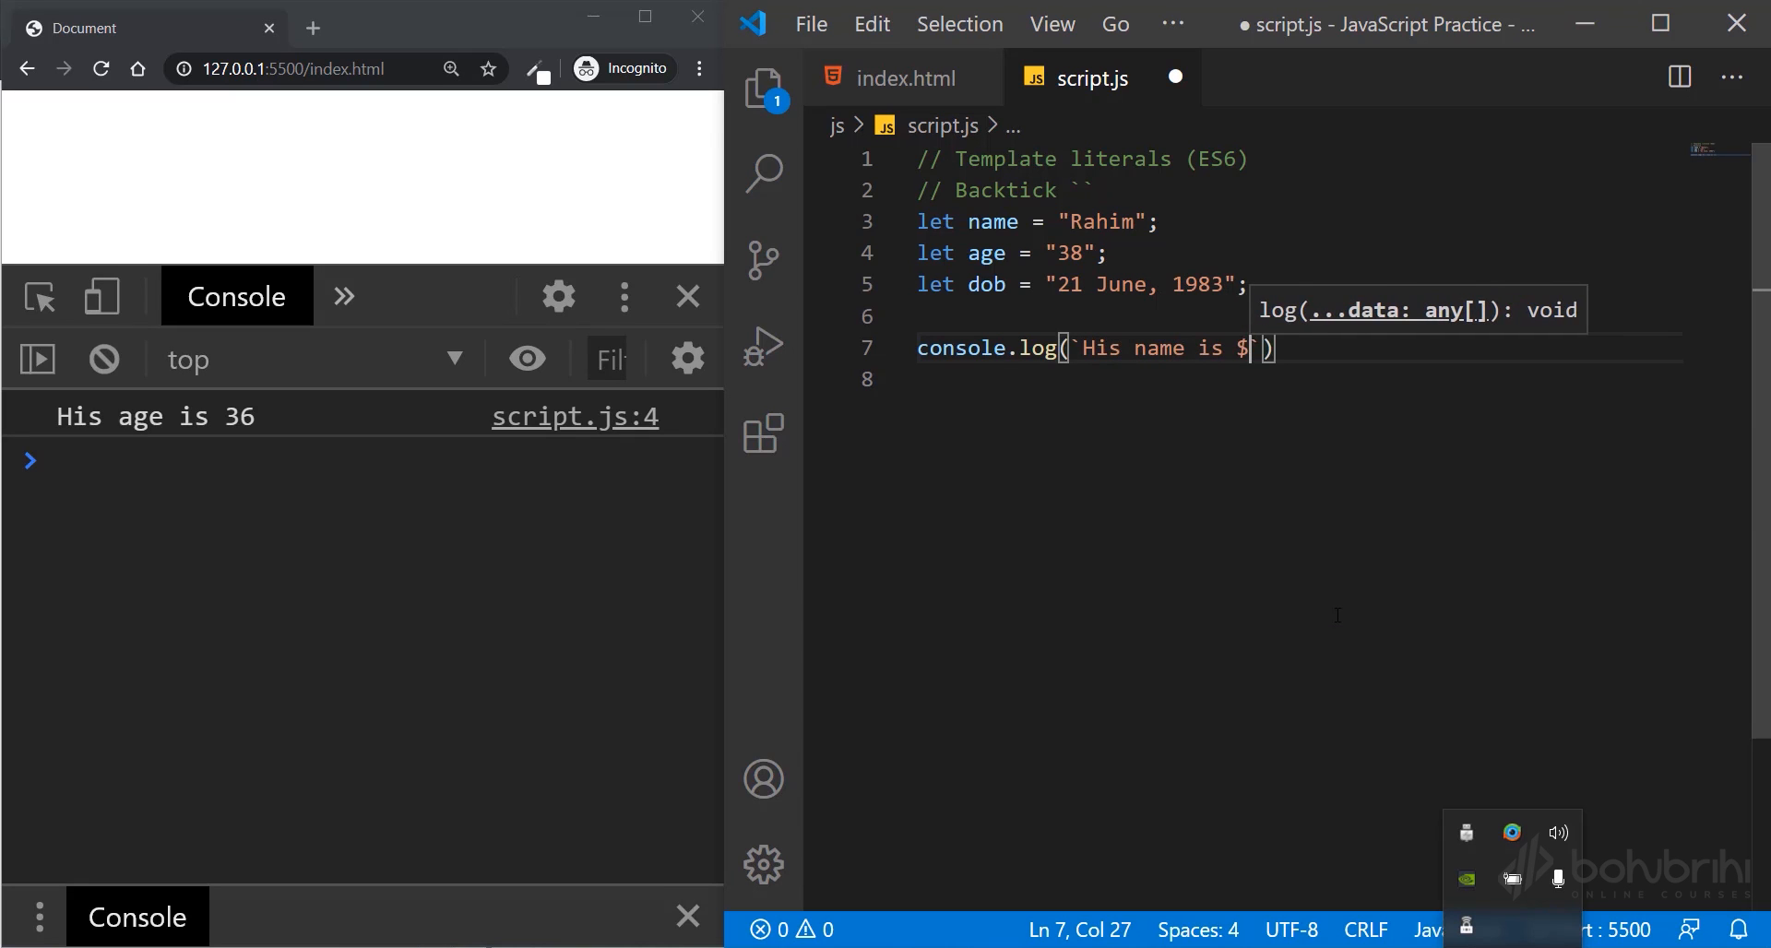
pyautogui.write('{')
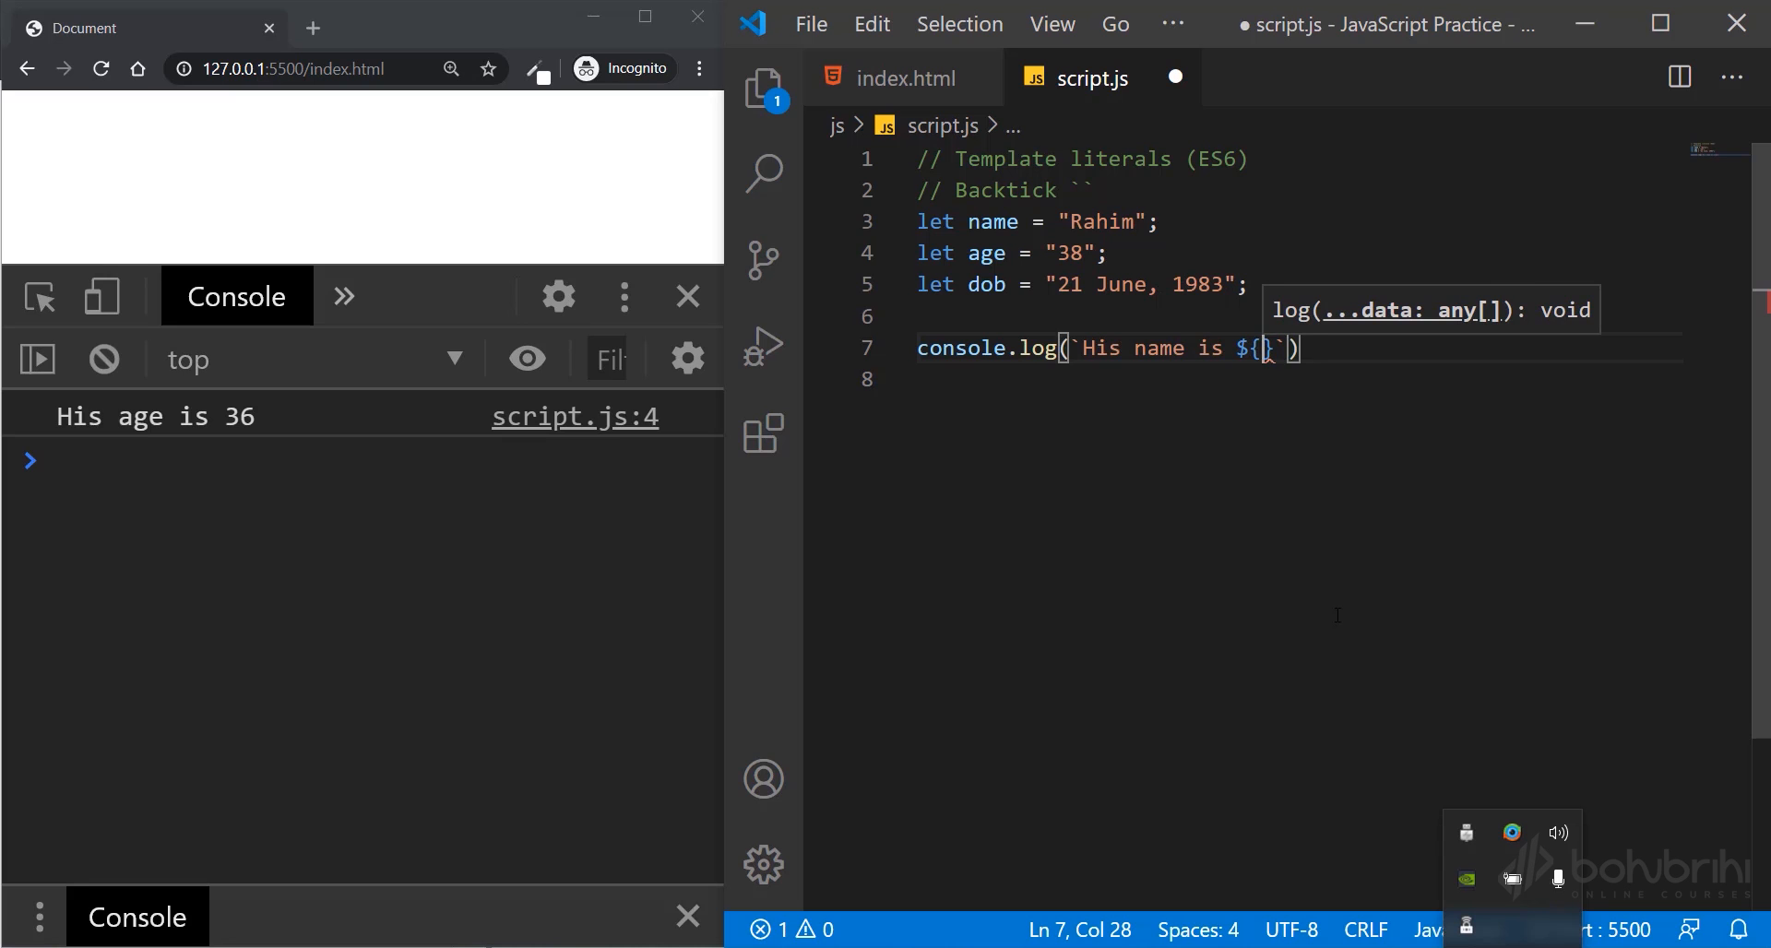
pyautogui.write('name}')
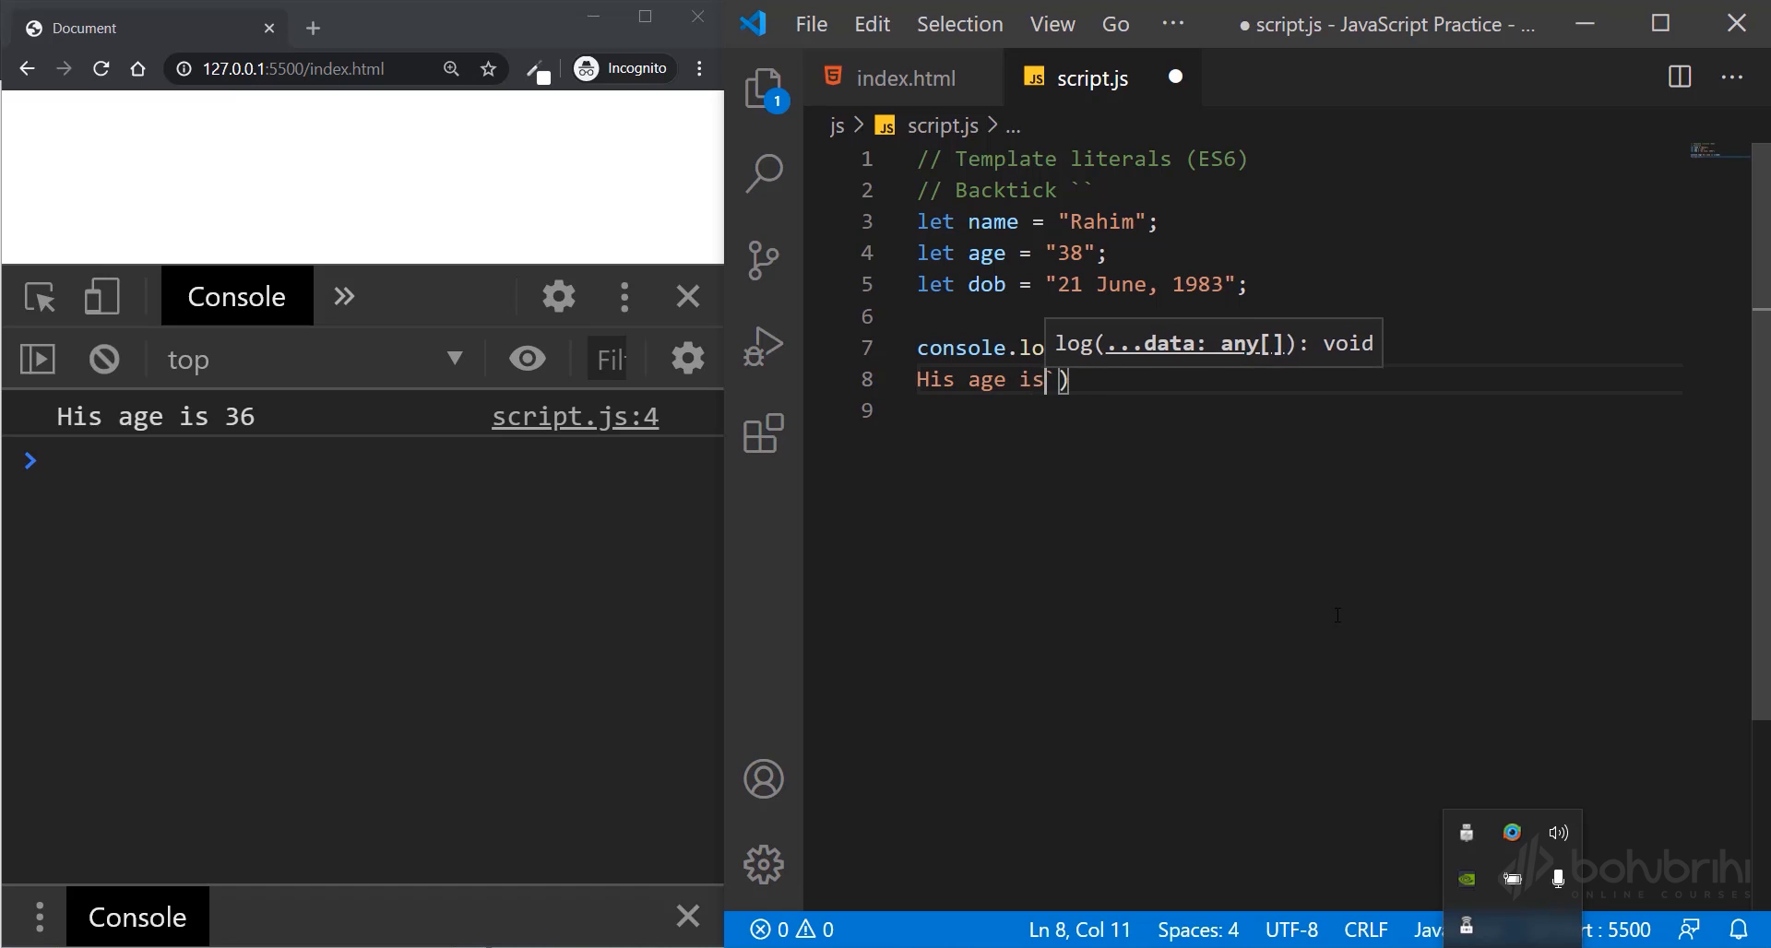
# - Add the ${age} and ${dob} lines to the multi-line template literal
pyautogui.write('$')
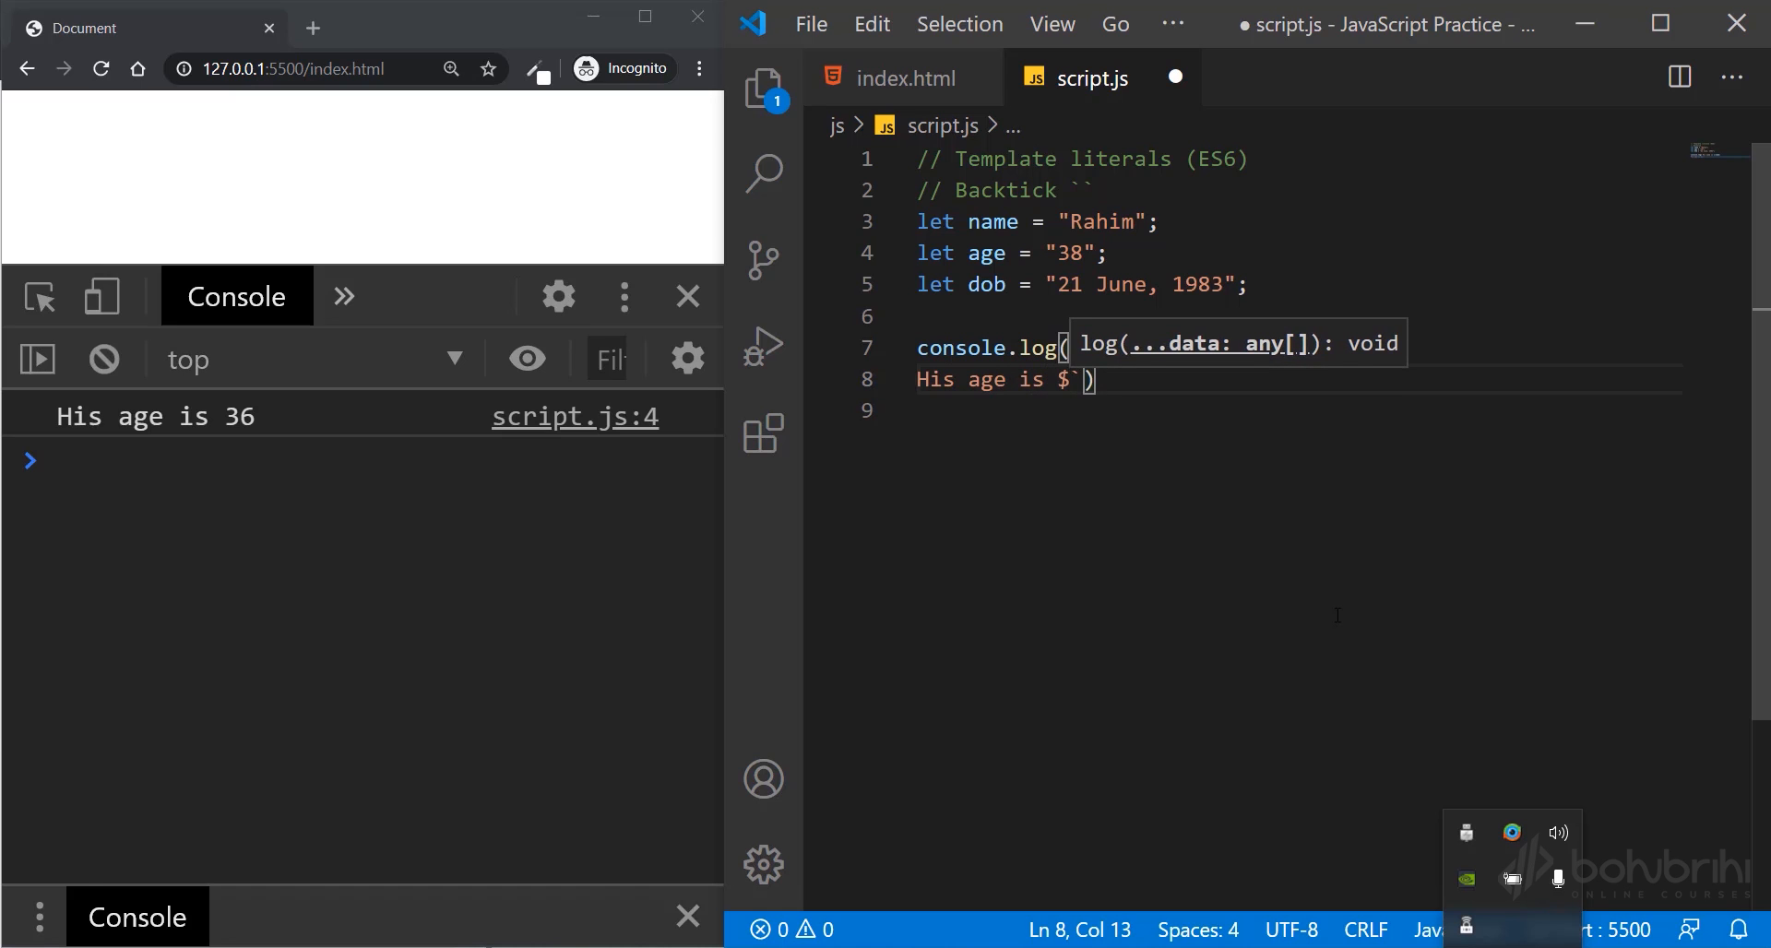
pyautogui.write('{age}')
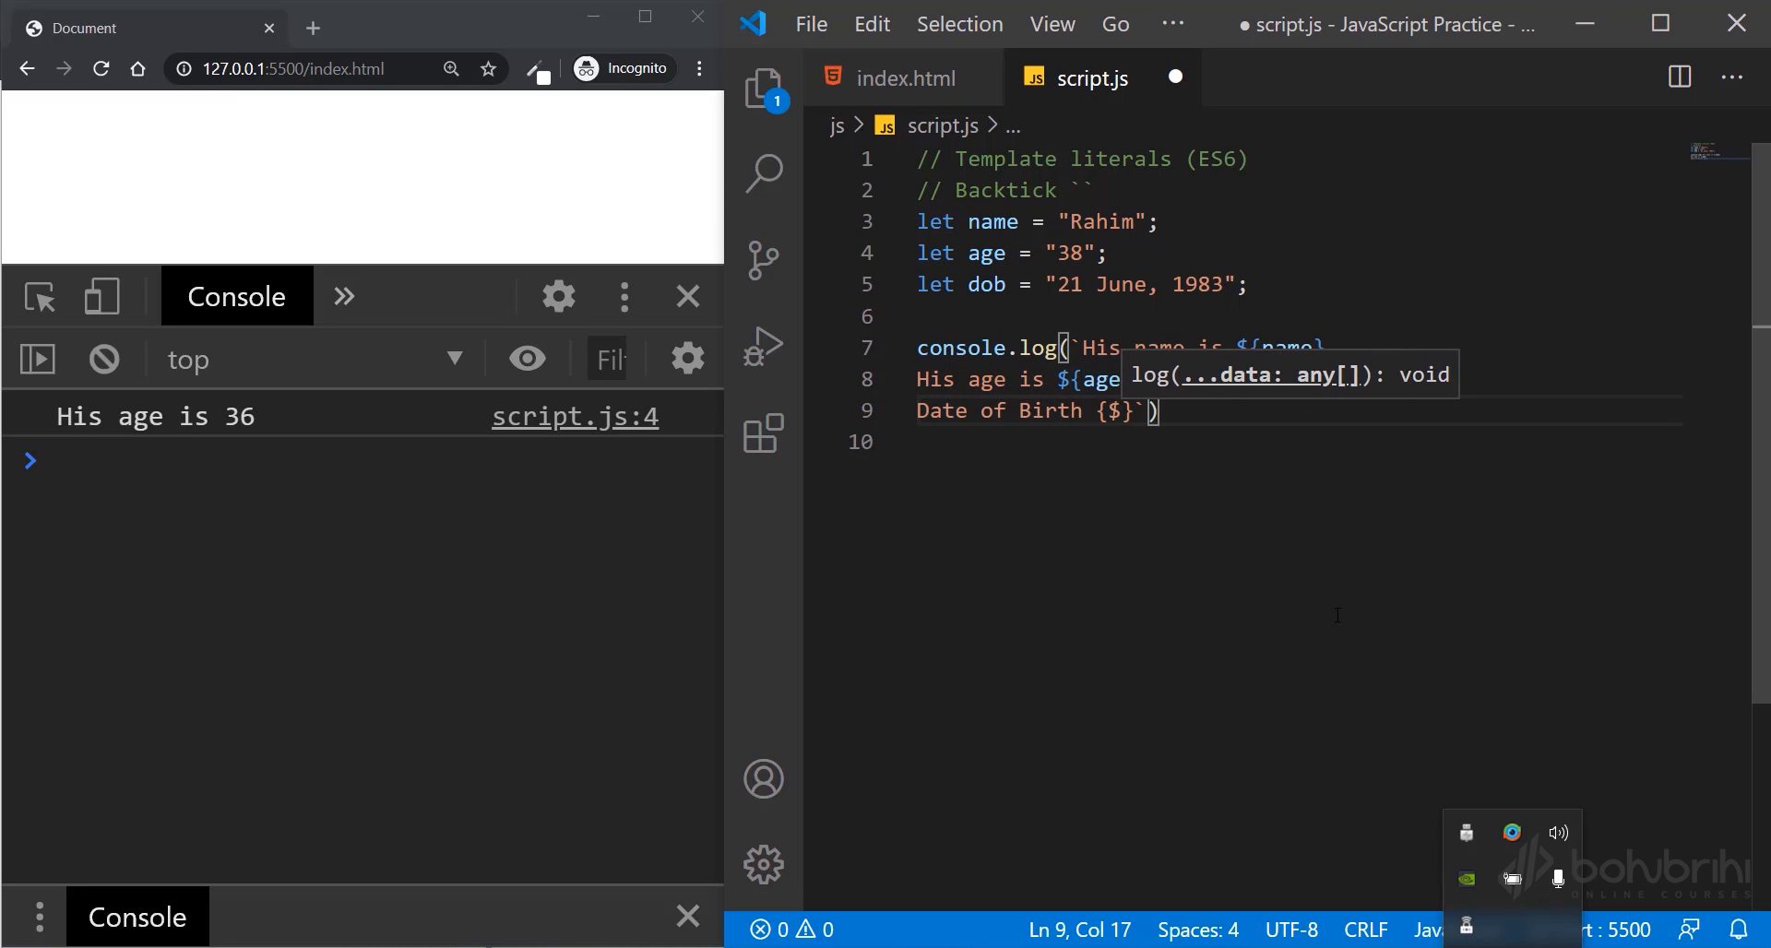
pyautogui.write('dob')
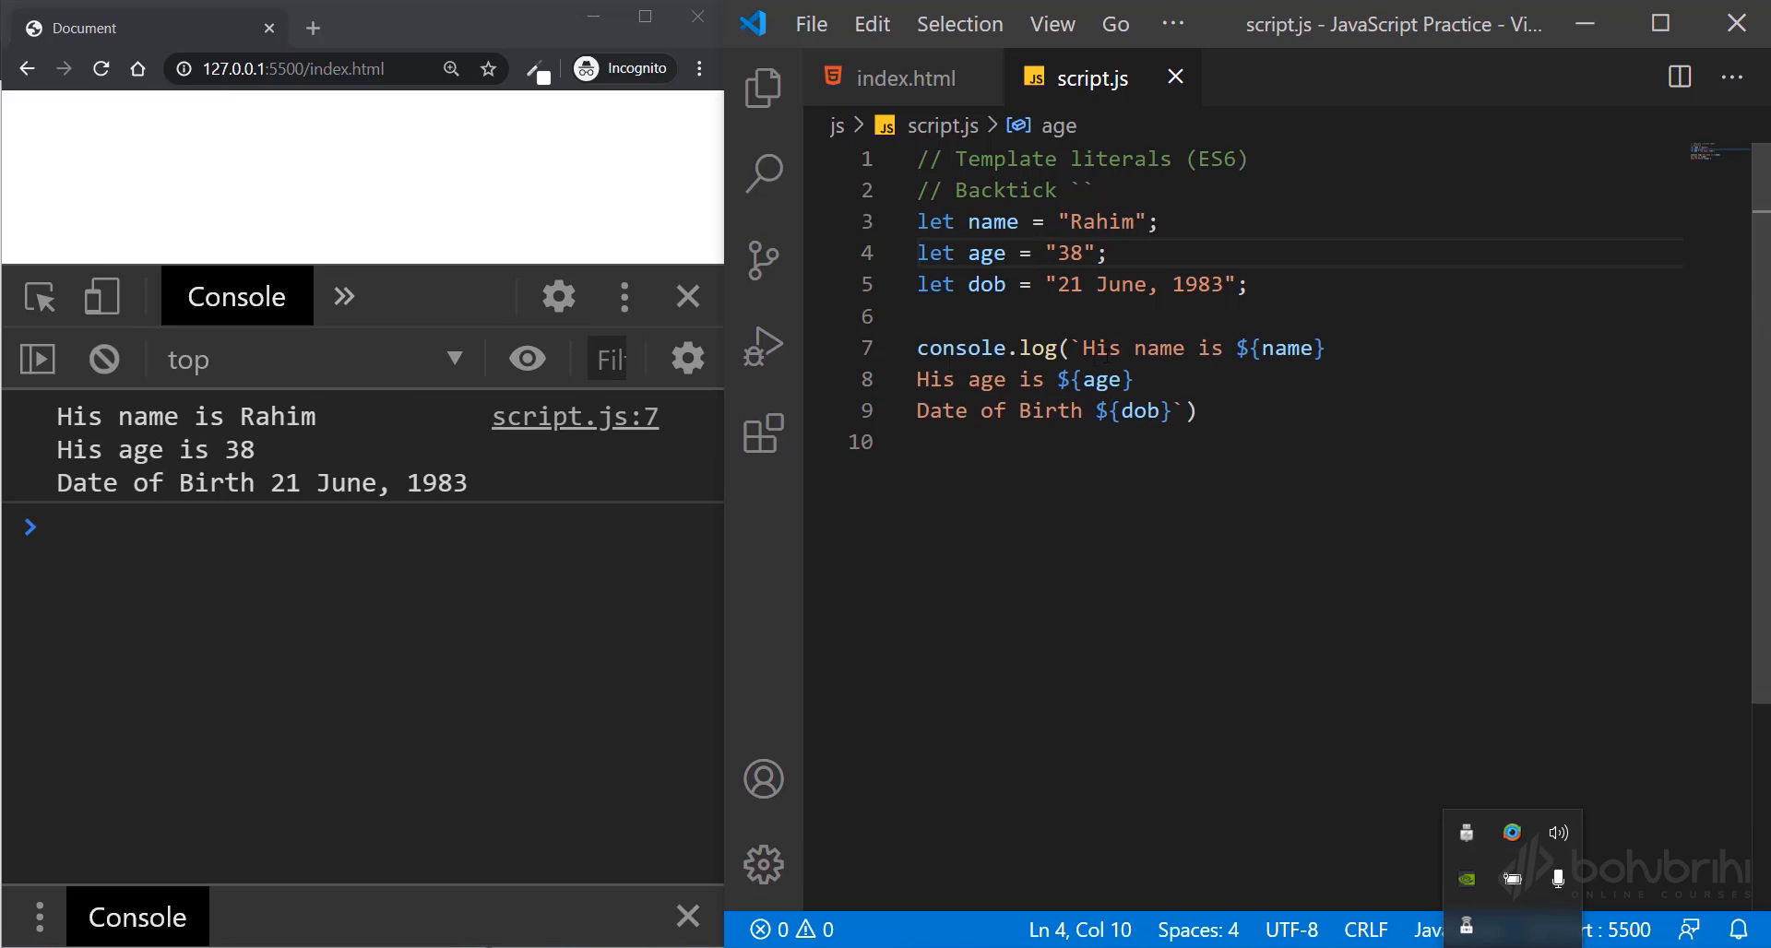
pyautogui.moveTo(1085, 347); pyautogui.dragTo(1324, 347)
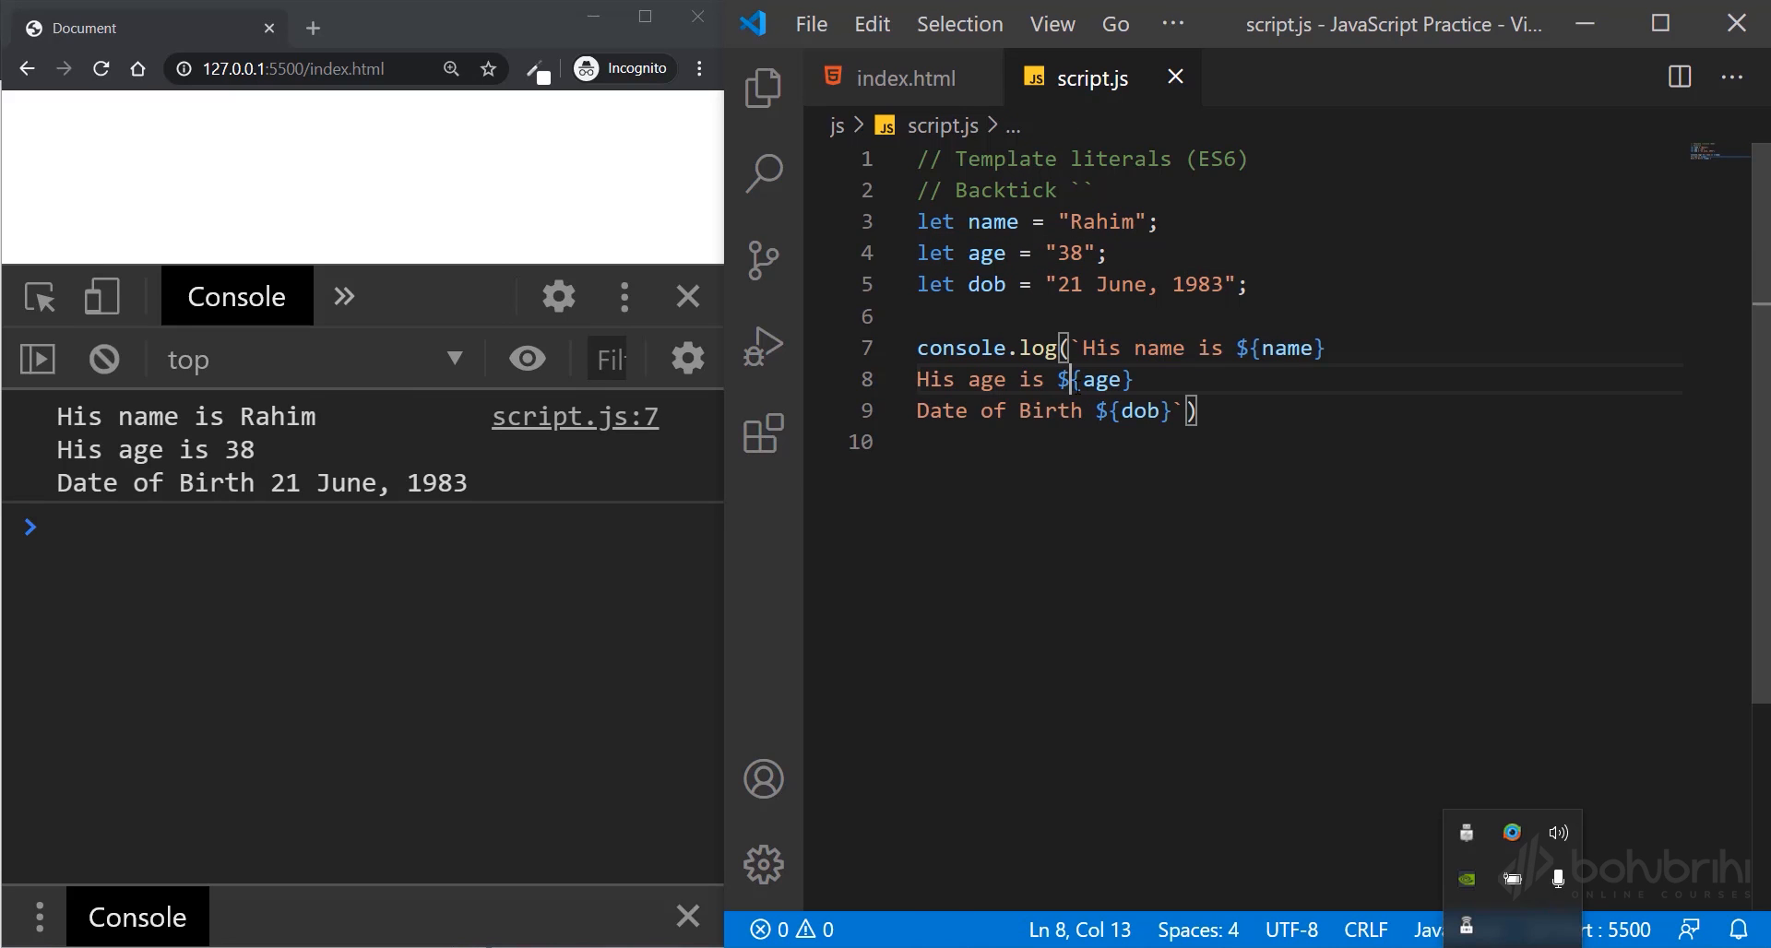
pyautogui.doubleClick(1216, 159)
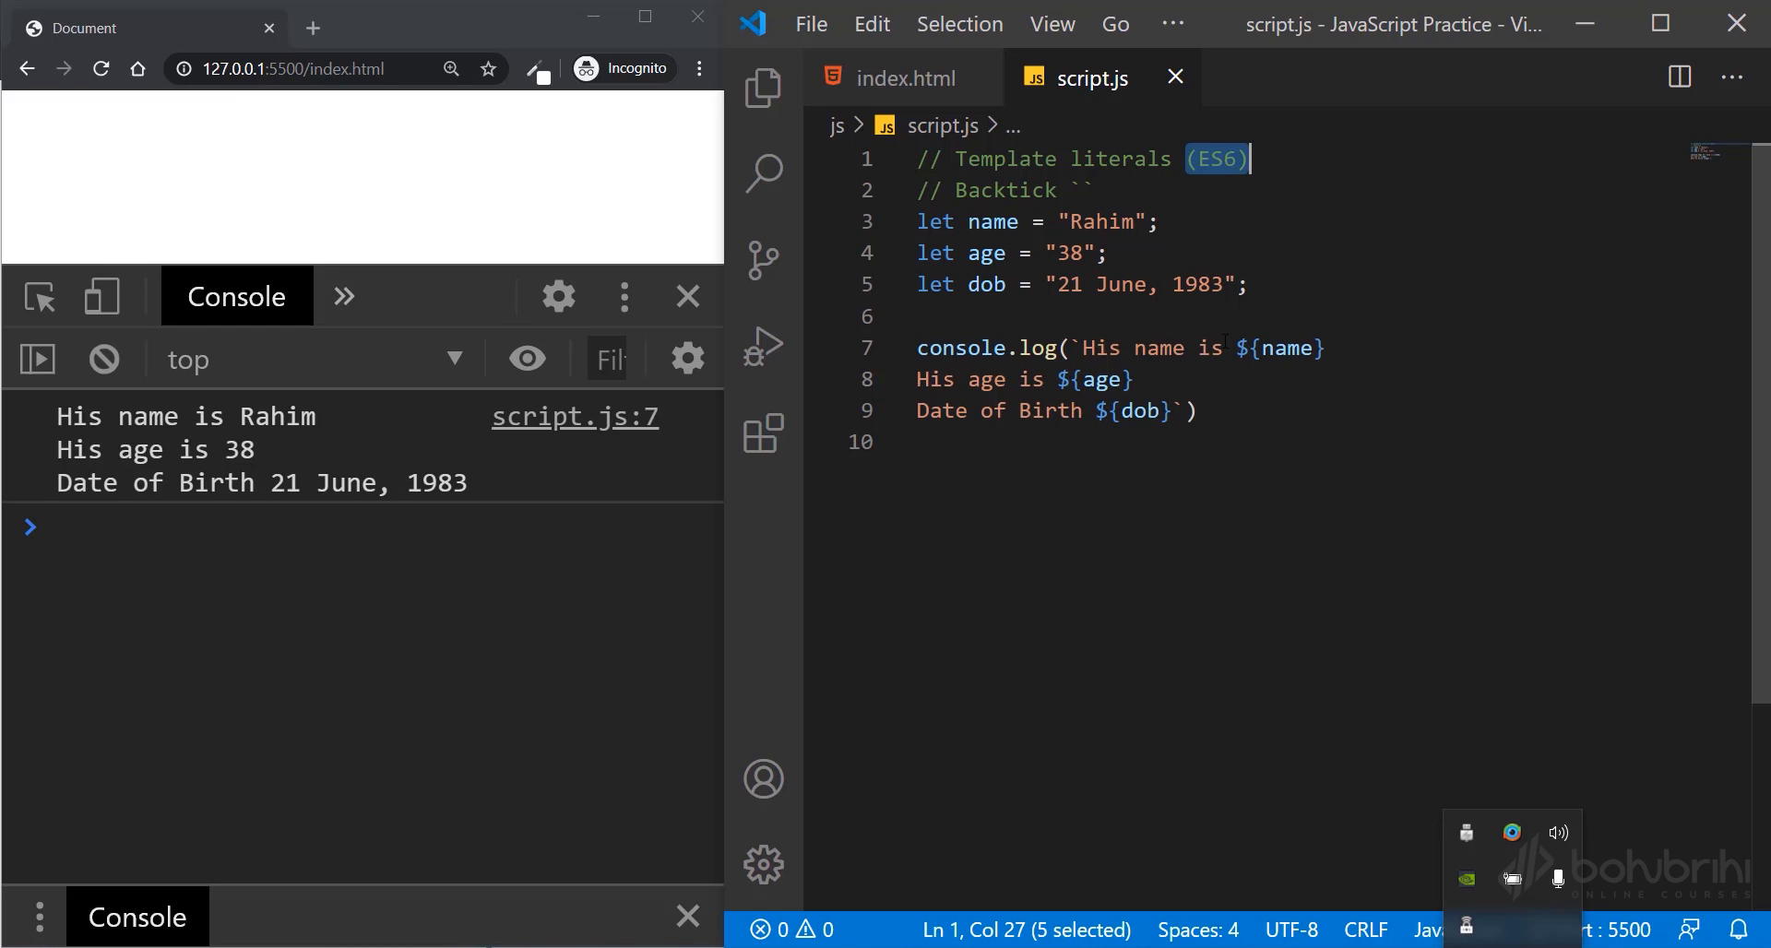
pyautogui.moveTo(1164, 380)
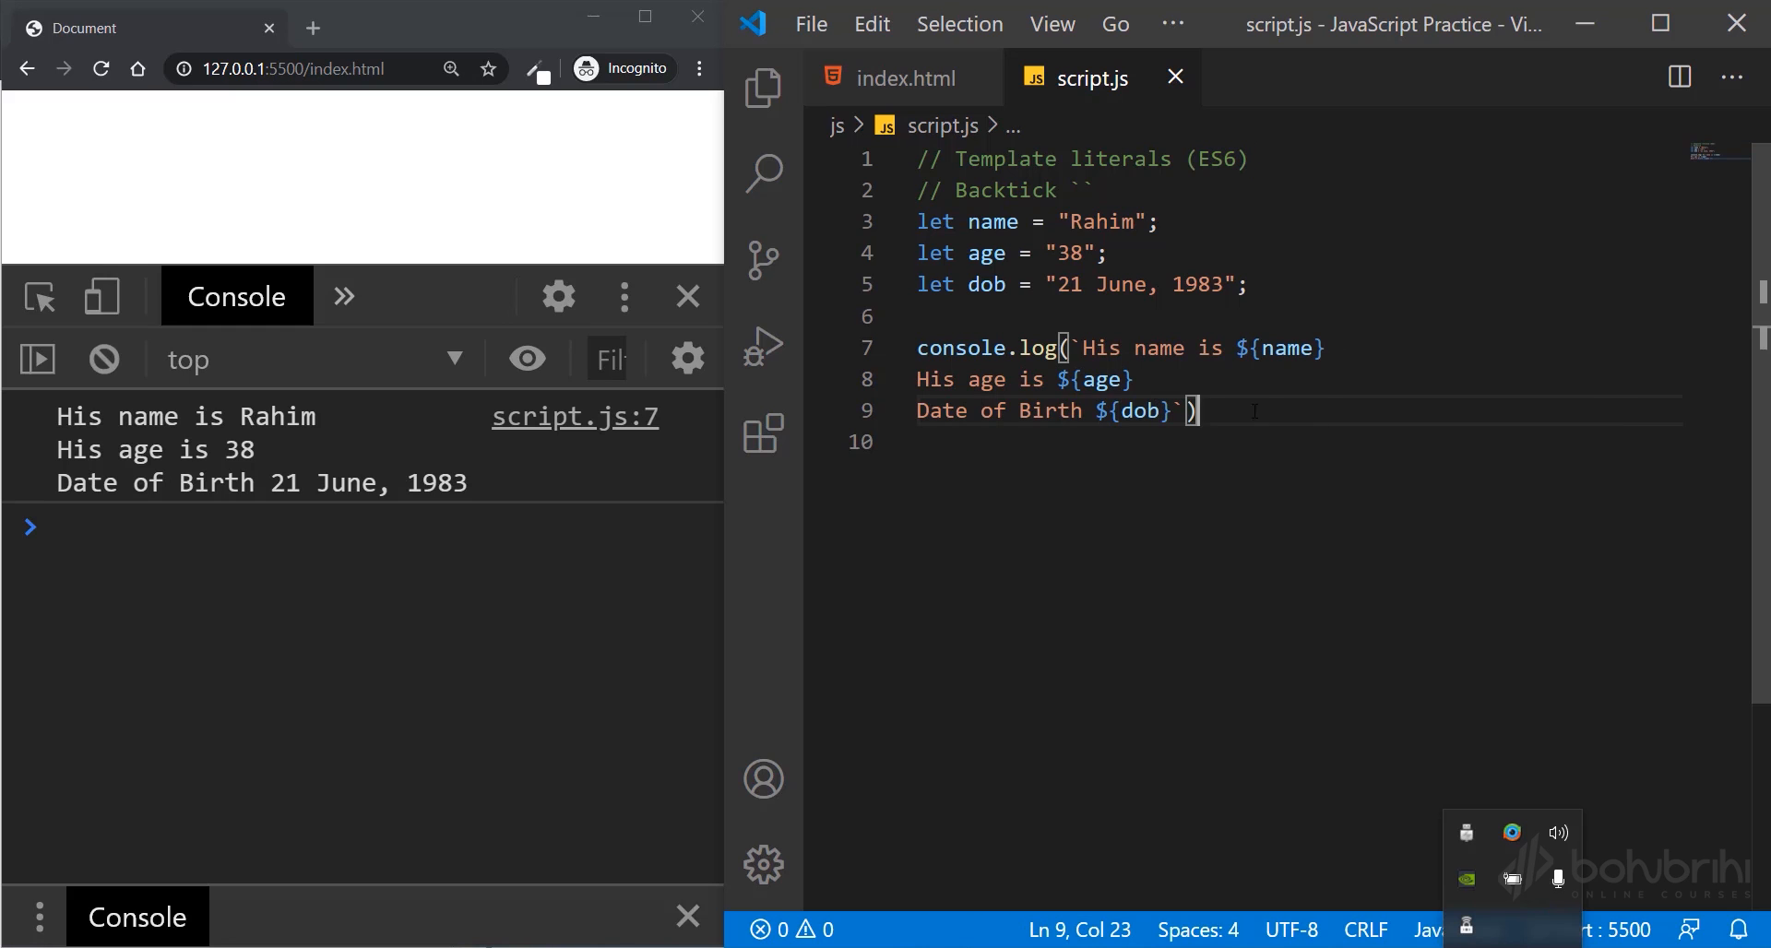
# - Declare let a = 34 and let b = 67
pyautogui.write(';')
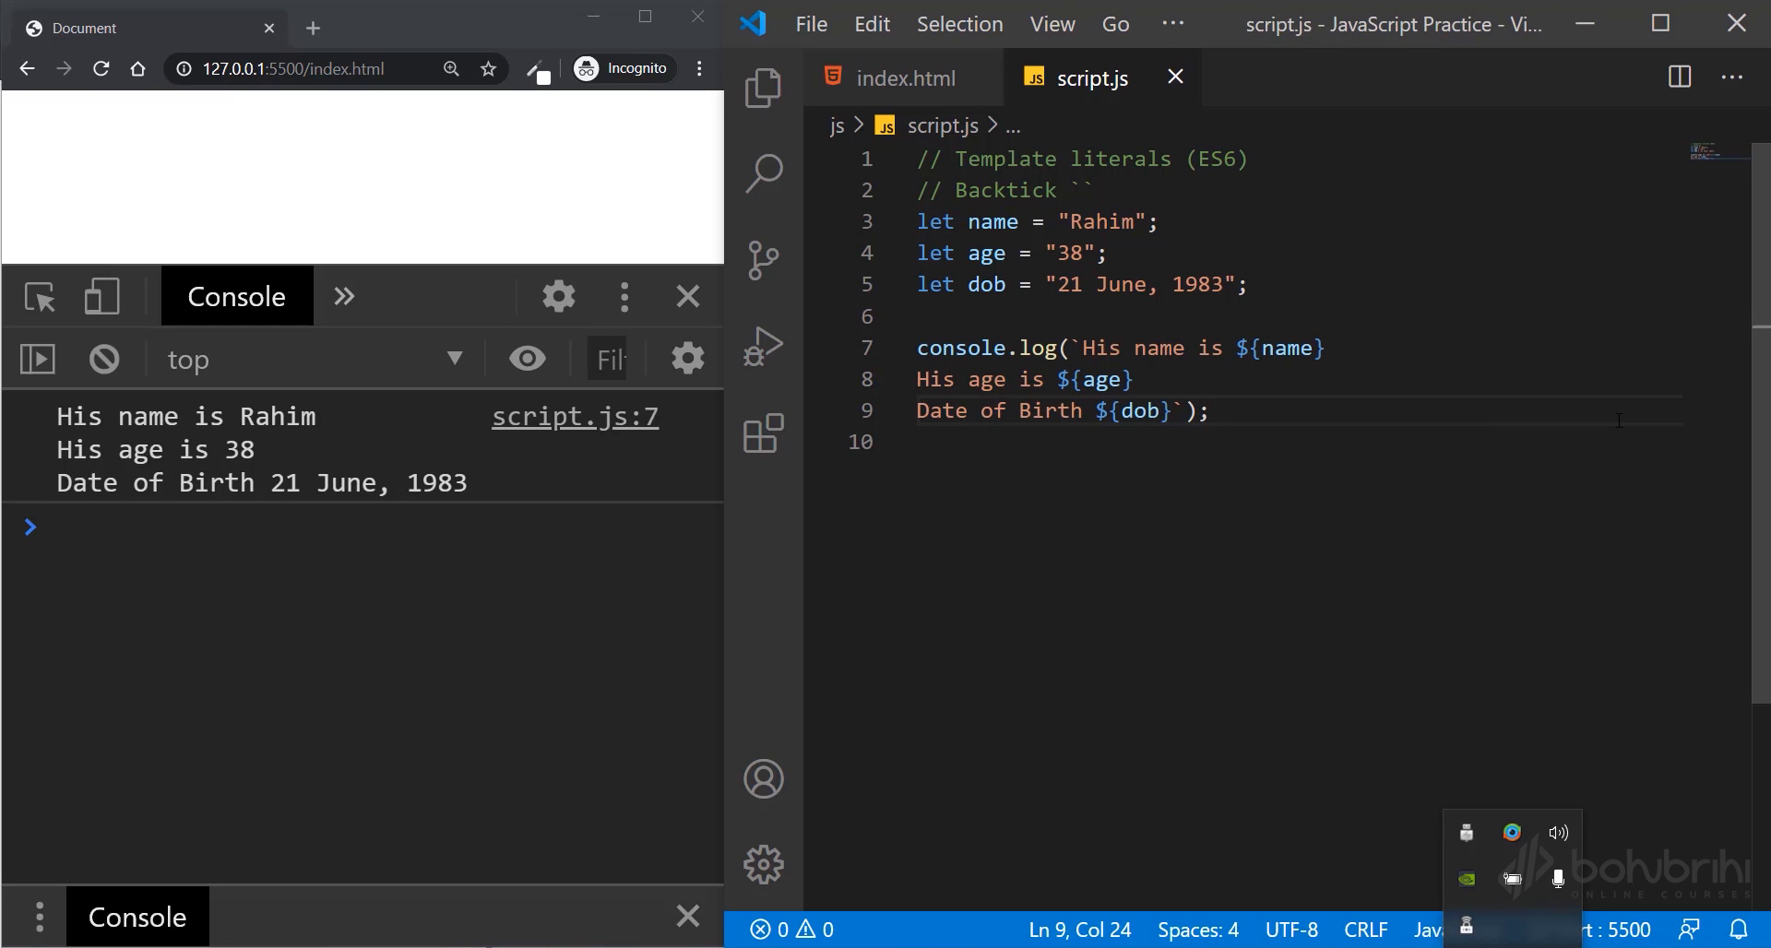
pyautogui.write('let a =')
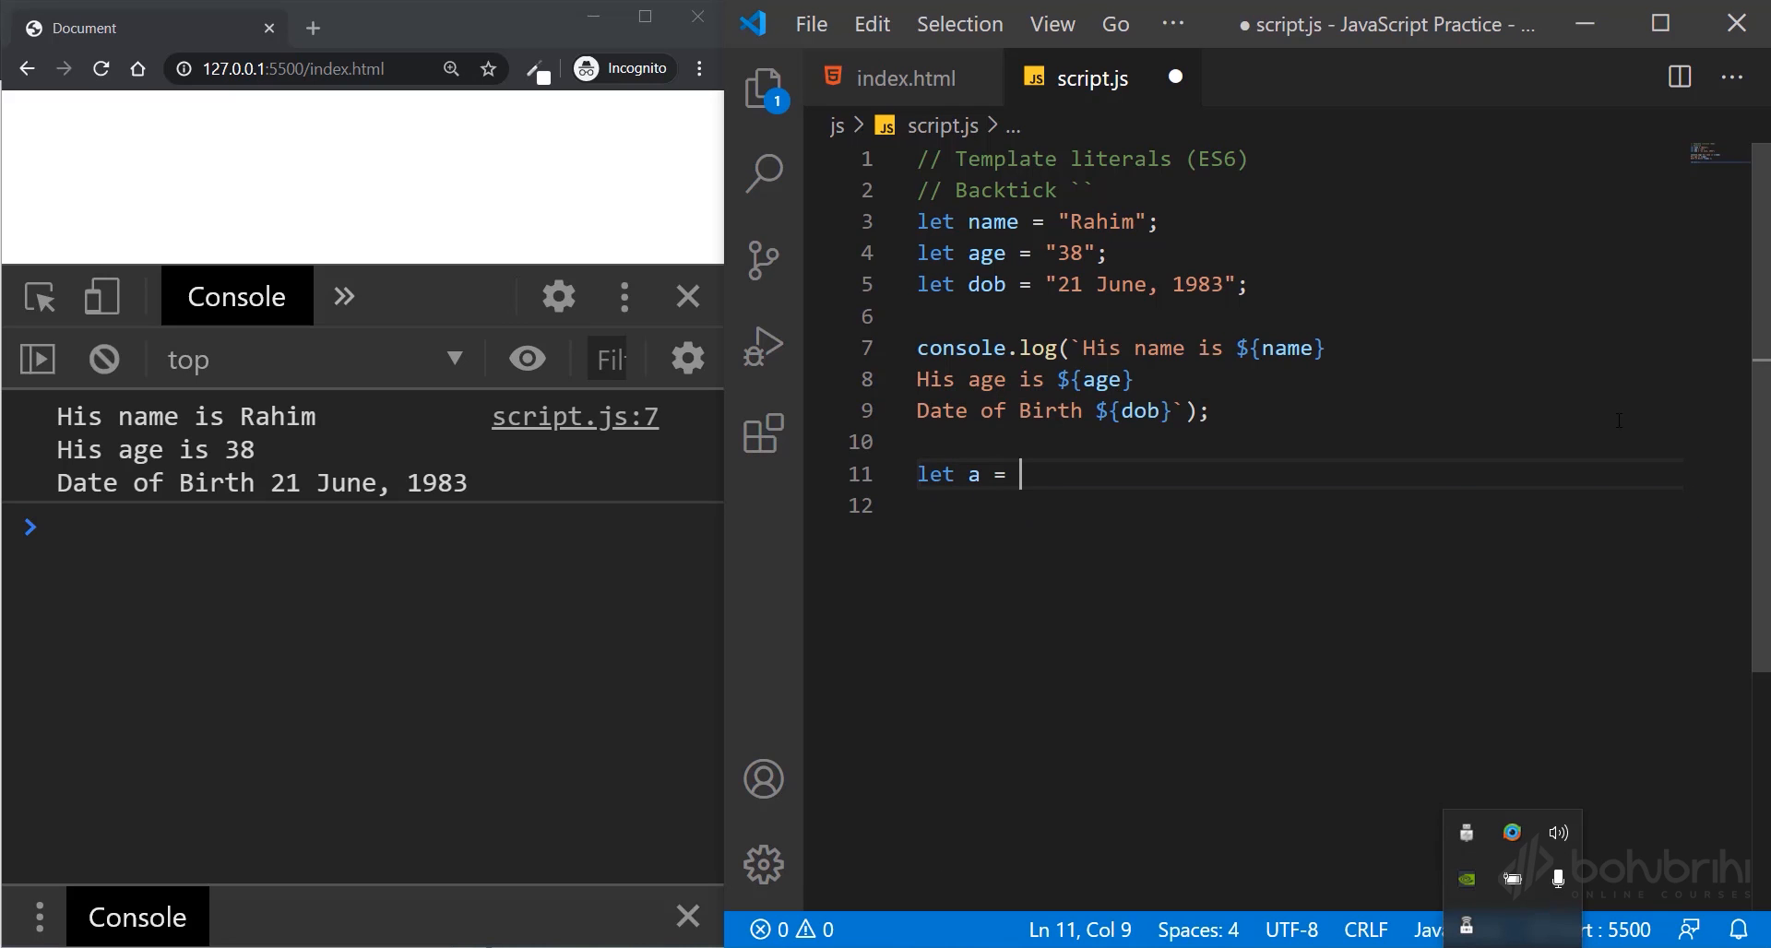
pyautogui.write('34')
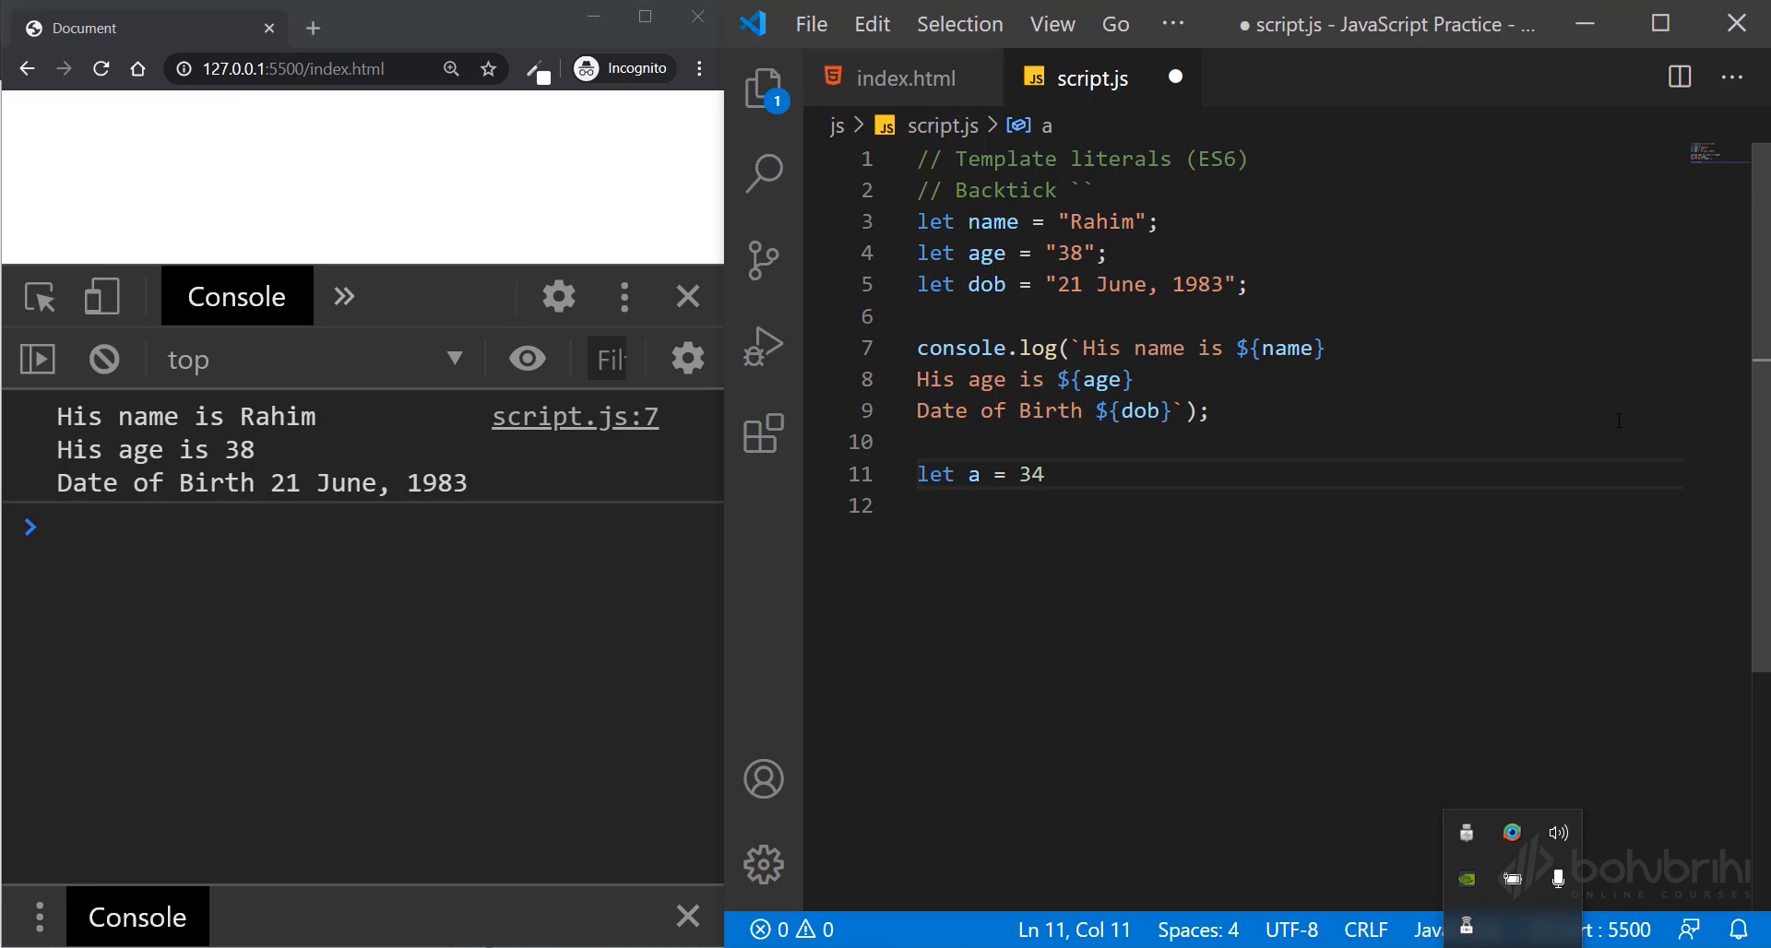
pyautogui.write('let b')
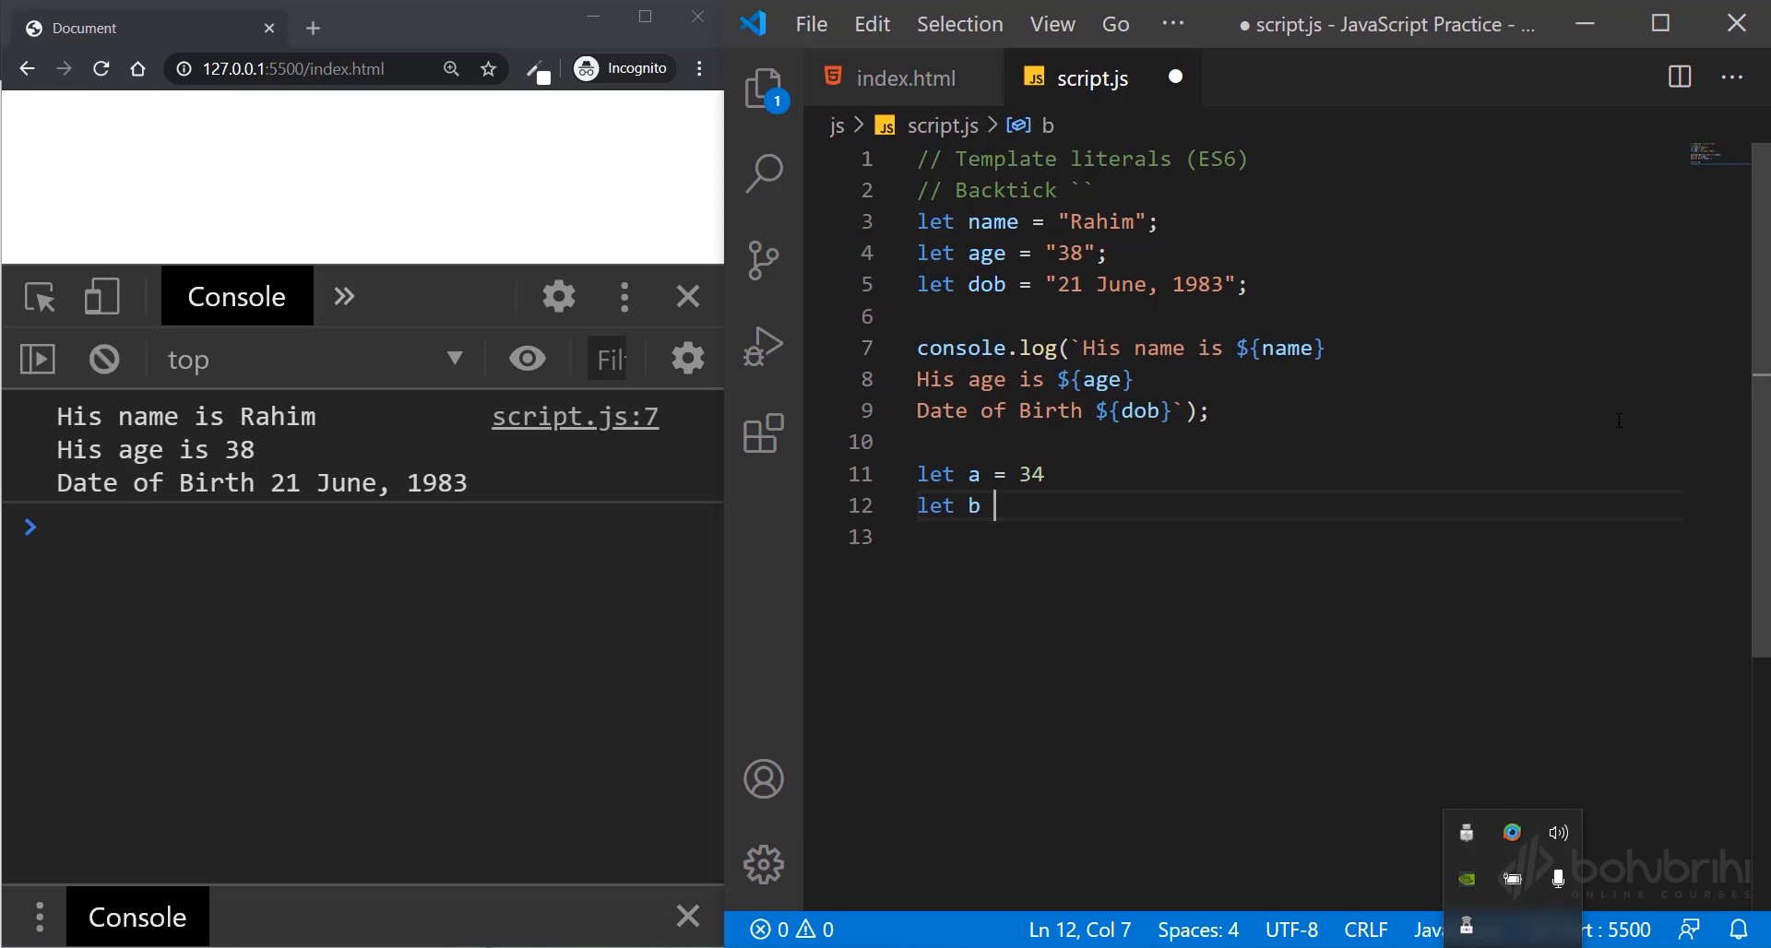
pyautogui.write('= 67')
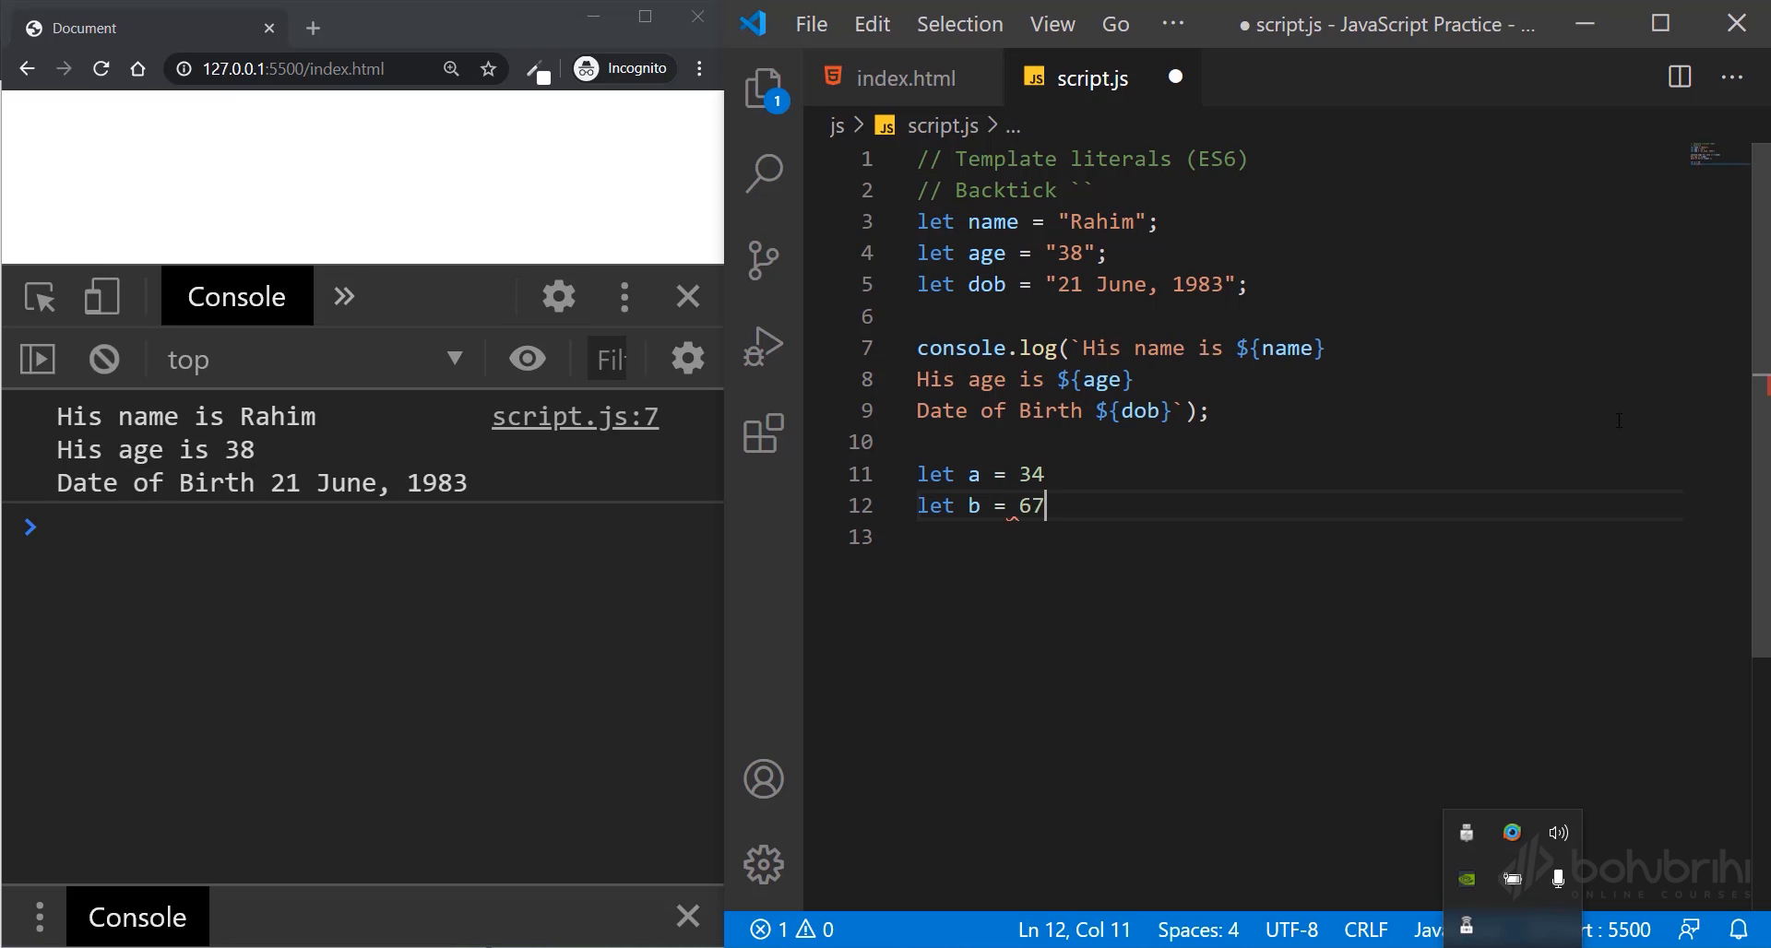
# - Log `The result is ${ a + b }` and save so the console prints 101
pyautogui.write('cons')
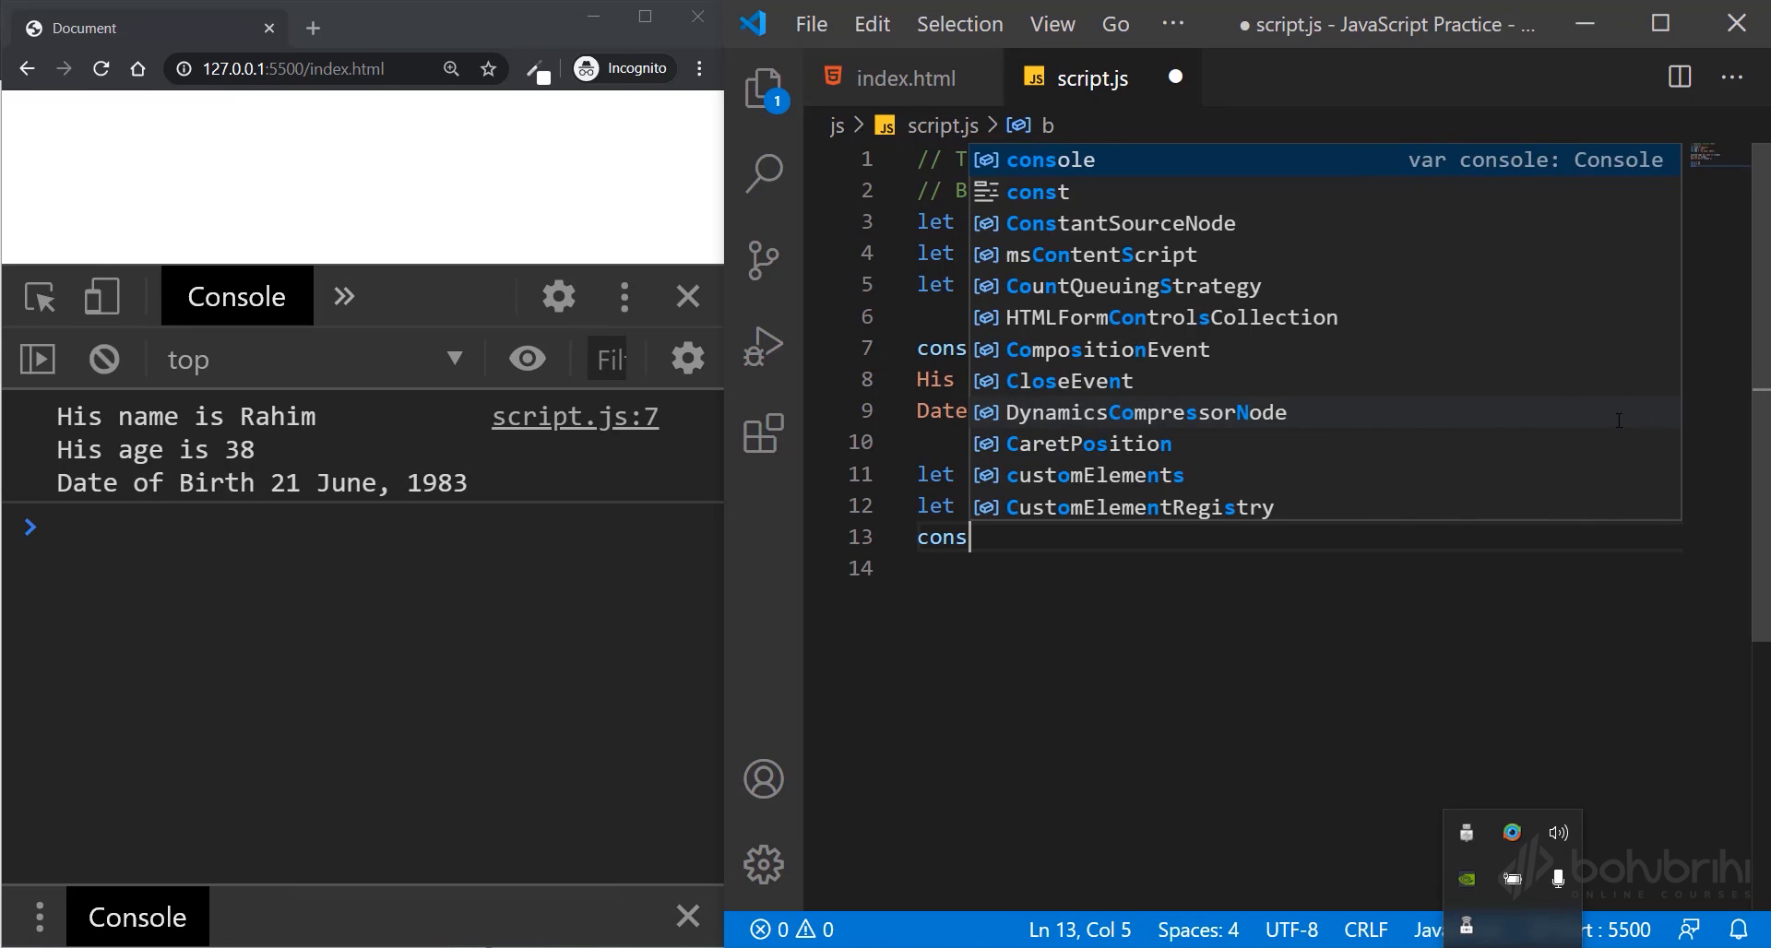
pyautogui.write('ole')
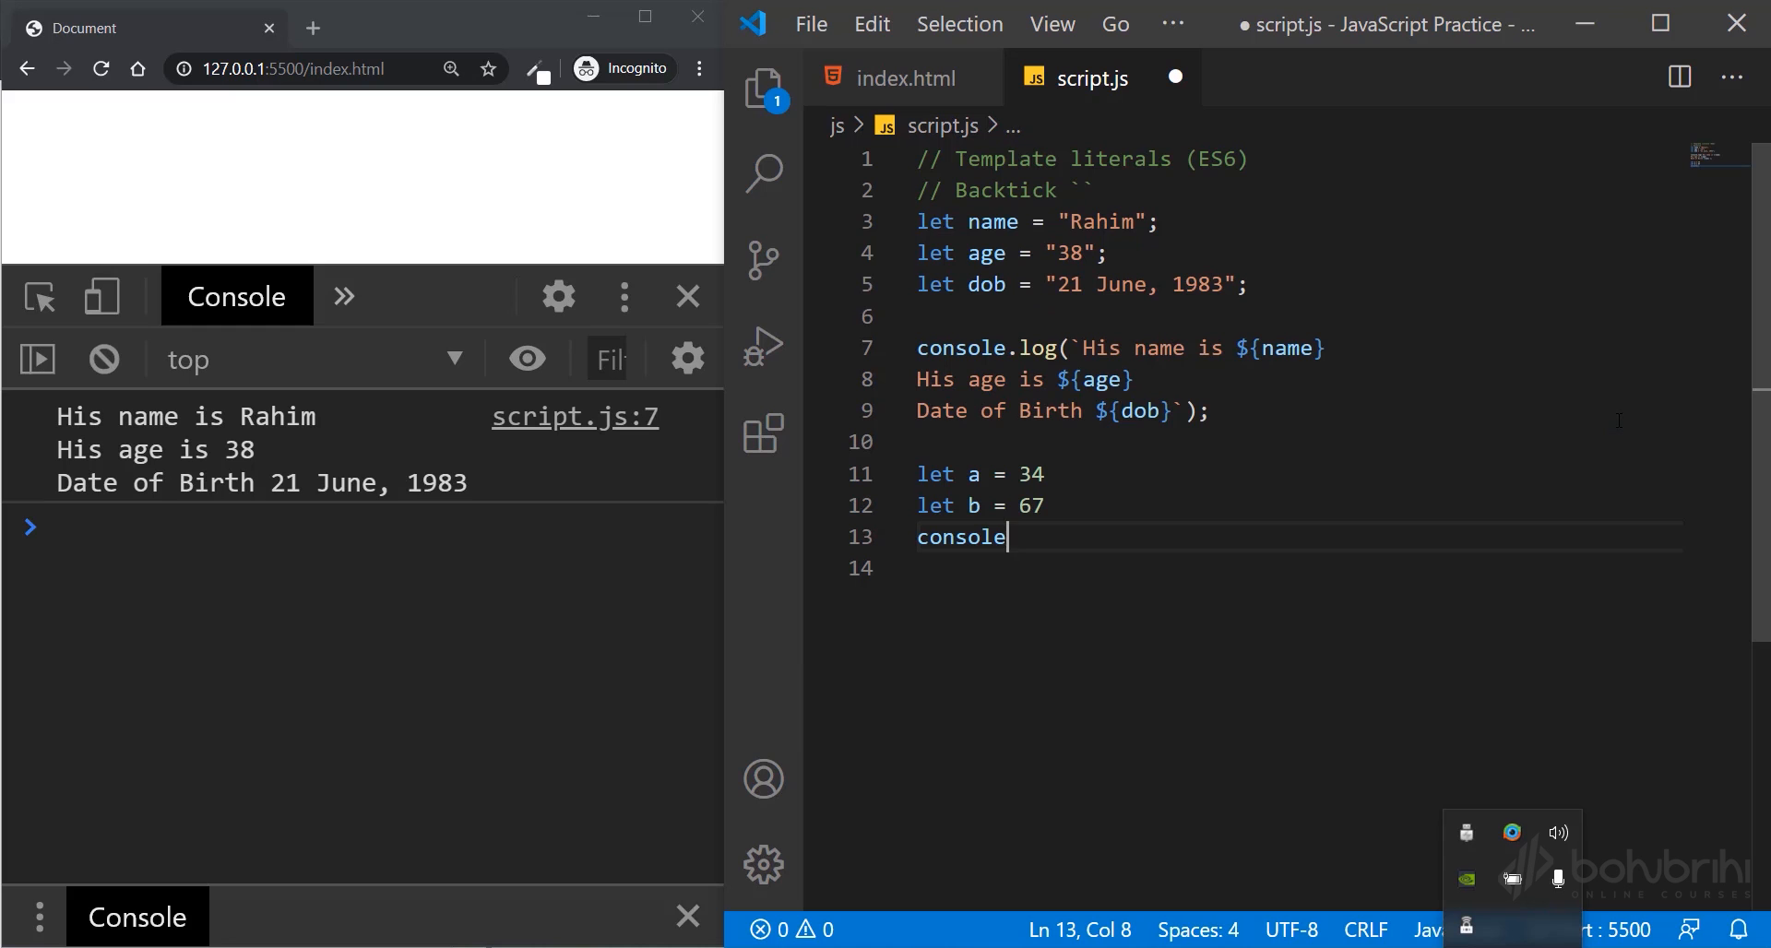
pyautogui.write('.log()')
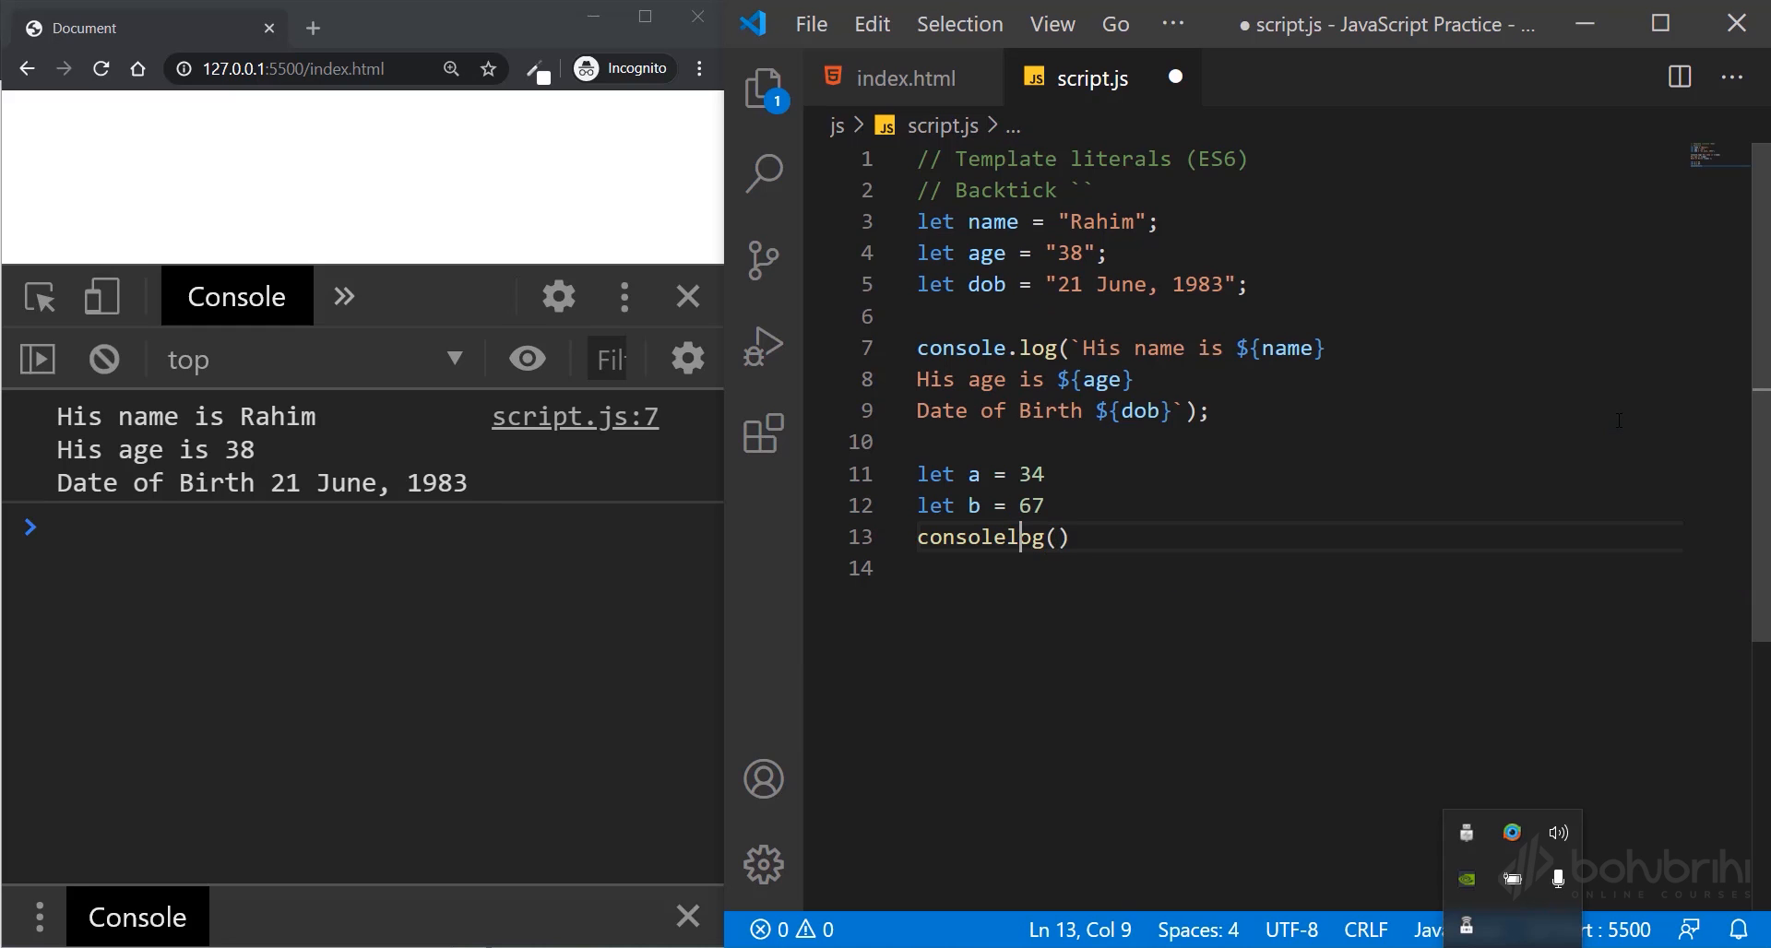
pyautogui.write(',')
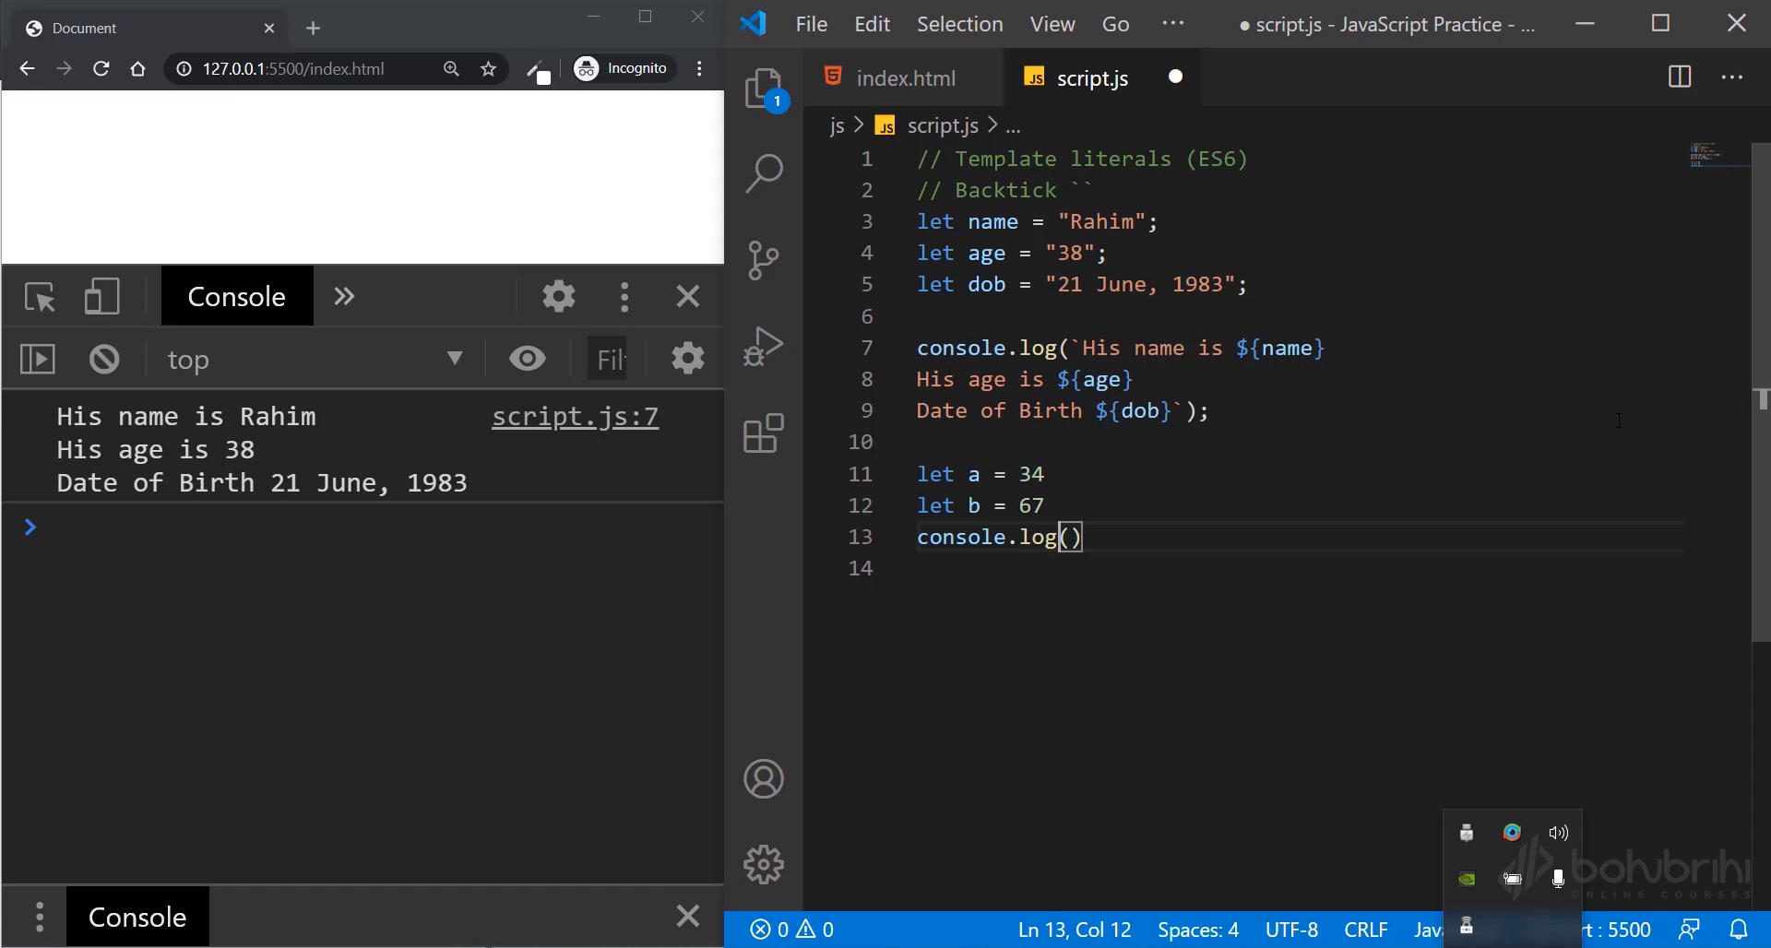
pyautogui.write('""')
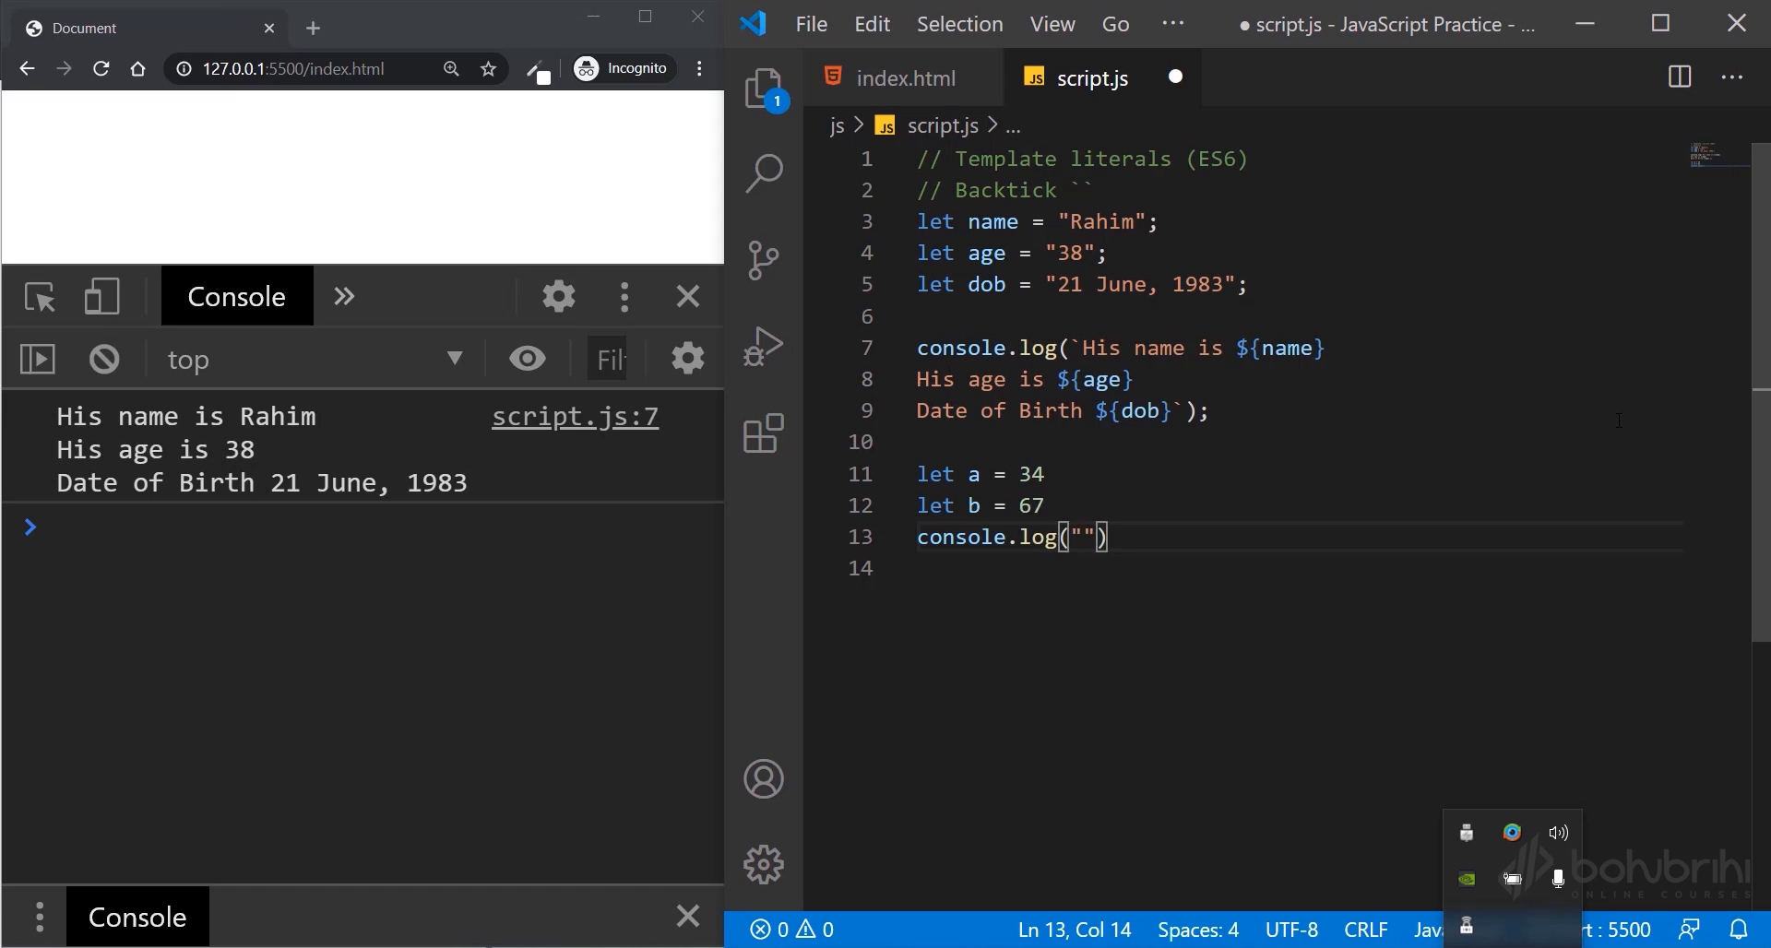
pyautogui.write('The')
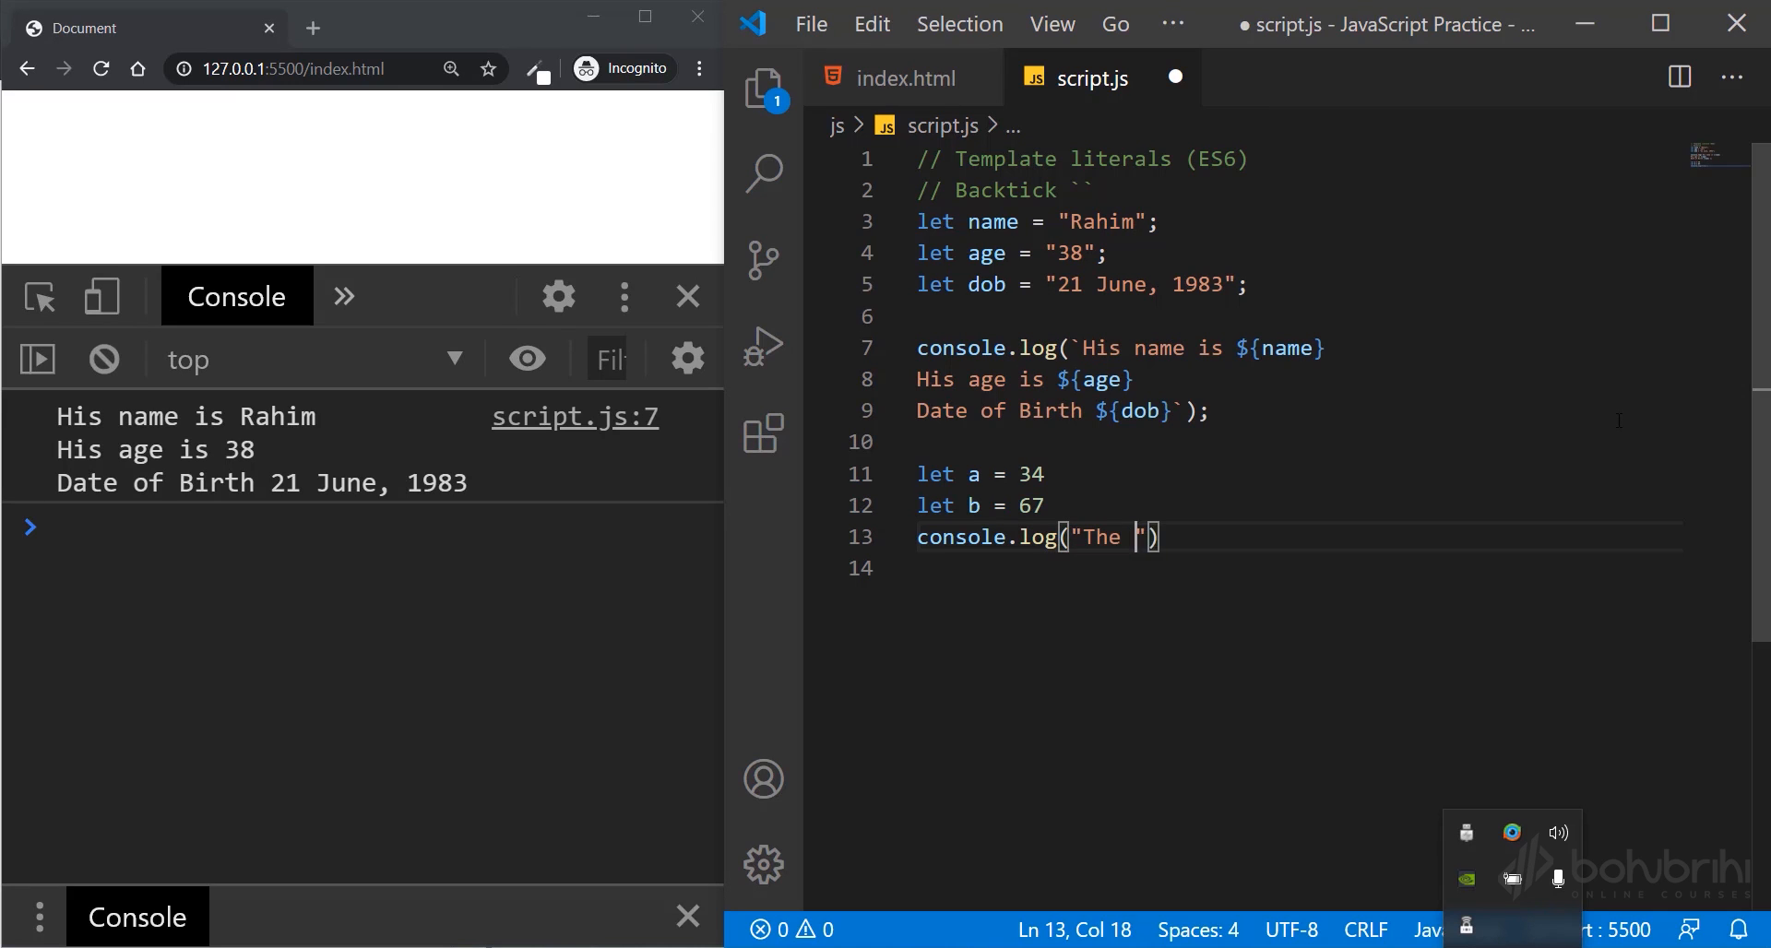
pyautogui.write('result is')
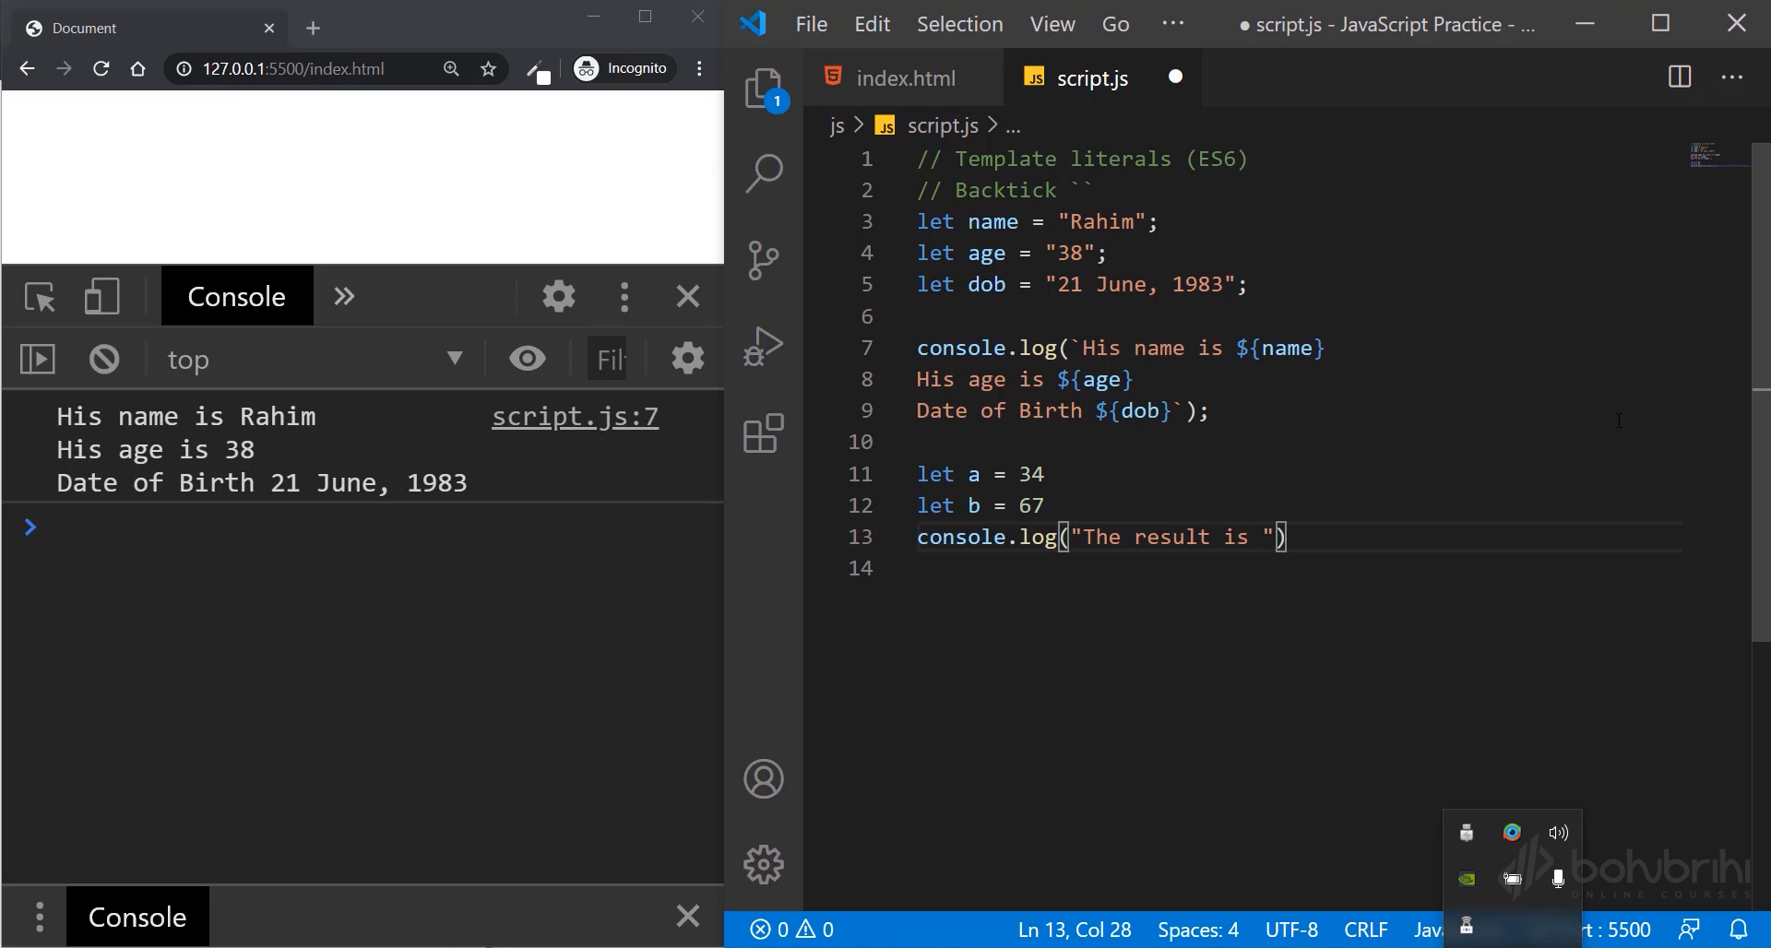
pyautogui.write('${ }`')
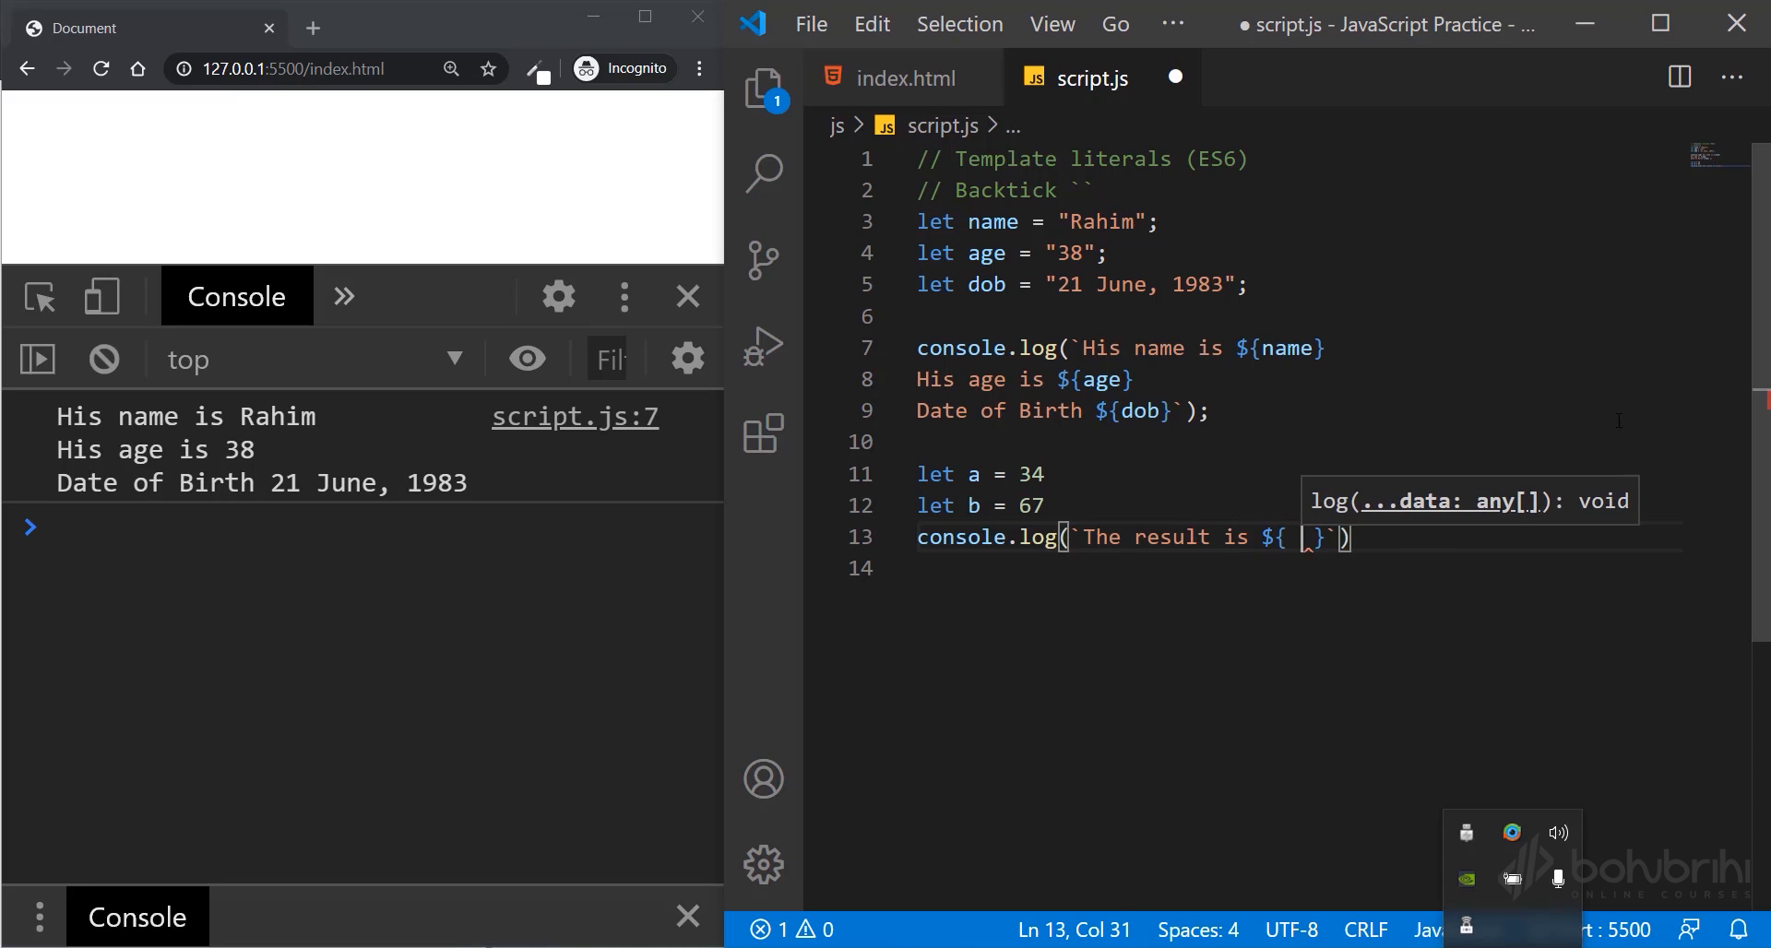
pyautogui.write('a + b')
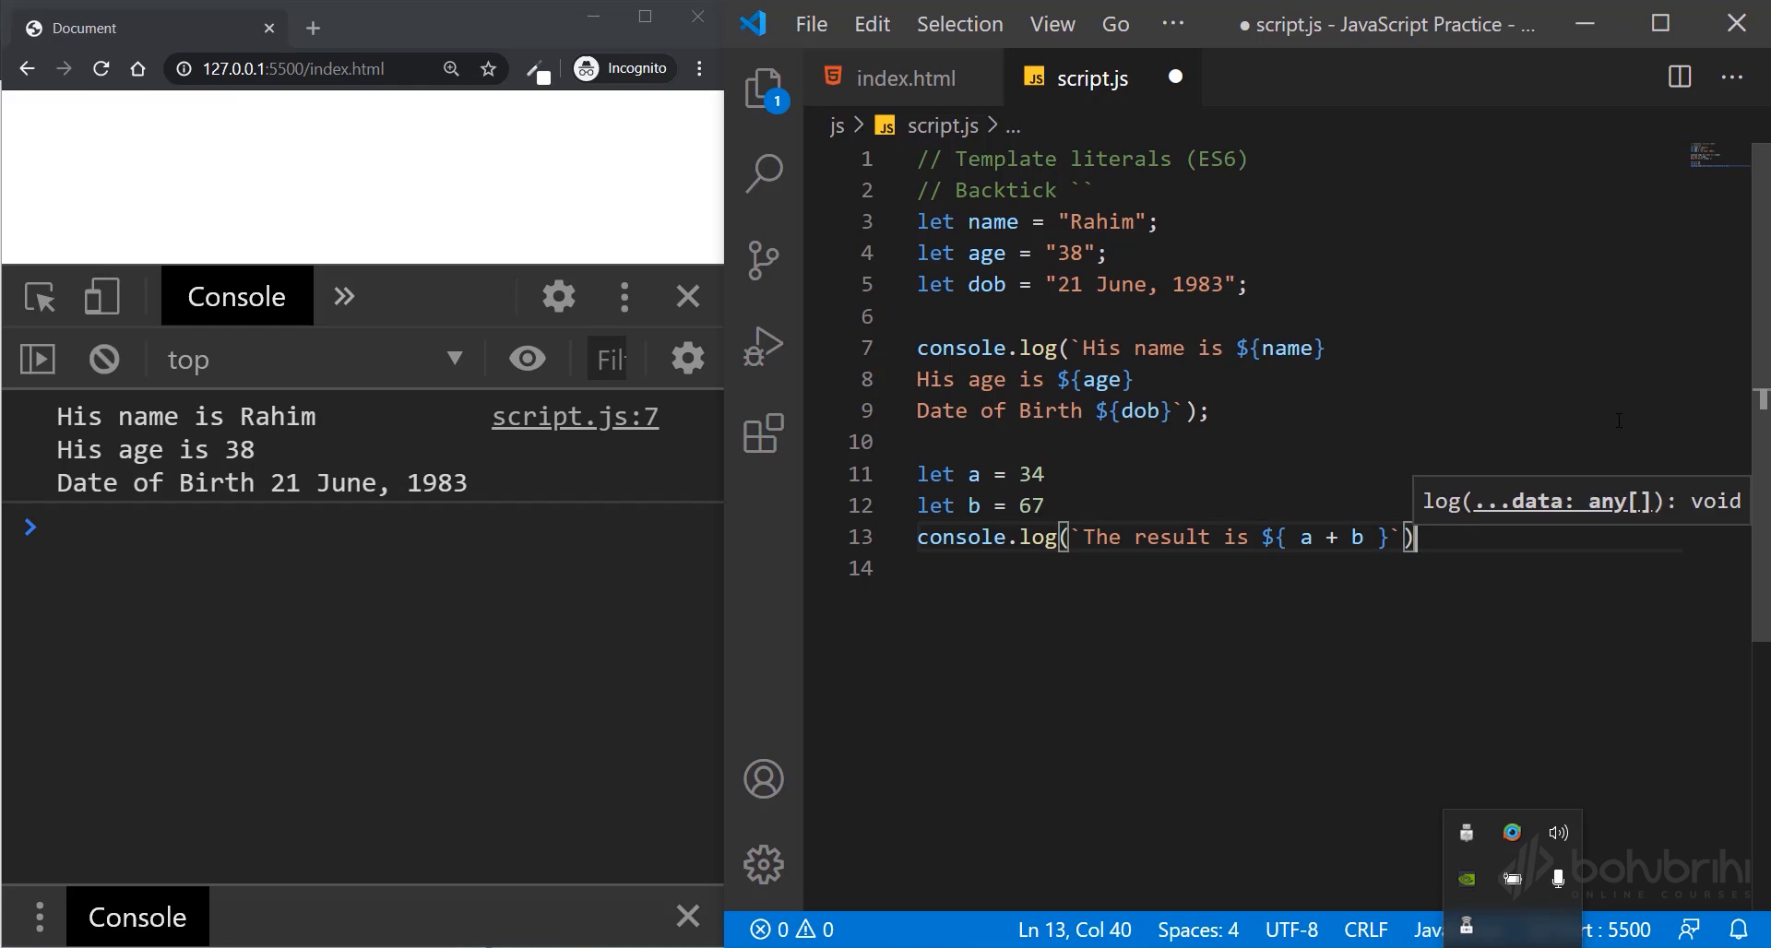
pyautogui.press('ctrl+s')
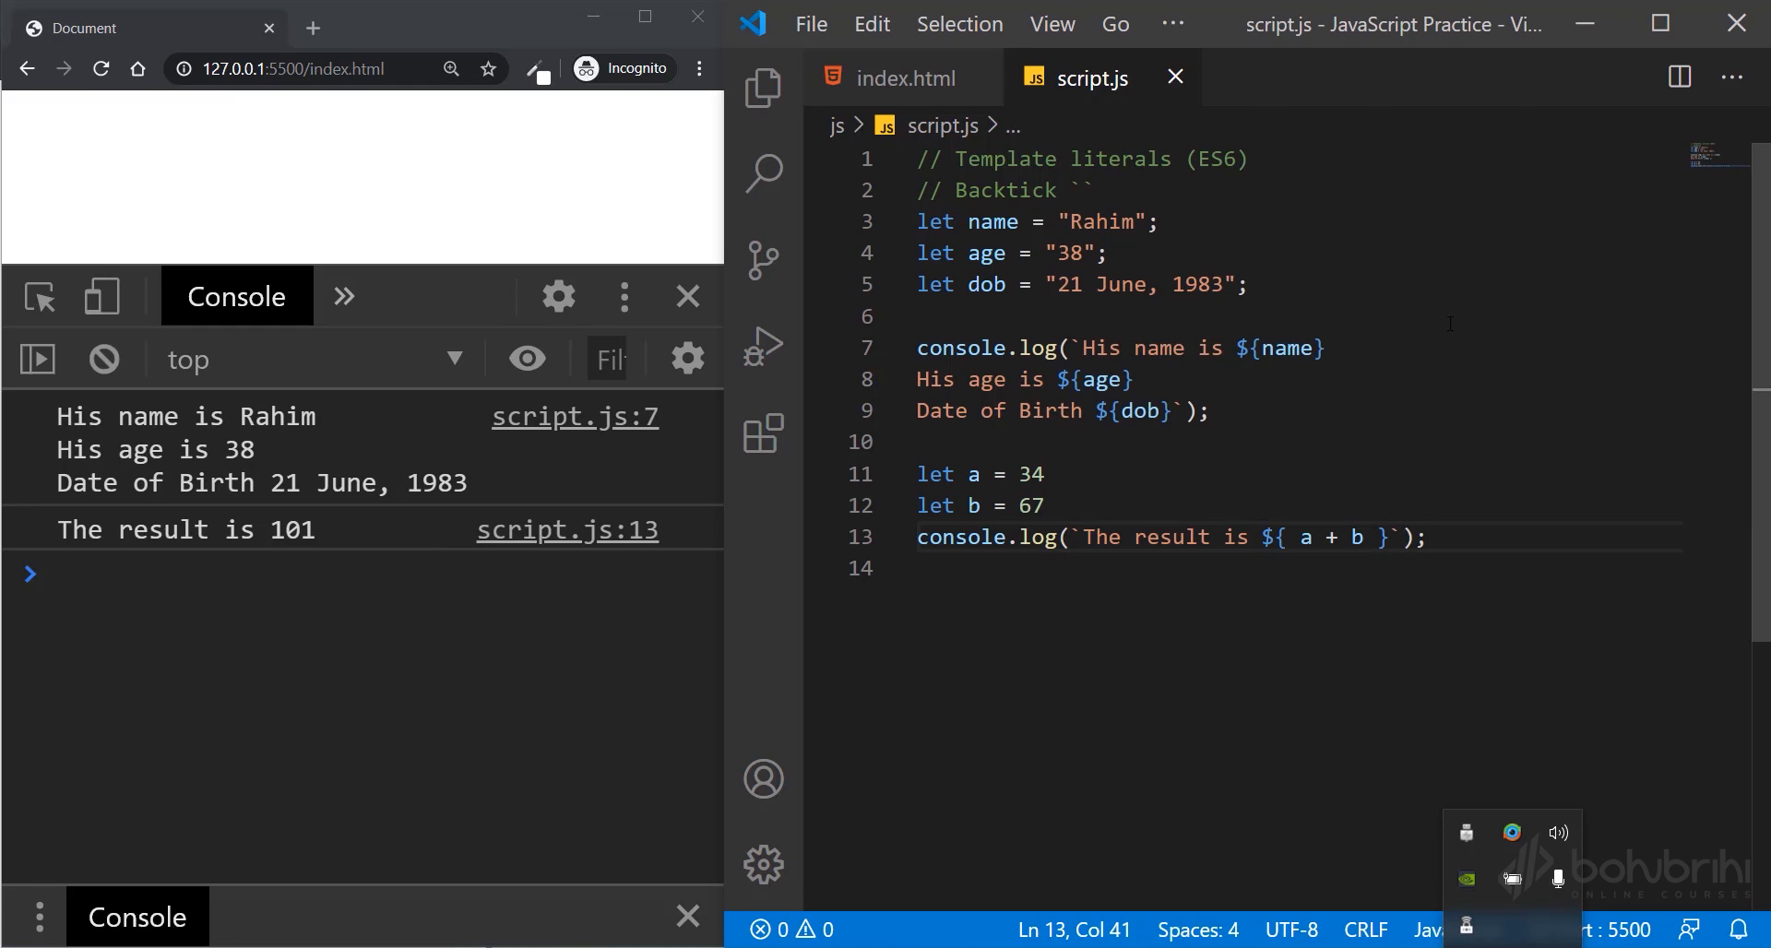
# - Replace 'The result is' with ${a} + ${b} = so the log reads 34 + 67 = 101
pyautogui.doubleClick(290, 530)
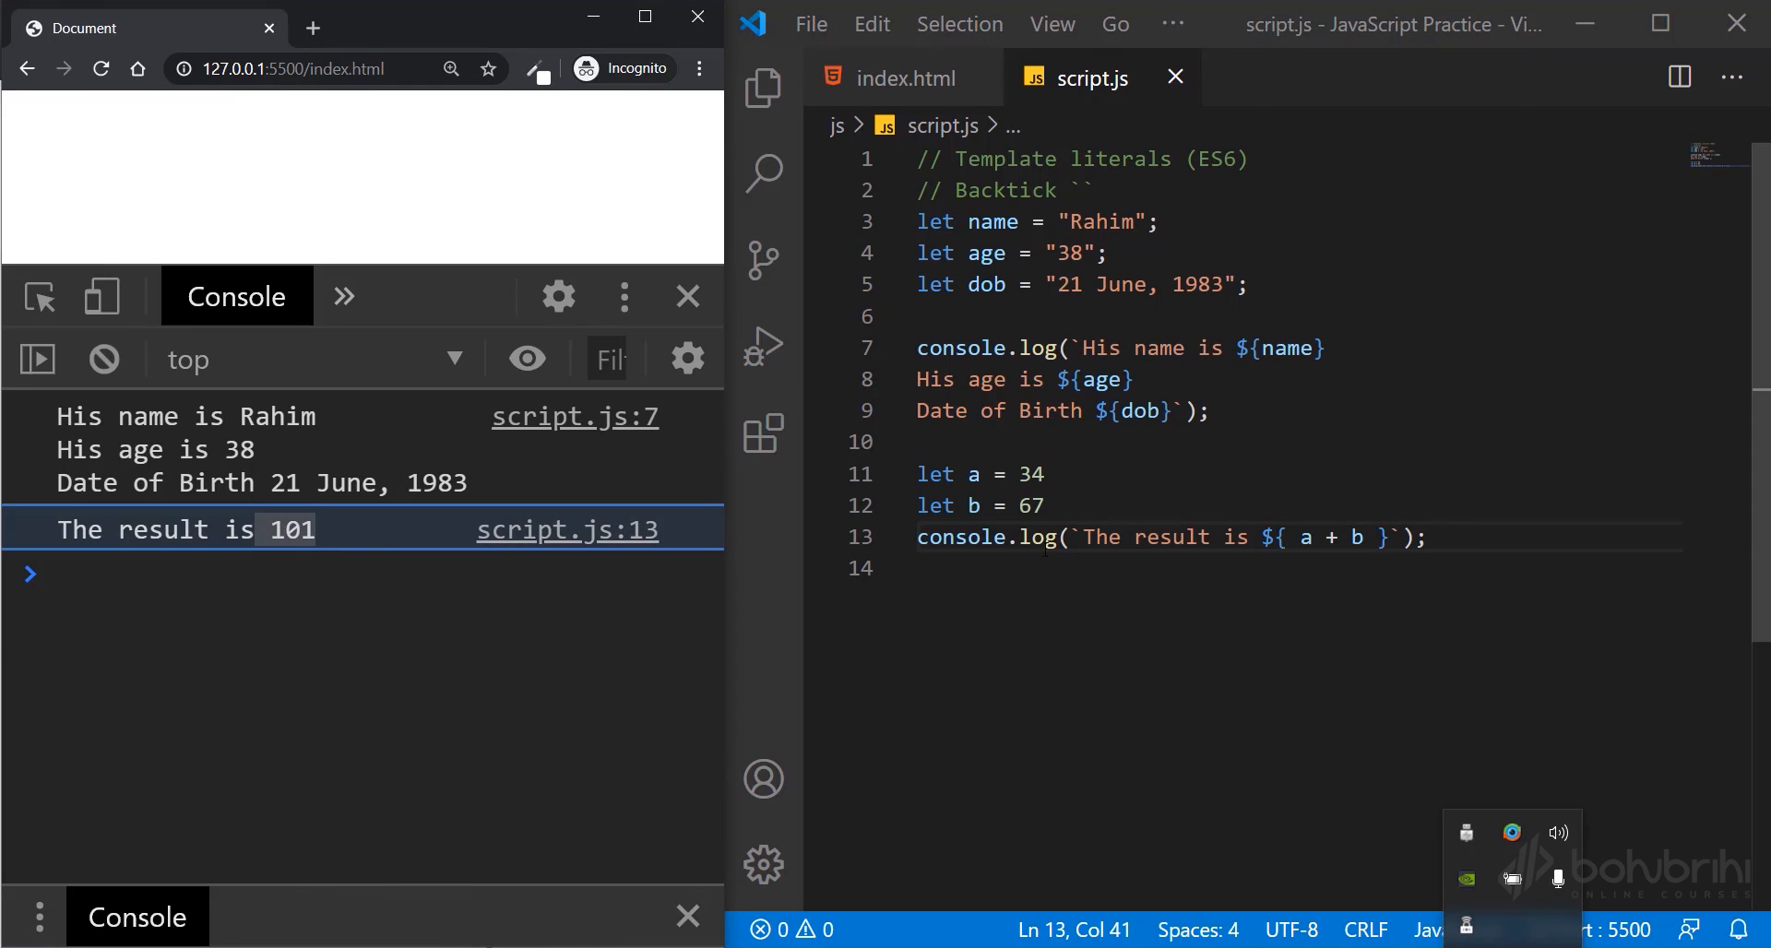
pyautogui.press('Backspace')
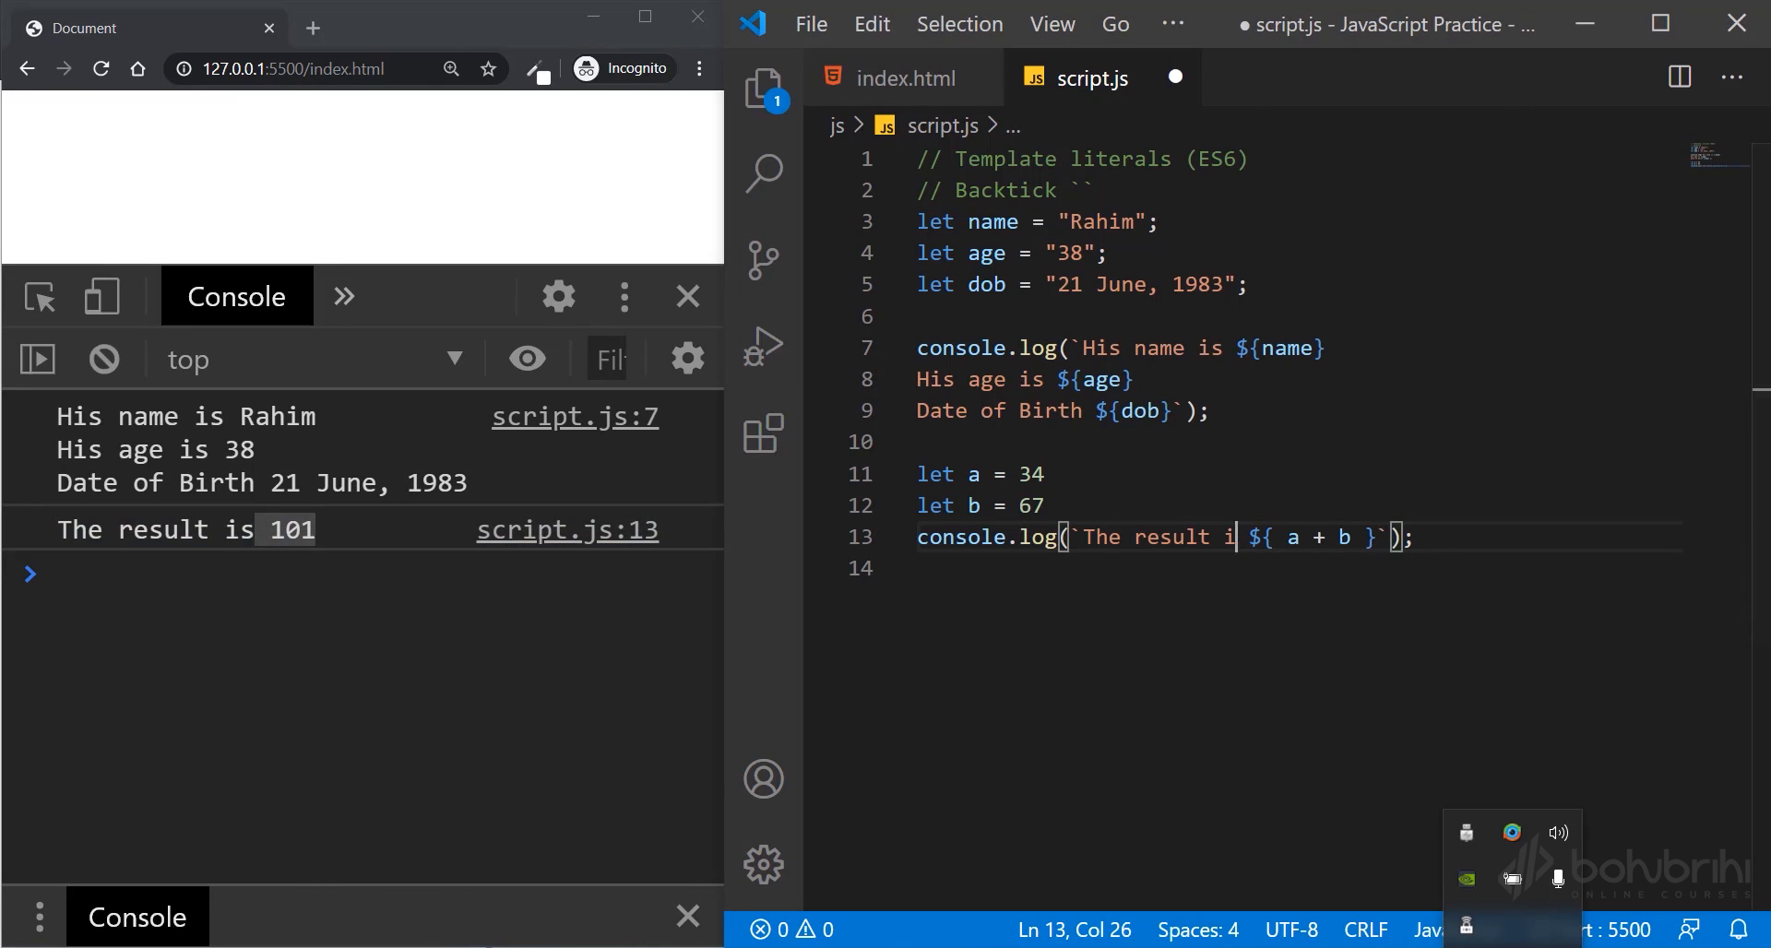
pyautogui.press('Backspace')
pyautogui.write('${a')
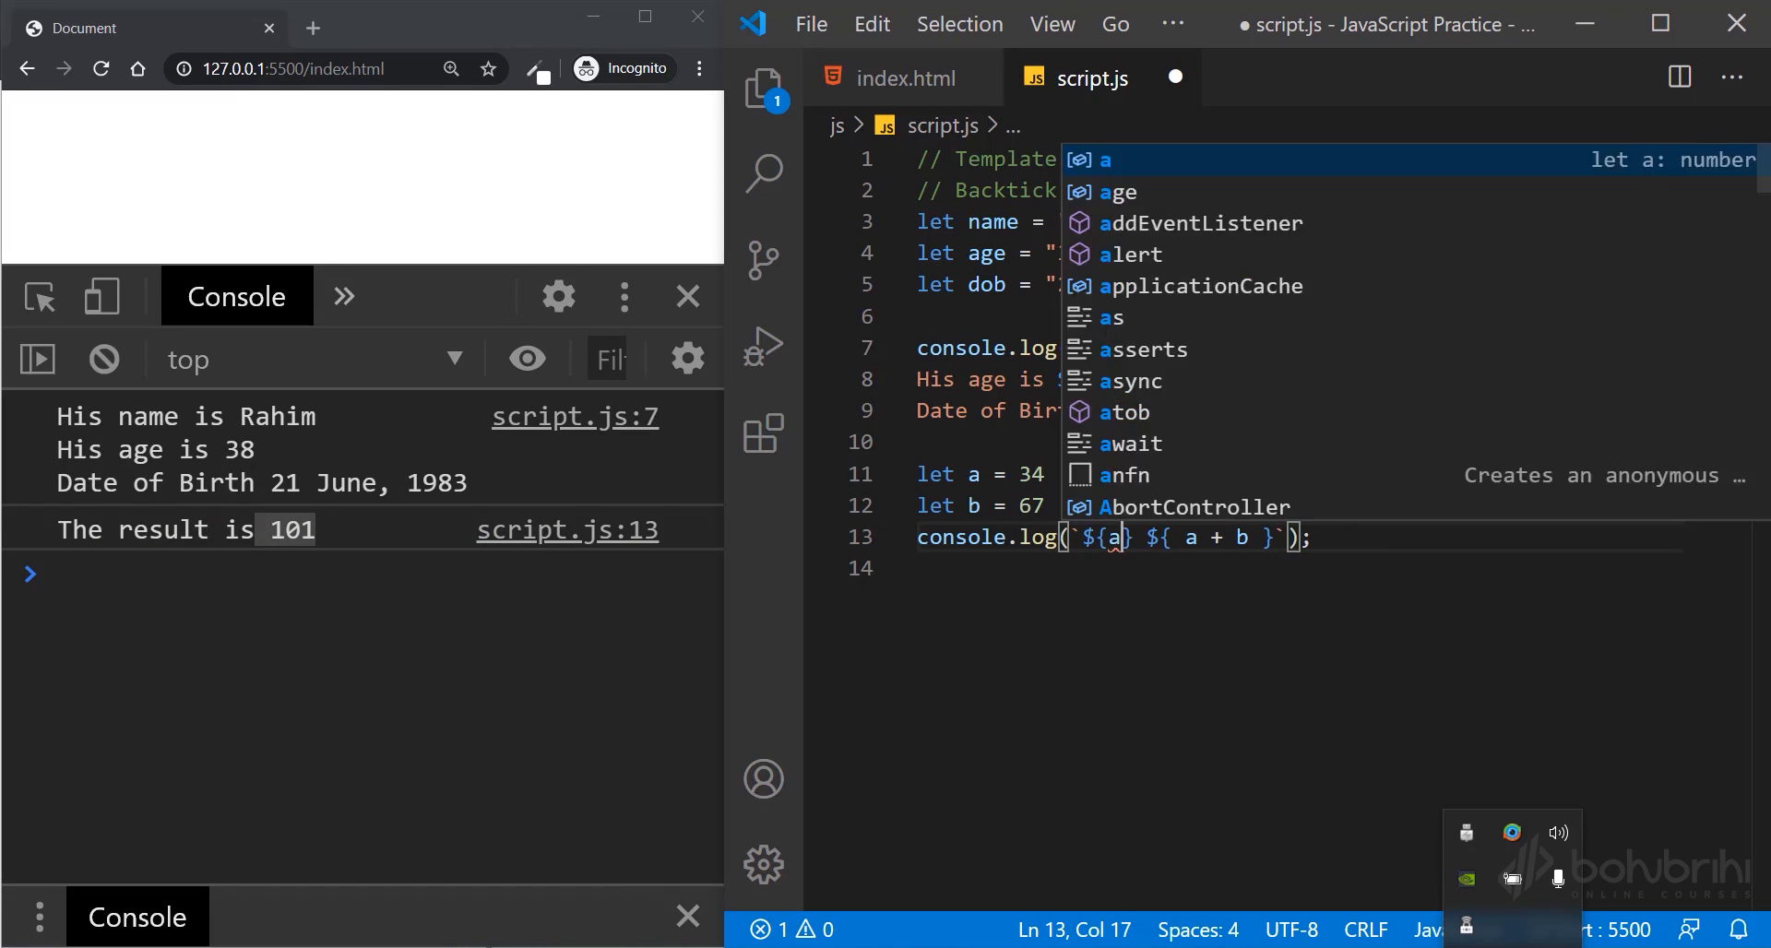
pyautogui.write('+')
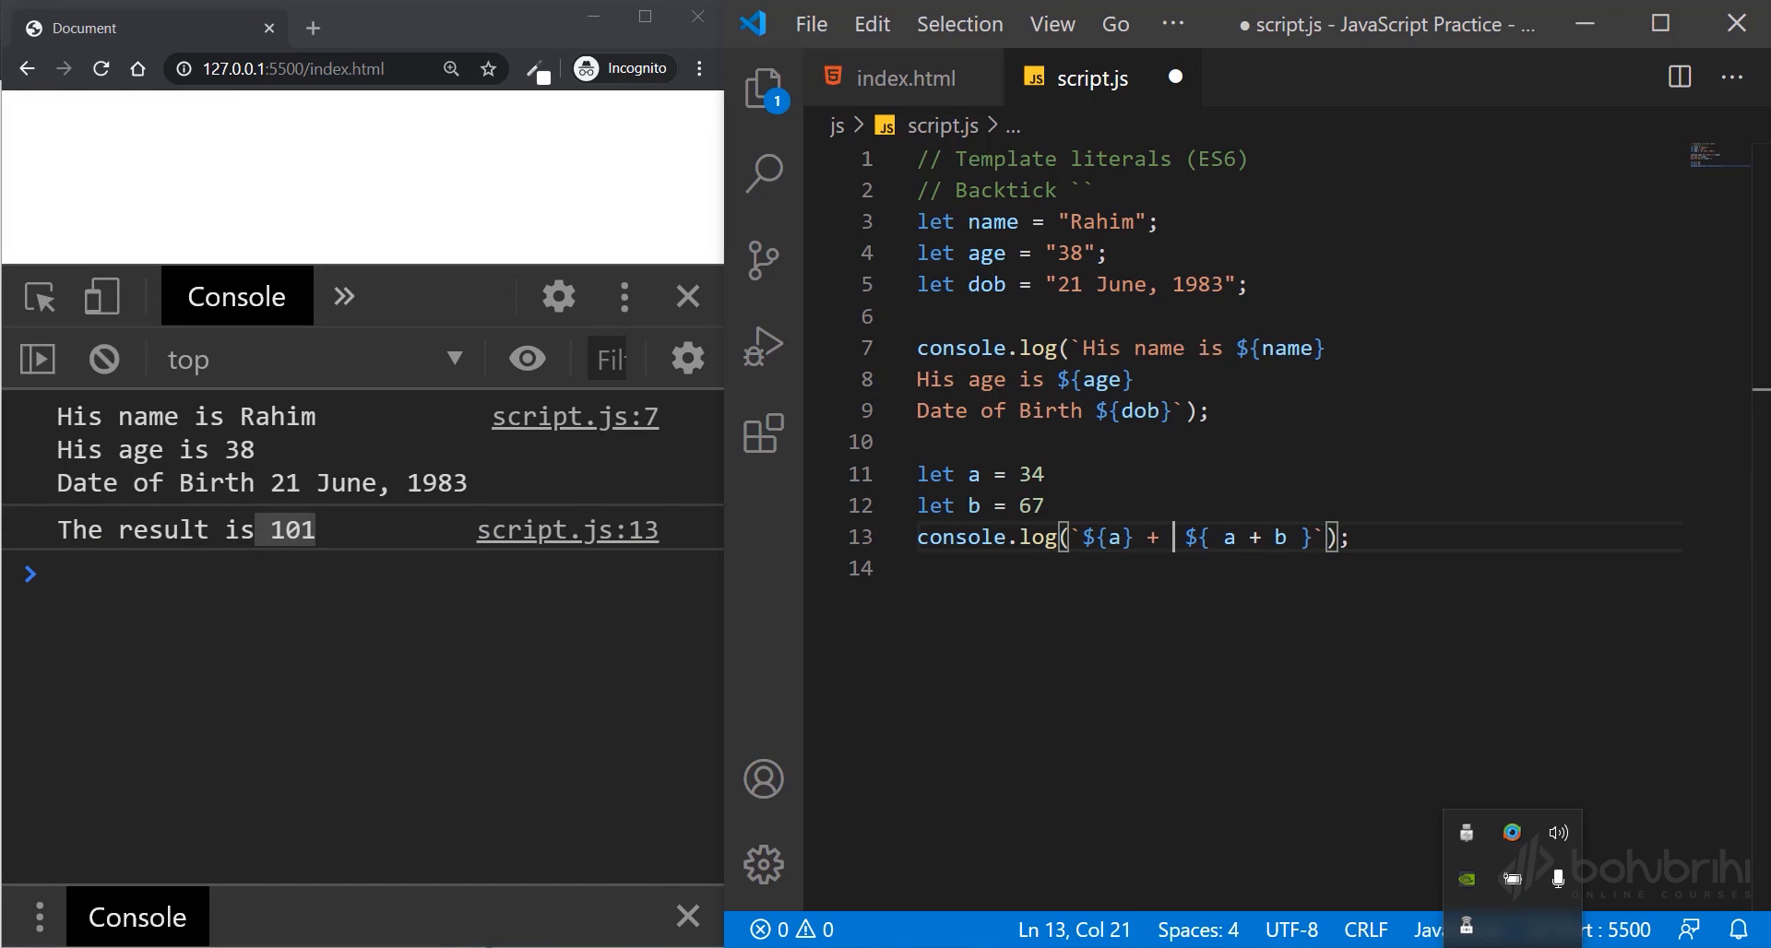
pyautogui.write('${')
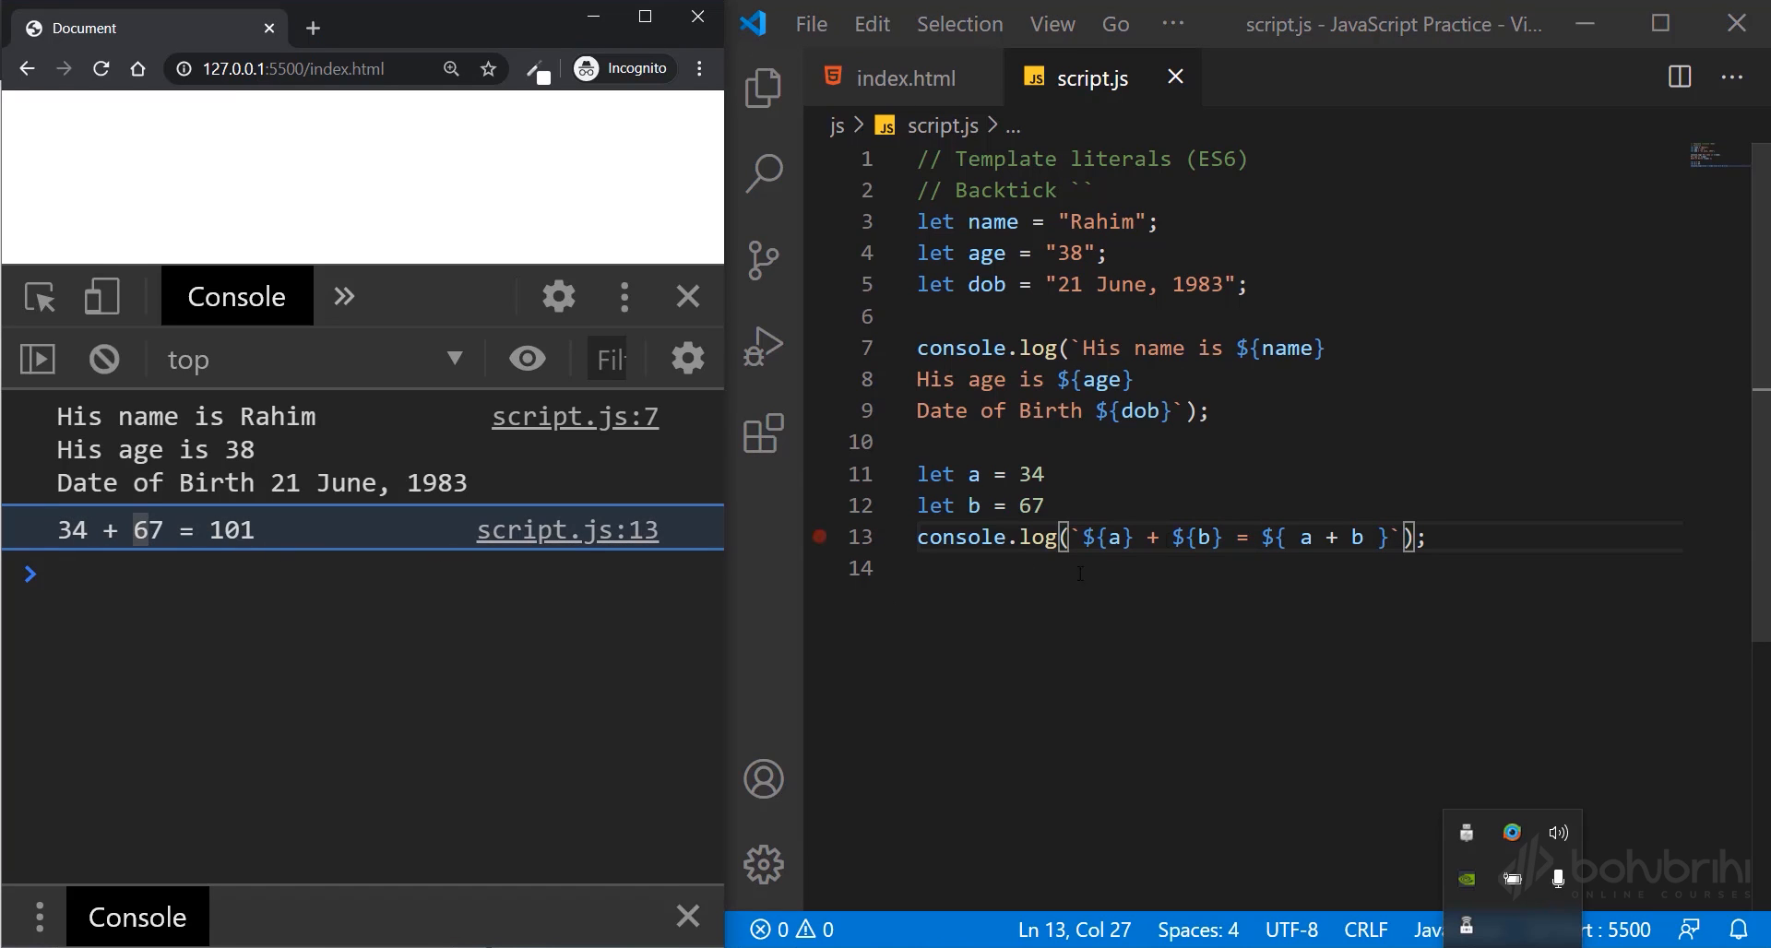
# - Highlight the ${a} placeholder and point out a's value 34 in the declaration
pyautogui.moveTo(1140, 537); pyautogui.dragTo(1083, 537)
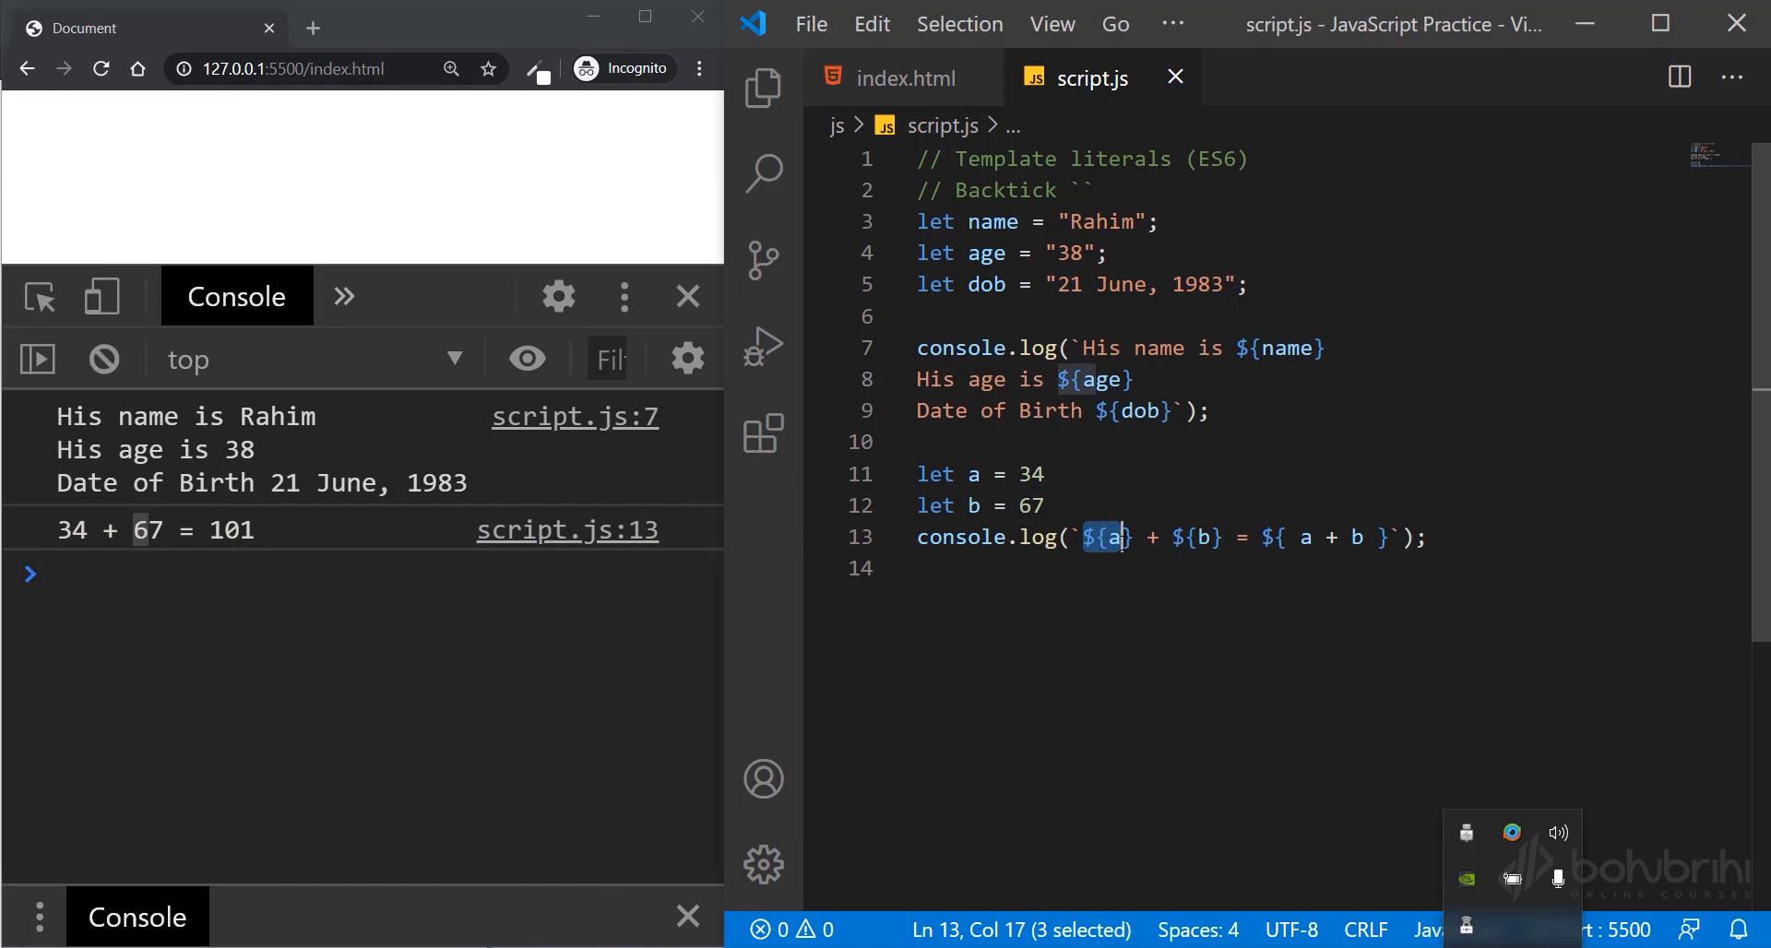
pyautogui.click(1018, 472)
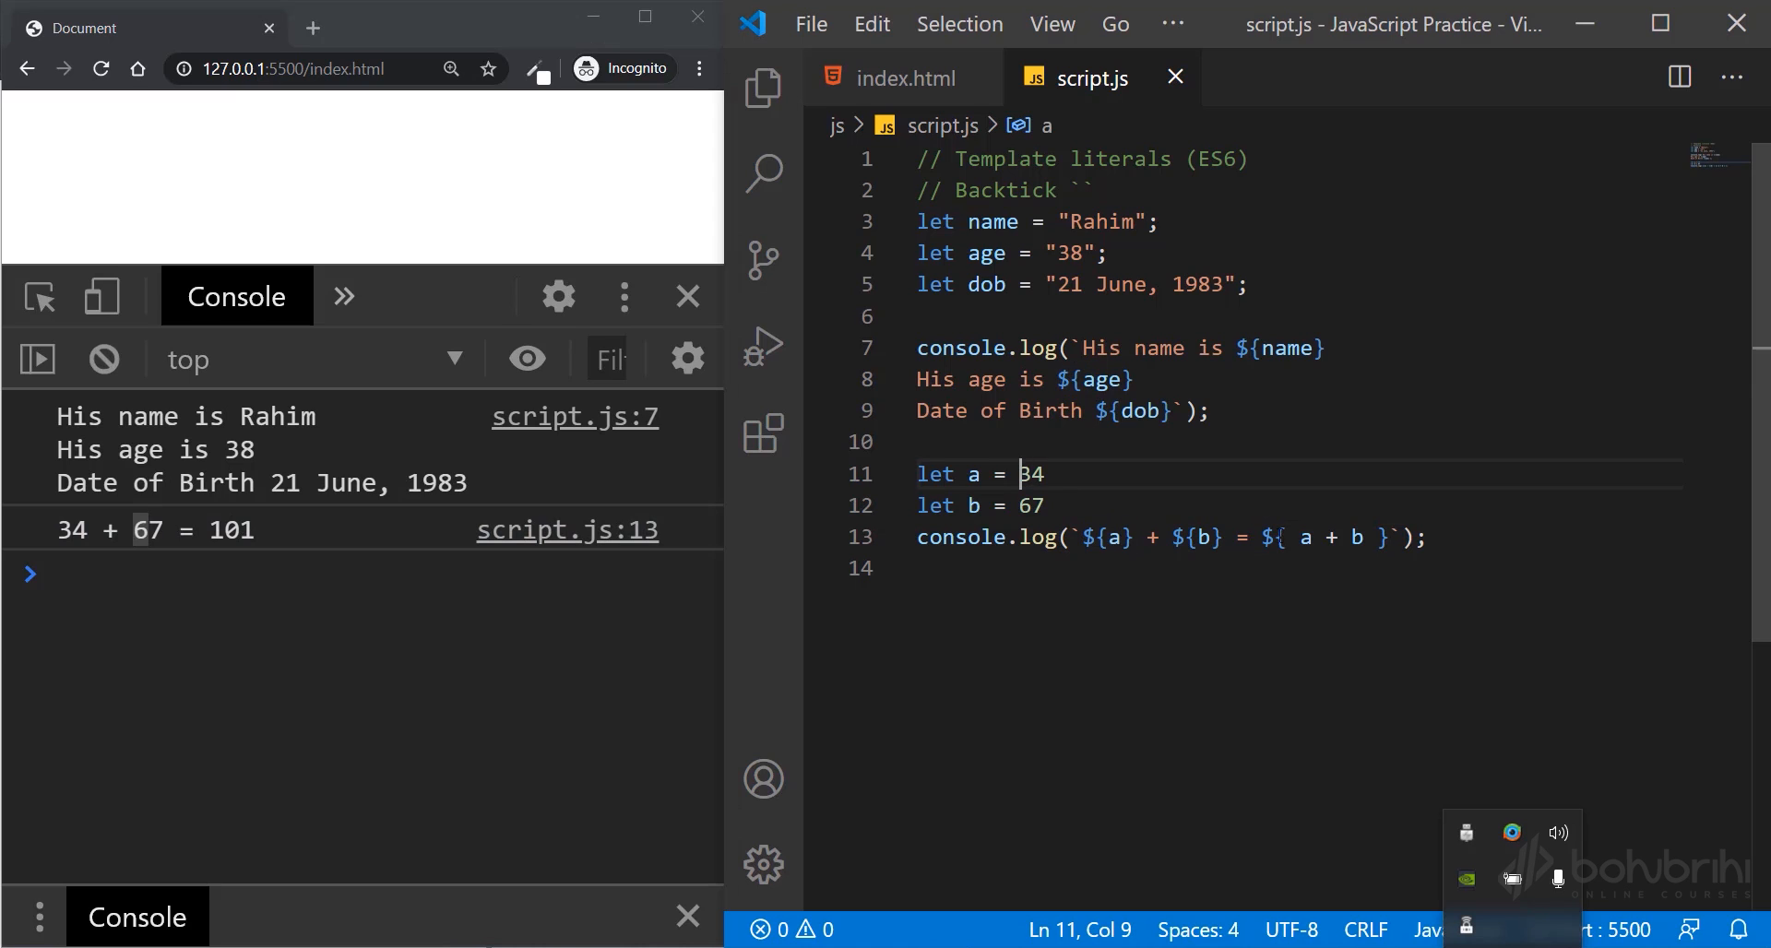